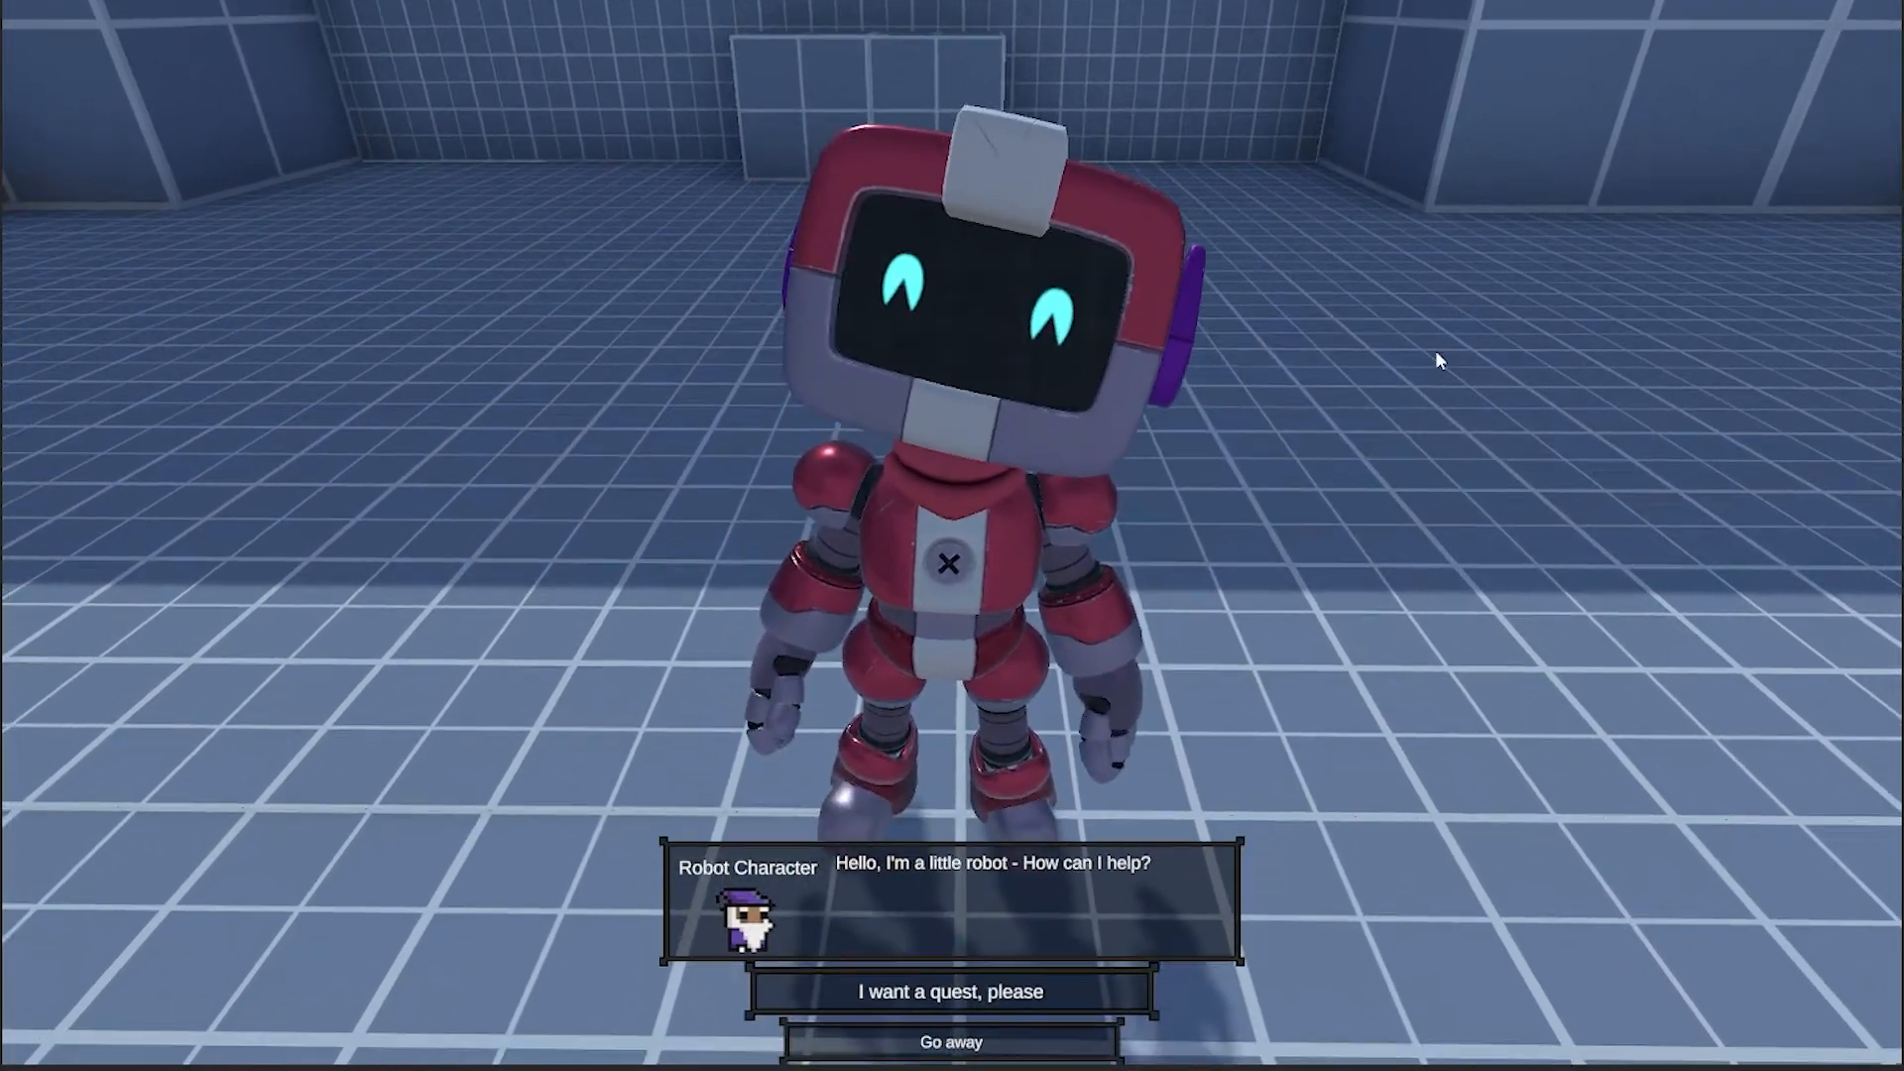
- Choose 'I want a quest, please' in the robot dialogue, then end the conversation
left_click(948, 992)
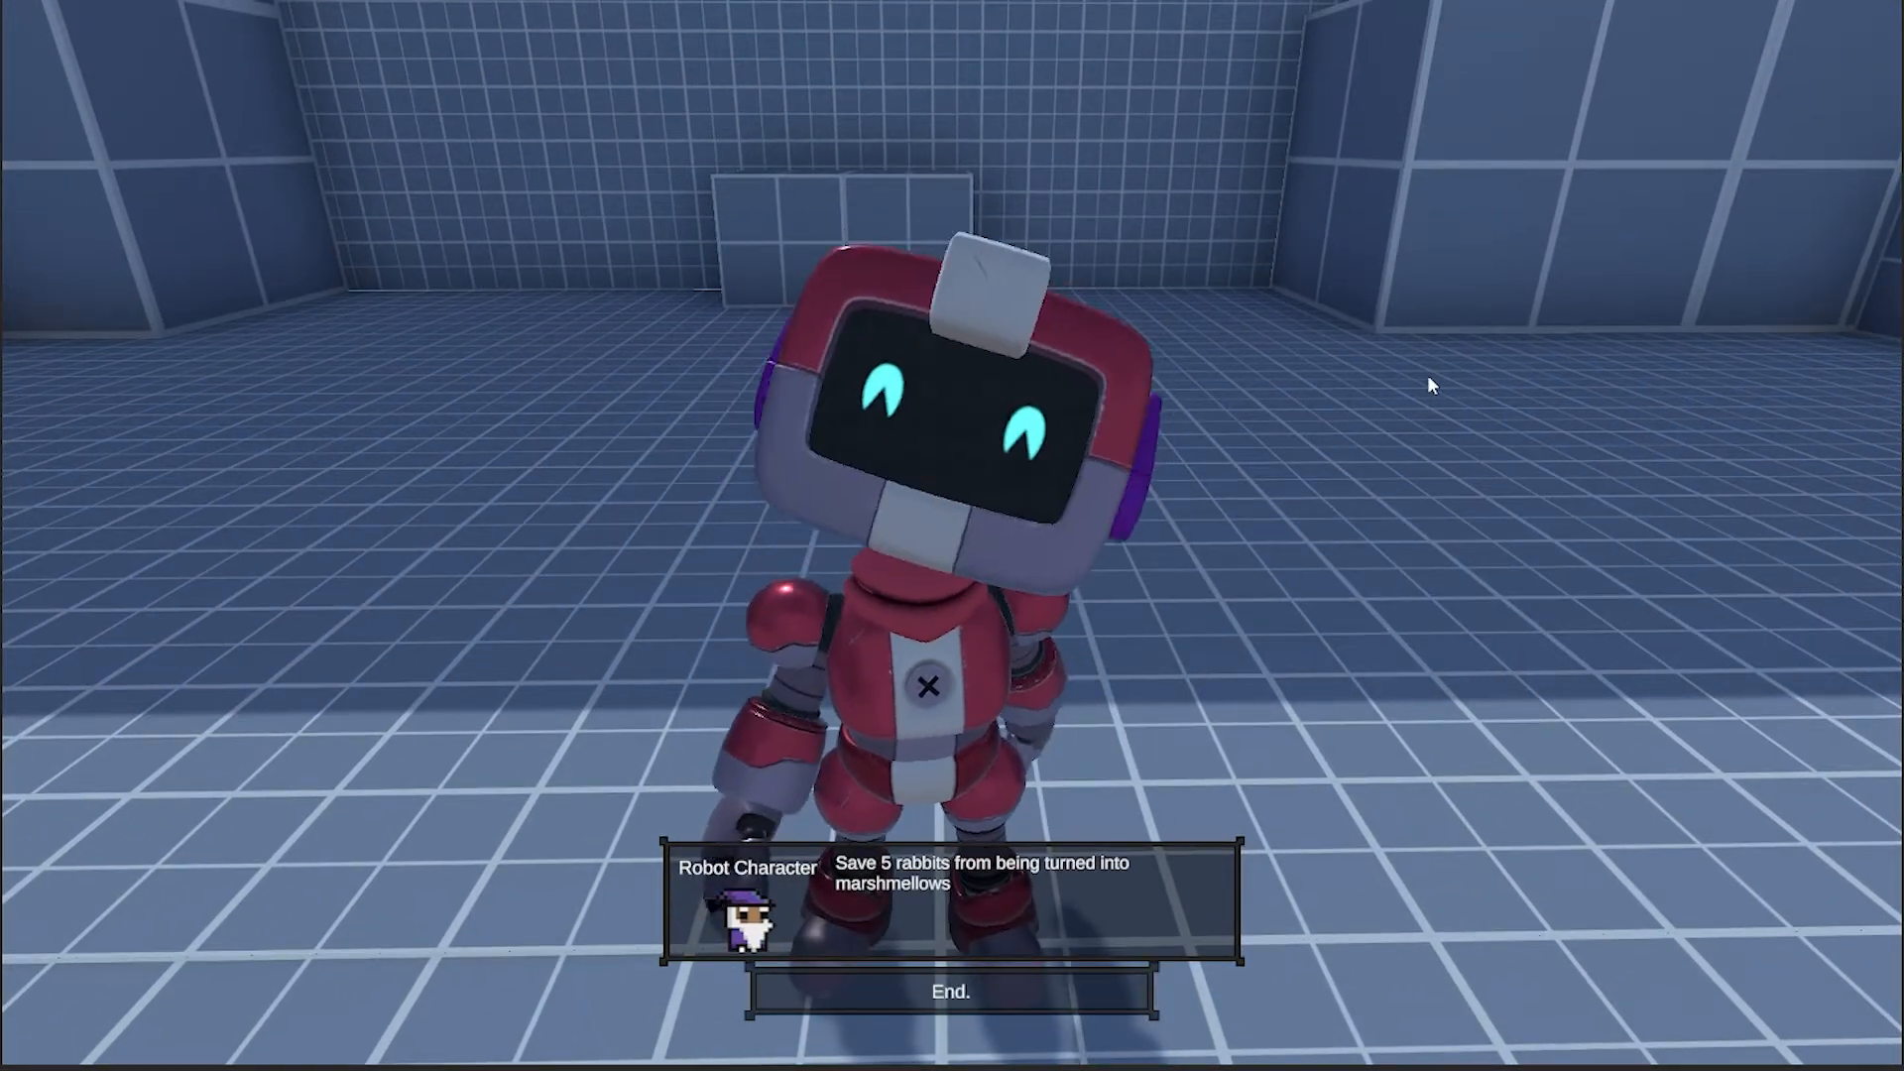
left_click(949, 991)
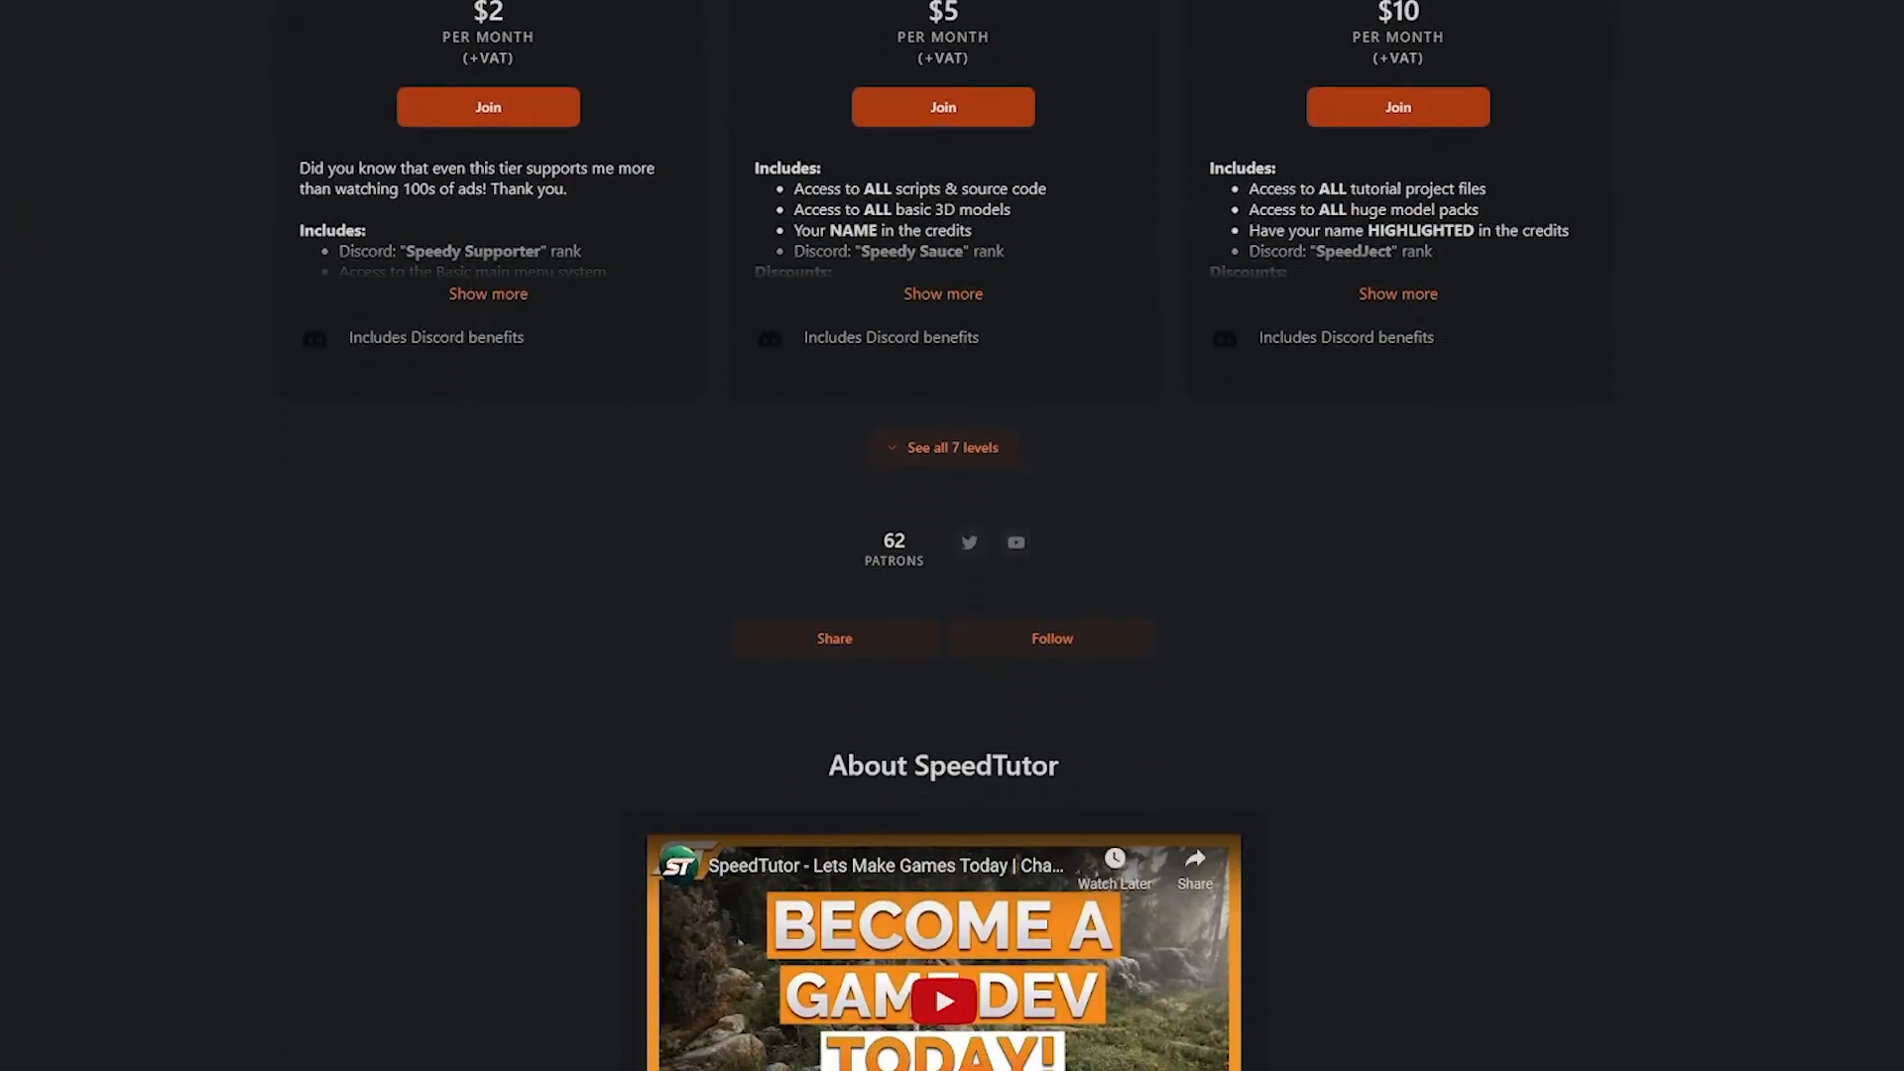
- Scroll through SpeedTutor's Patreon tiers and About section, then the store's Best Sellers
scroll("down", 3)
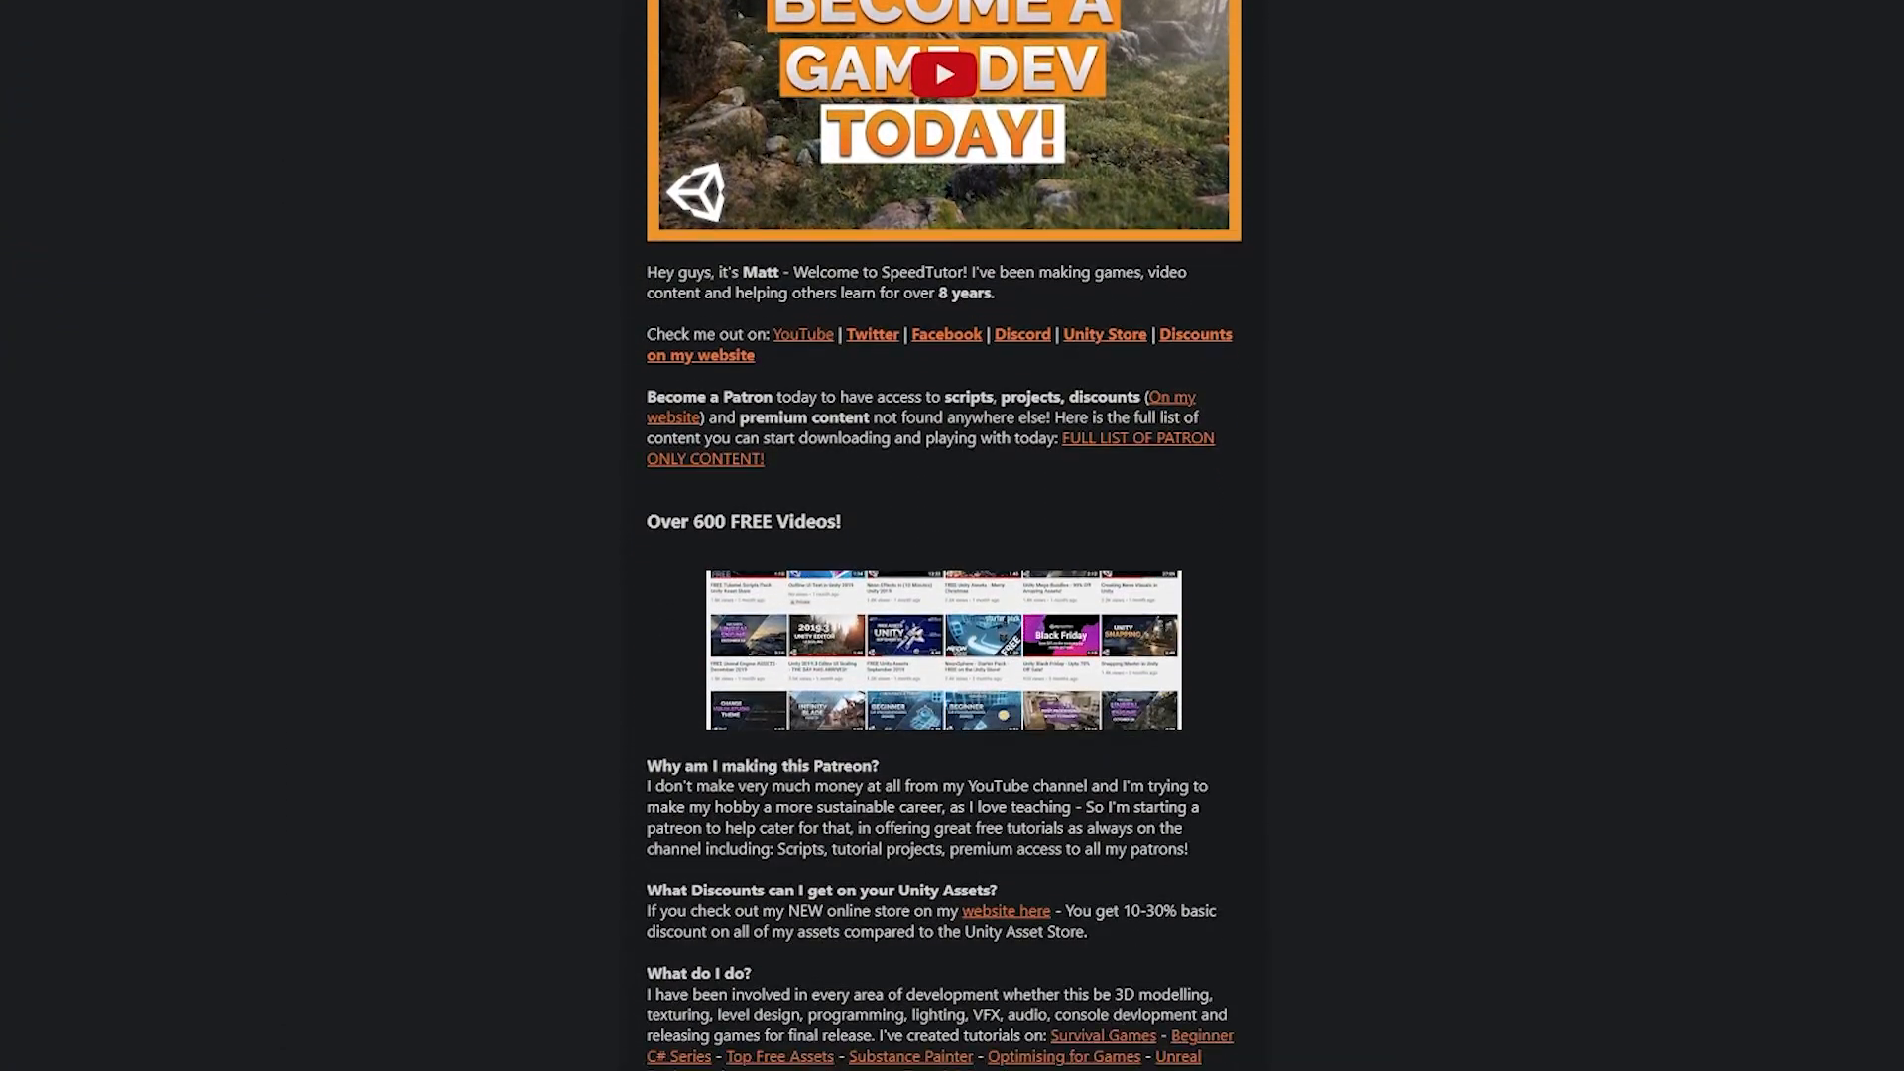
scroll("down", 3)
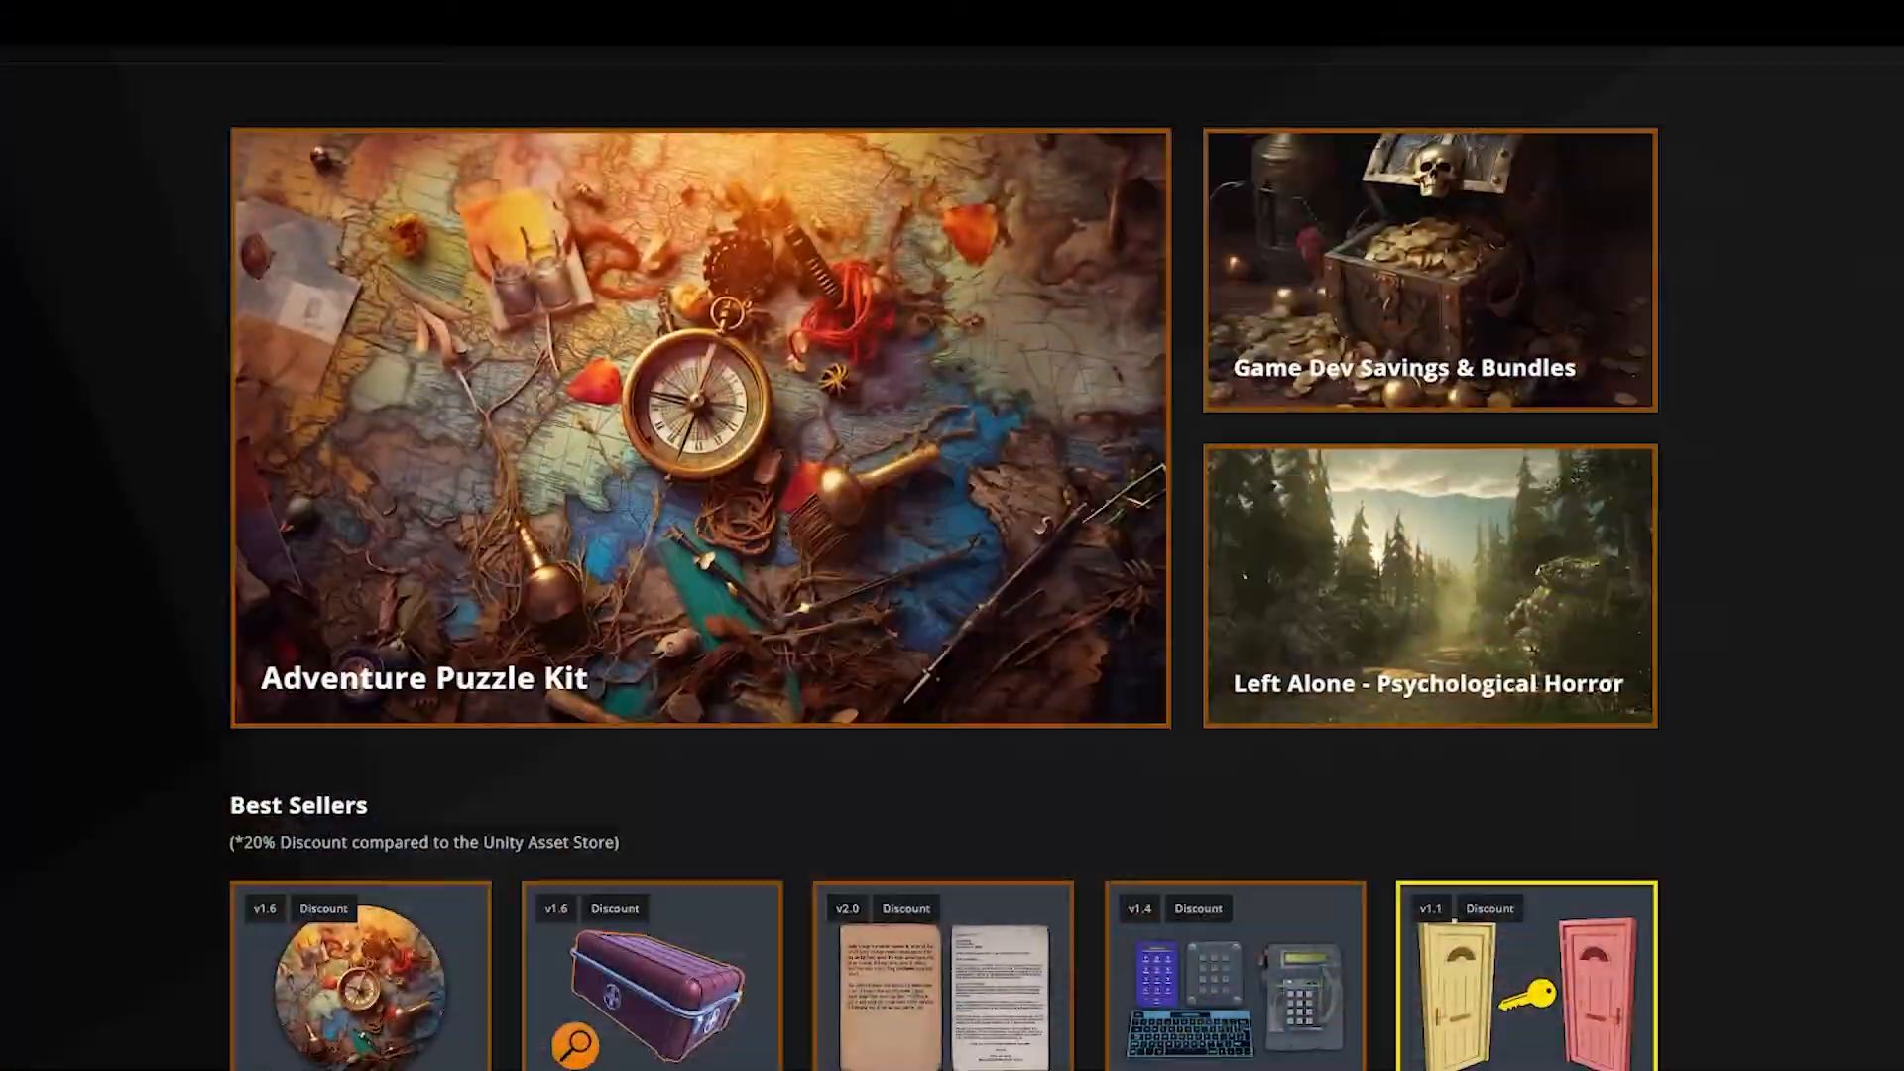
scroll("down", 3)
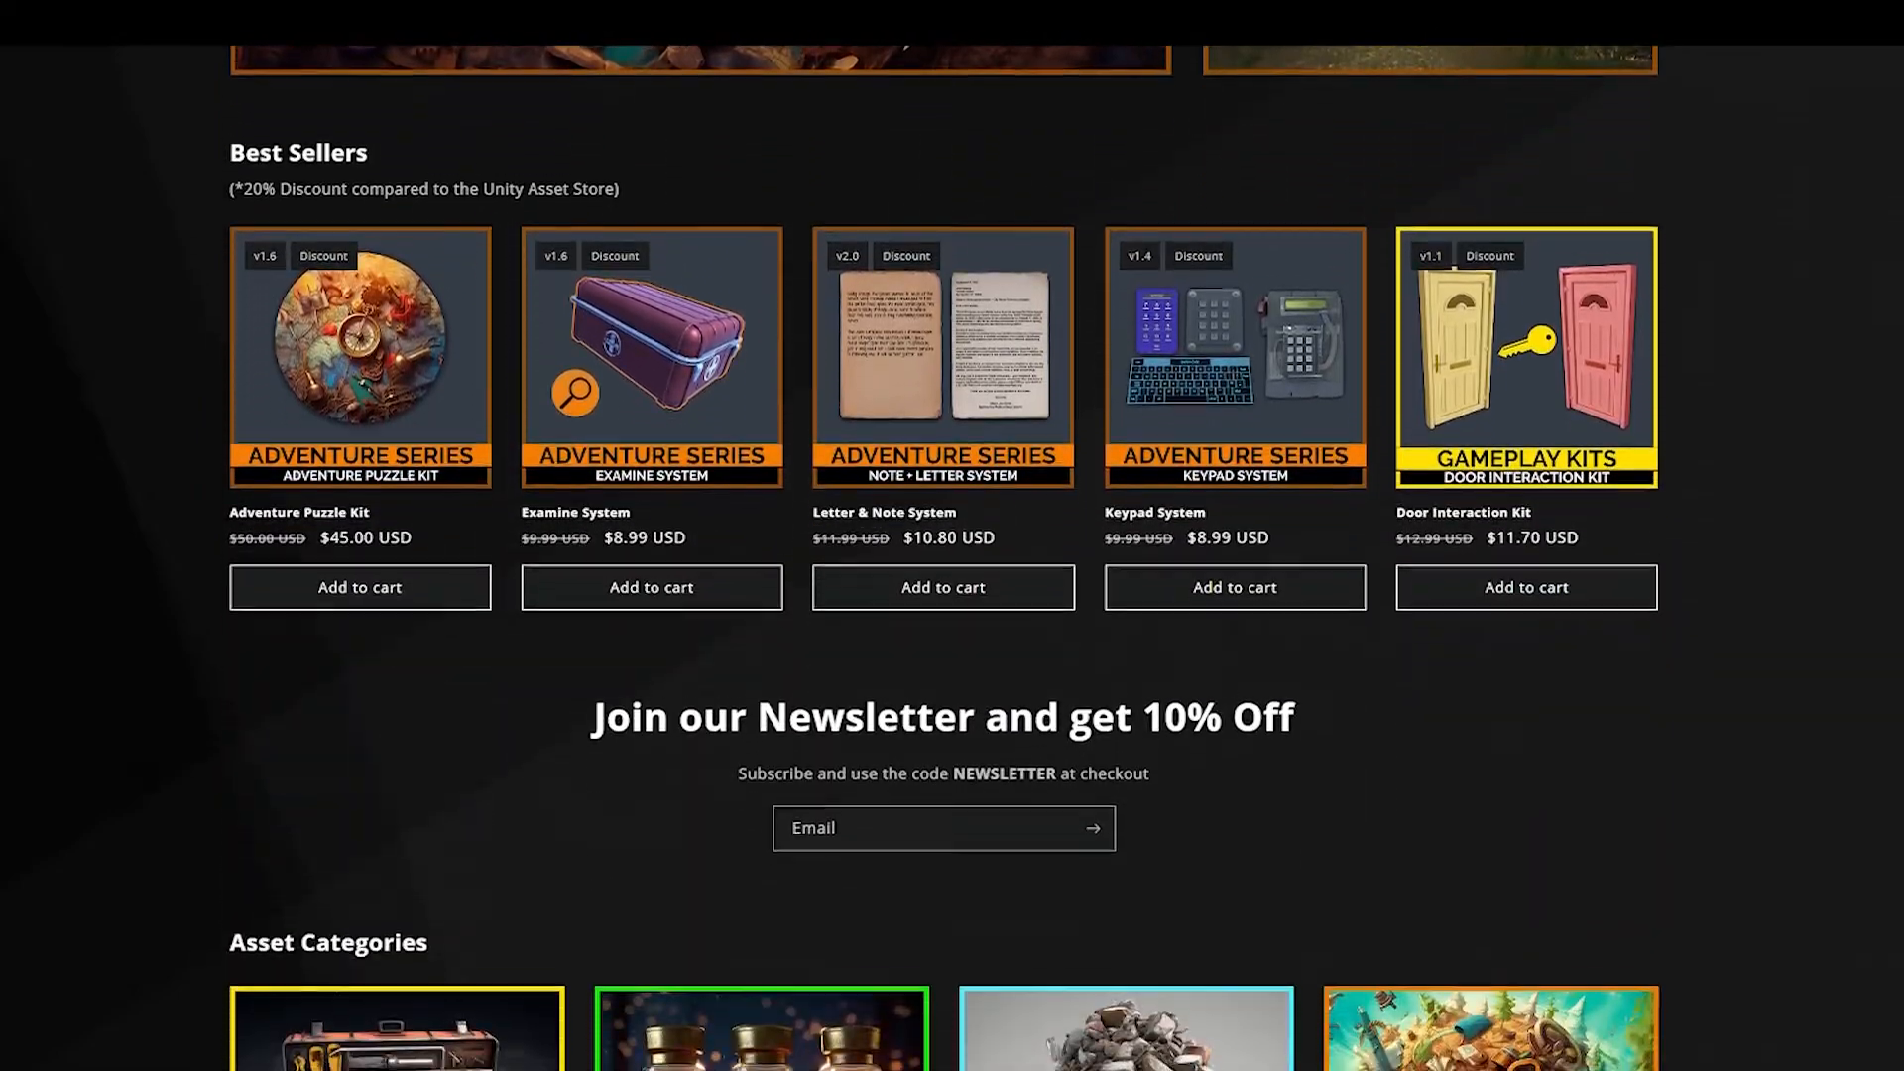
scroll("down", 3)
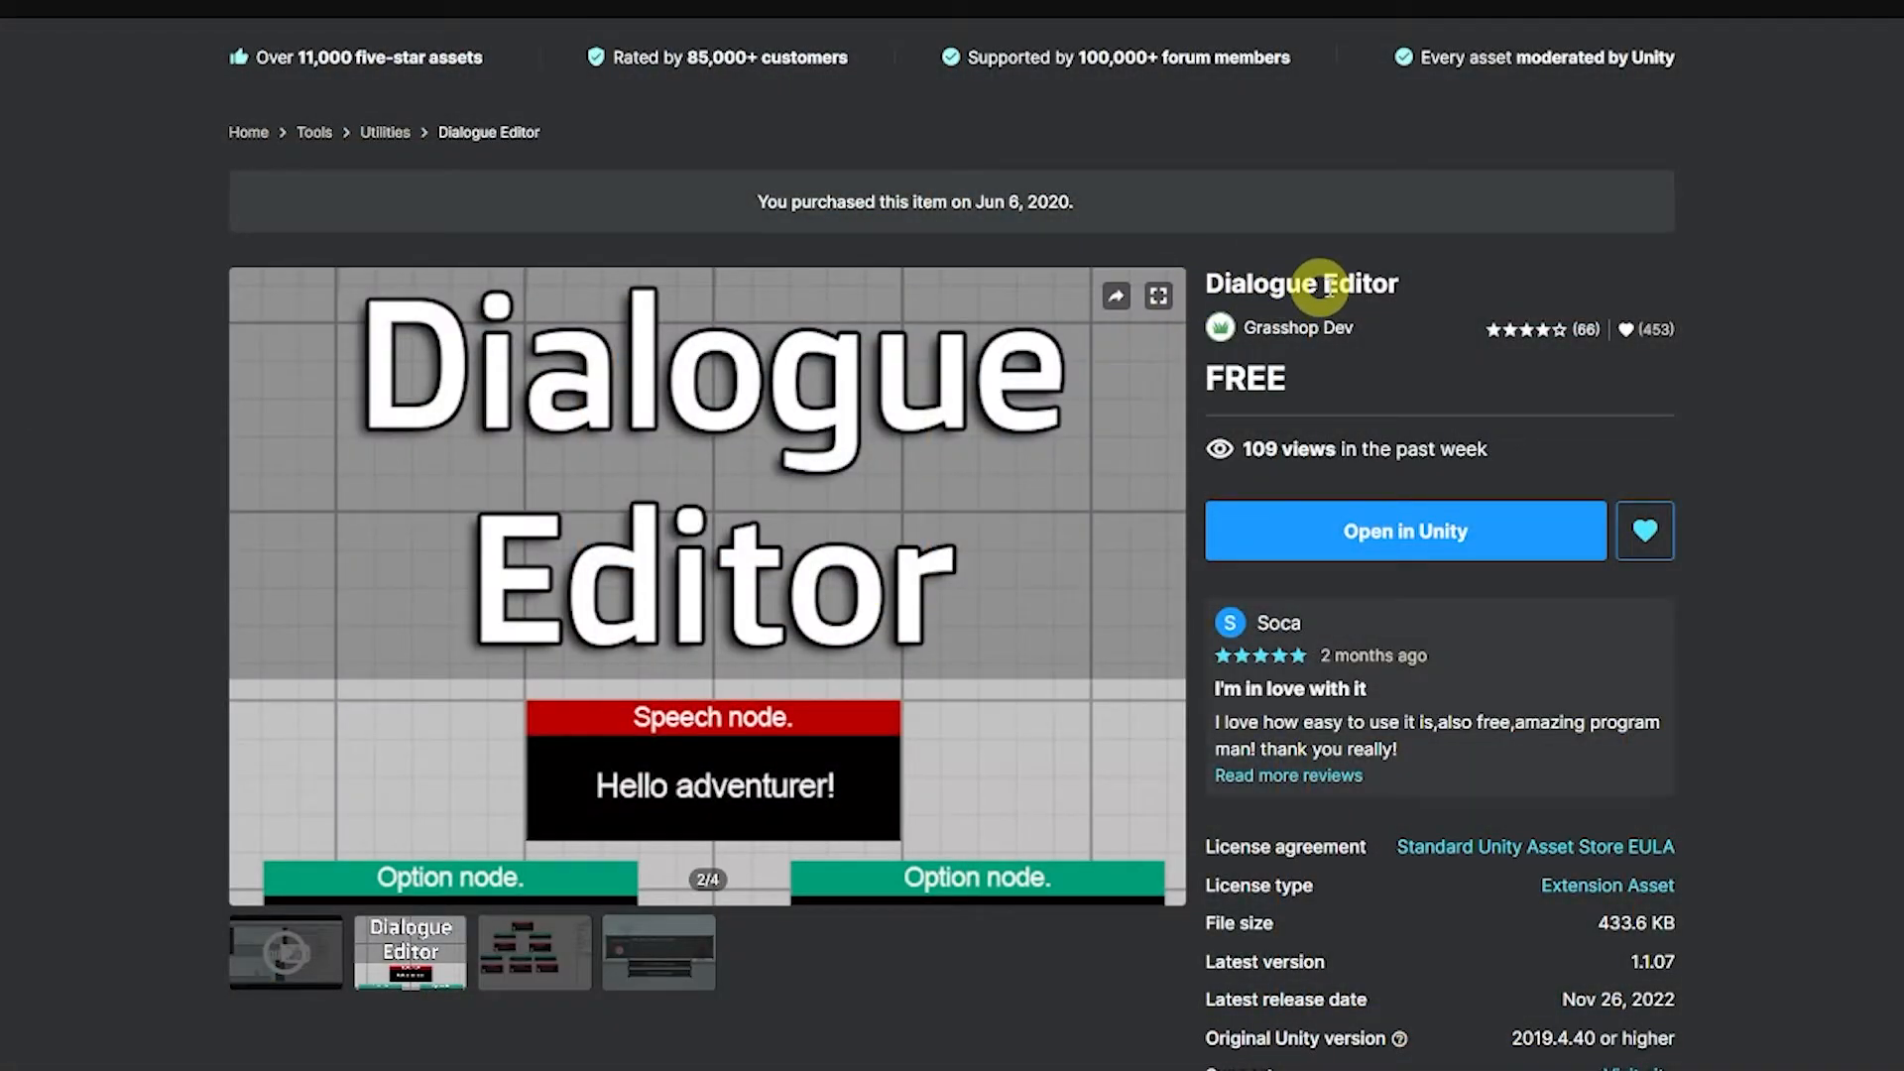
mouse_move(607, 559)
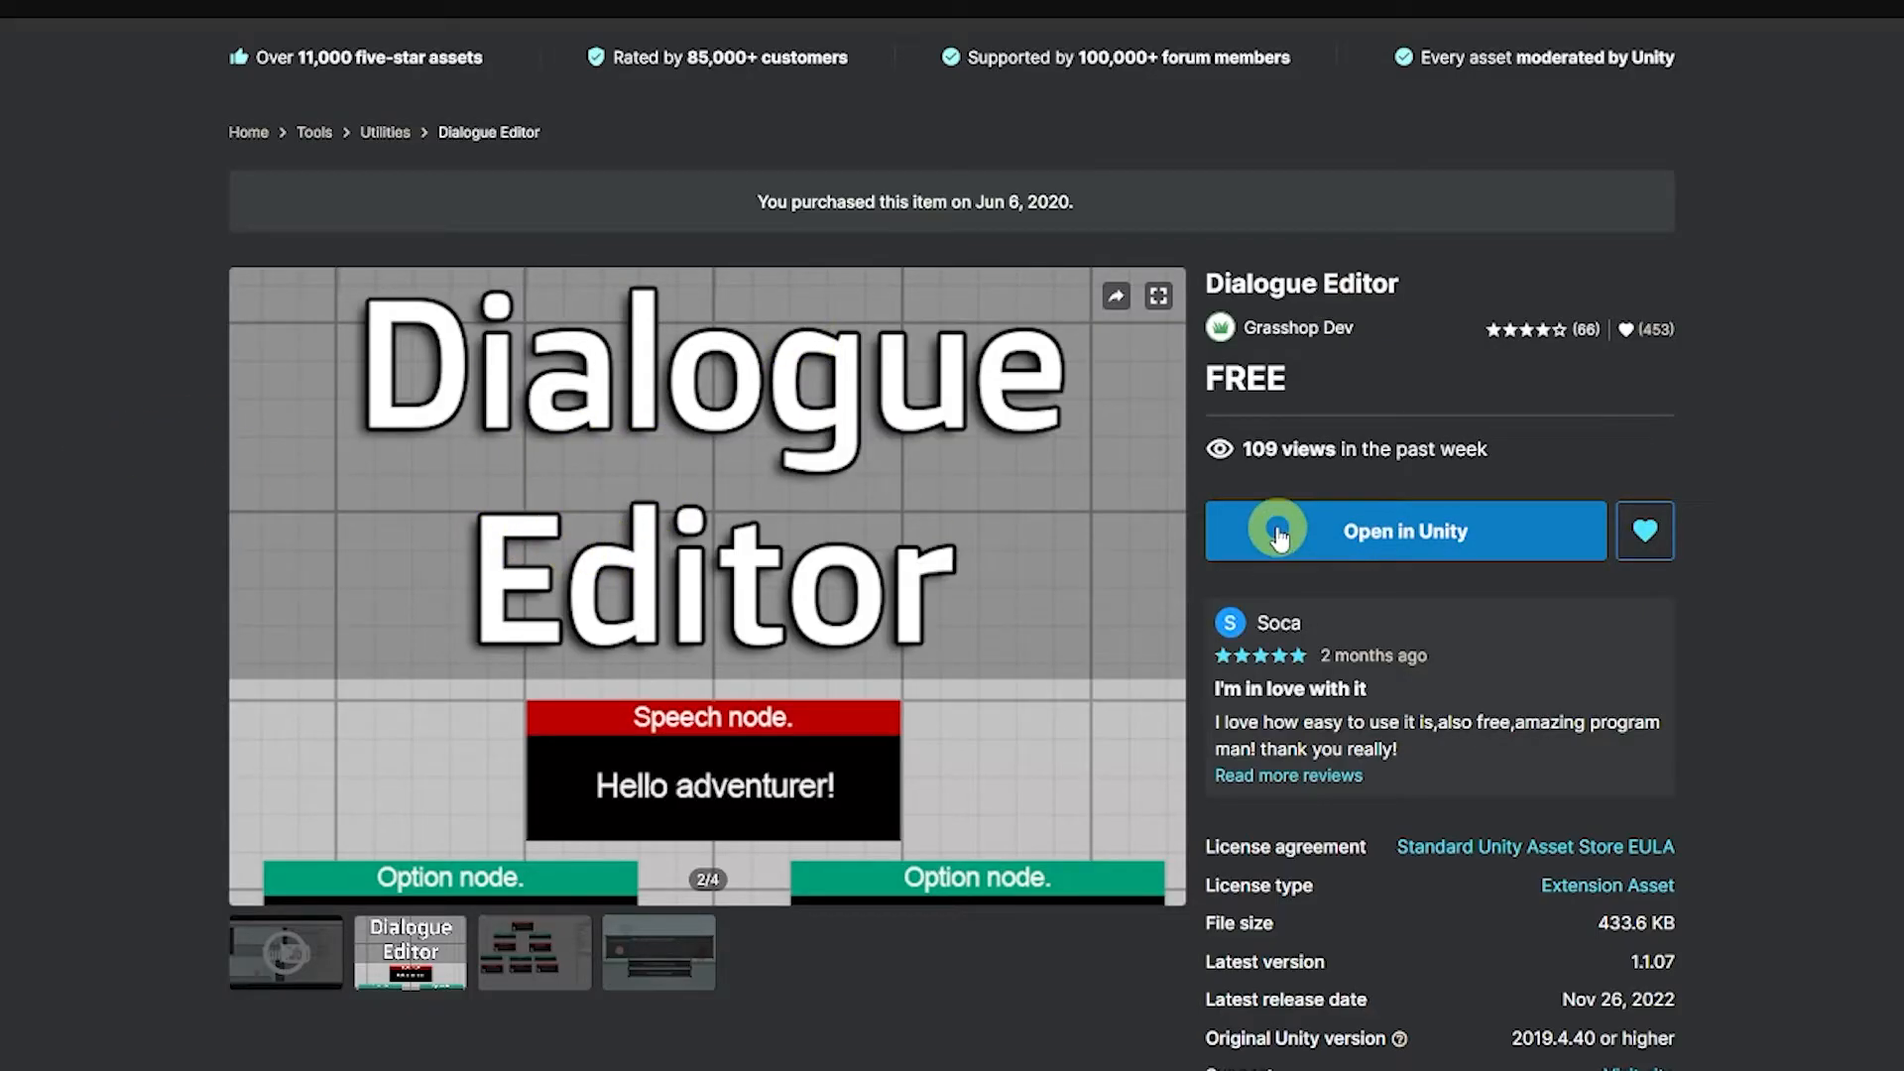
- Open the free Dialogue Editor asset in Unity from its Asset Store page
left_click(1404, 530)
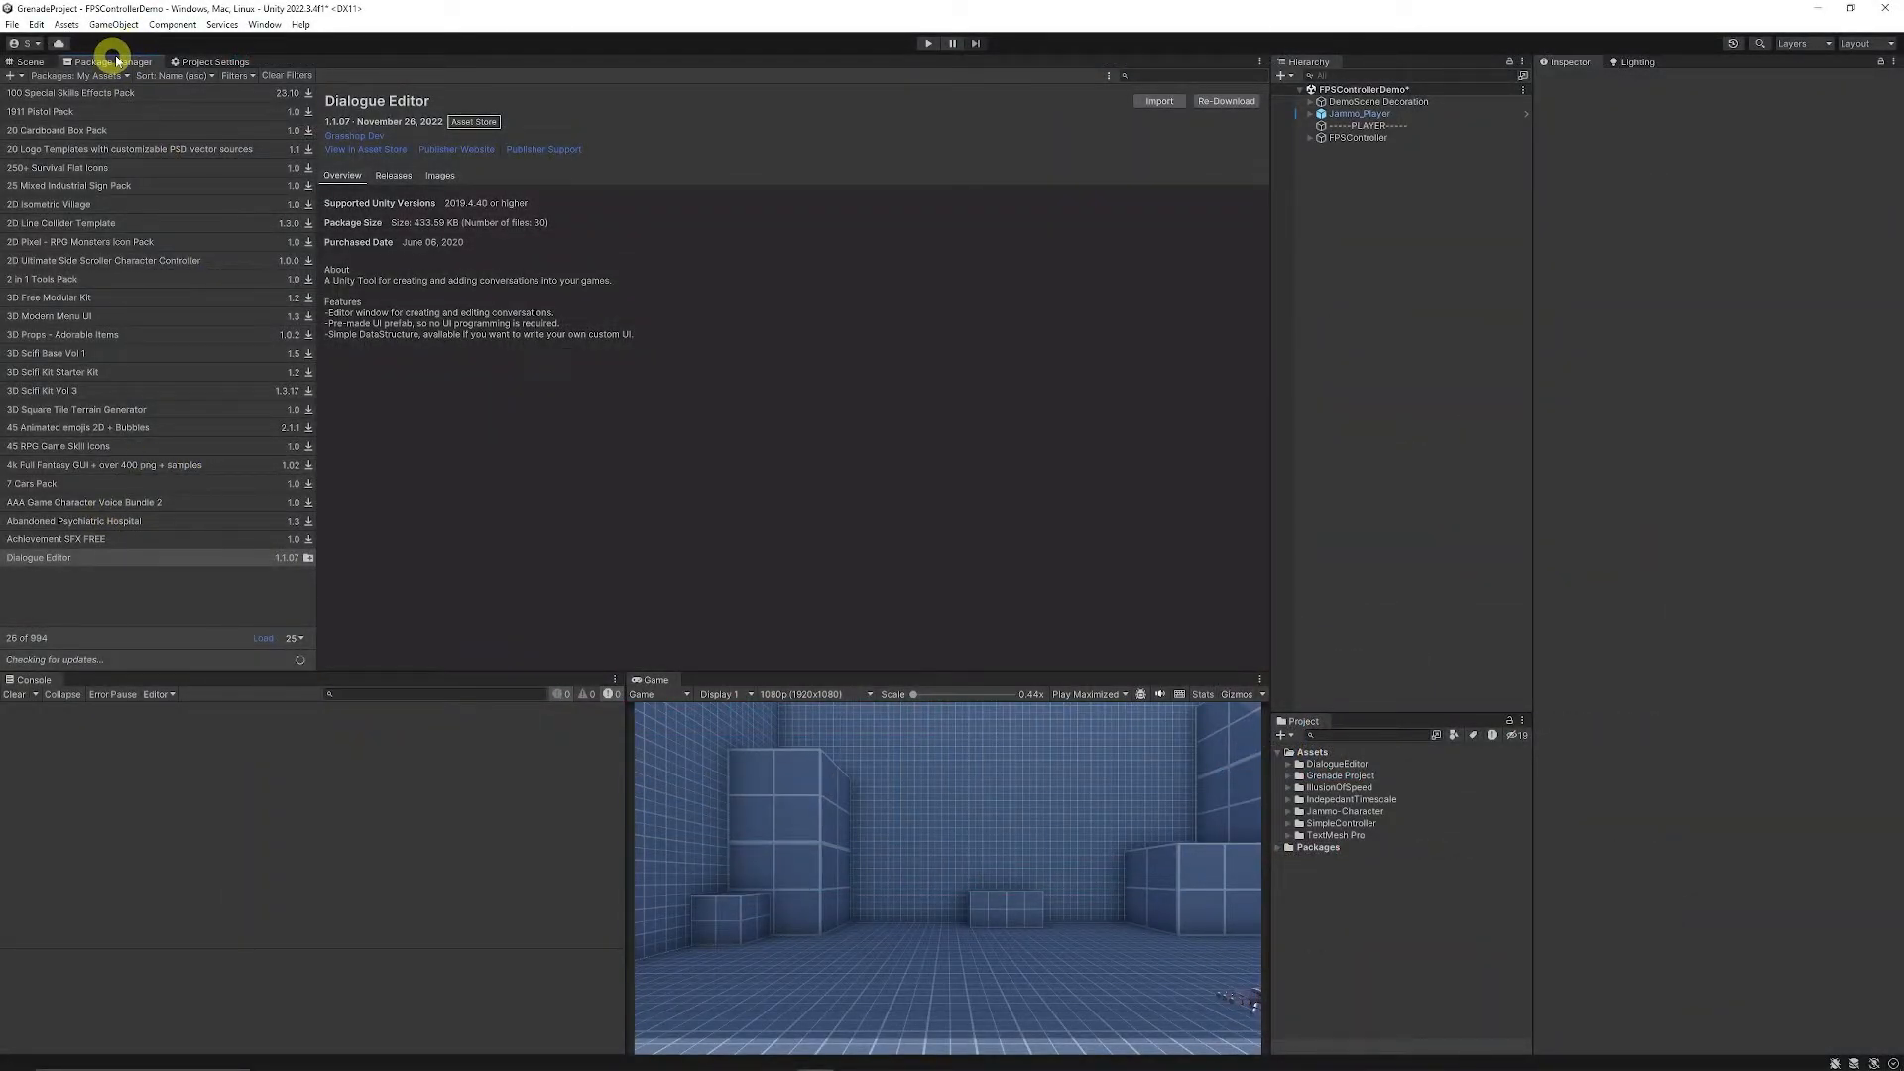
- Show Dialogue Editor 1.1.07 under My Assets in the Package Manager
left_click(264, 24)
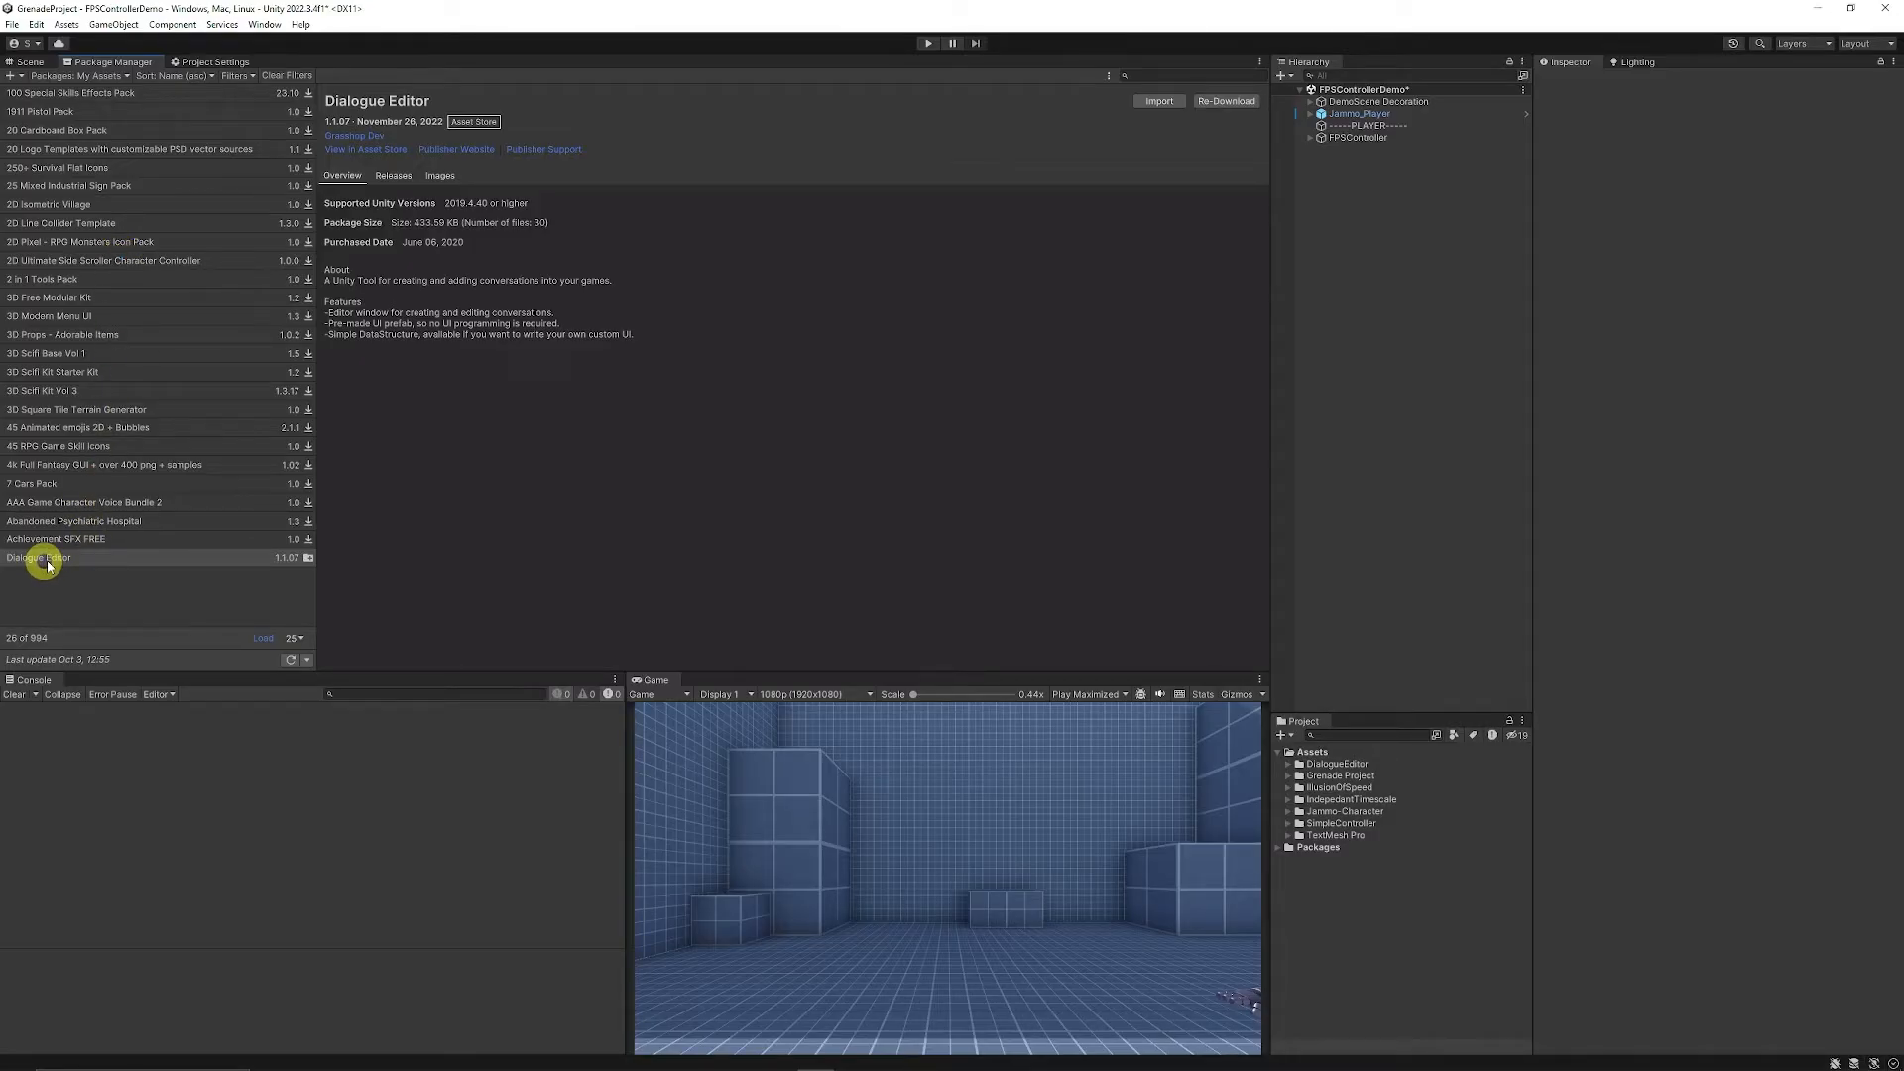
mouse_move(55, 76)
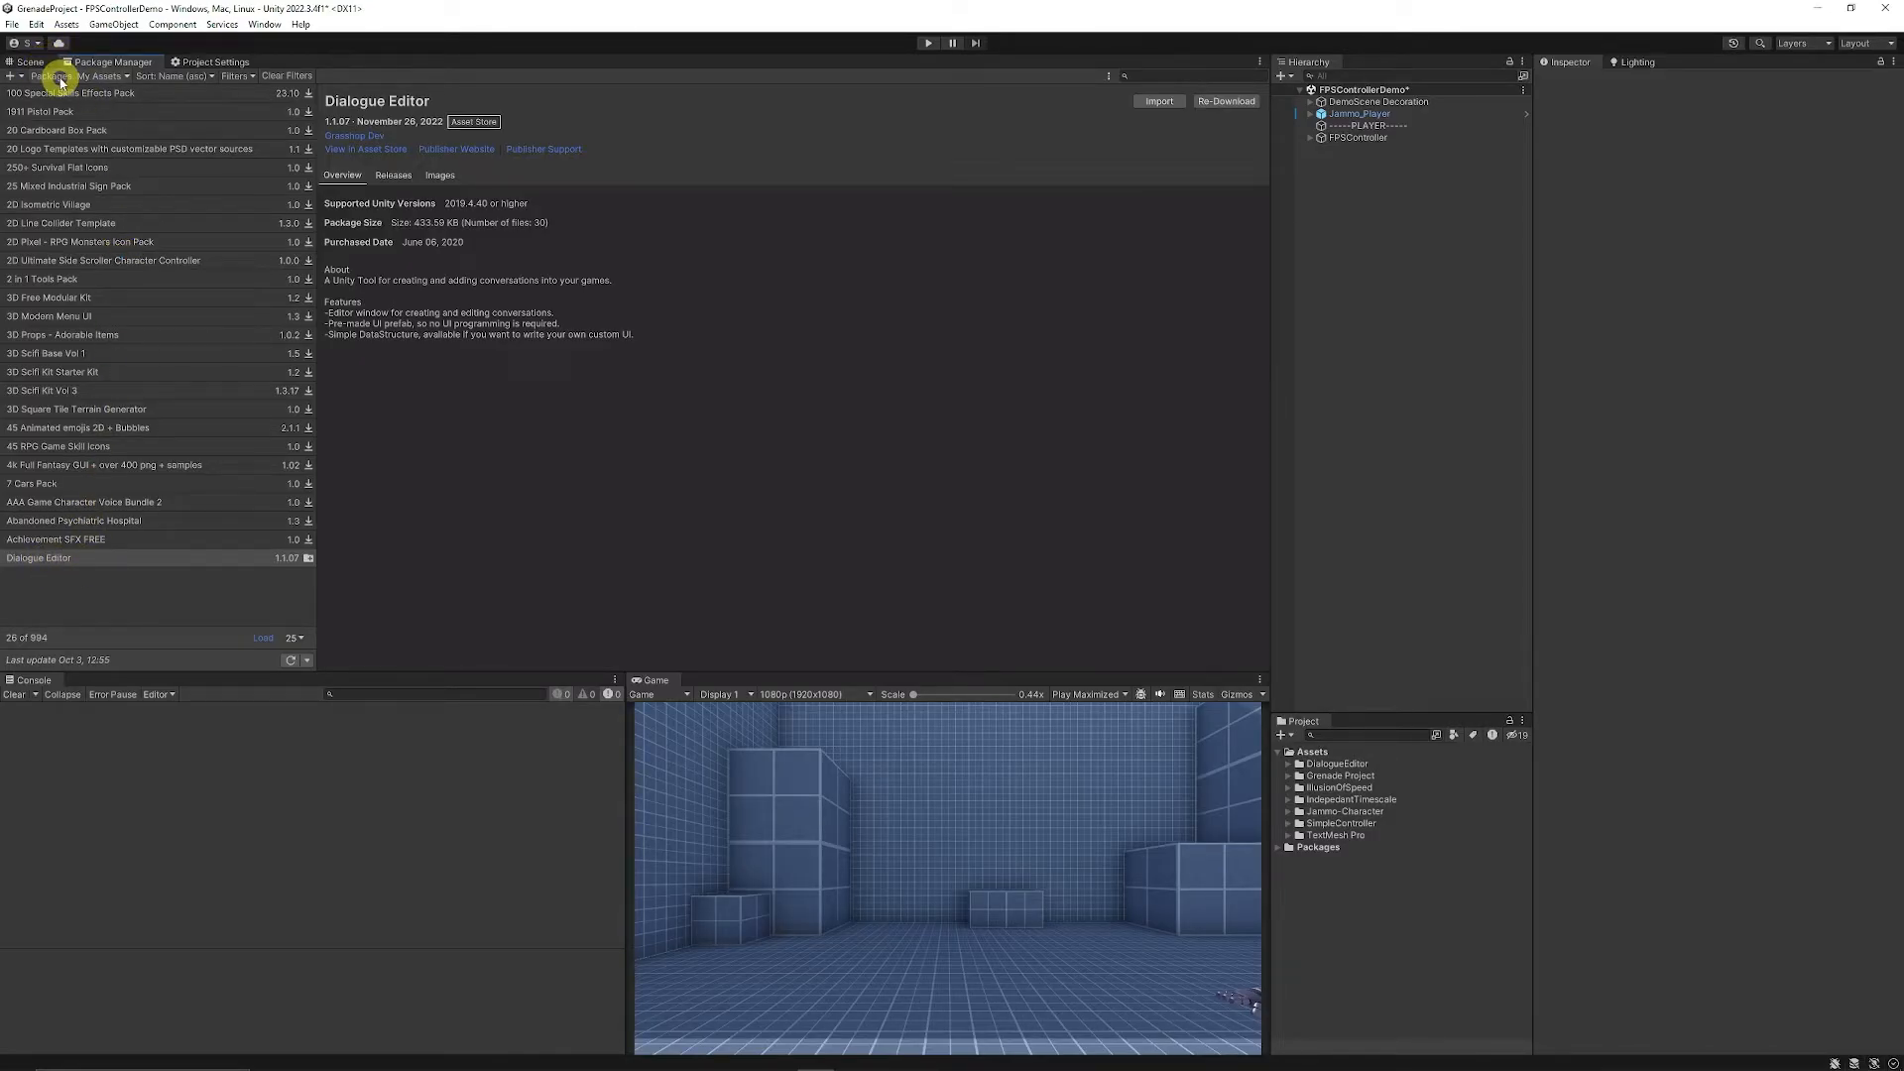
mouse_move(217, 531)
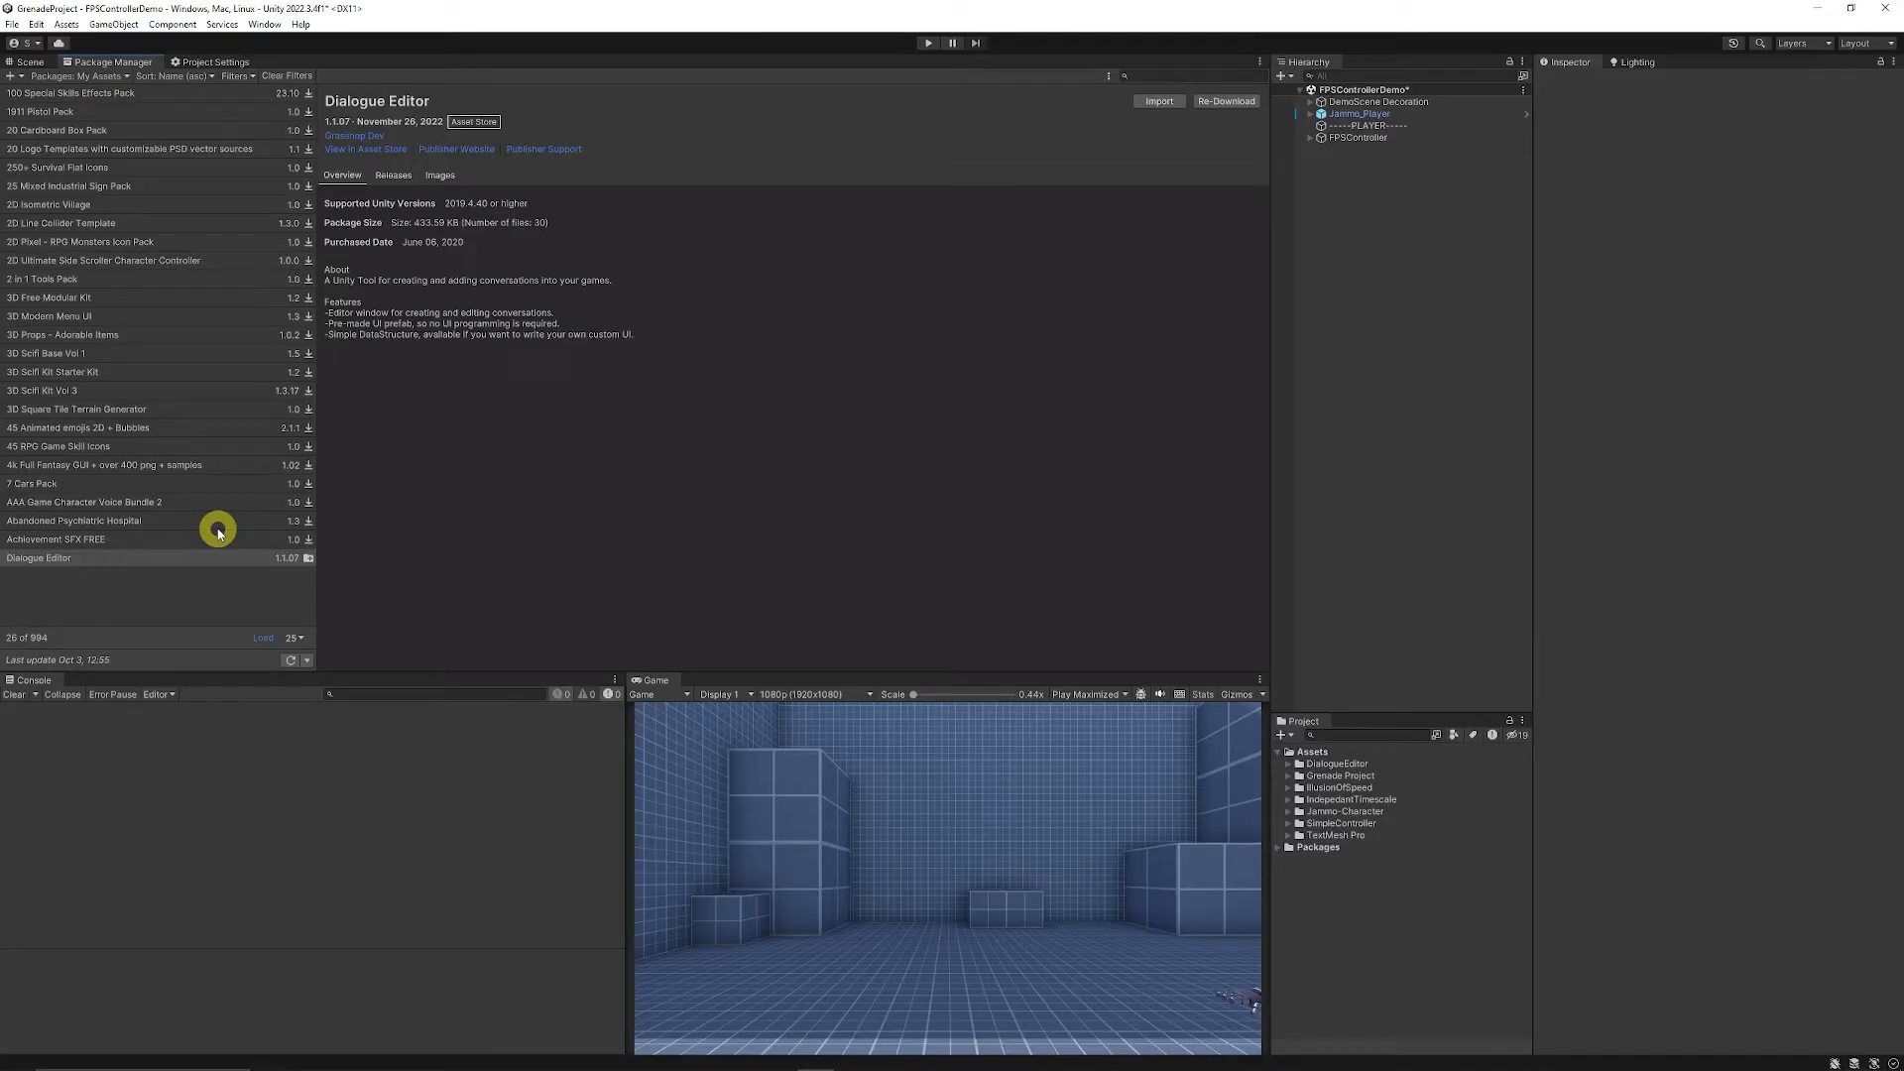
mouse_move(1265, 119)
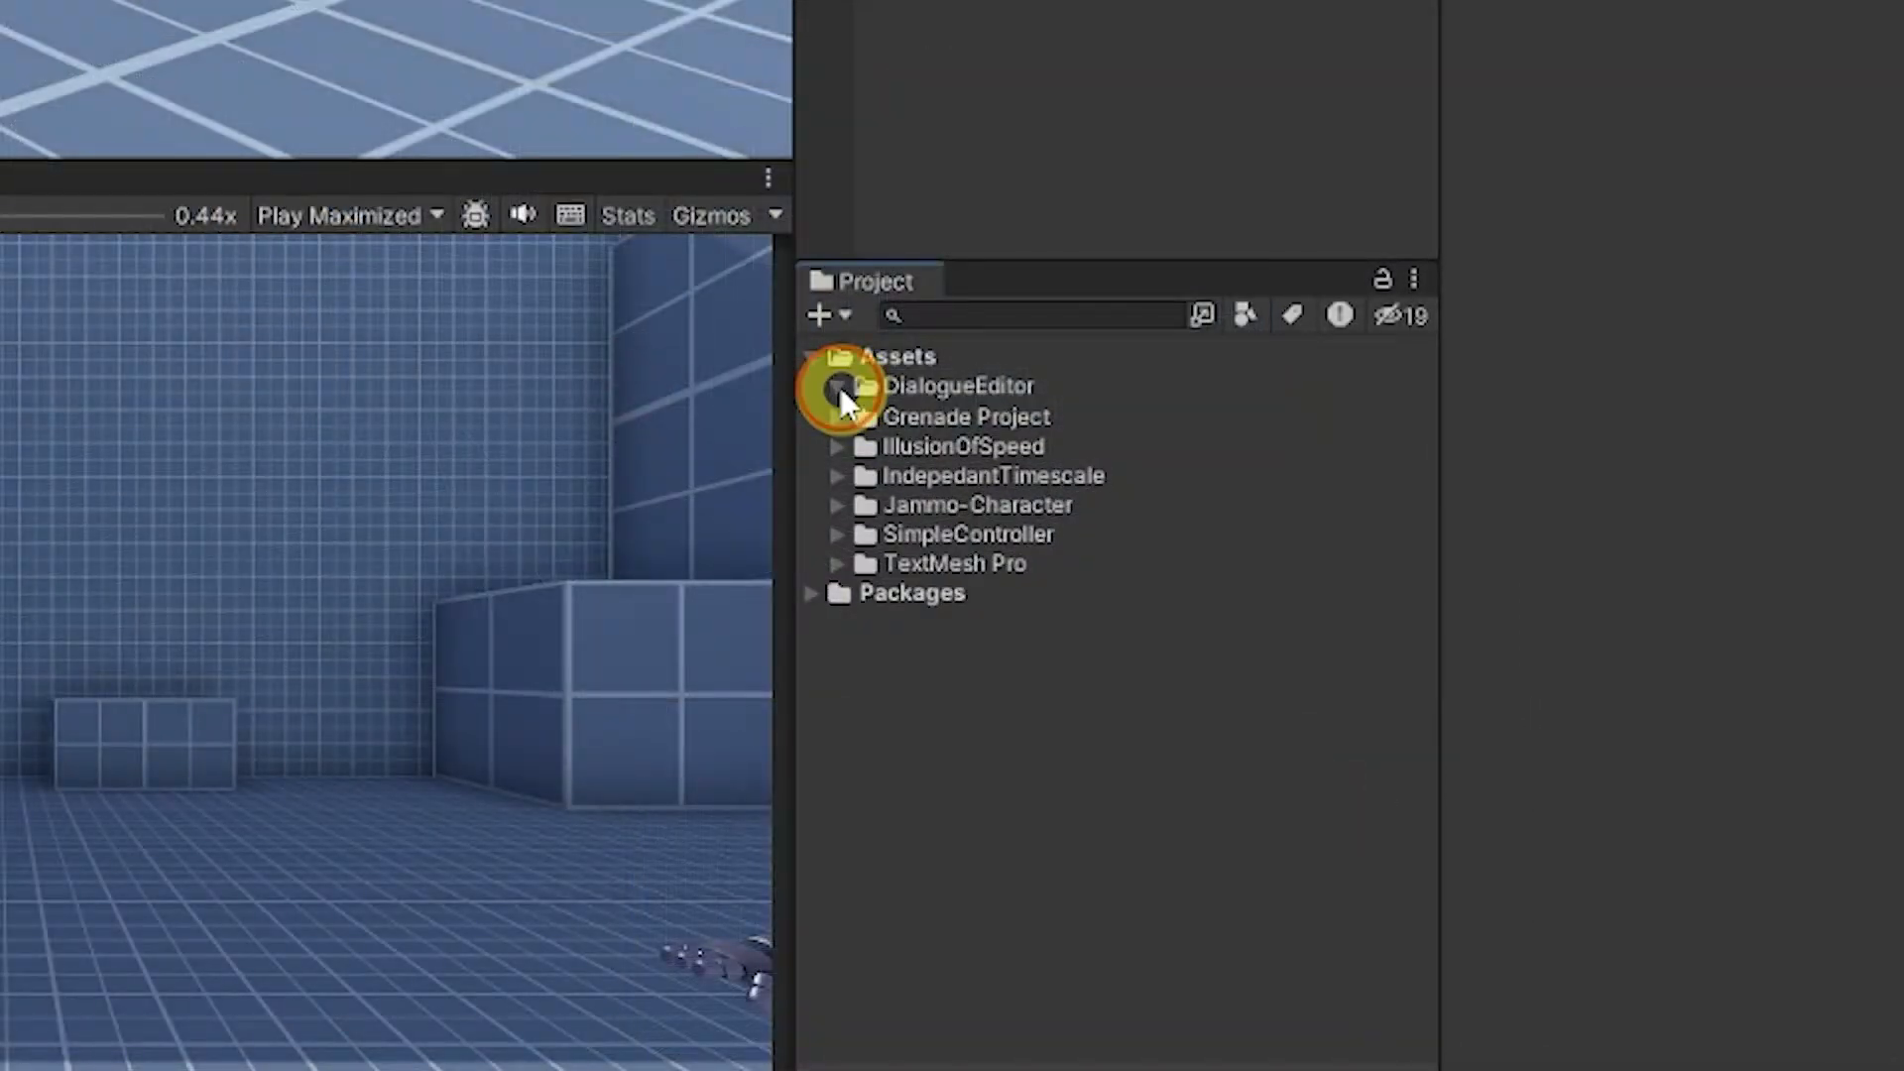
- Expand and select the Assets/DialogueEditor folder in the Project window
left_click(838, 386)
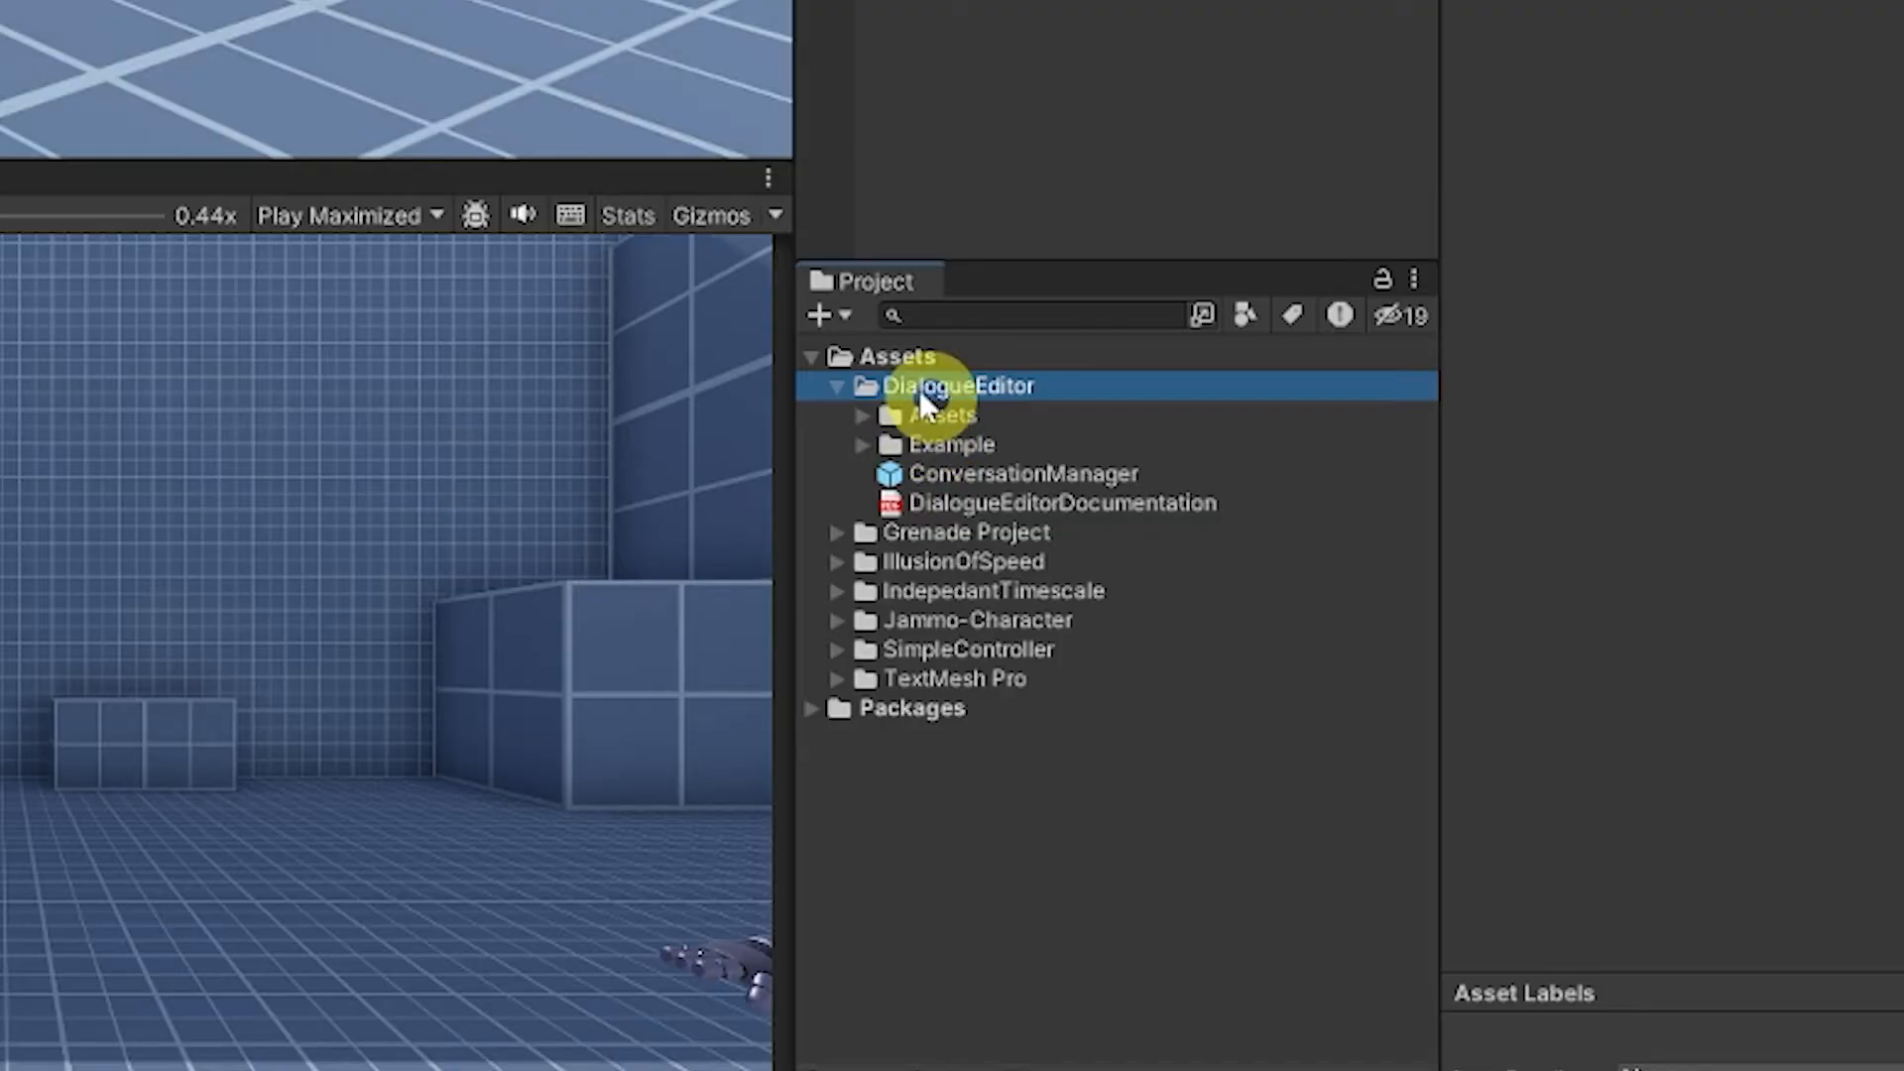
left_click(1062, 503)
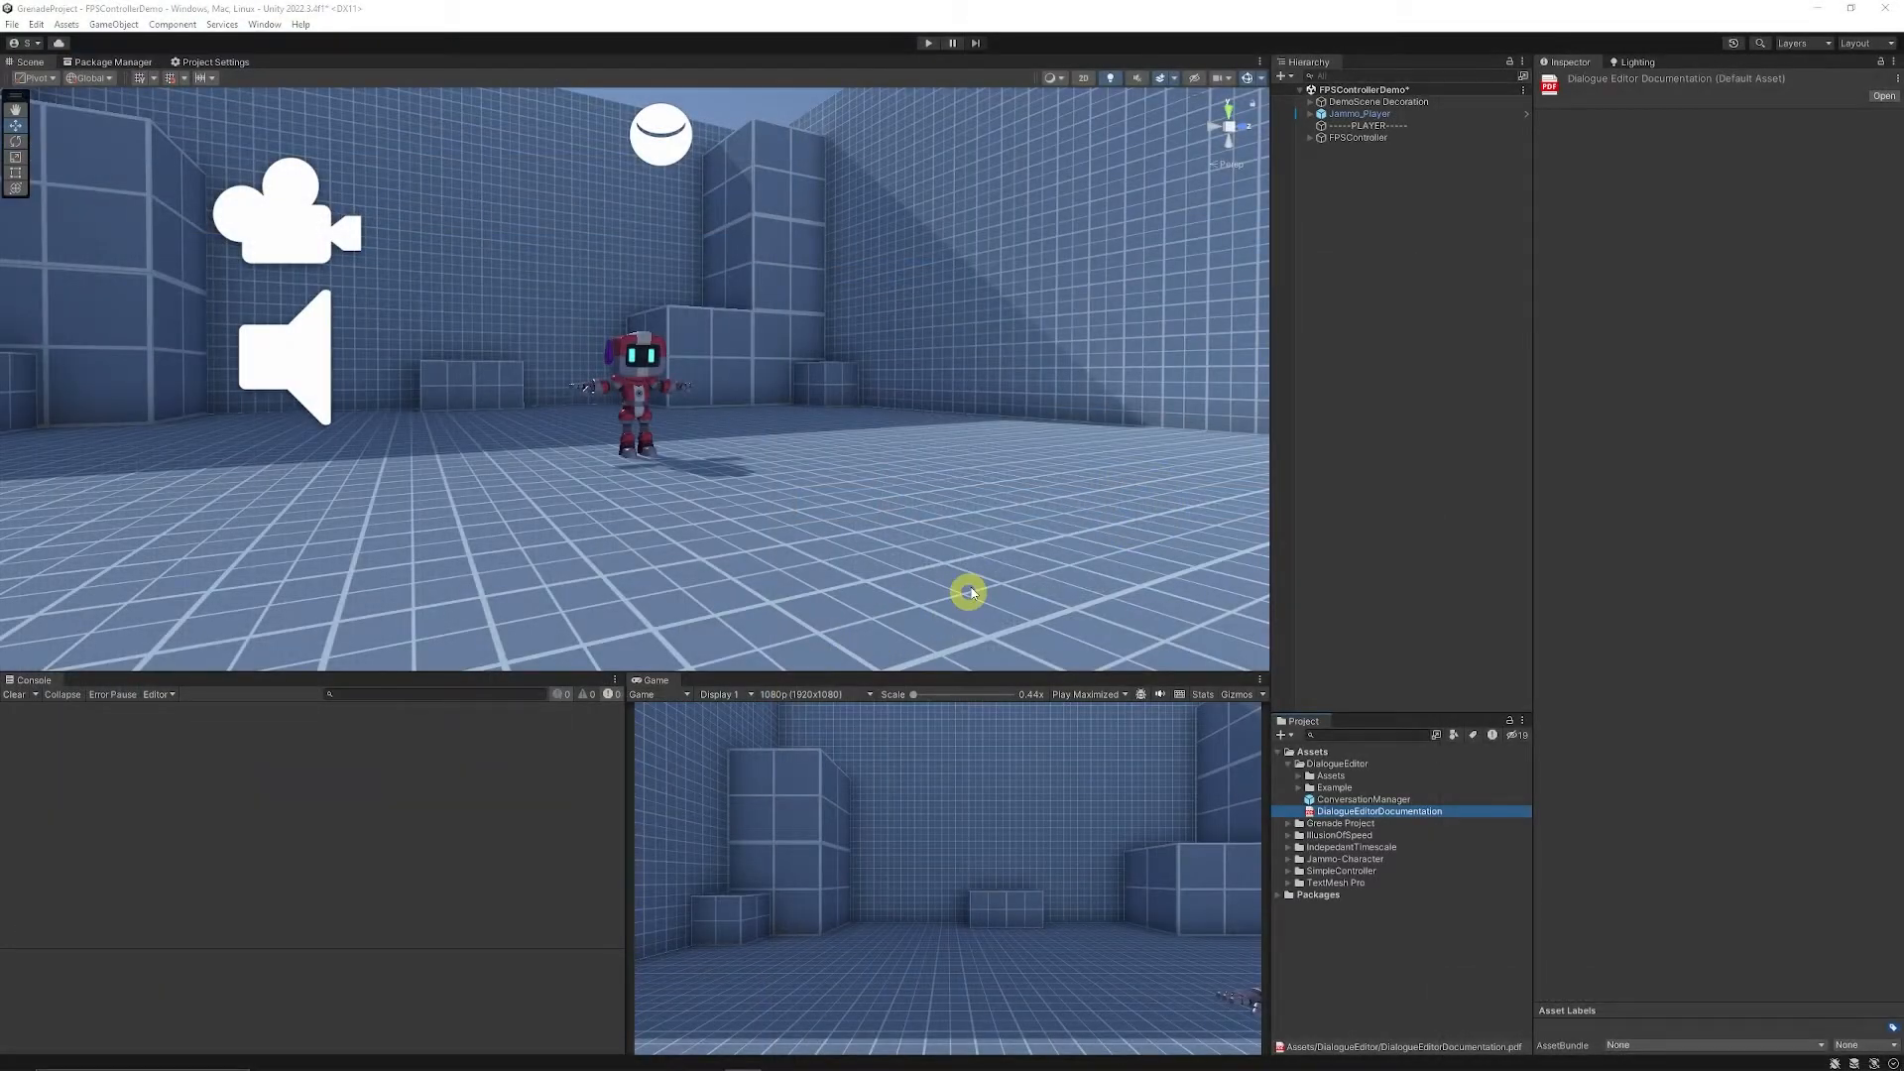
mouse_move(741, 401)
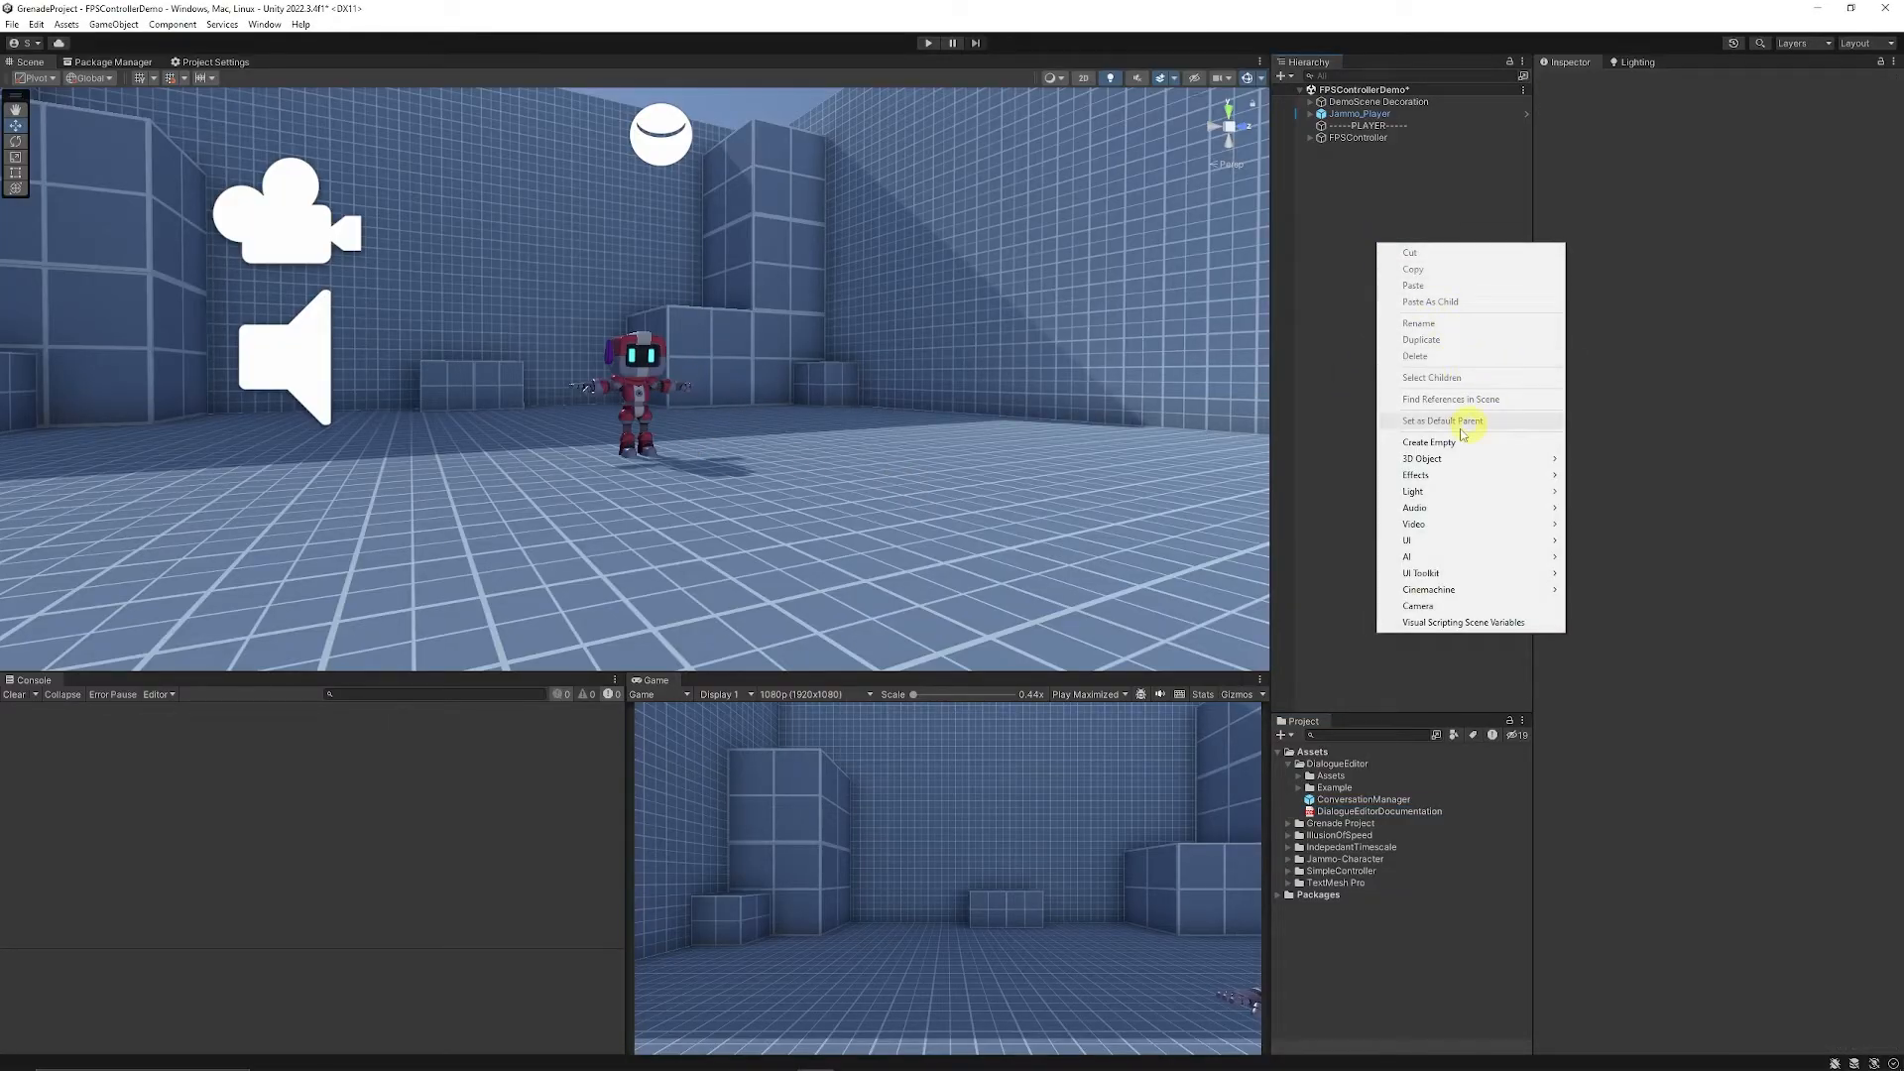
- Create an NPC Conversation object named RobotConversation in the Hierarchy
left_click(1429, 441)
type("RobotConversation")
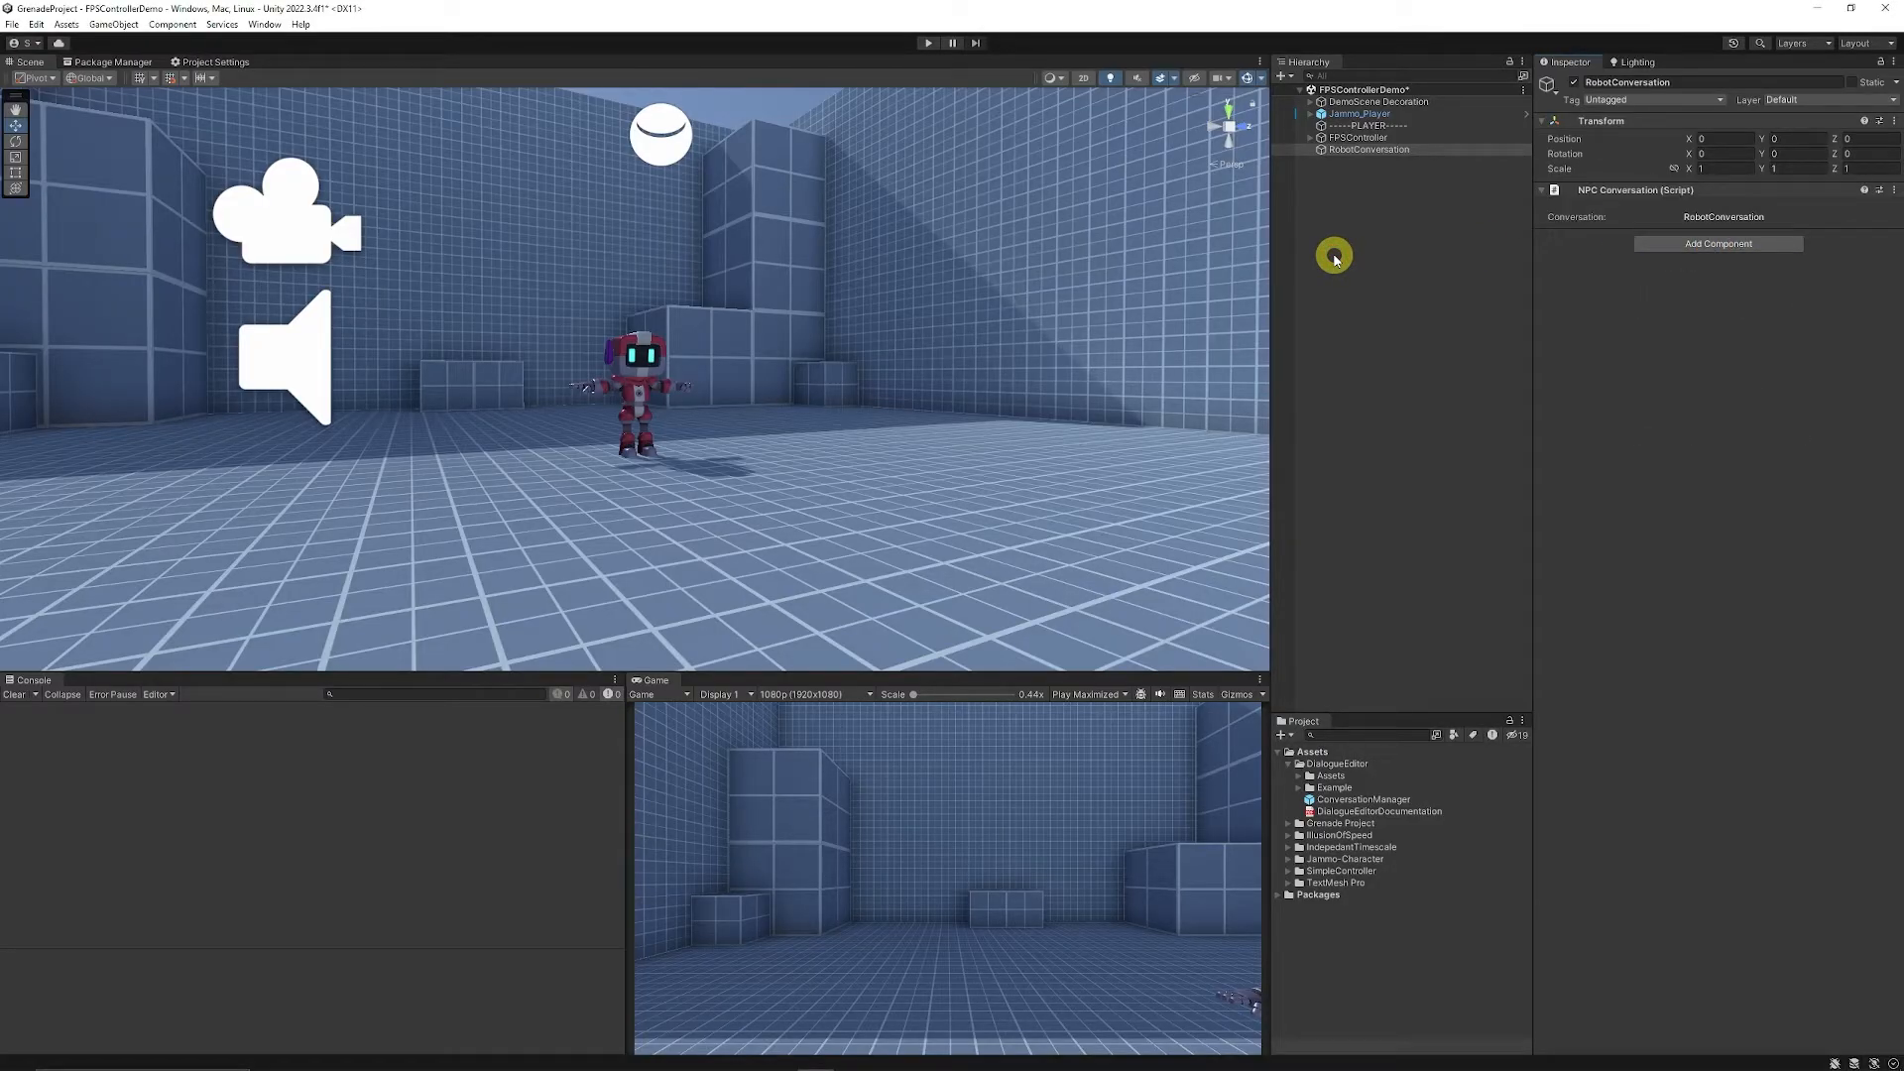
mouse_move(1828, 251)
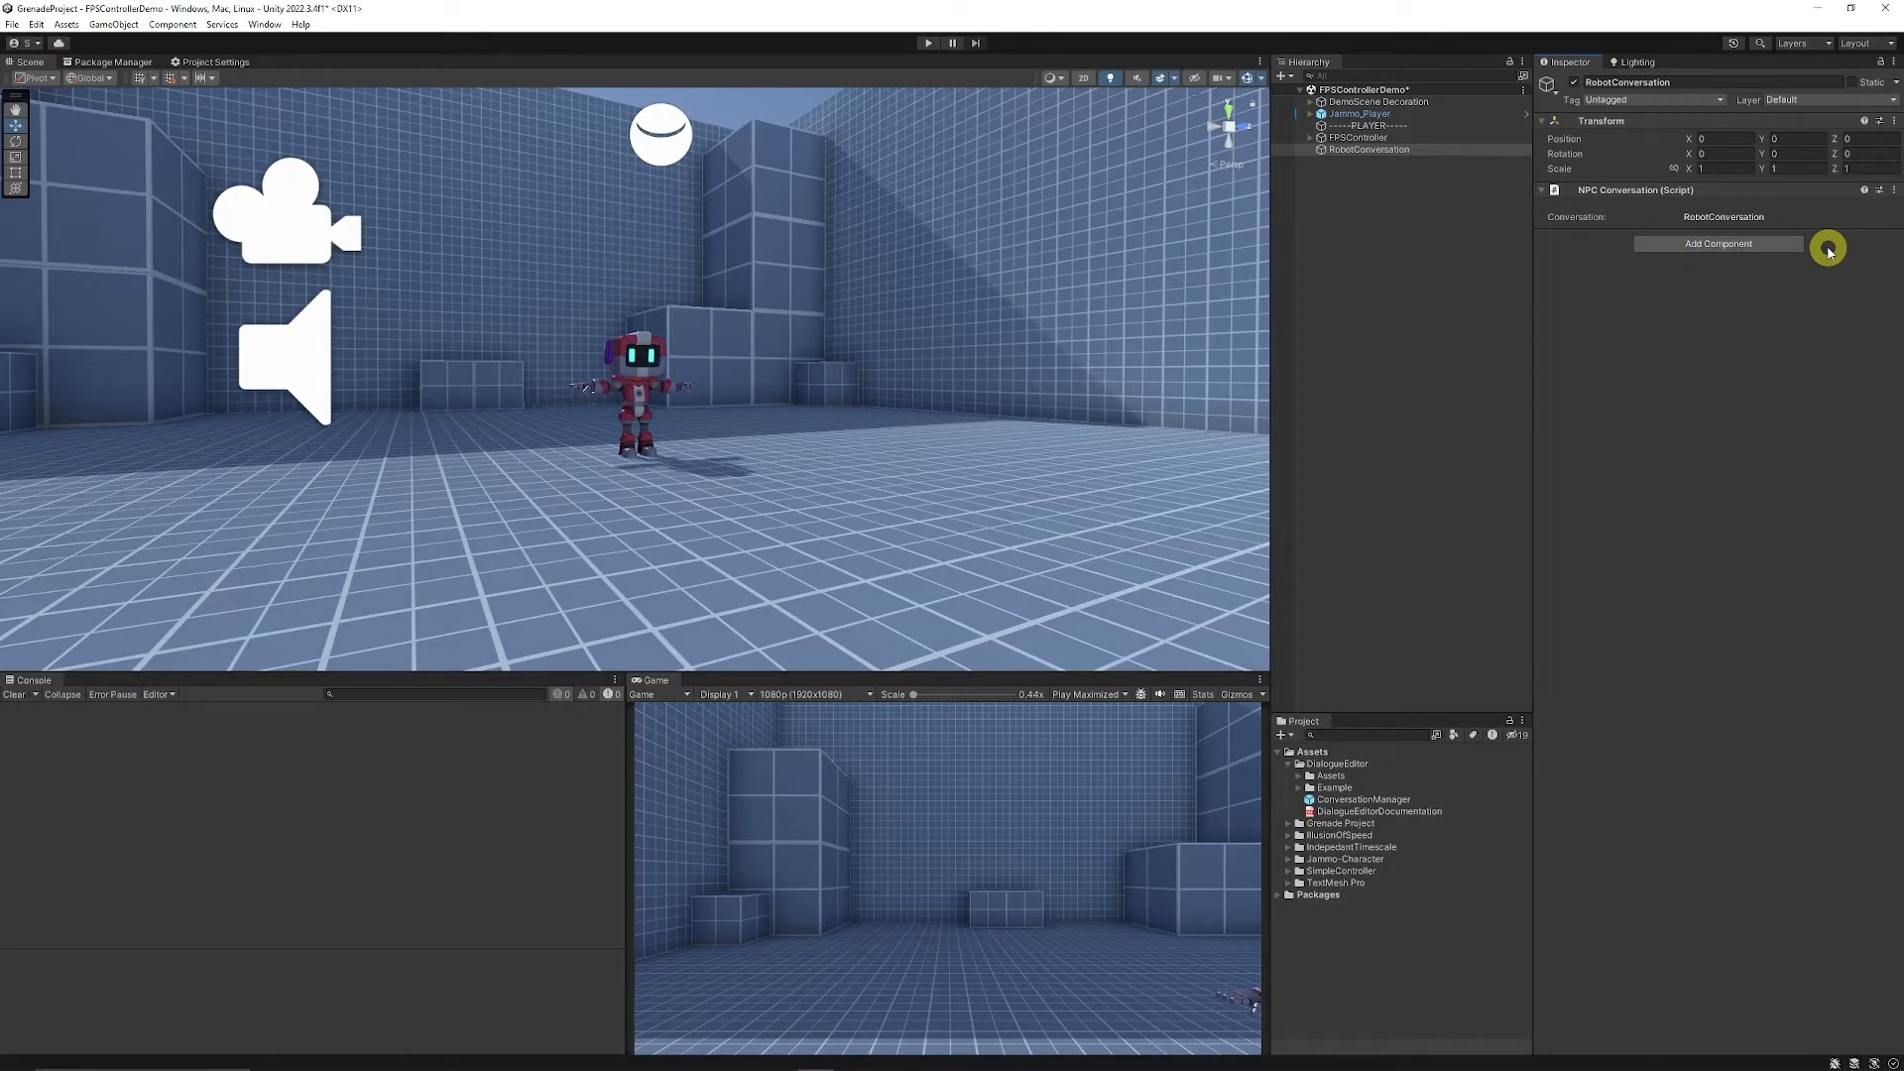
mouse_move(1816, 258)
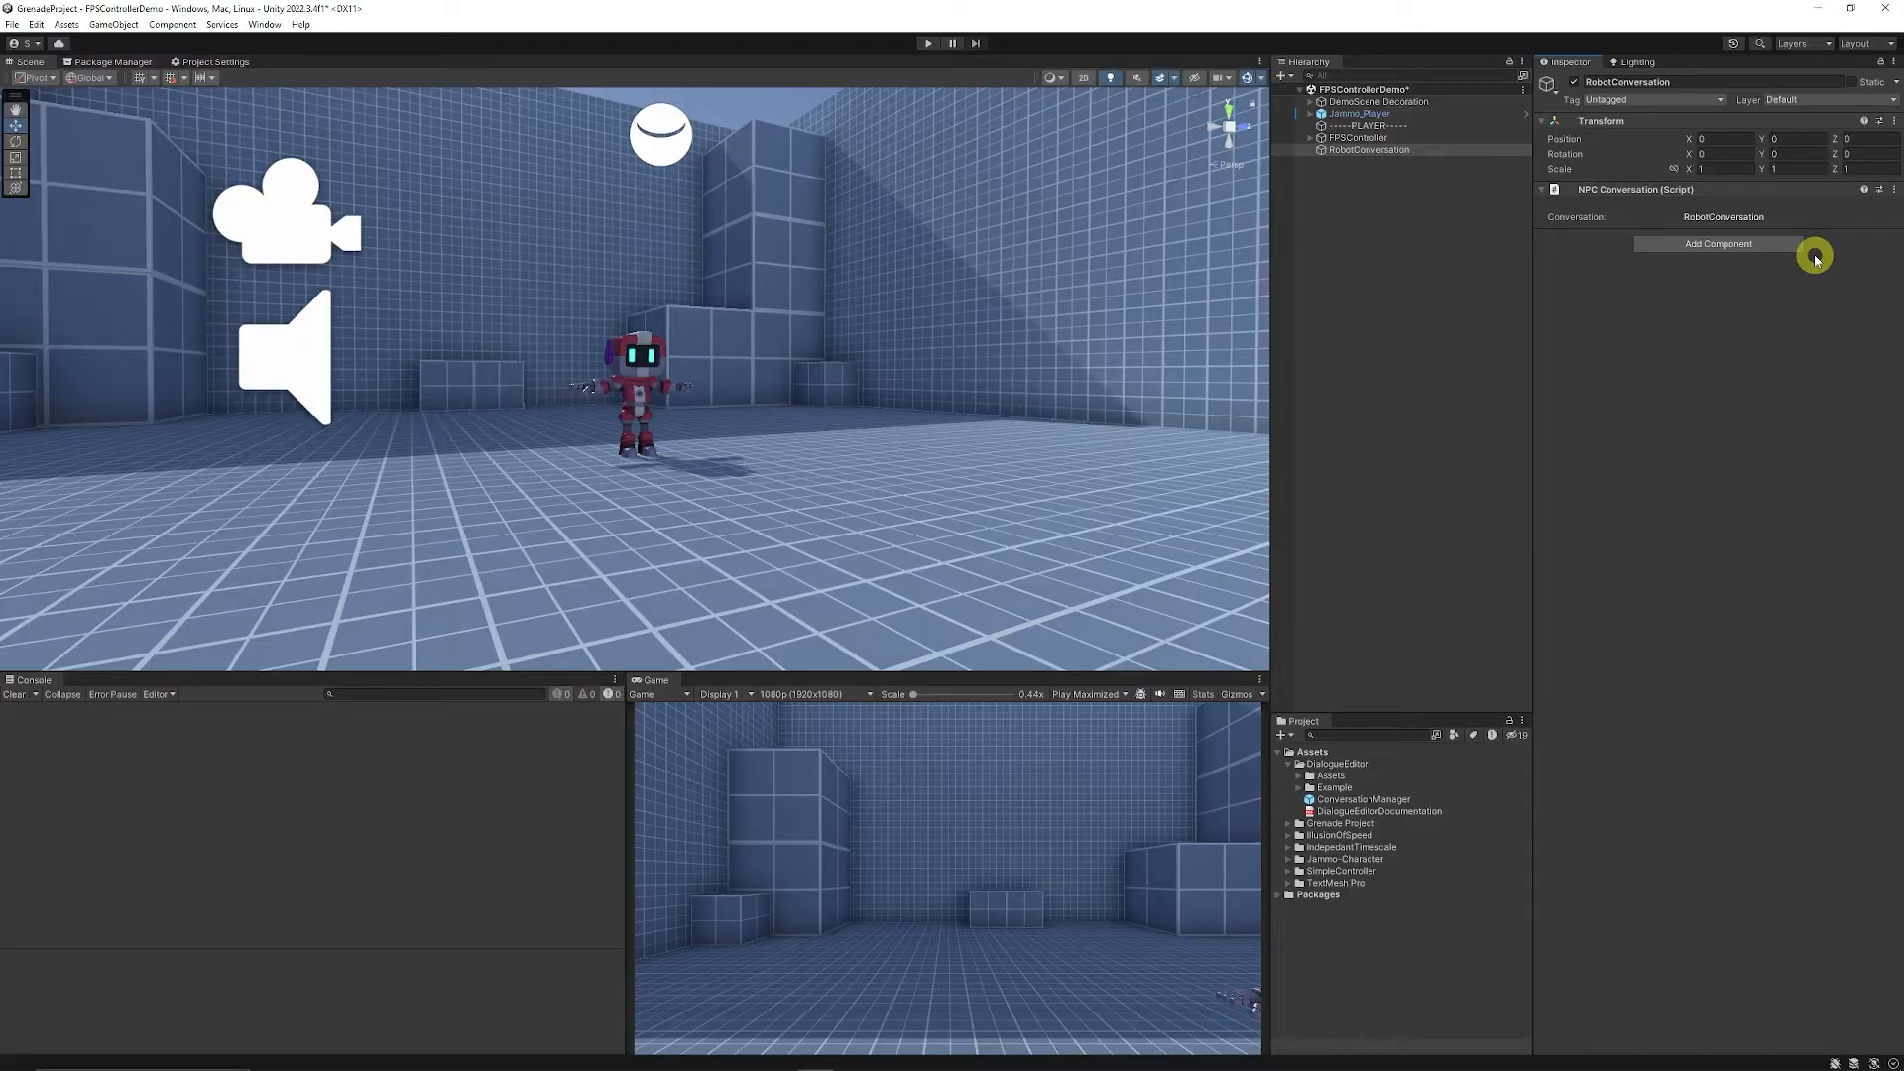
mouse_move(1378, 201)
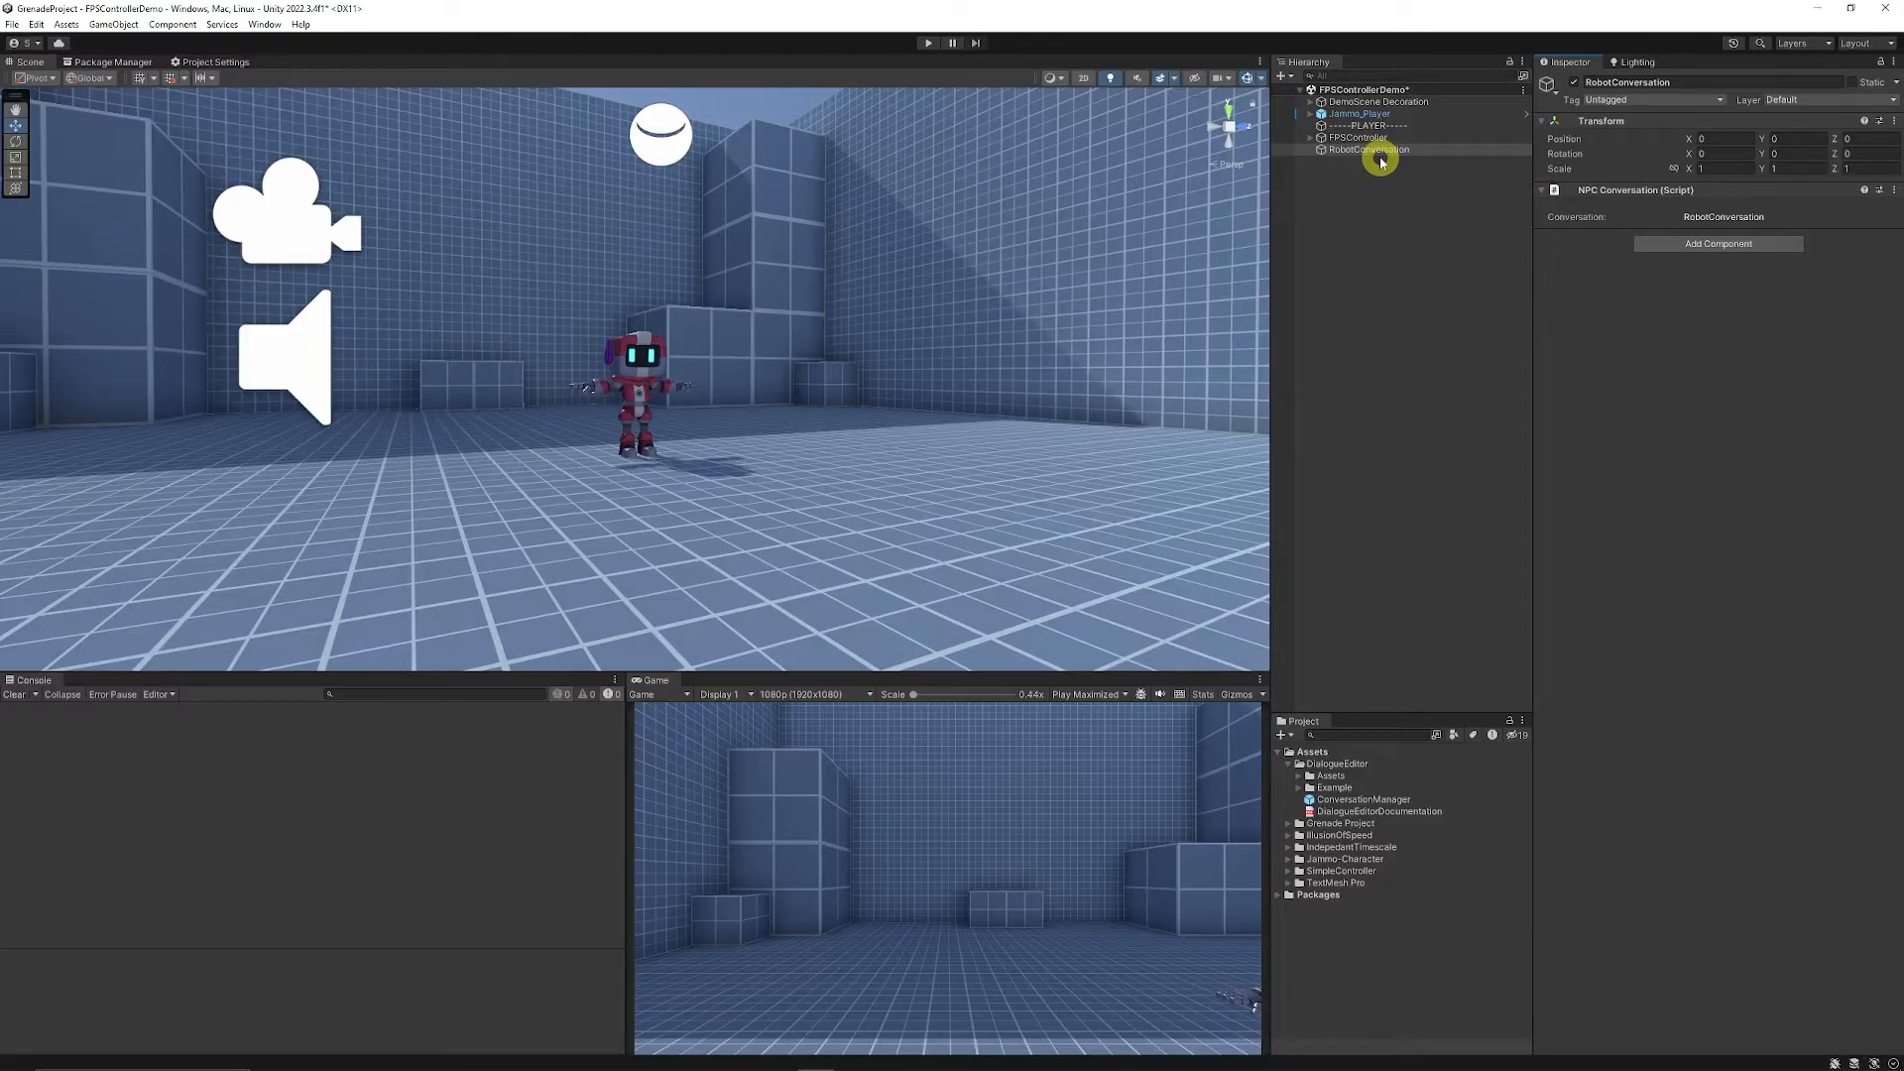
mouse_move(263, 24)
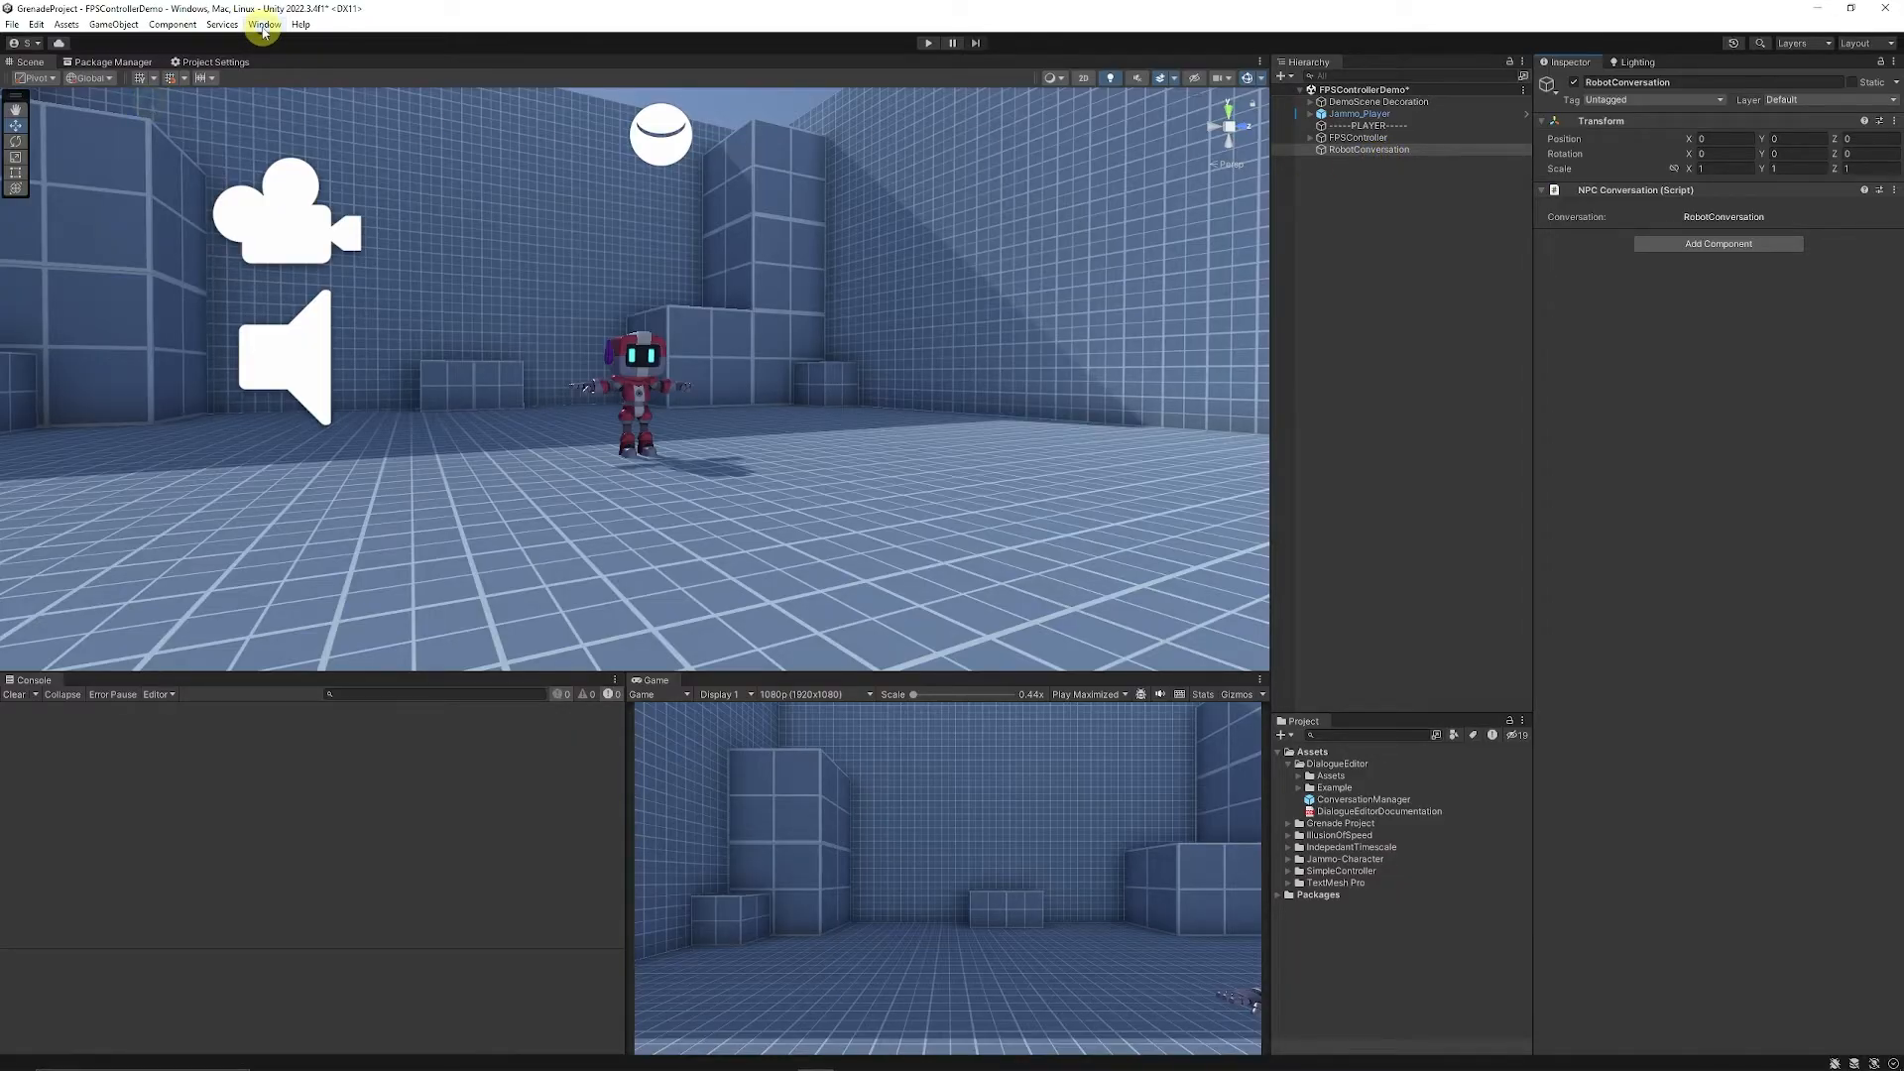
- Open the Dialogue Editor window for RobotConversation from the Window menu
left_click(264, 23)
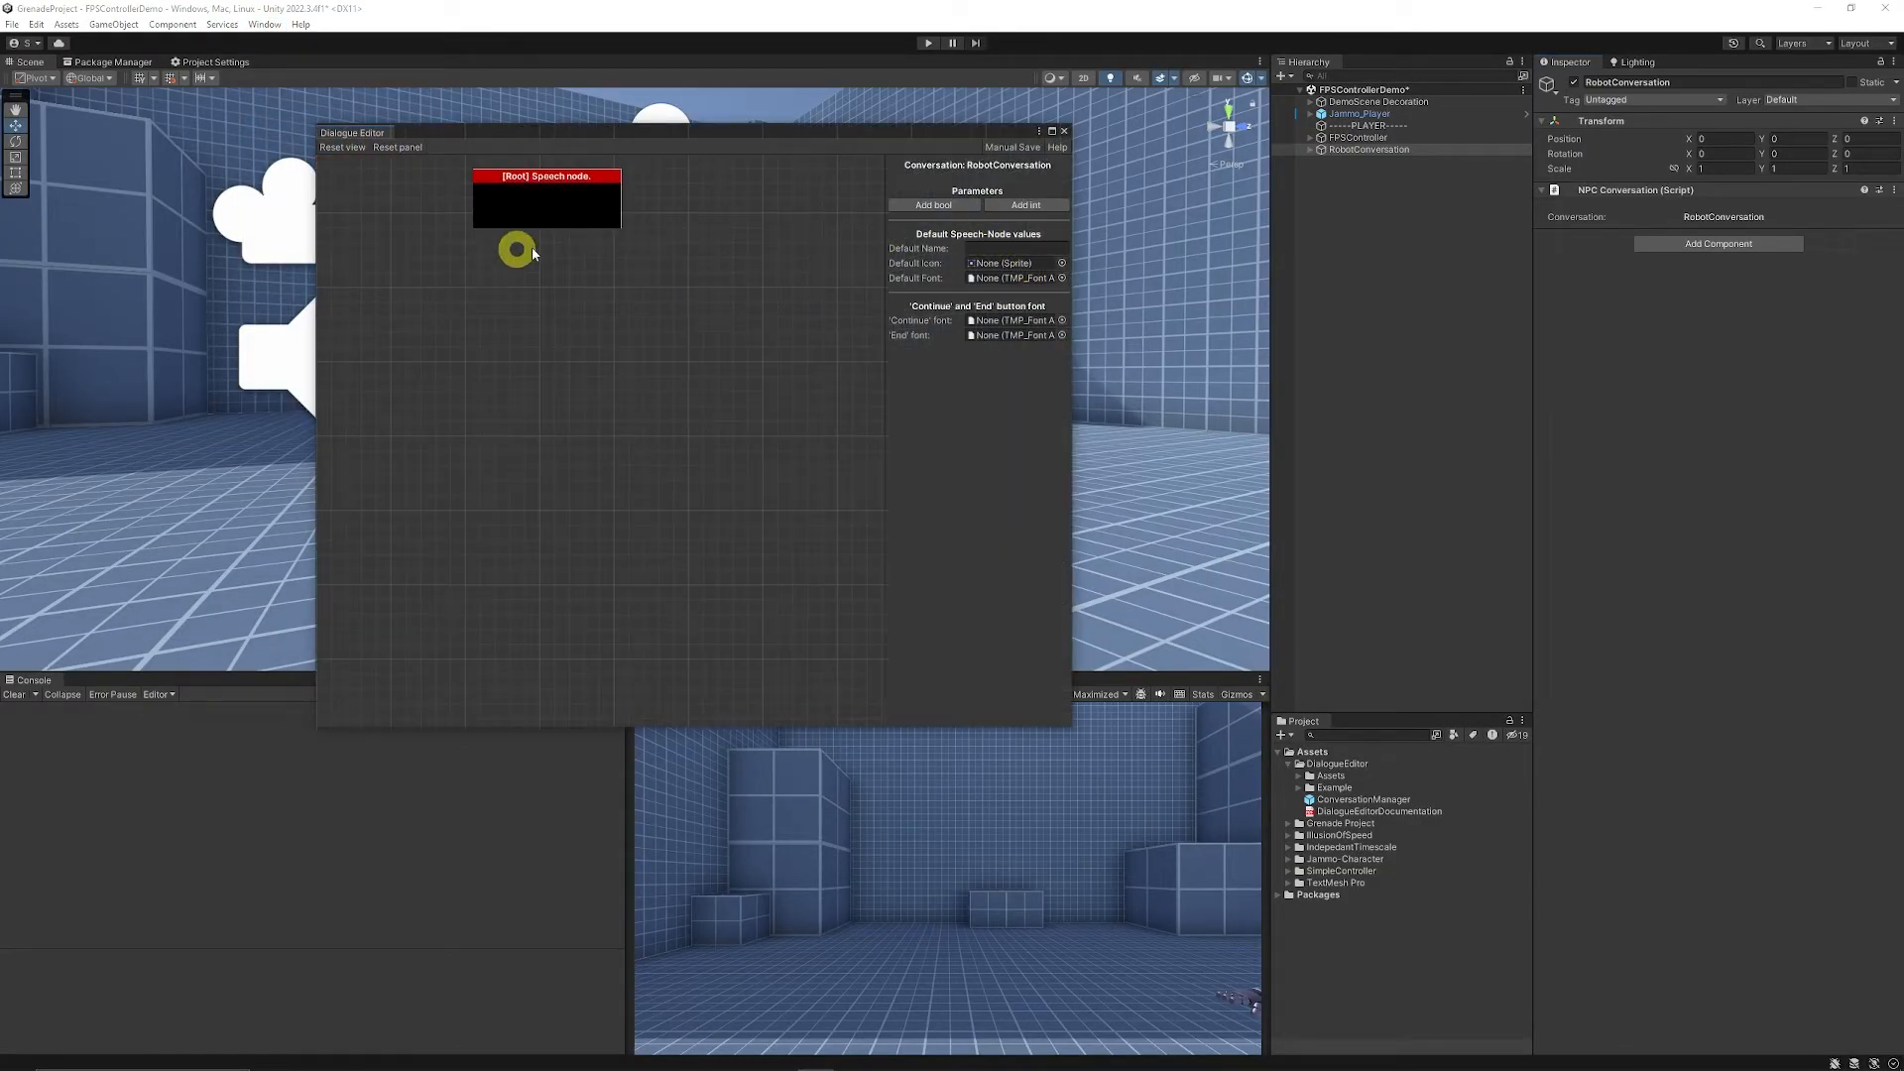
mouse_move(630, 318)
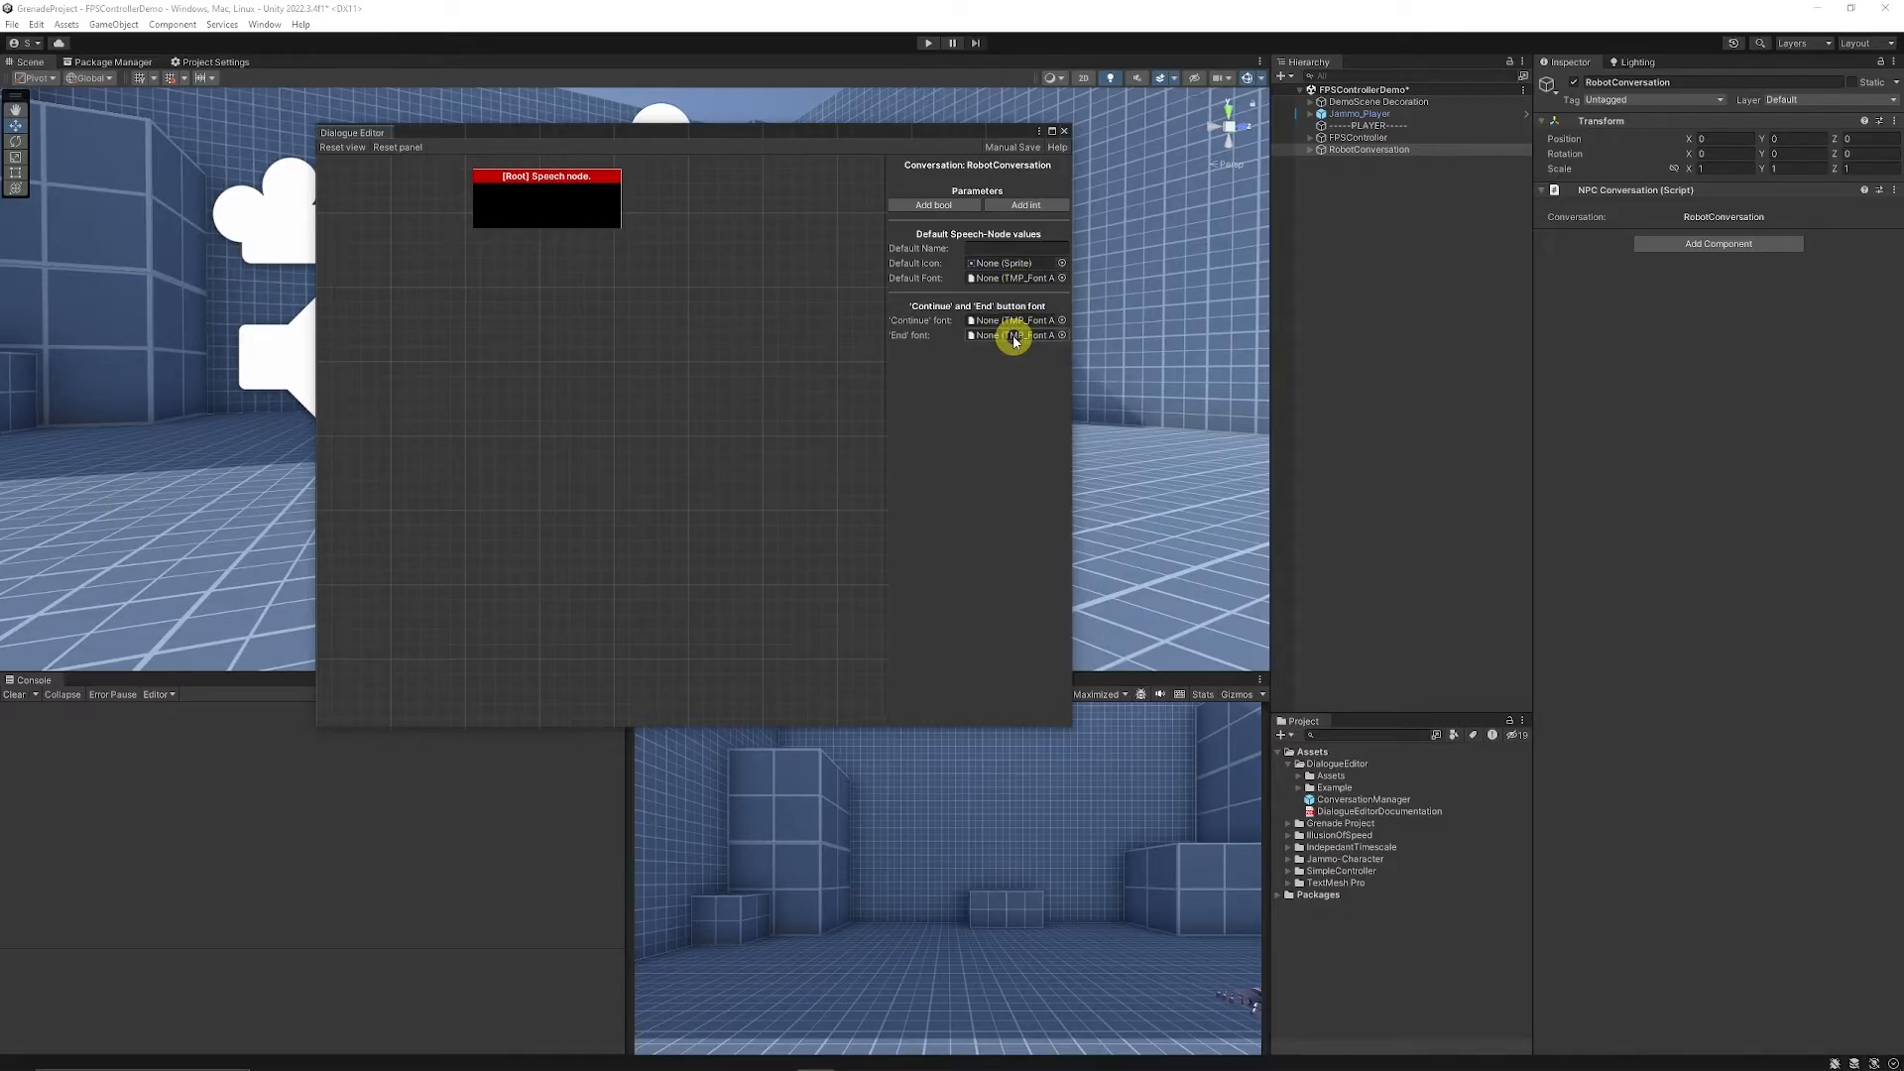
mouse_move(832, 321)
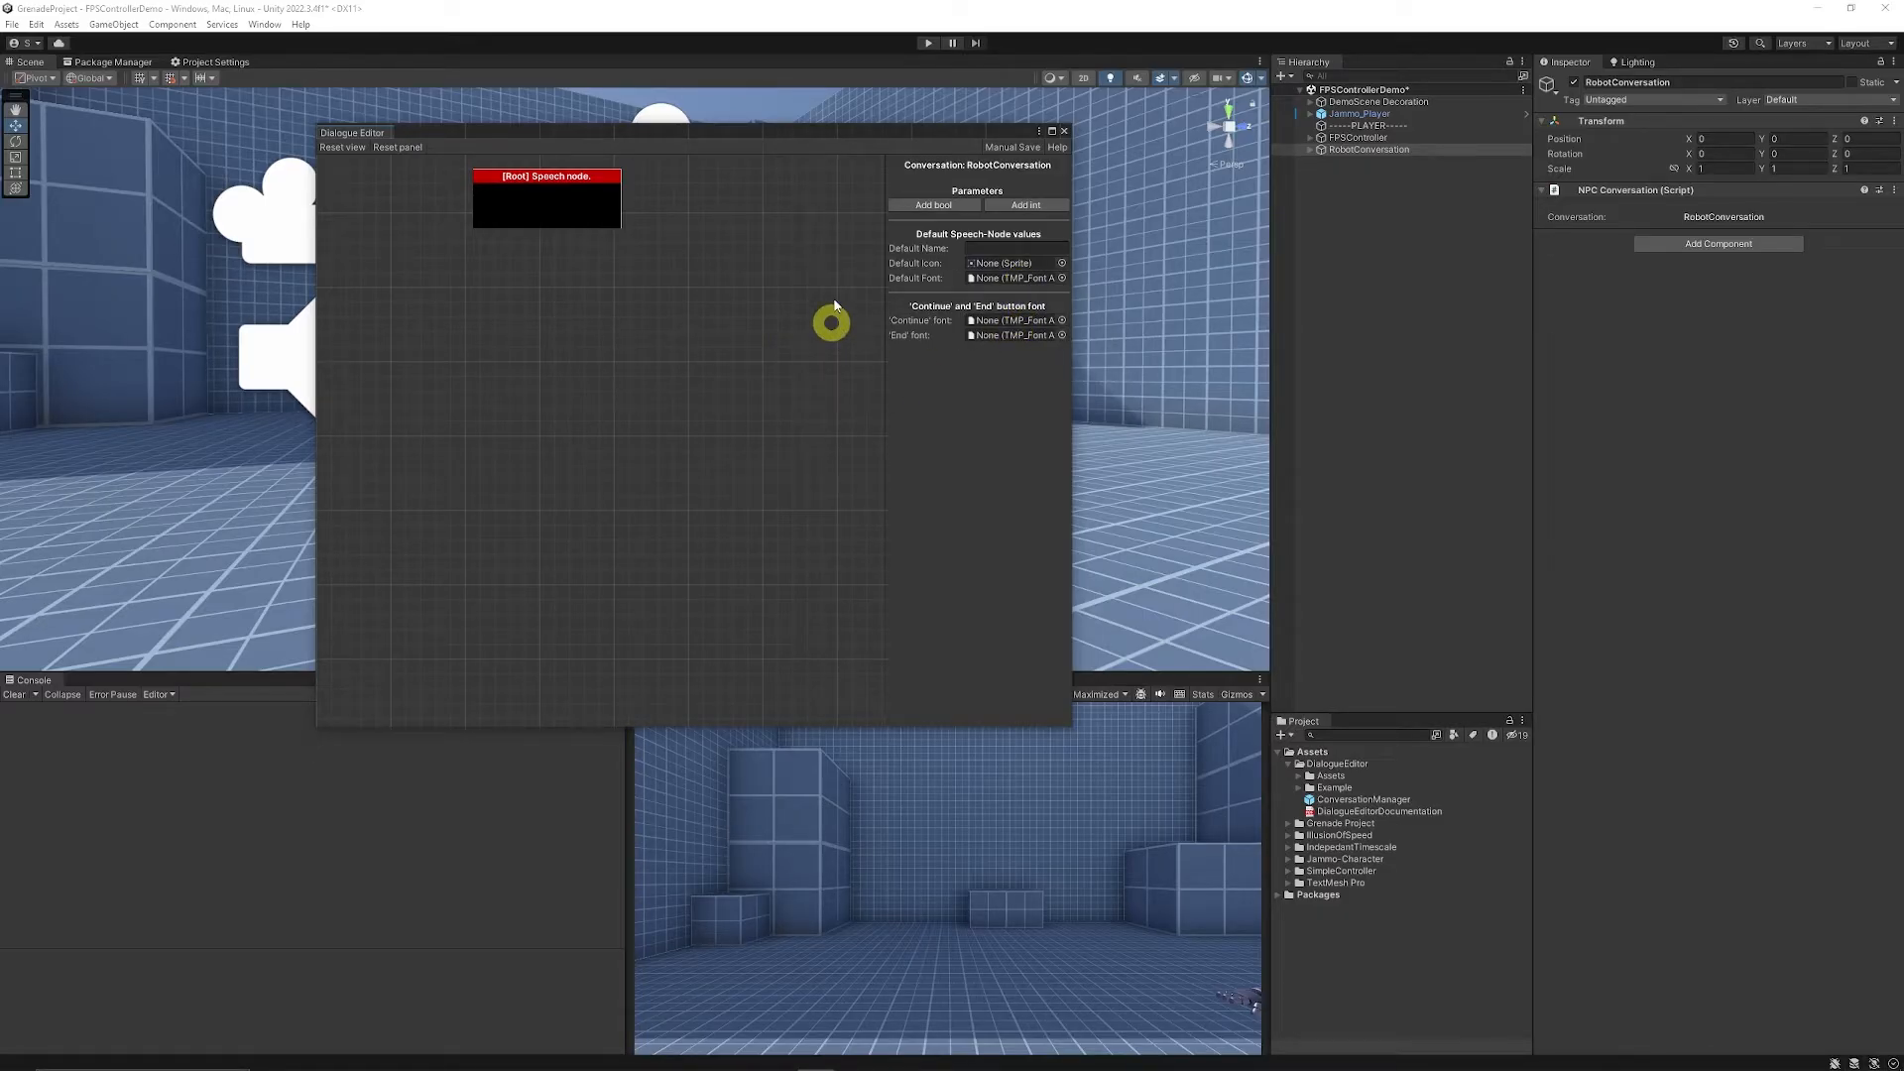
mouse_move(617, 321)
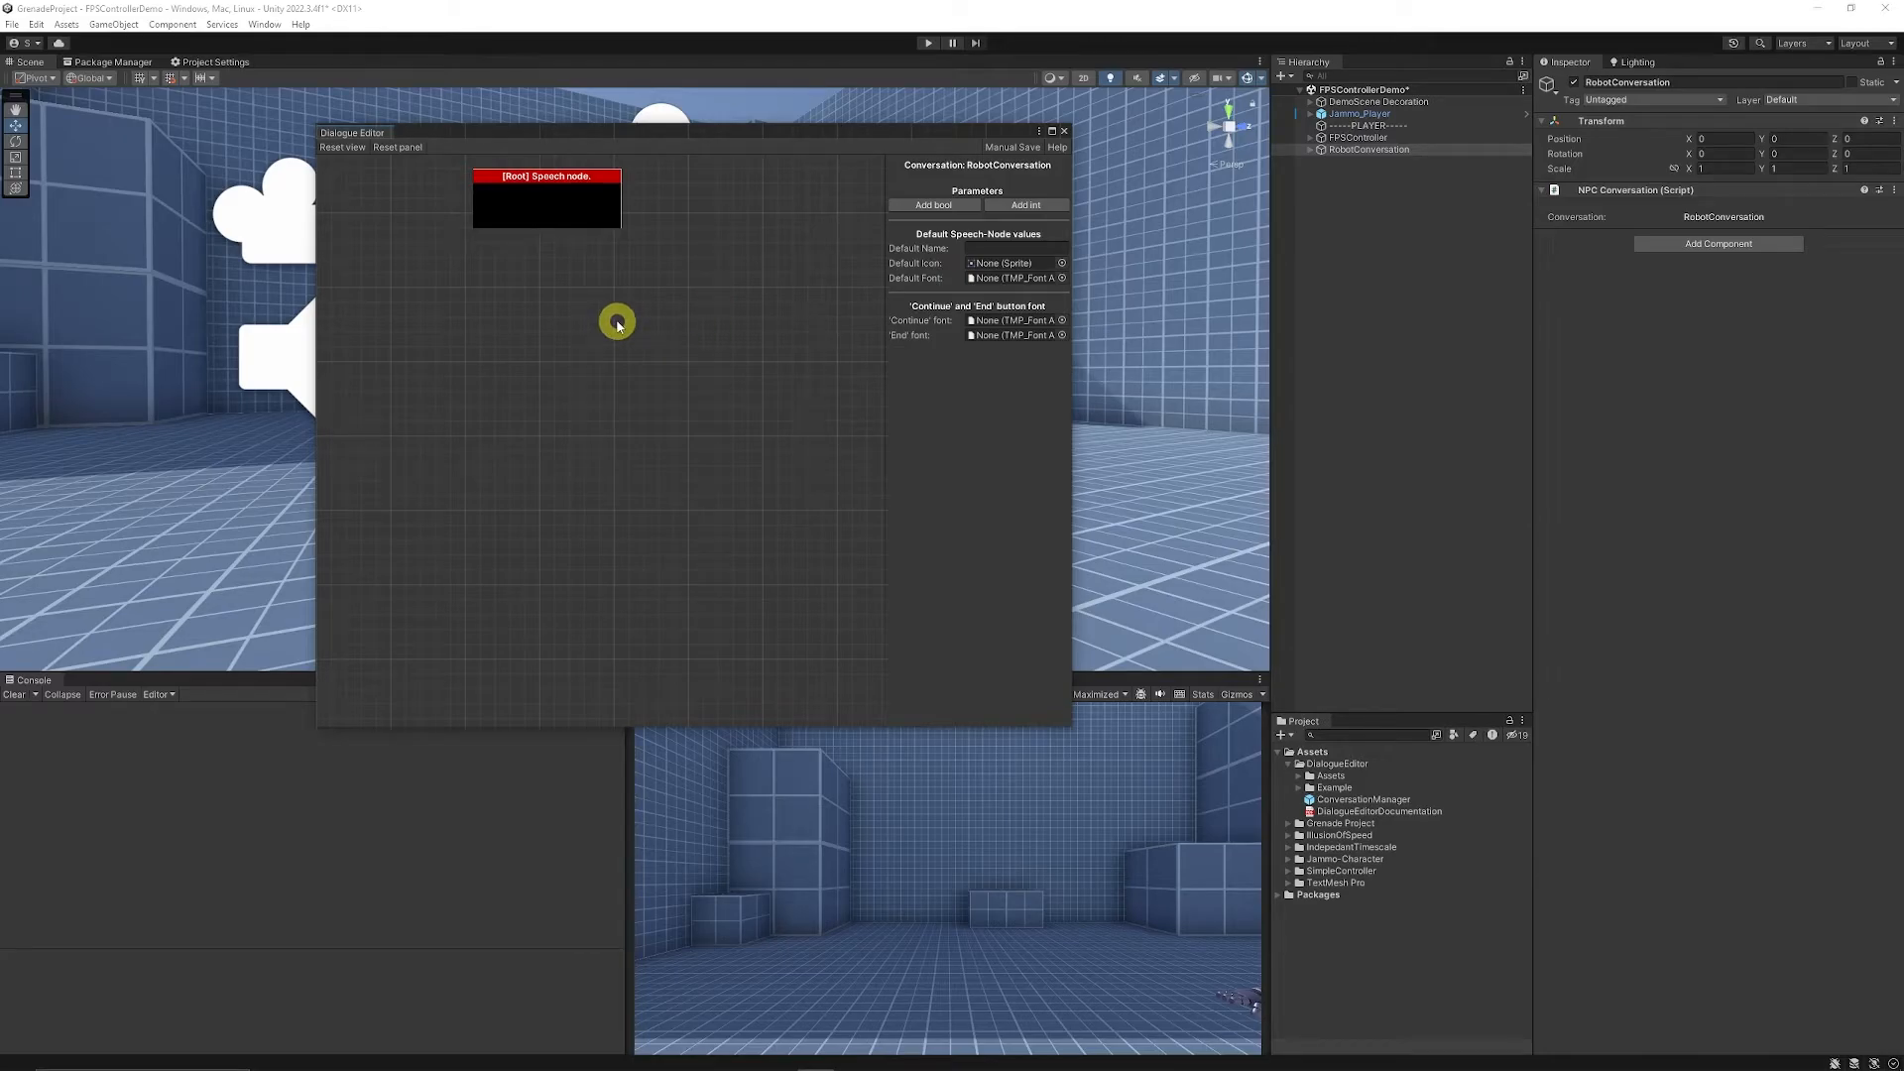
- Name the root node's character 'Robot' and set its icon to WizardIcon
left_click(545, 199)
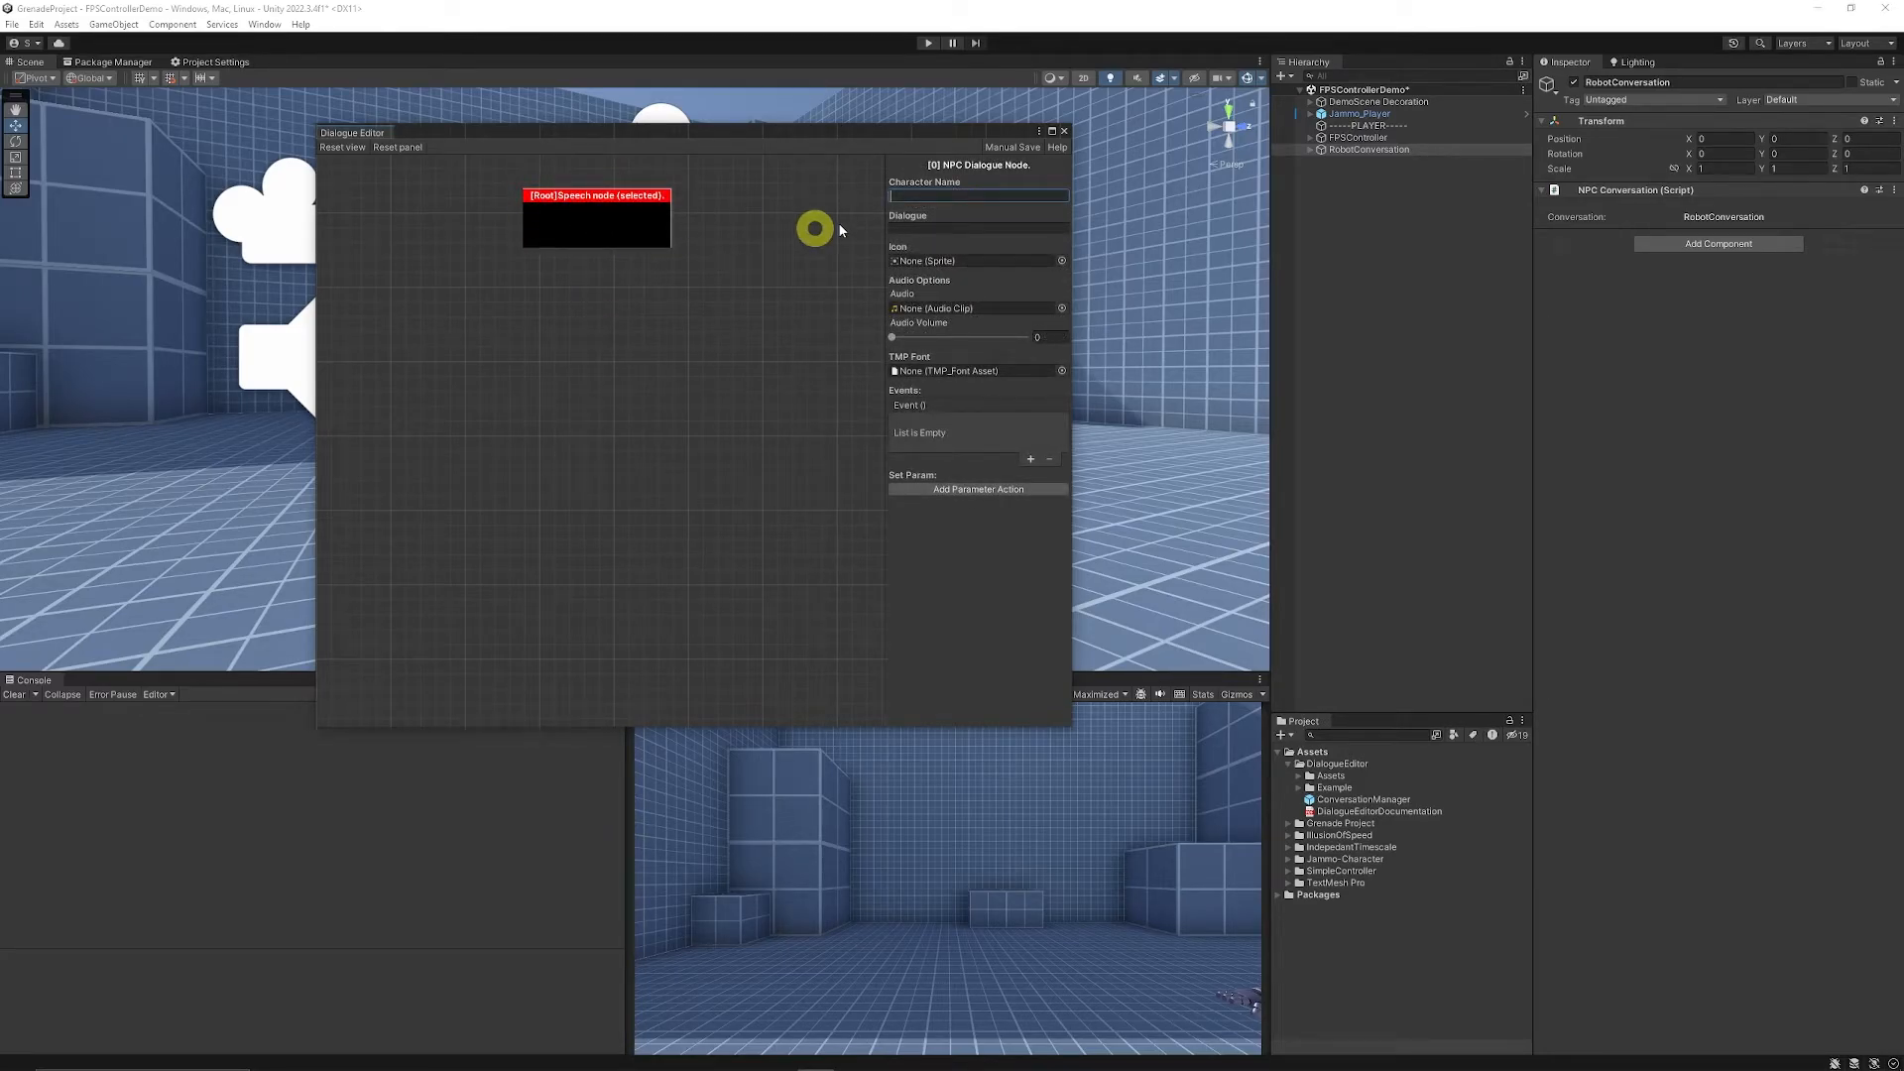
type("Robot Character")
left_click(978, 228)
type("Hello, I'm a little robot - How can I help?")
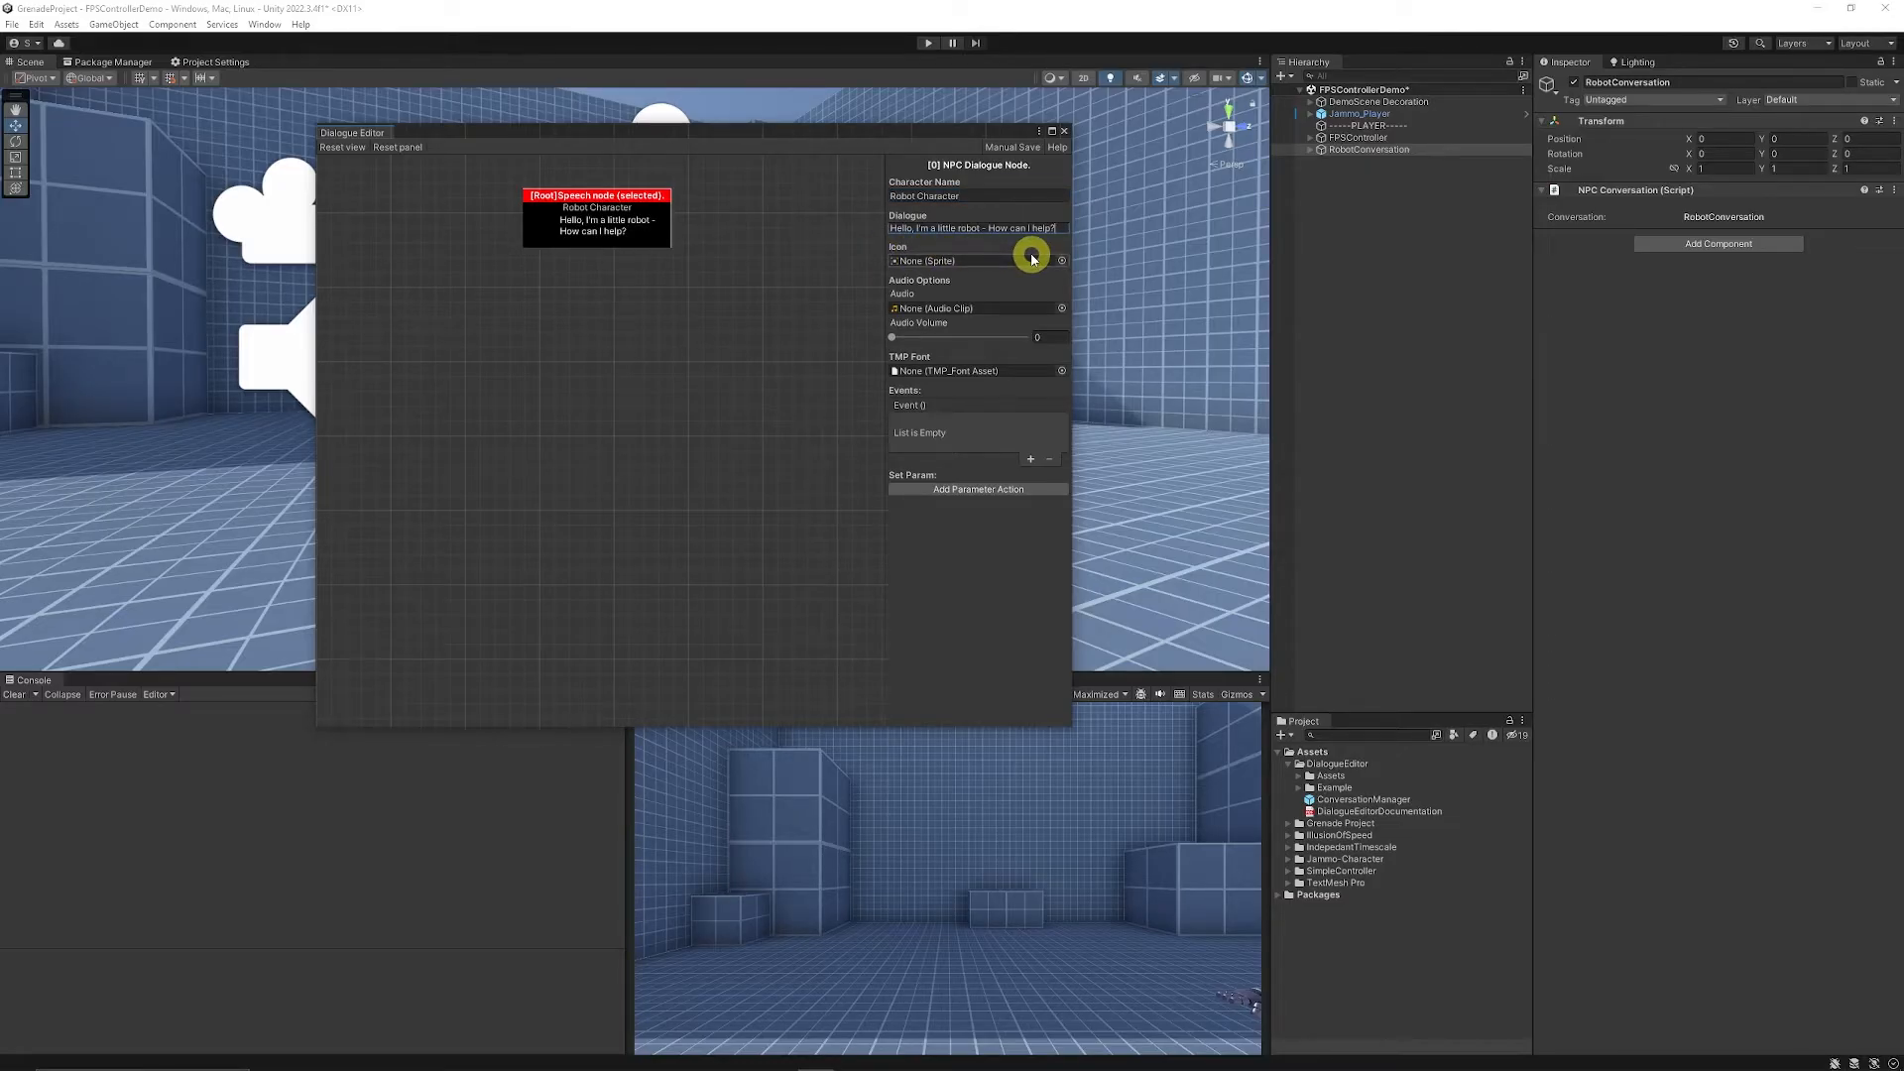
left_click(1060, 260)
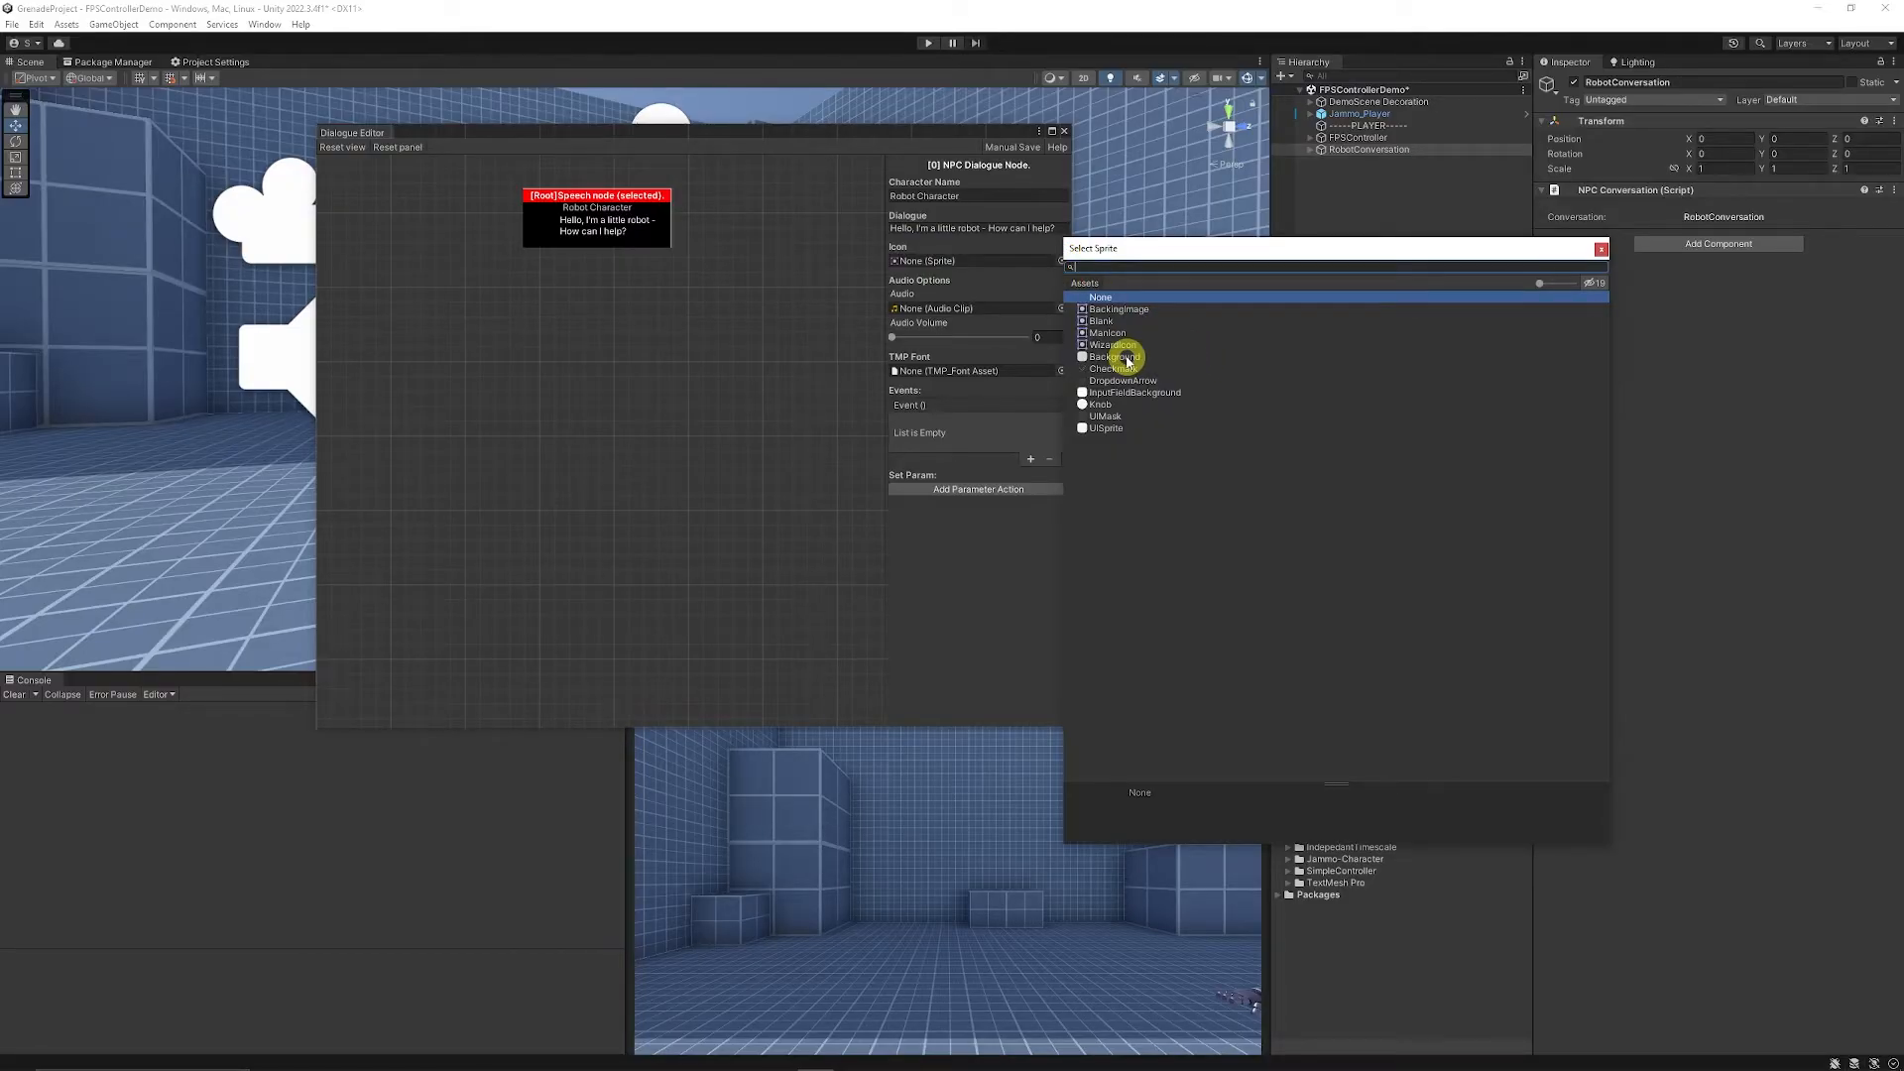
left_click(1110, 344)
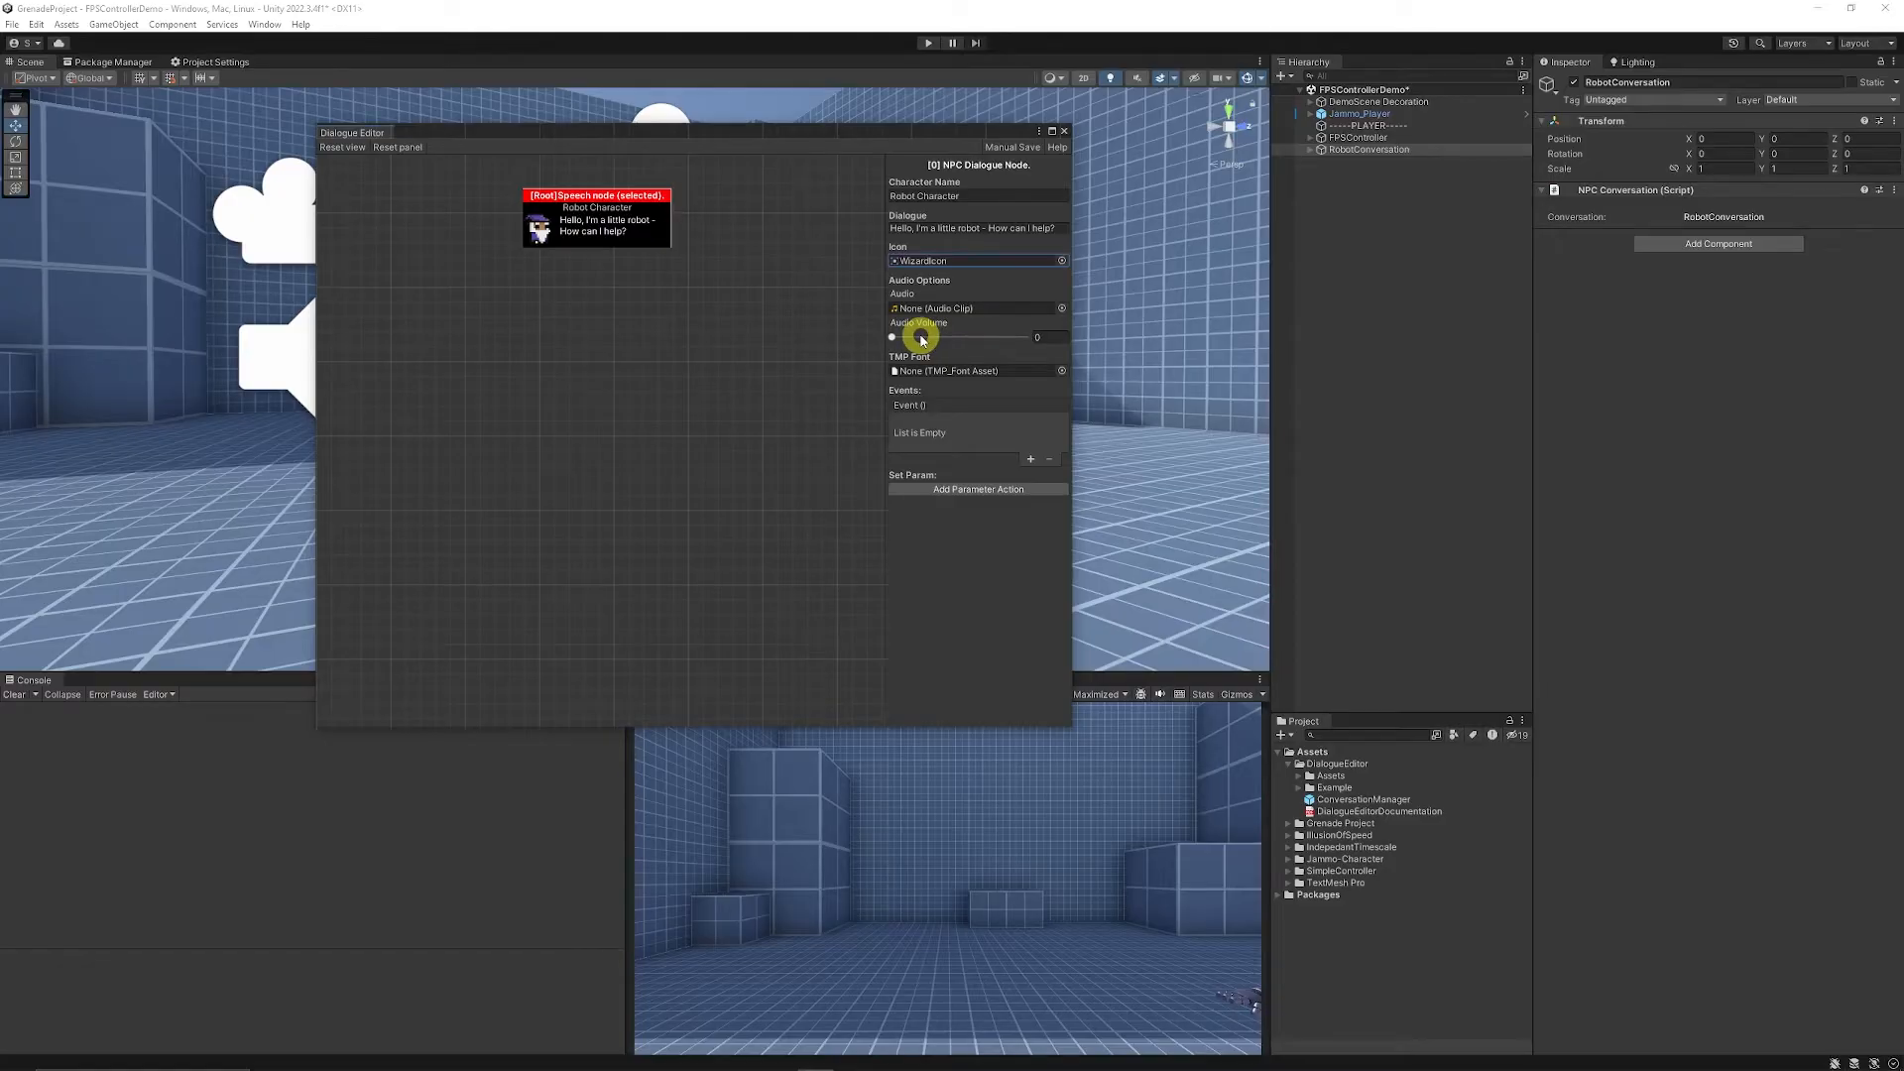
mouse_move(959, 314)
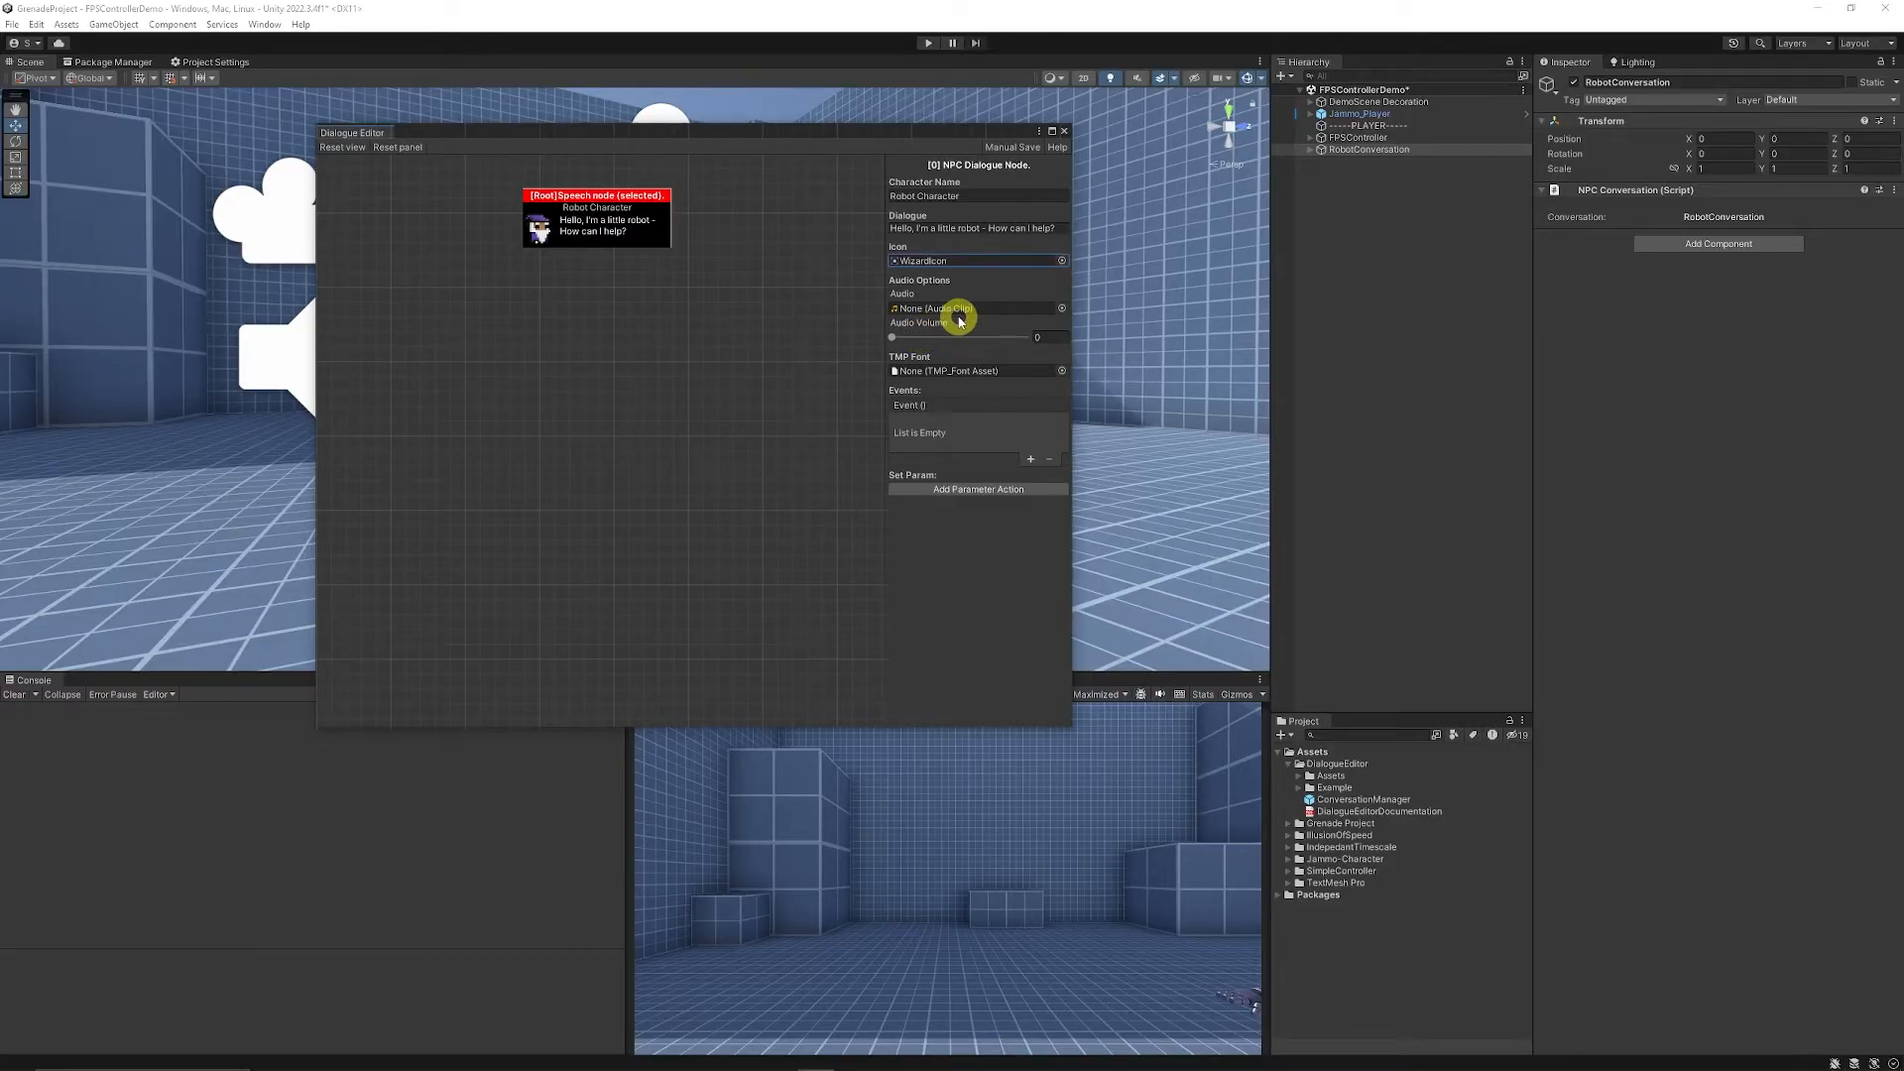
mouse_move(929, 370)
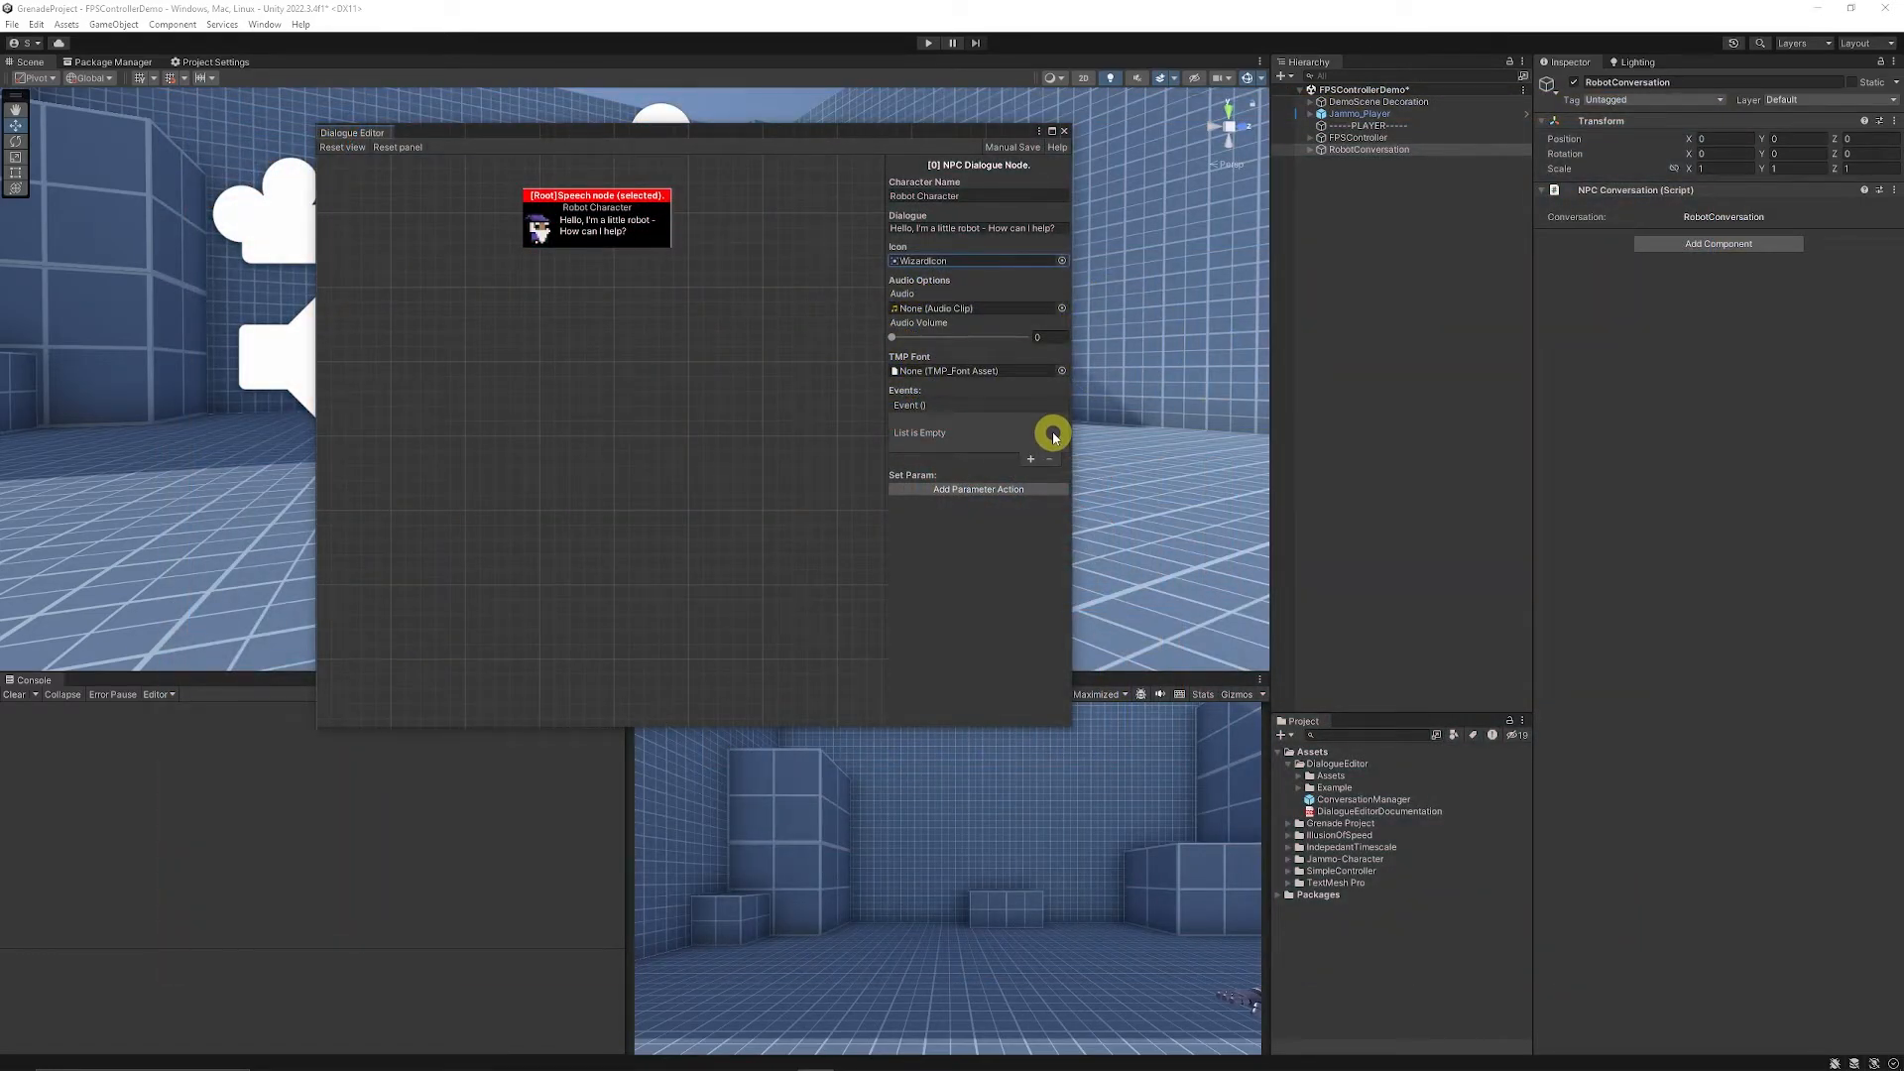
mouse_move(1023, 447)
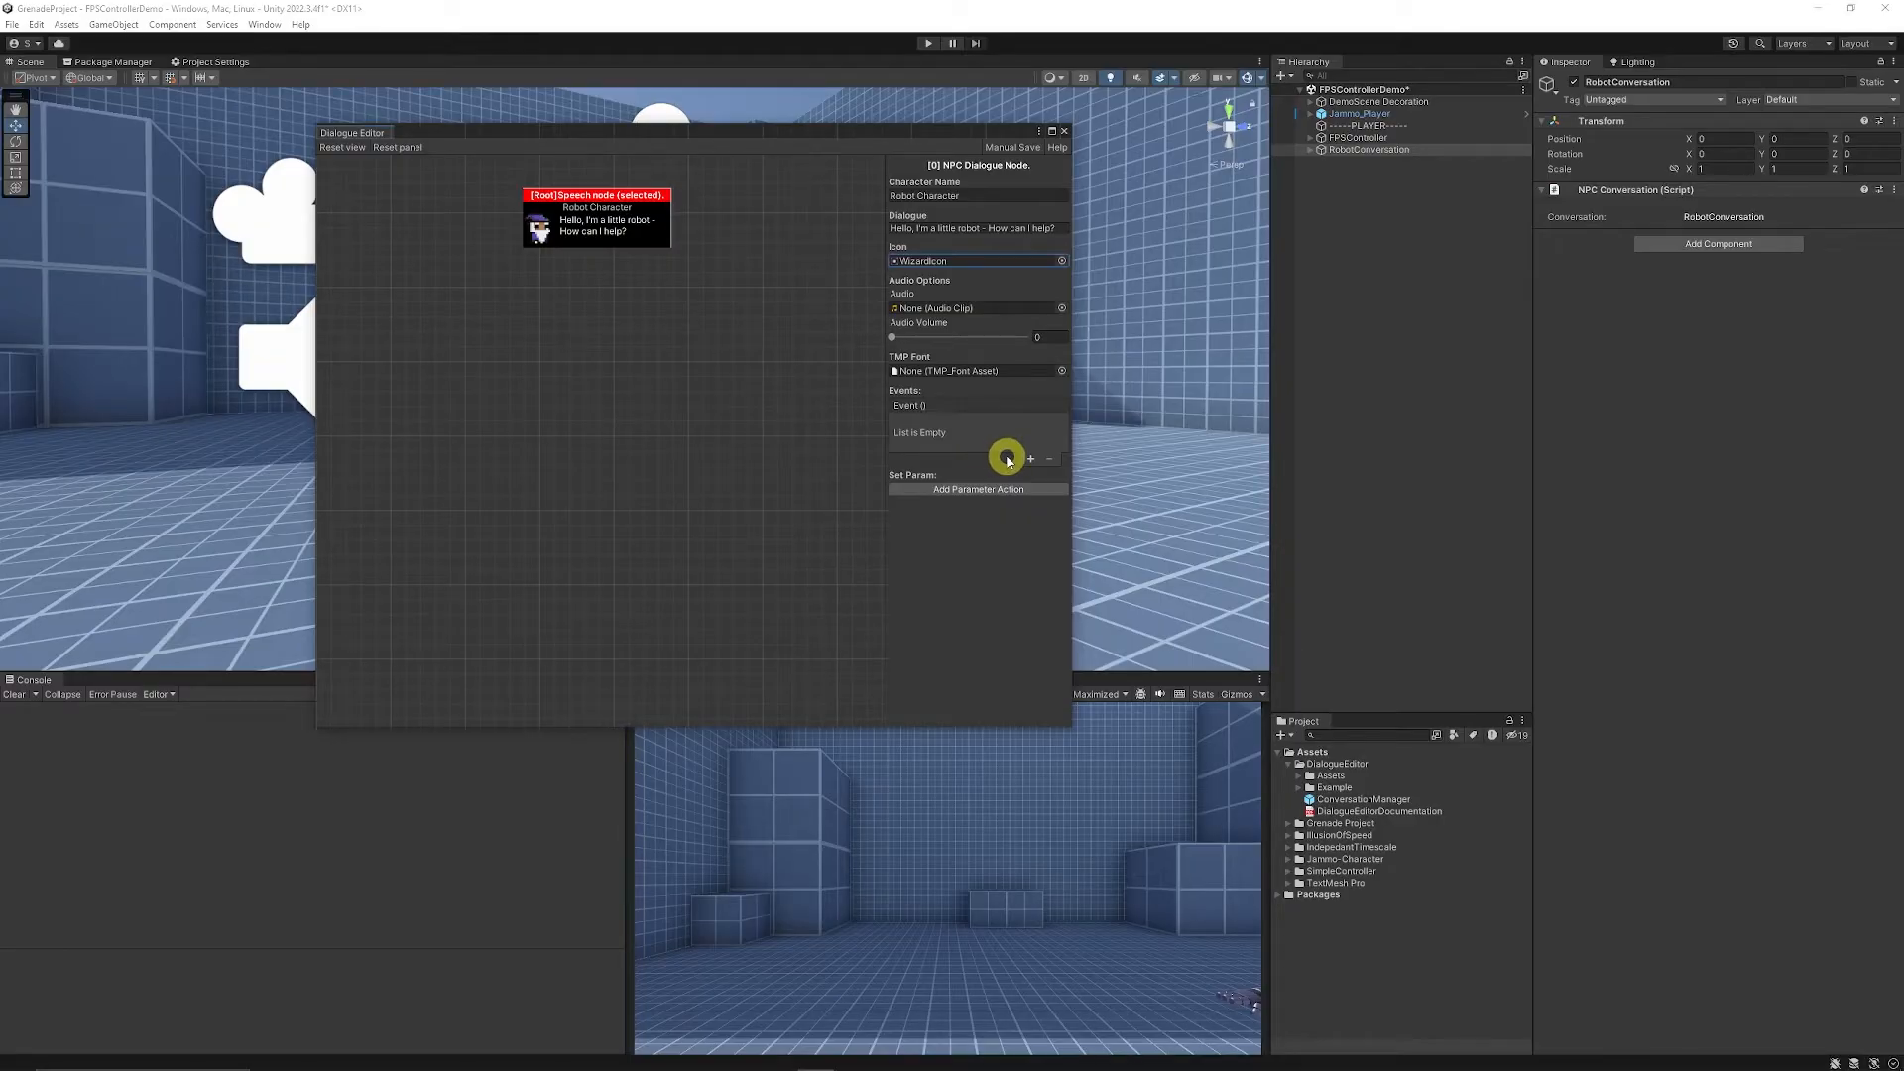
left_click(1029, 459)
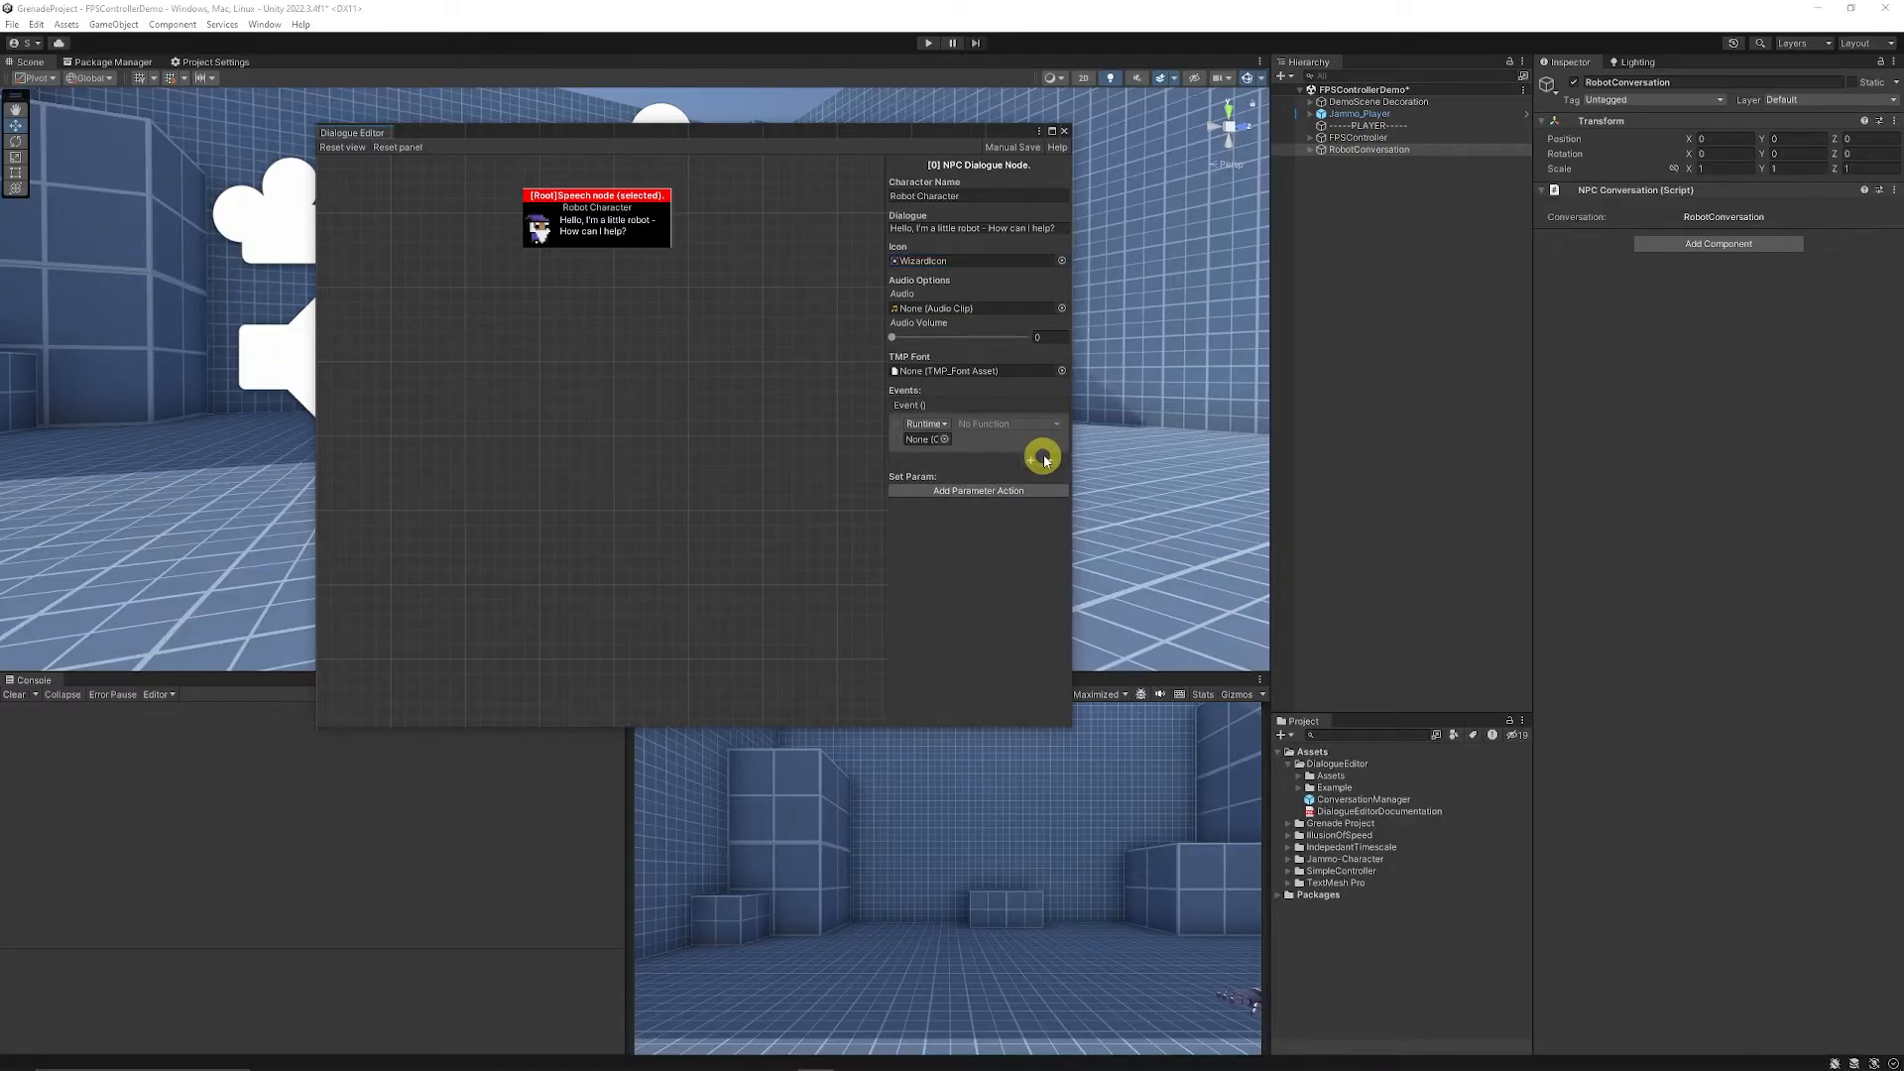
left_click(1042, 460)
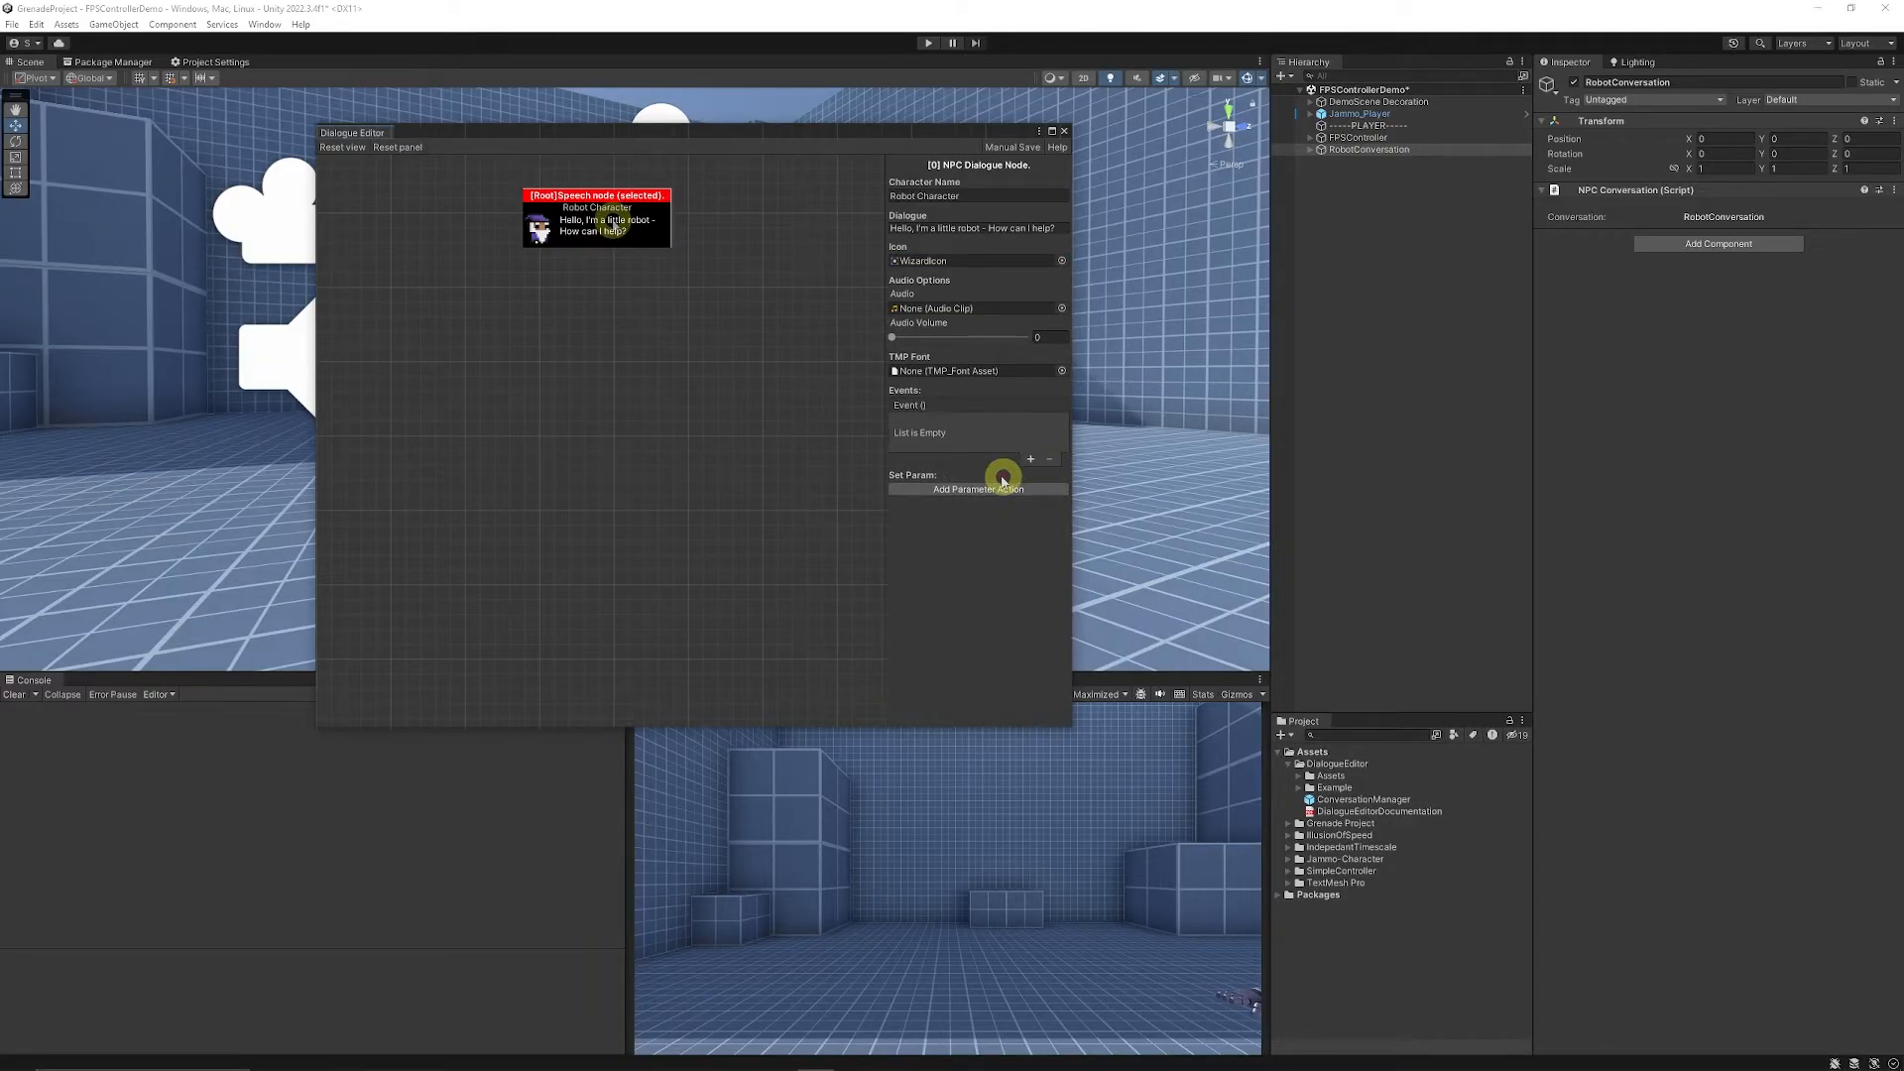
right_click(606, 228)
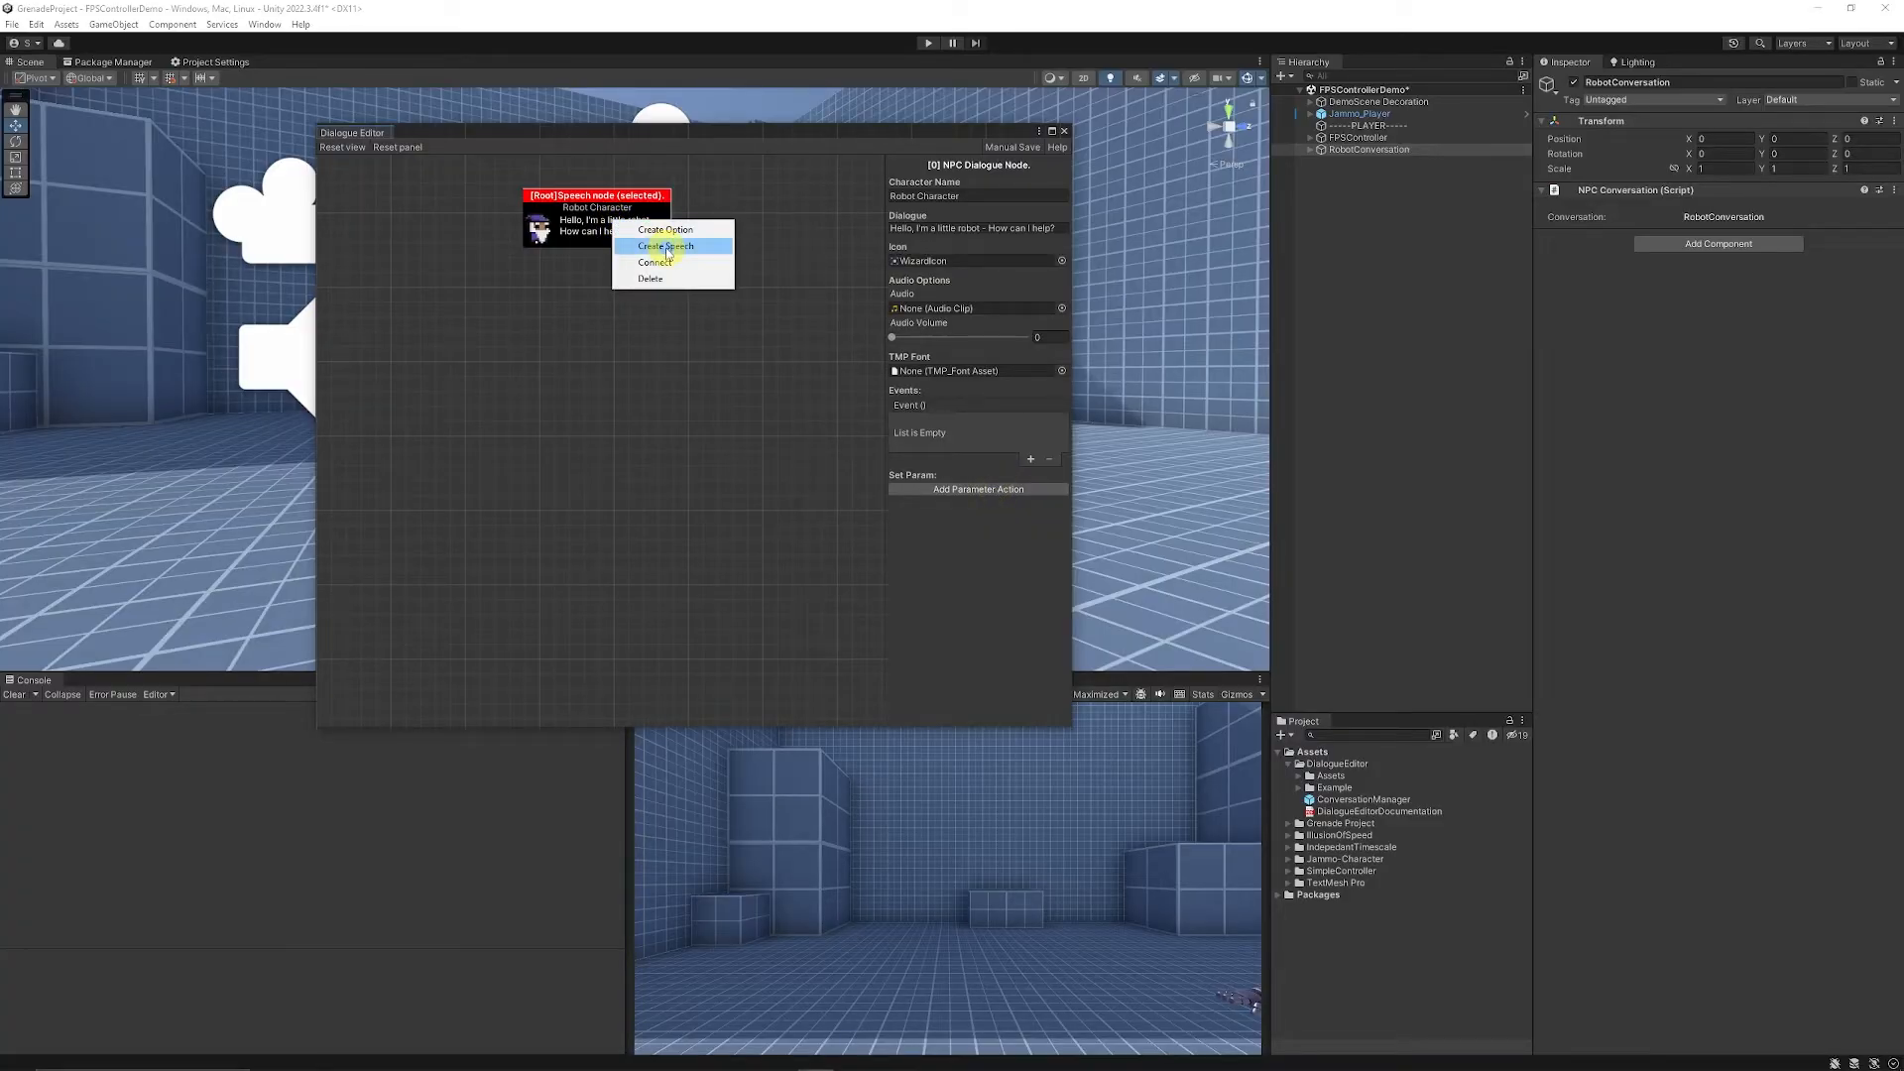
left_click(665, 245)
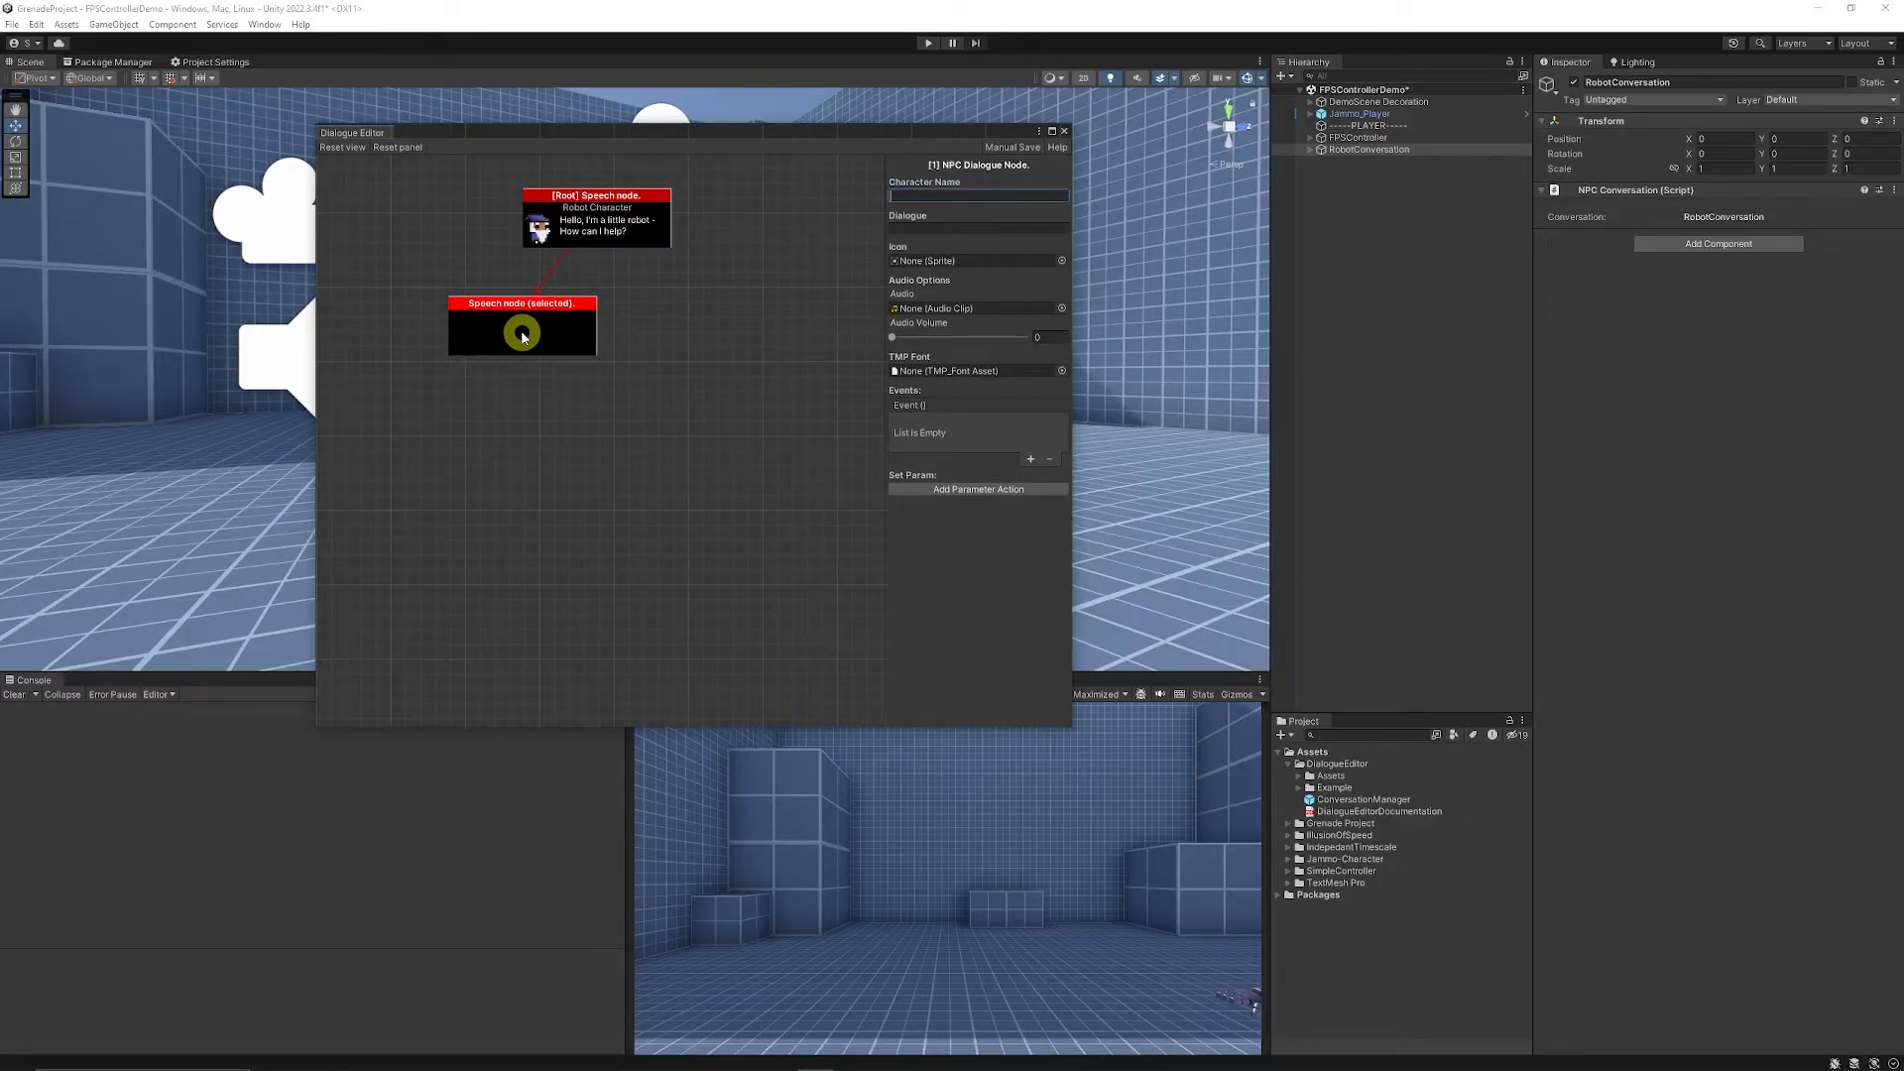
mouse_move(619, 404)
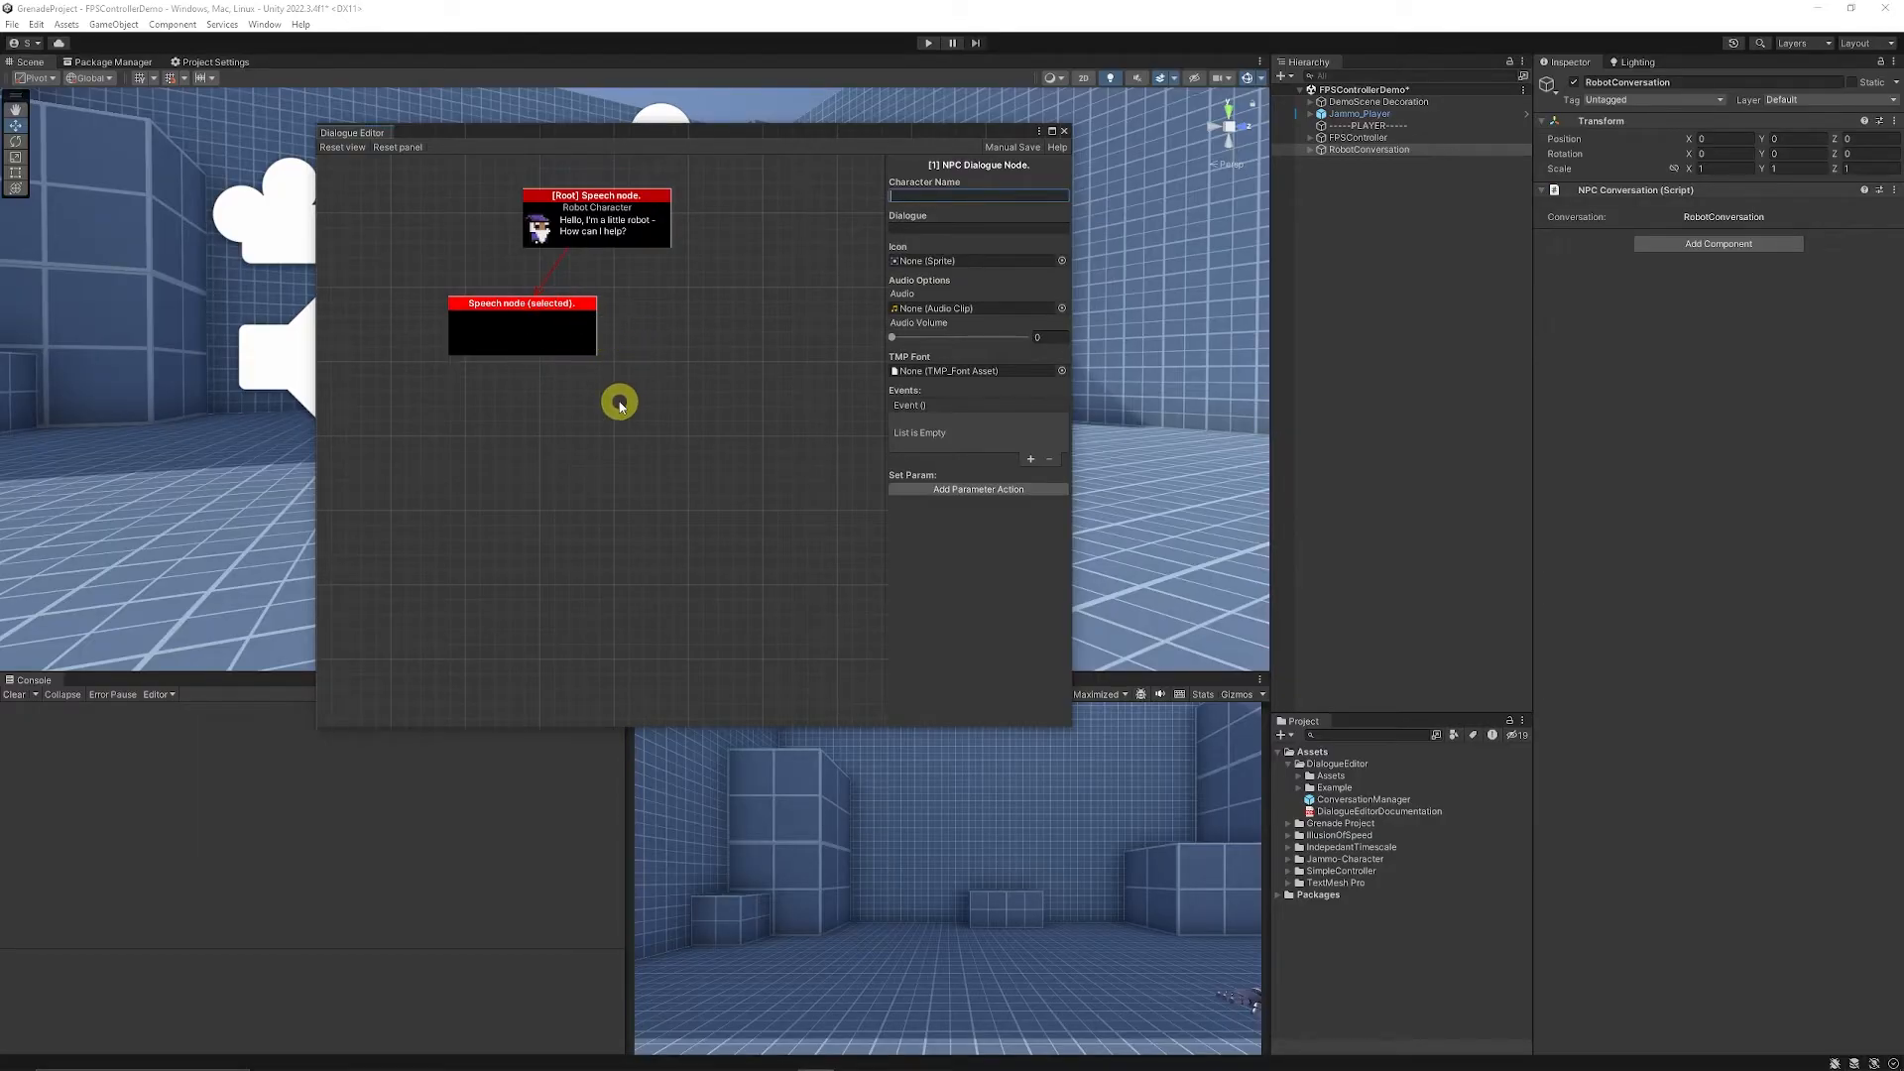
left_click(640, 341)
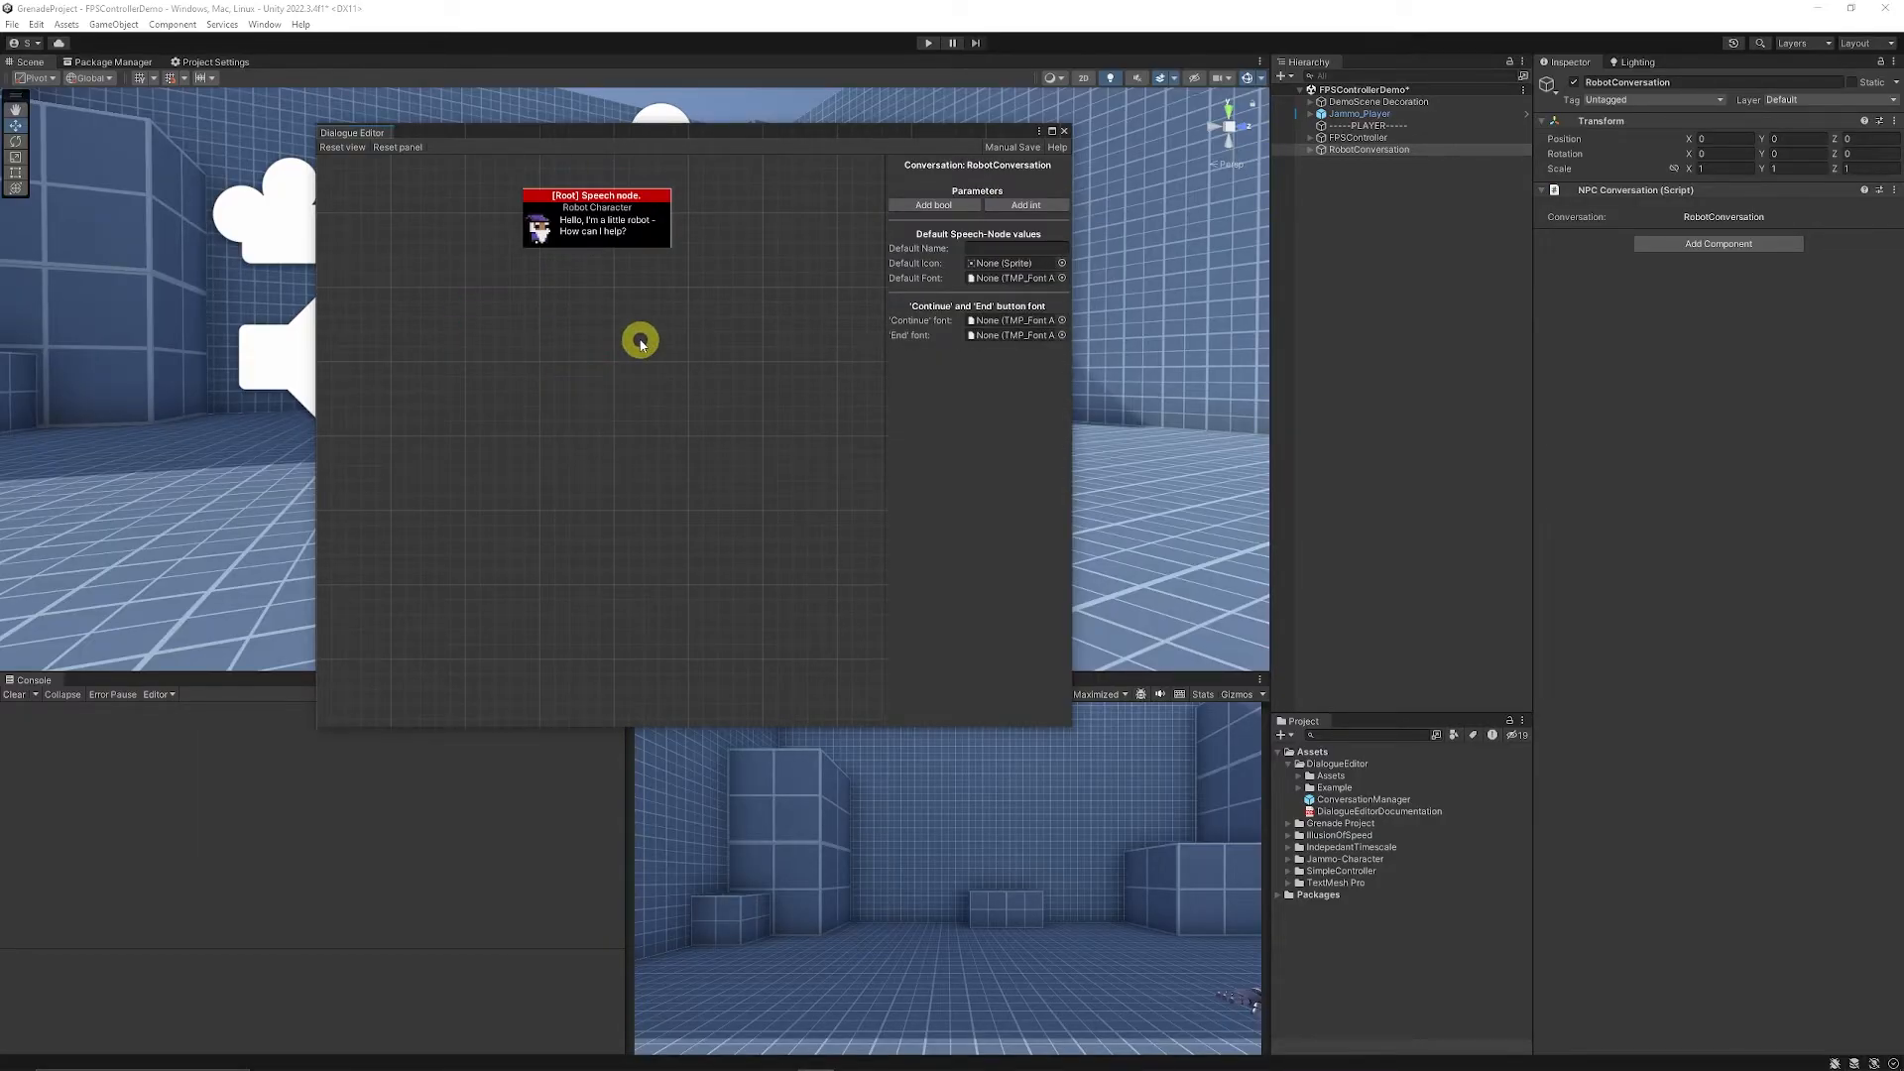
mouse_move(664, 345)
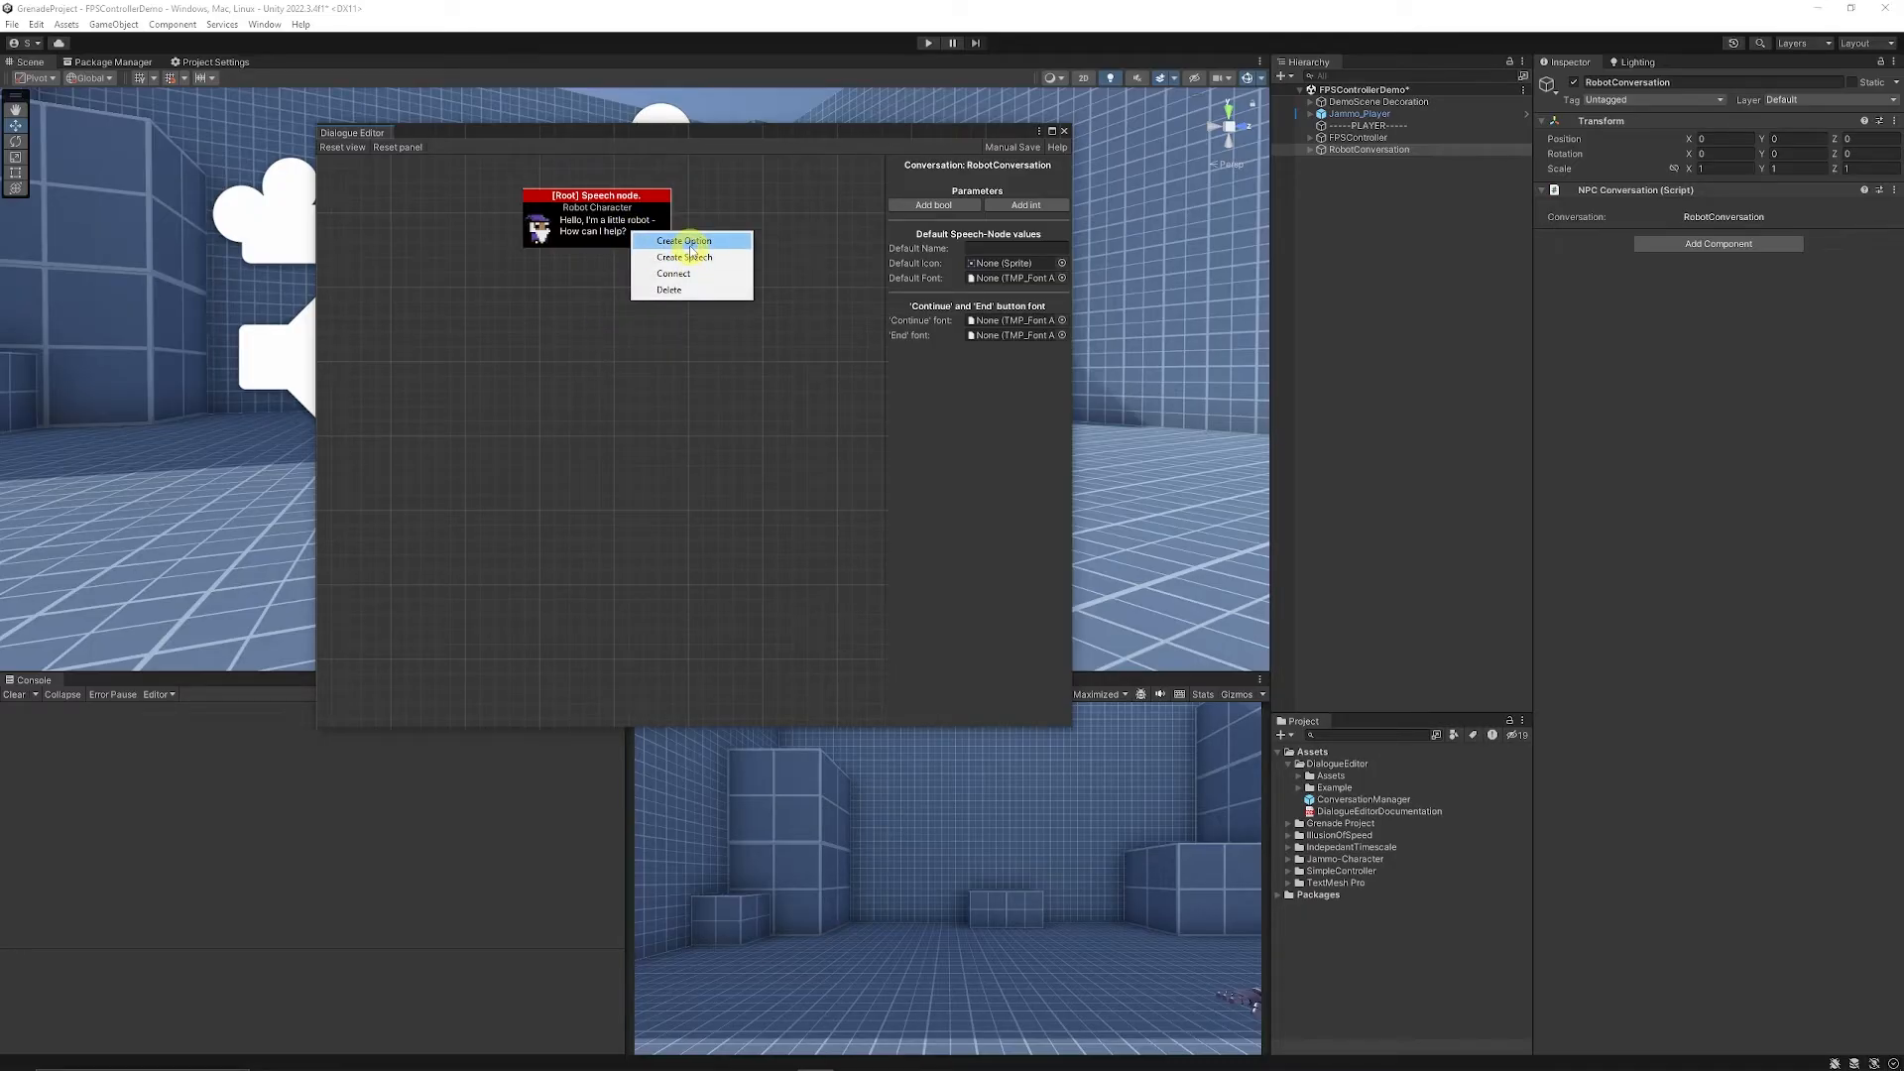
- Create option nodes 'I want a quest' and 'Go away' under the greeting
left_click(681, 239)
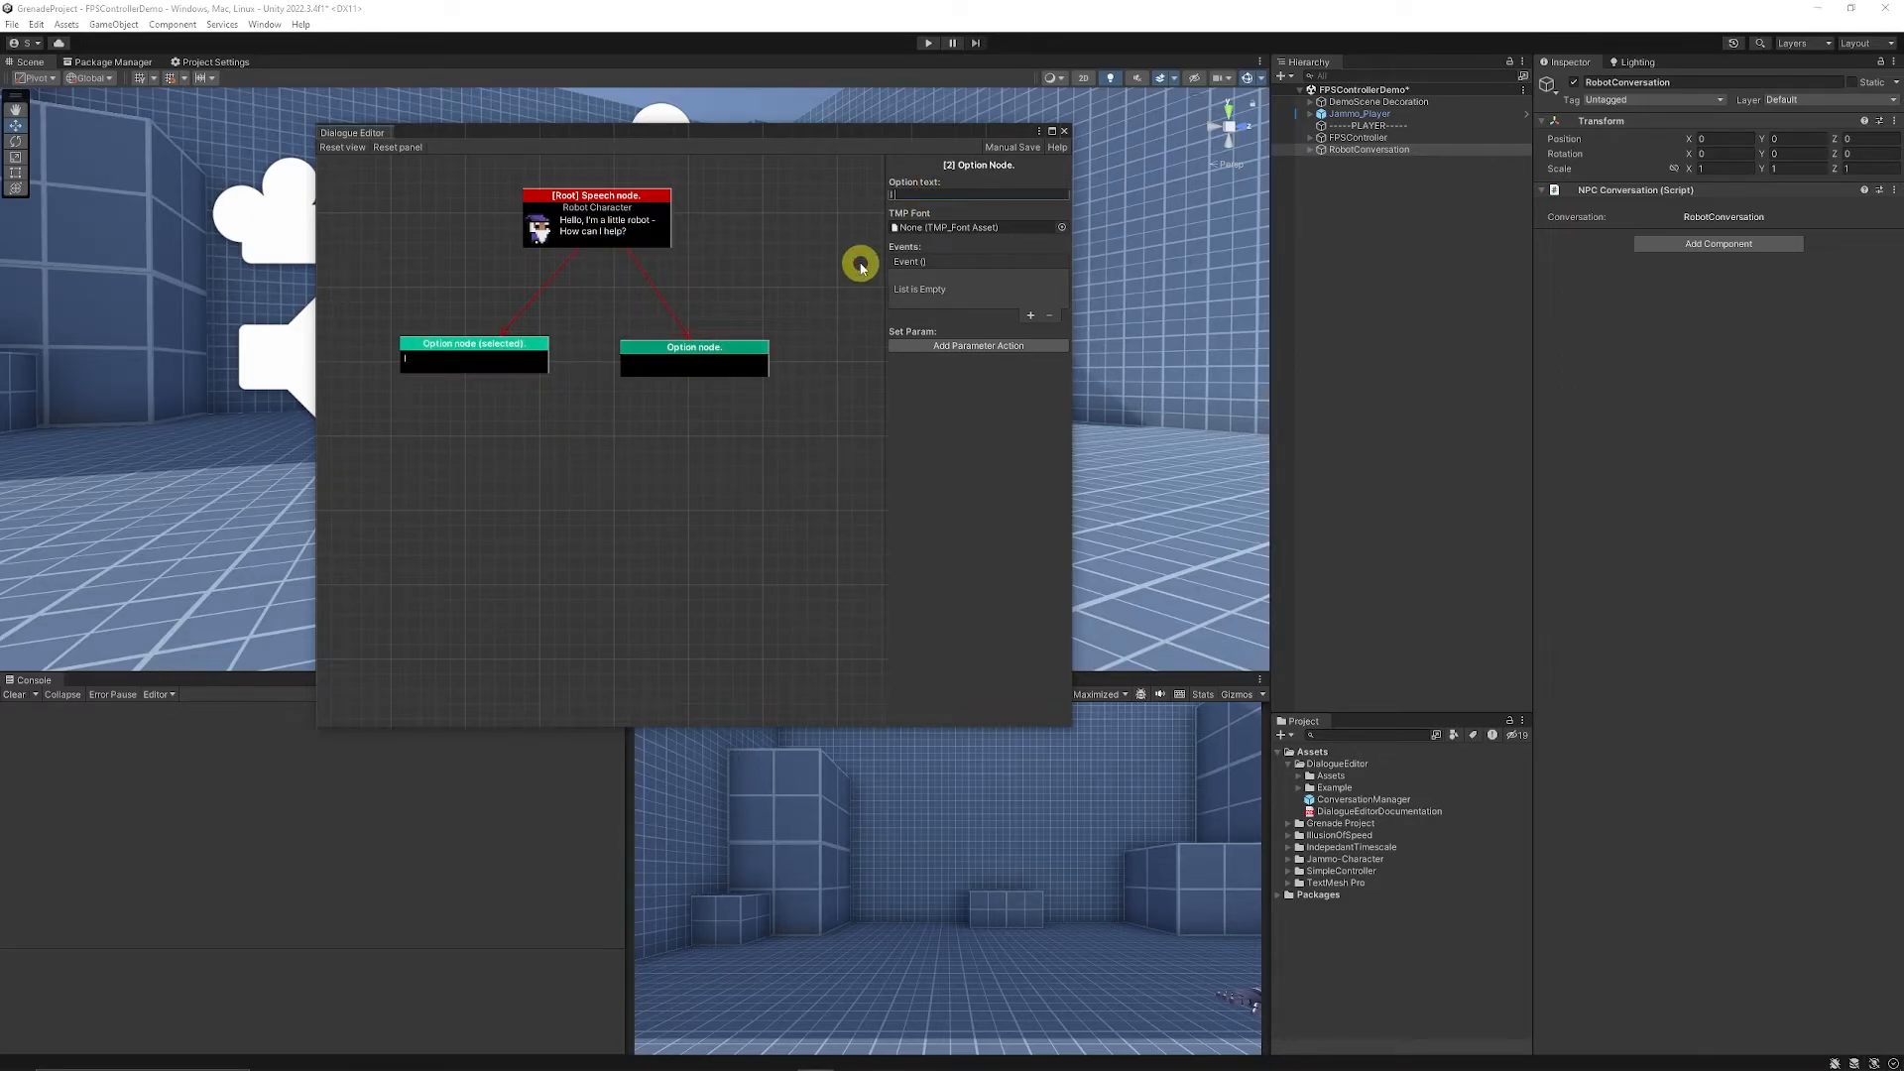
type("I want a quest")
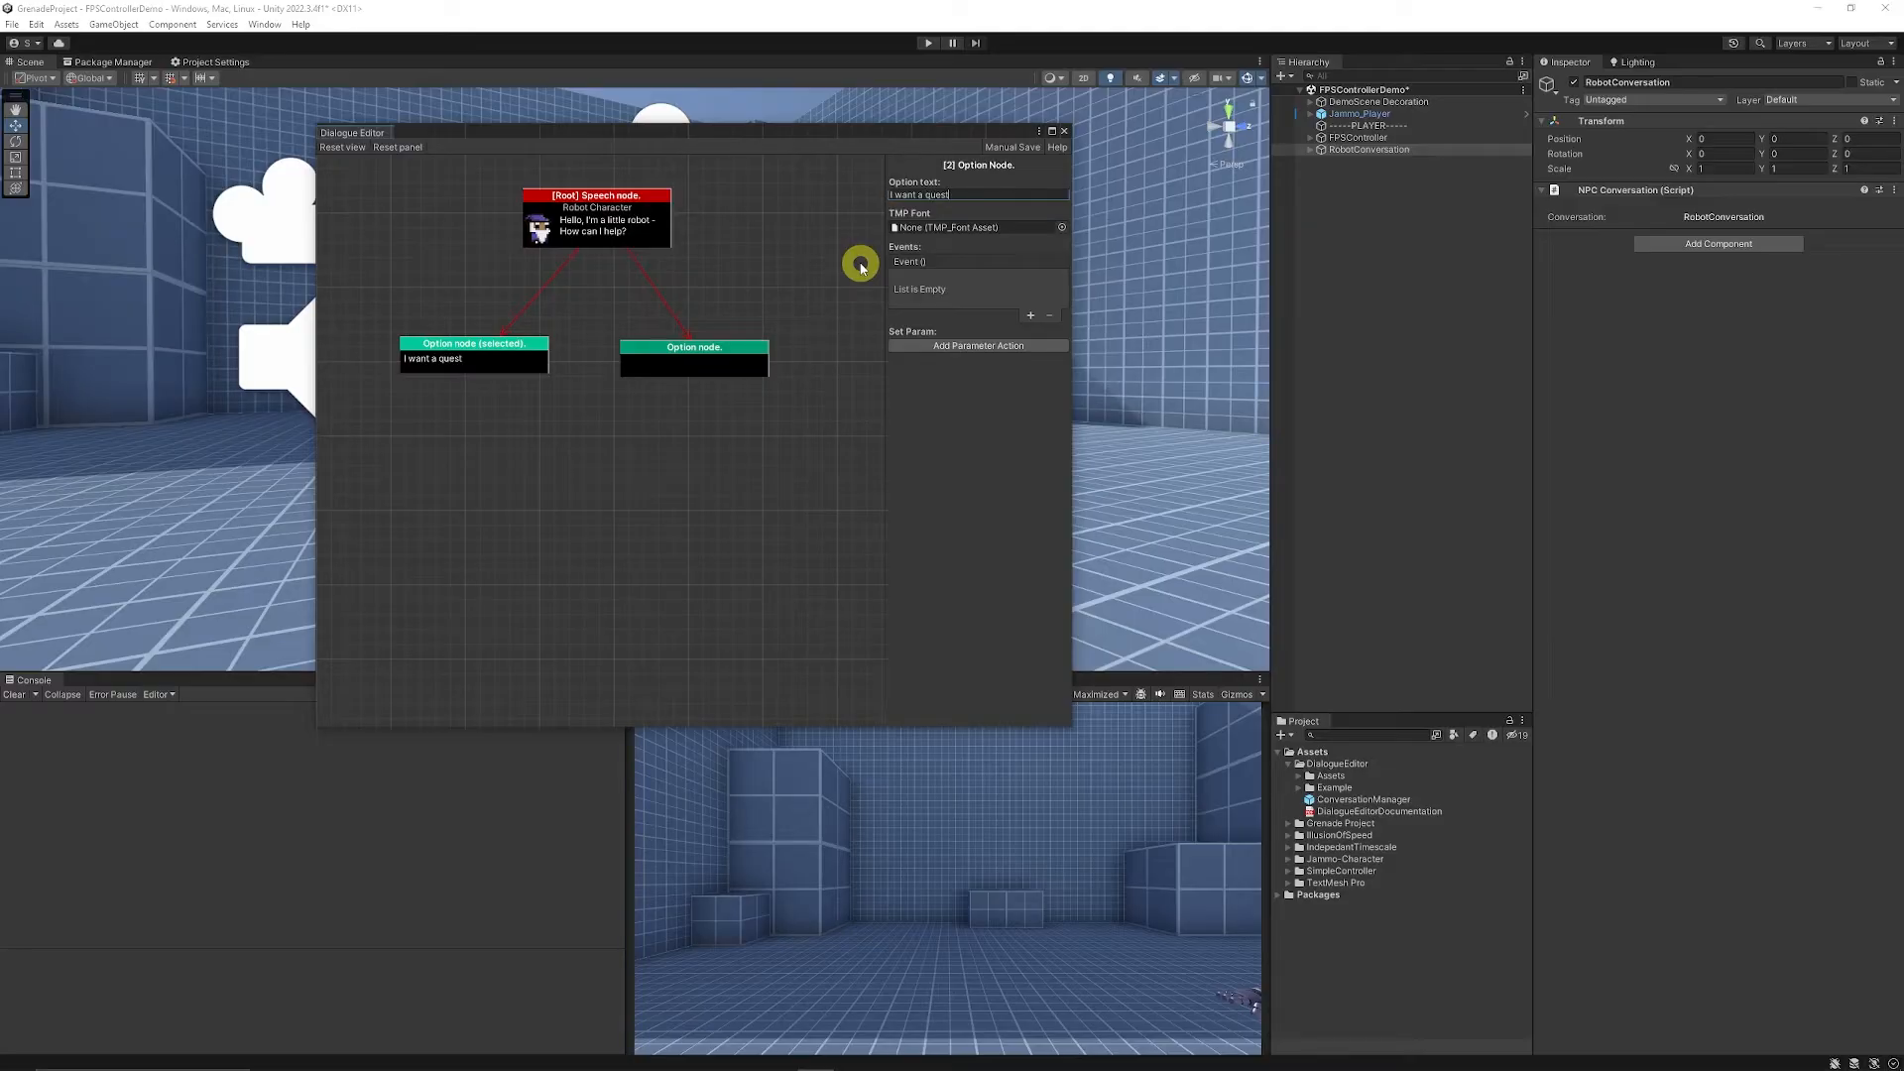
left_click(693, 346)
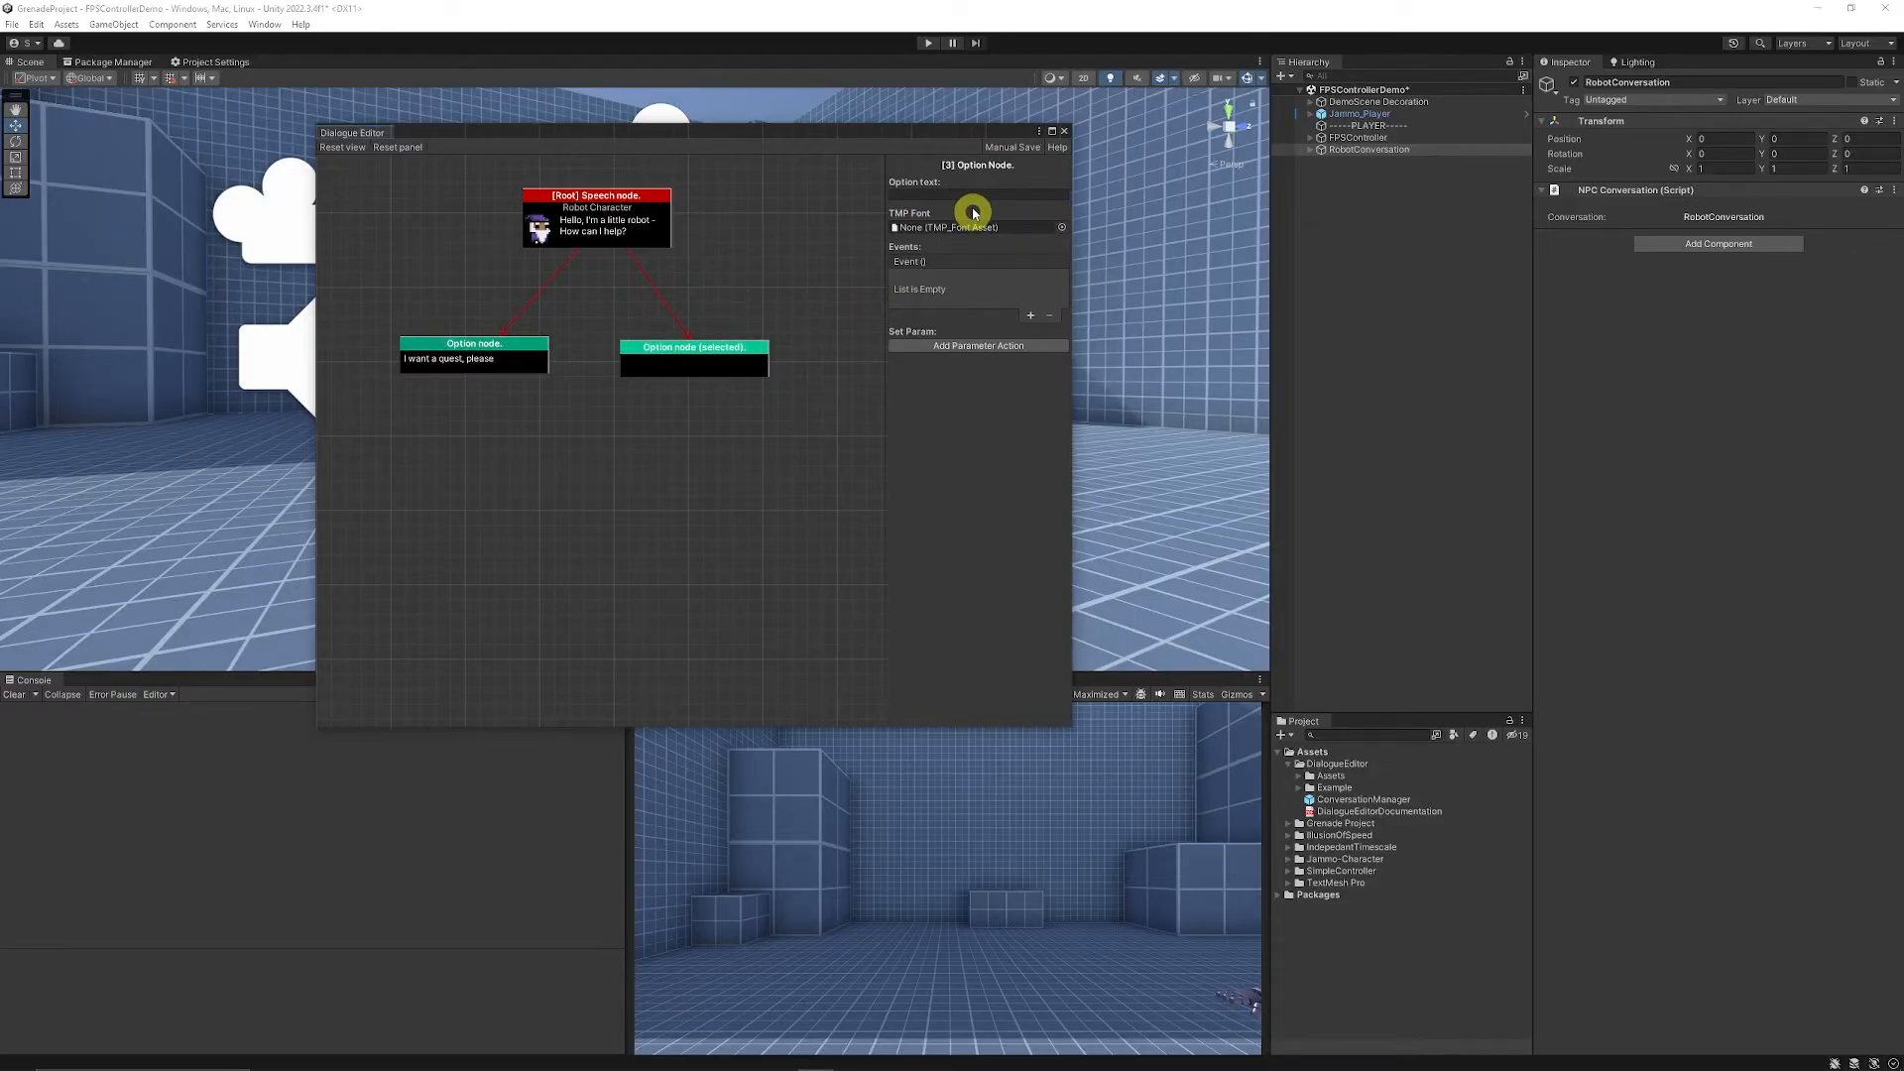
type("Go away")
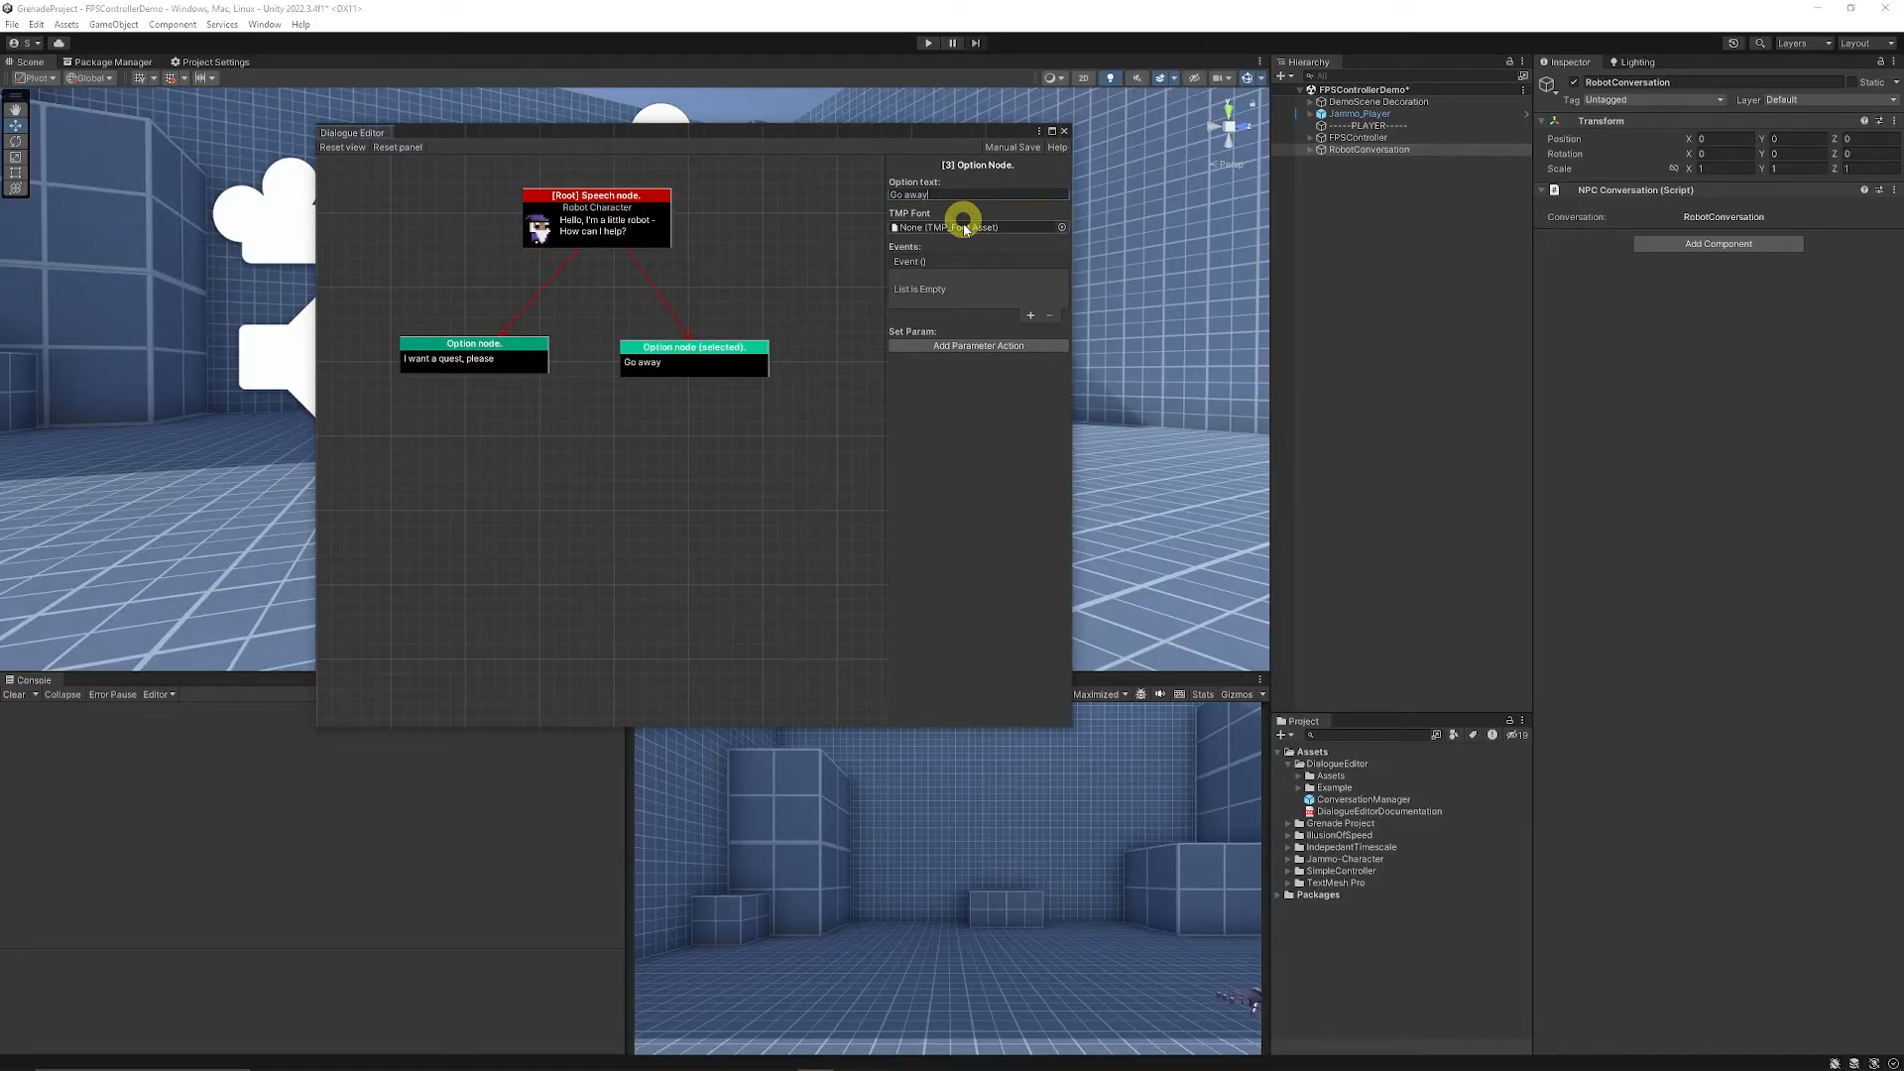
mouse_move(958, 248)
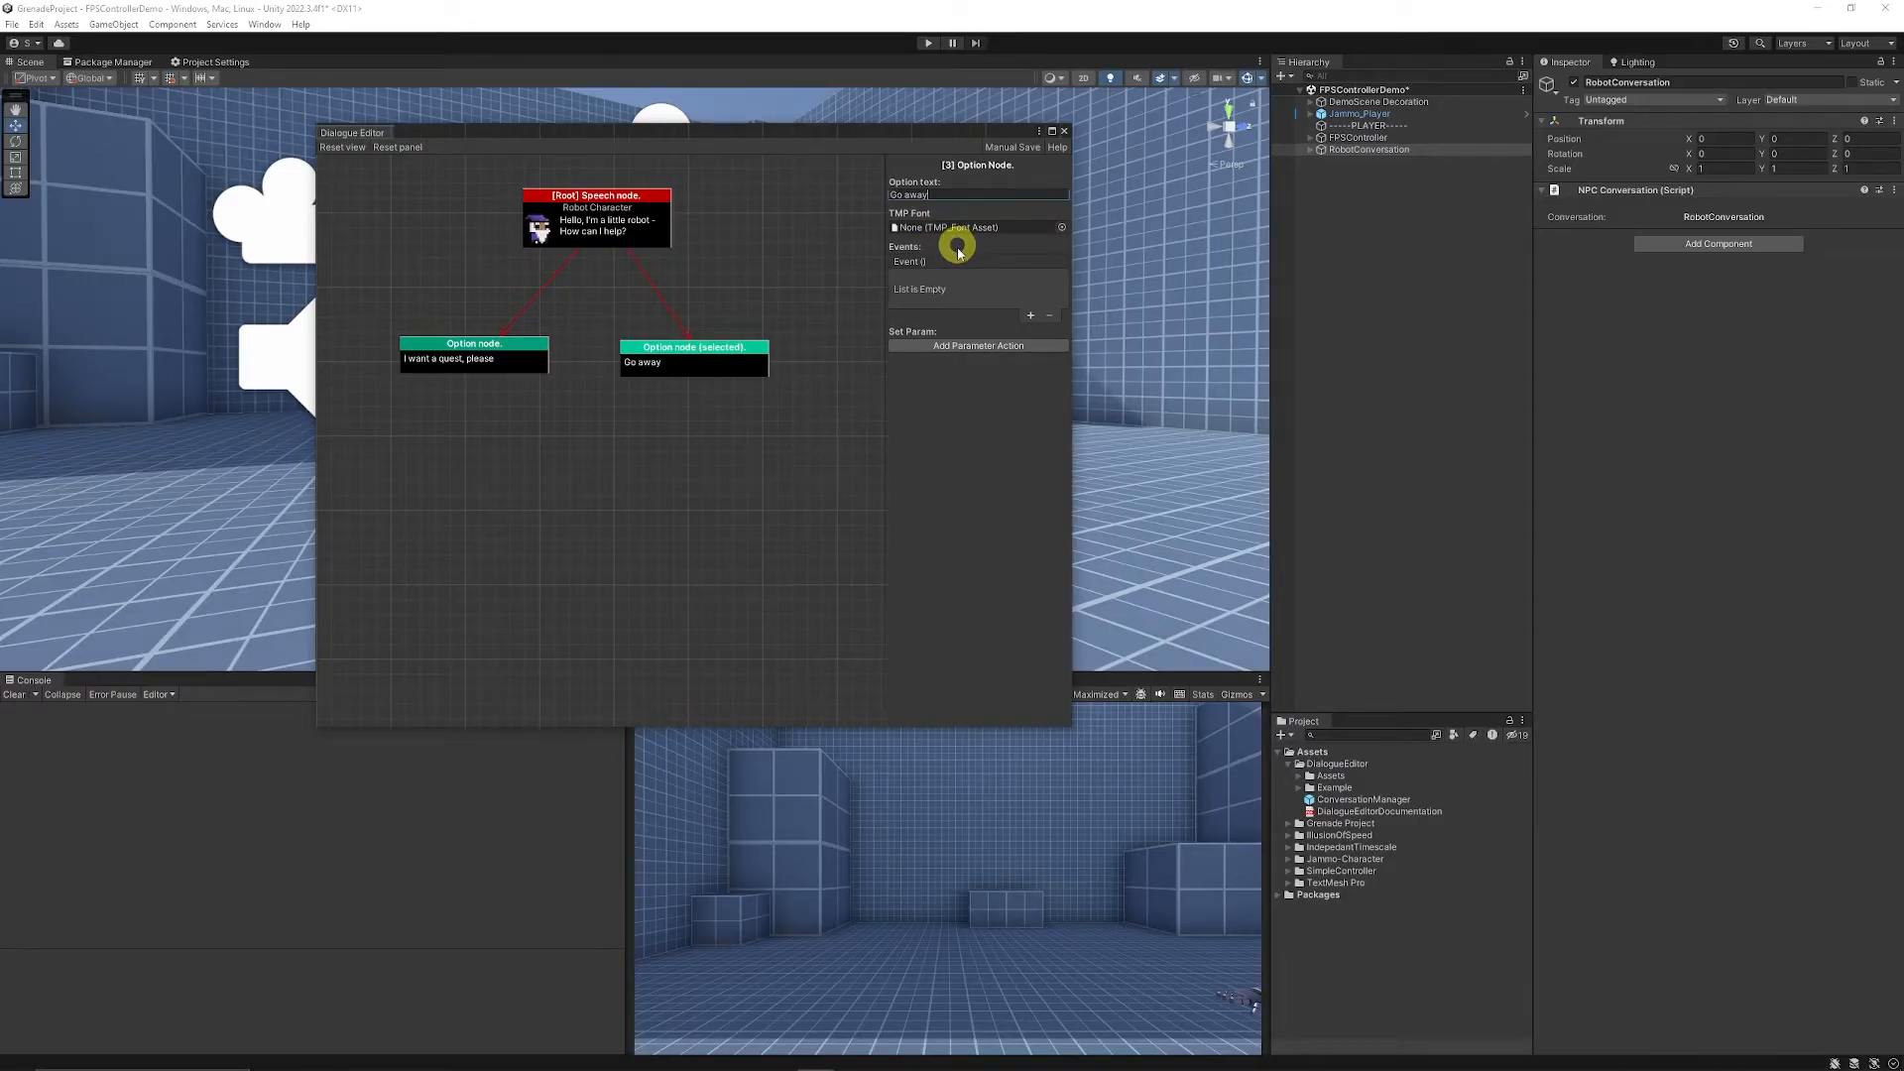
left_click(714, 503)
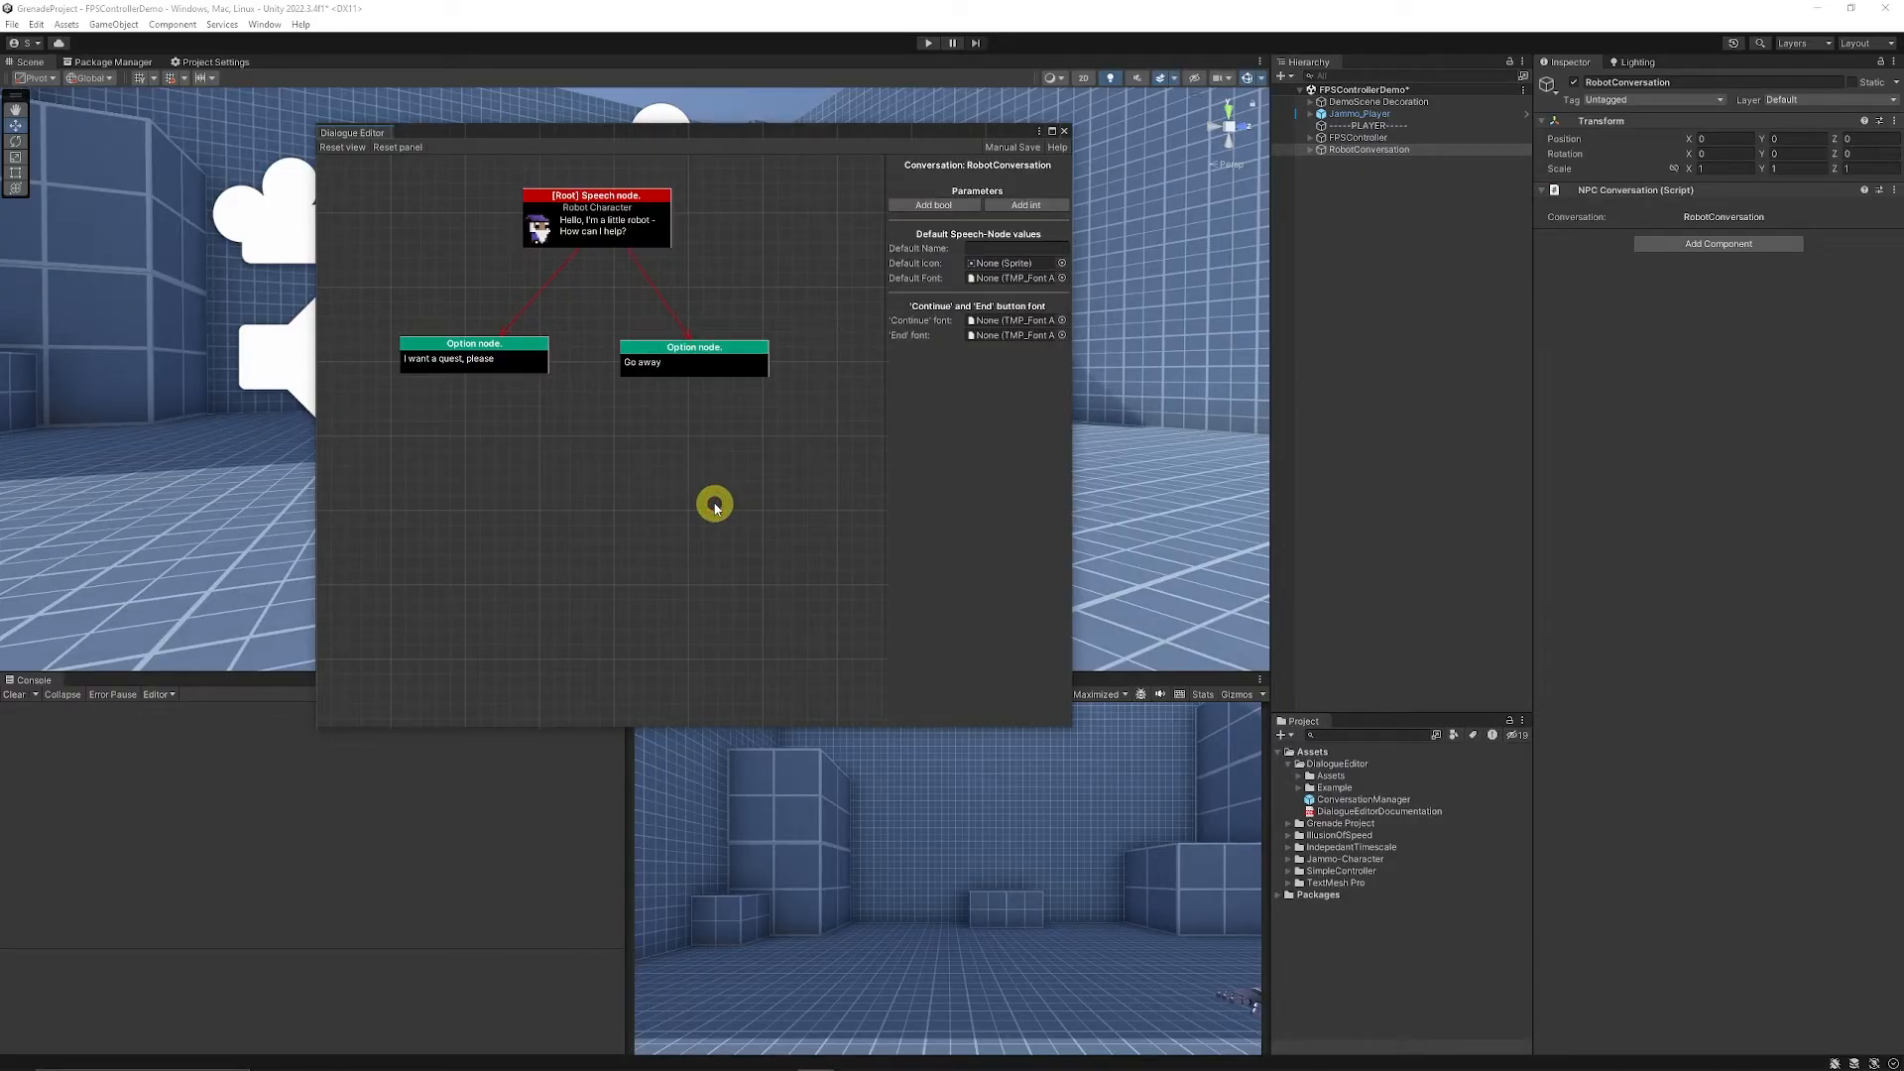
mouse_move(666, 370)
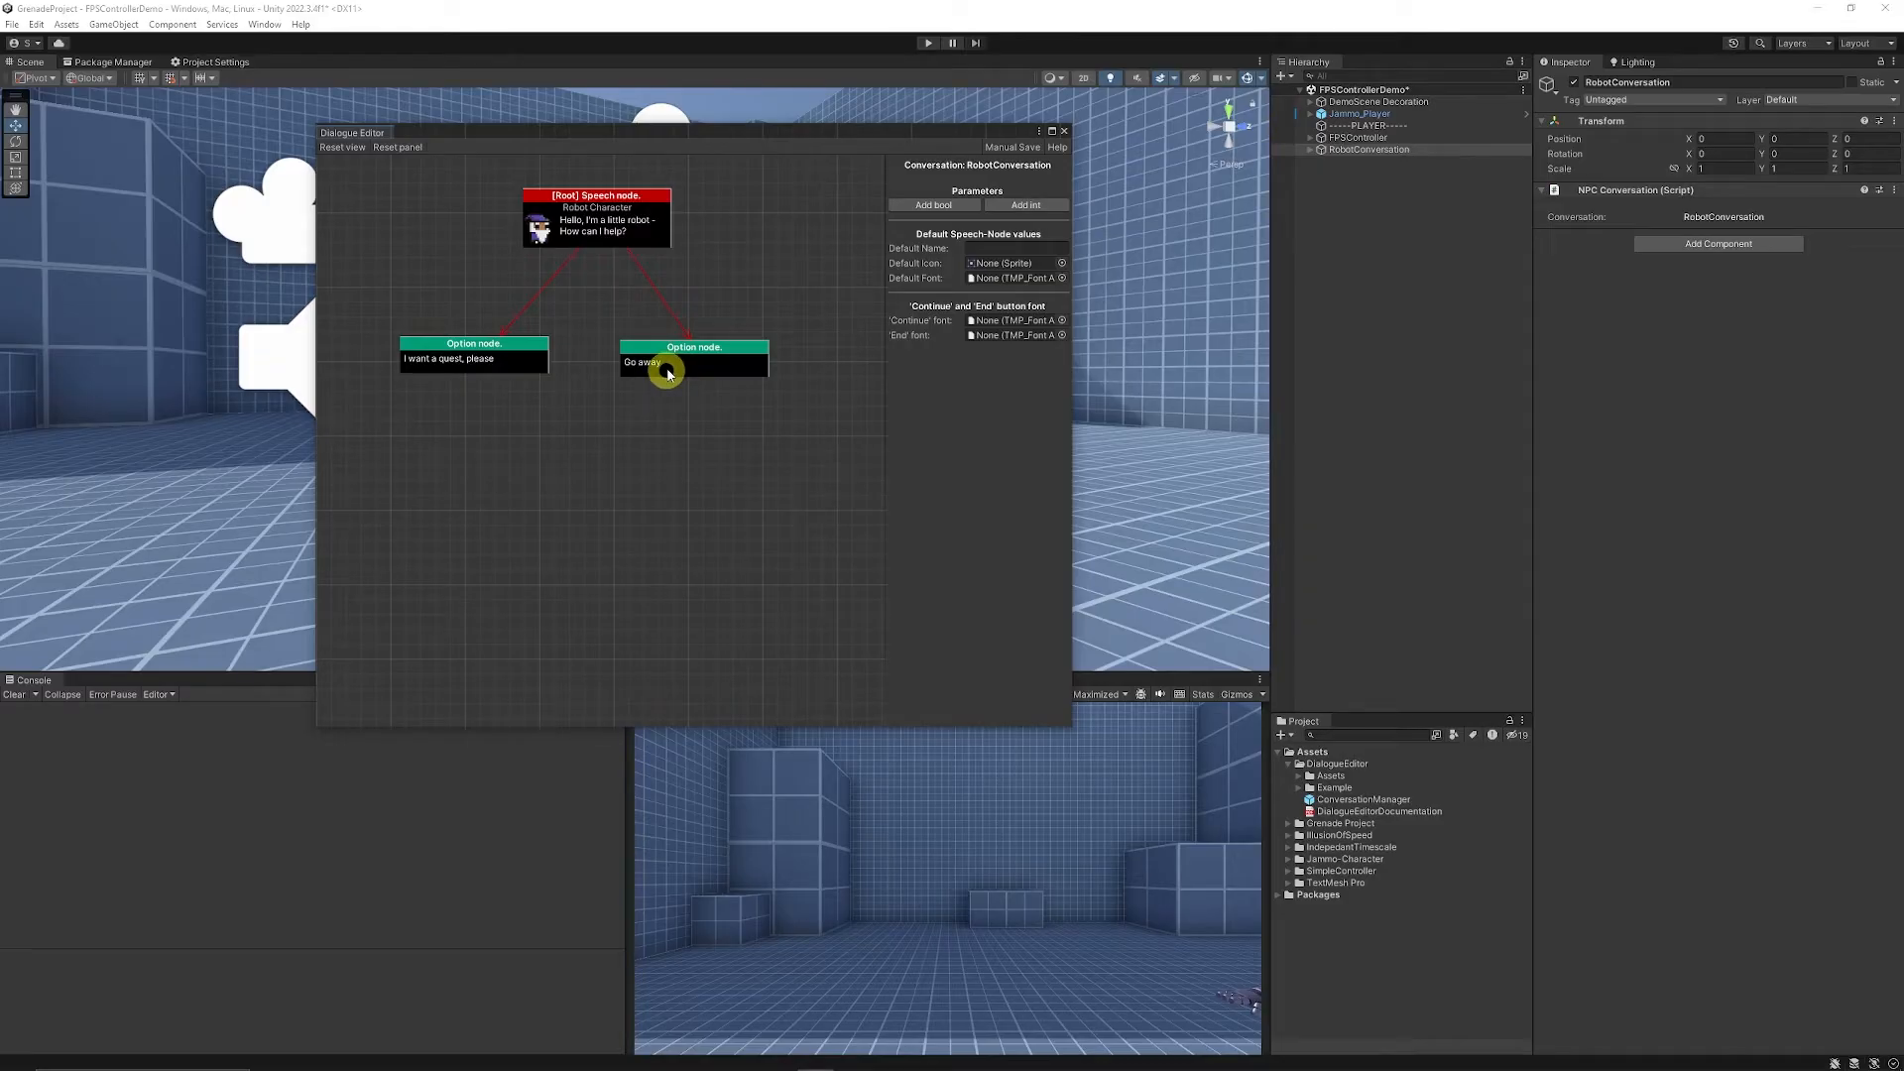
mouse_move(624, 417)
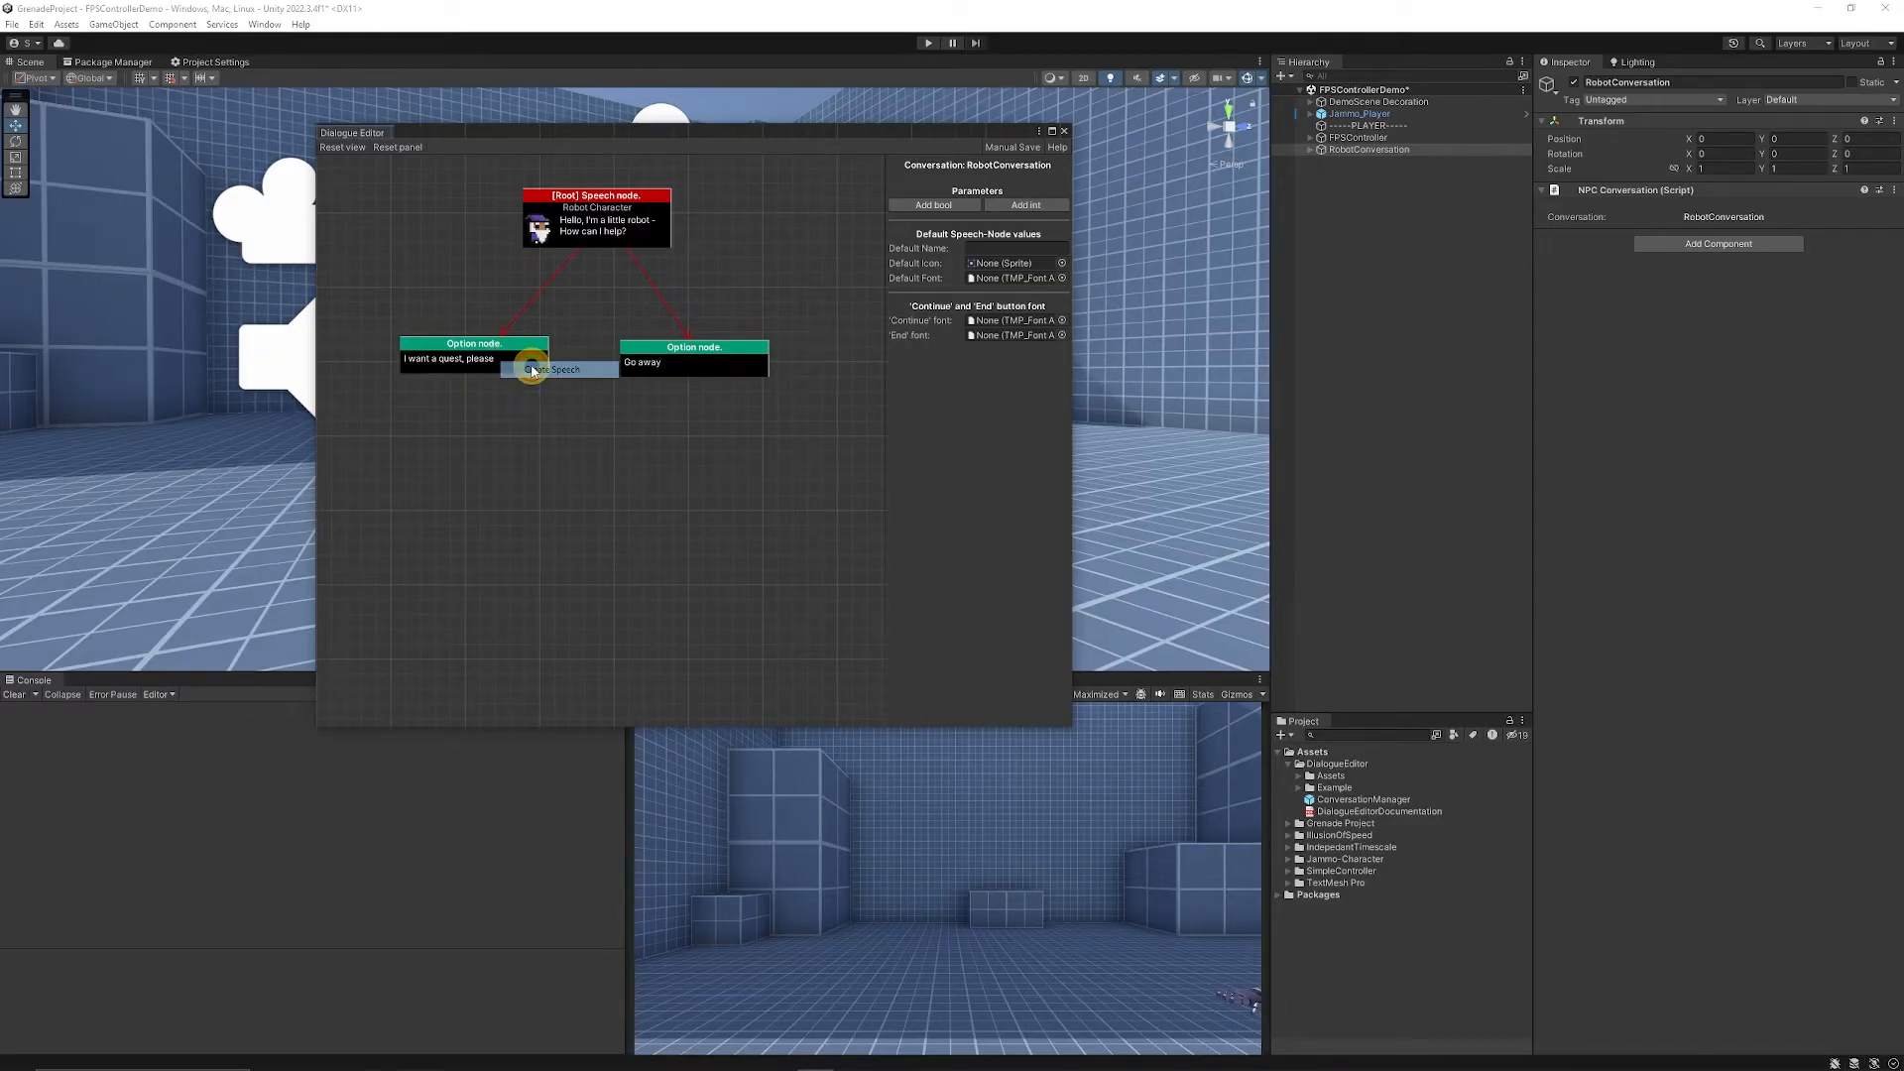
- Add a robot speech node about saving 5 rabbits after the quest option
left_click(535, 368)
type("Save 5 rabbits from being turned into marshmallows")
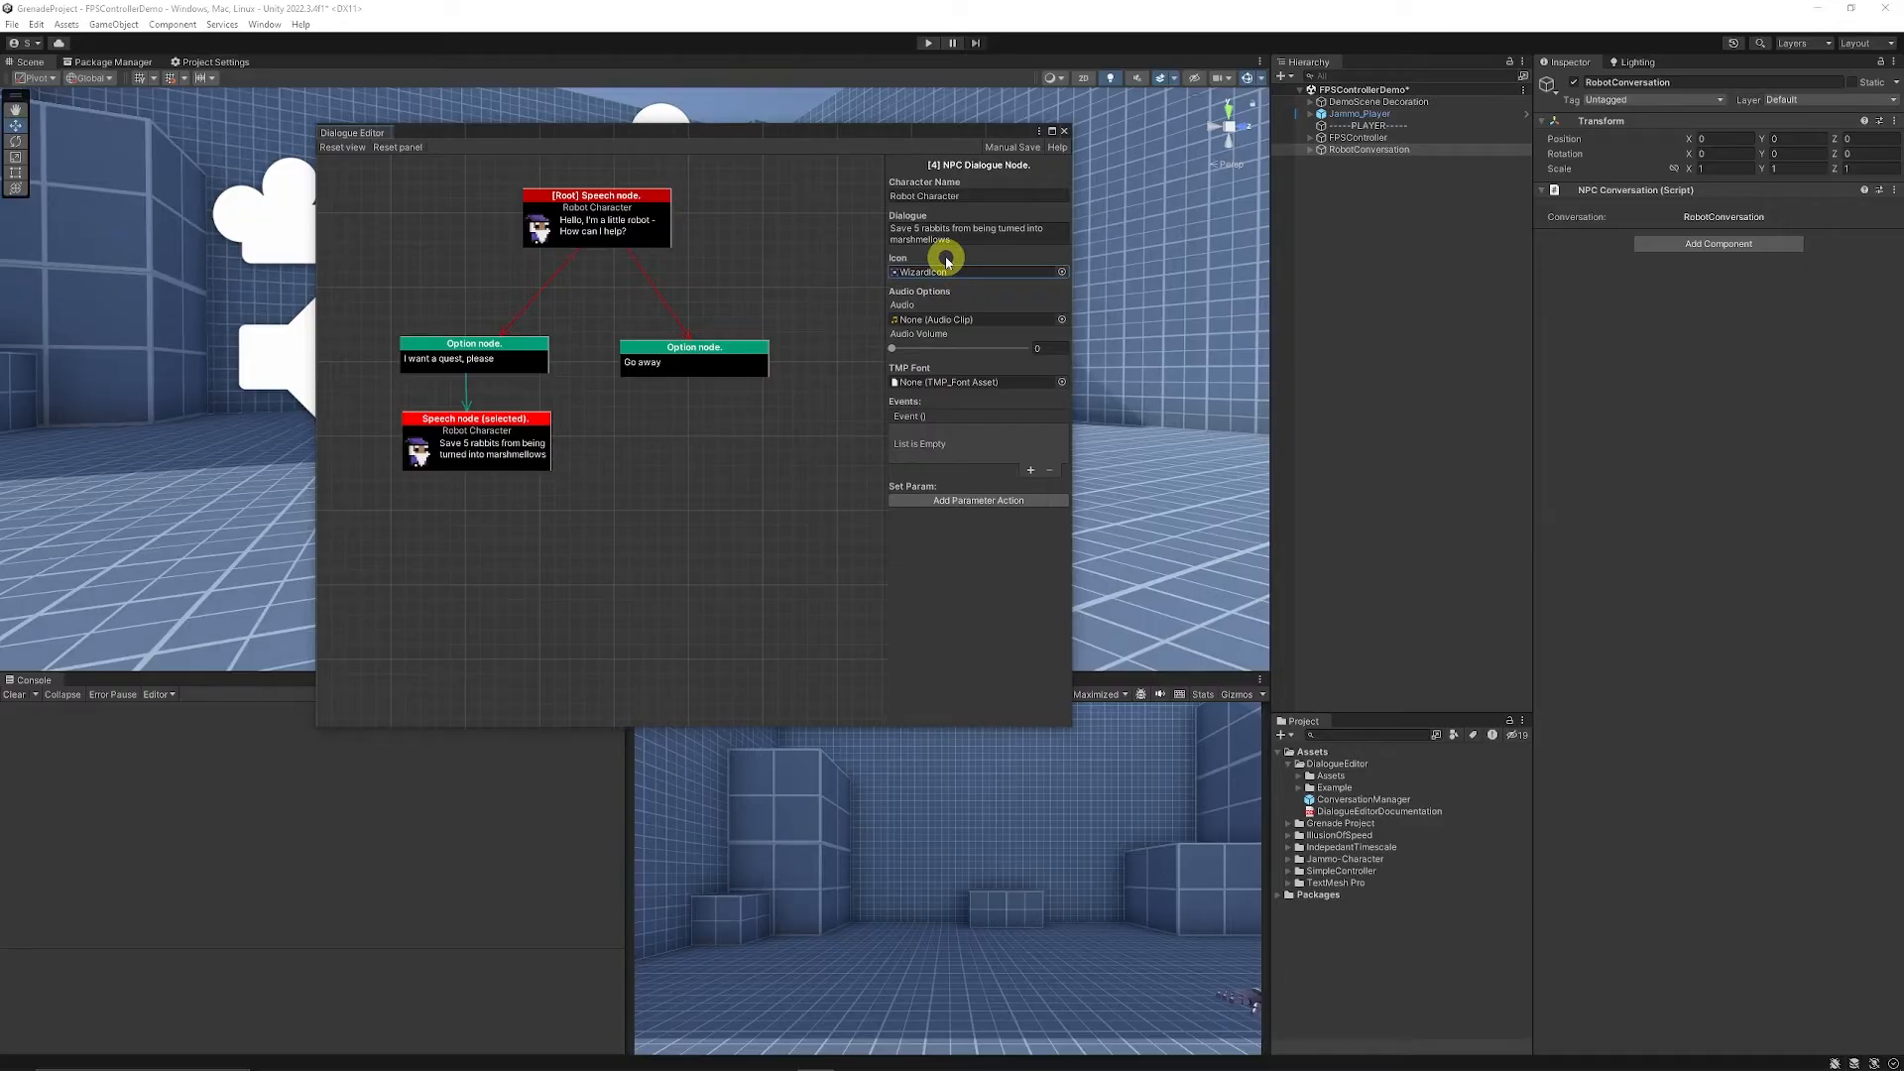
mouse_move(546, 474)
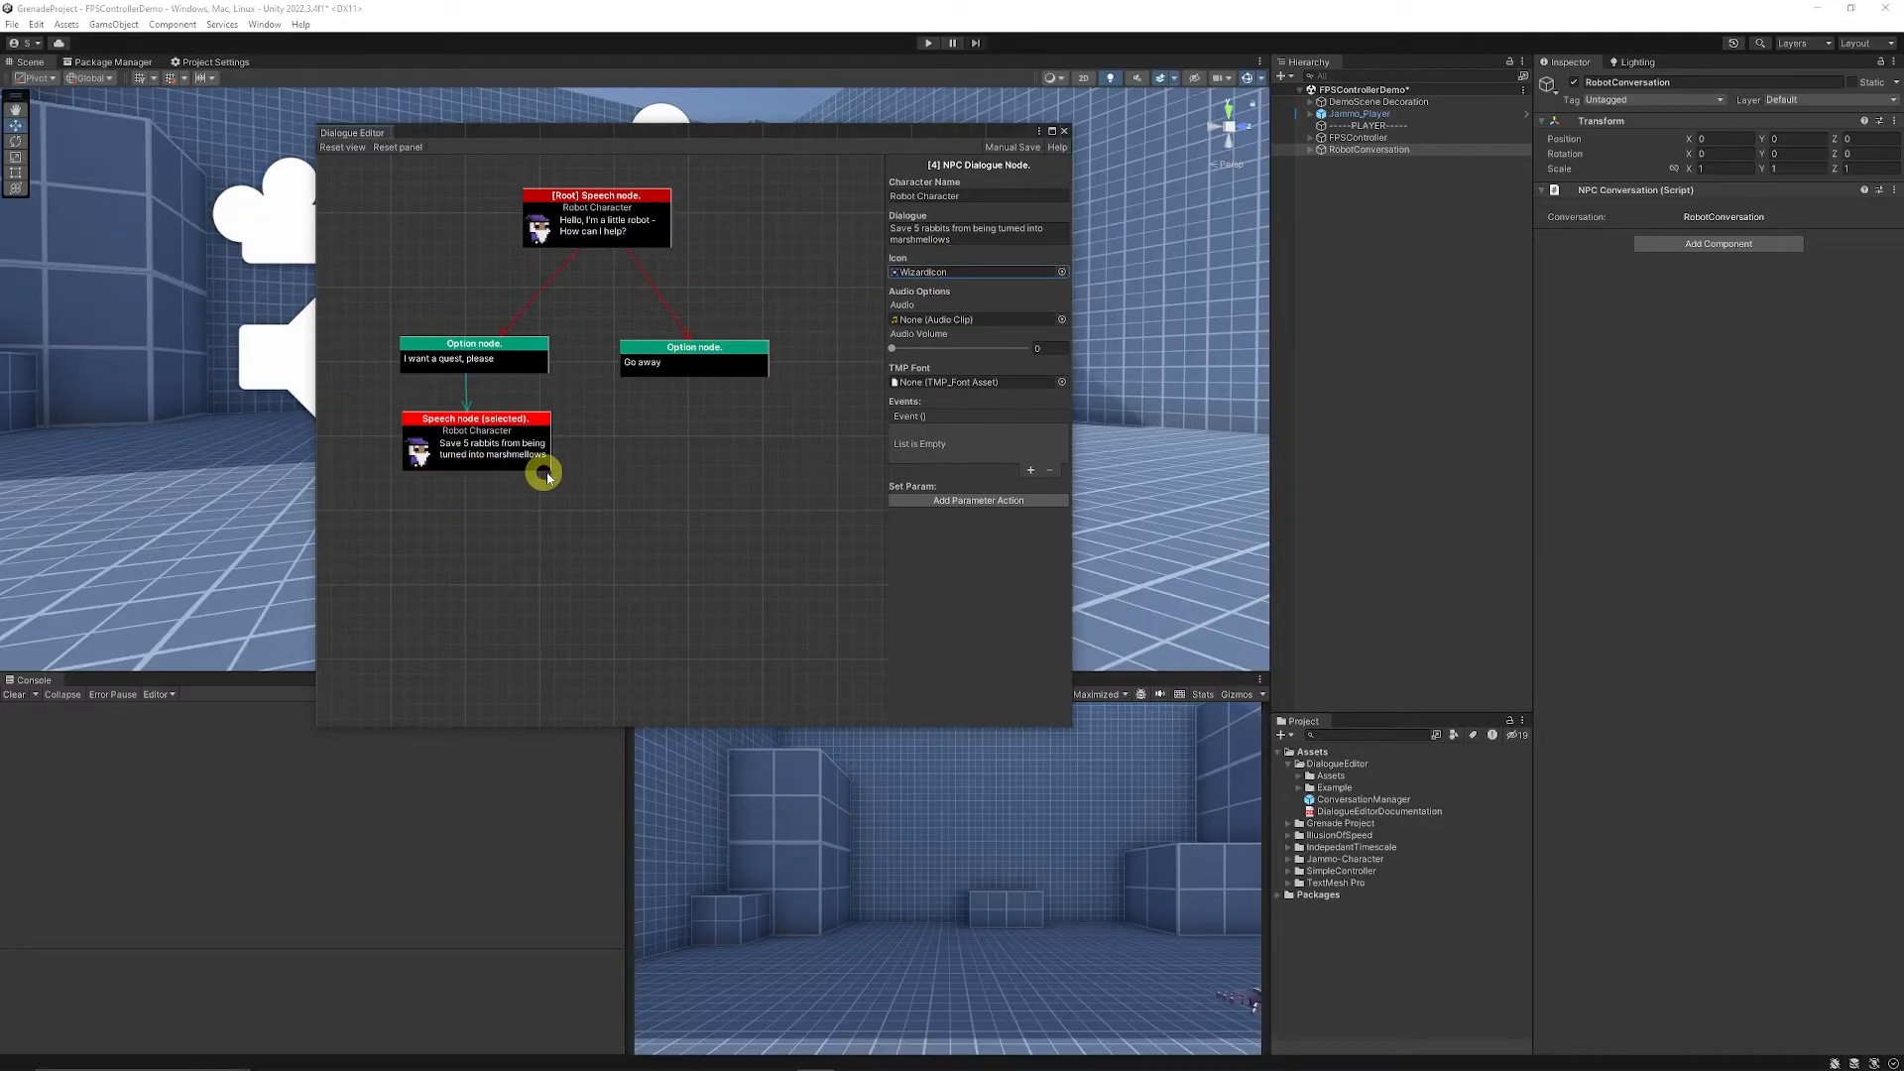
mouse_move(564, 486)
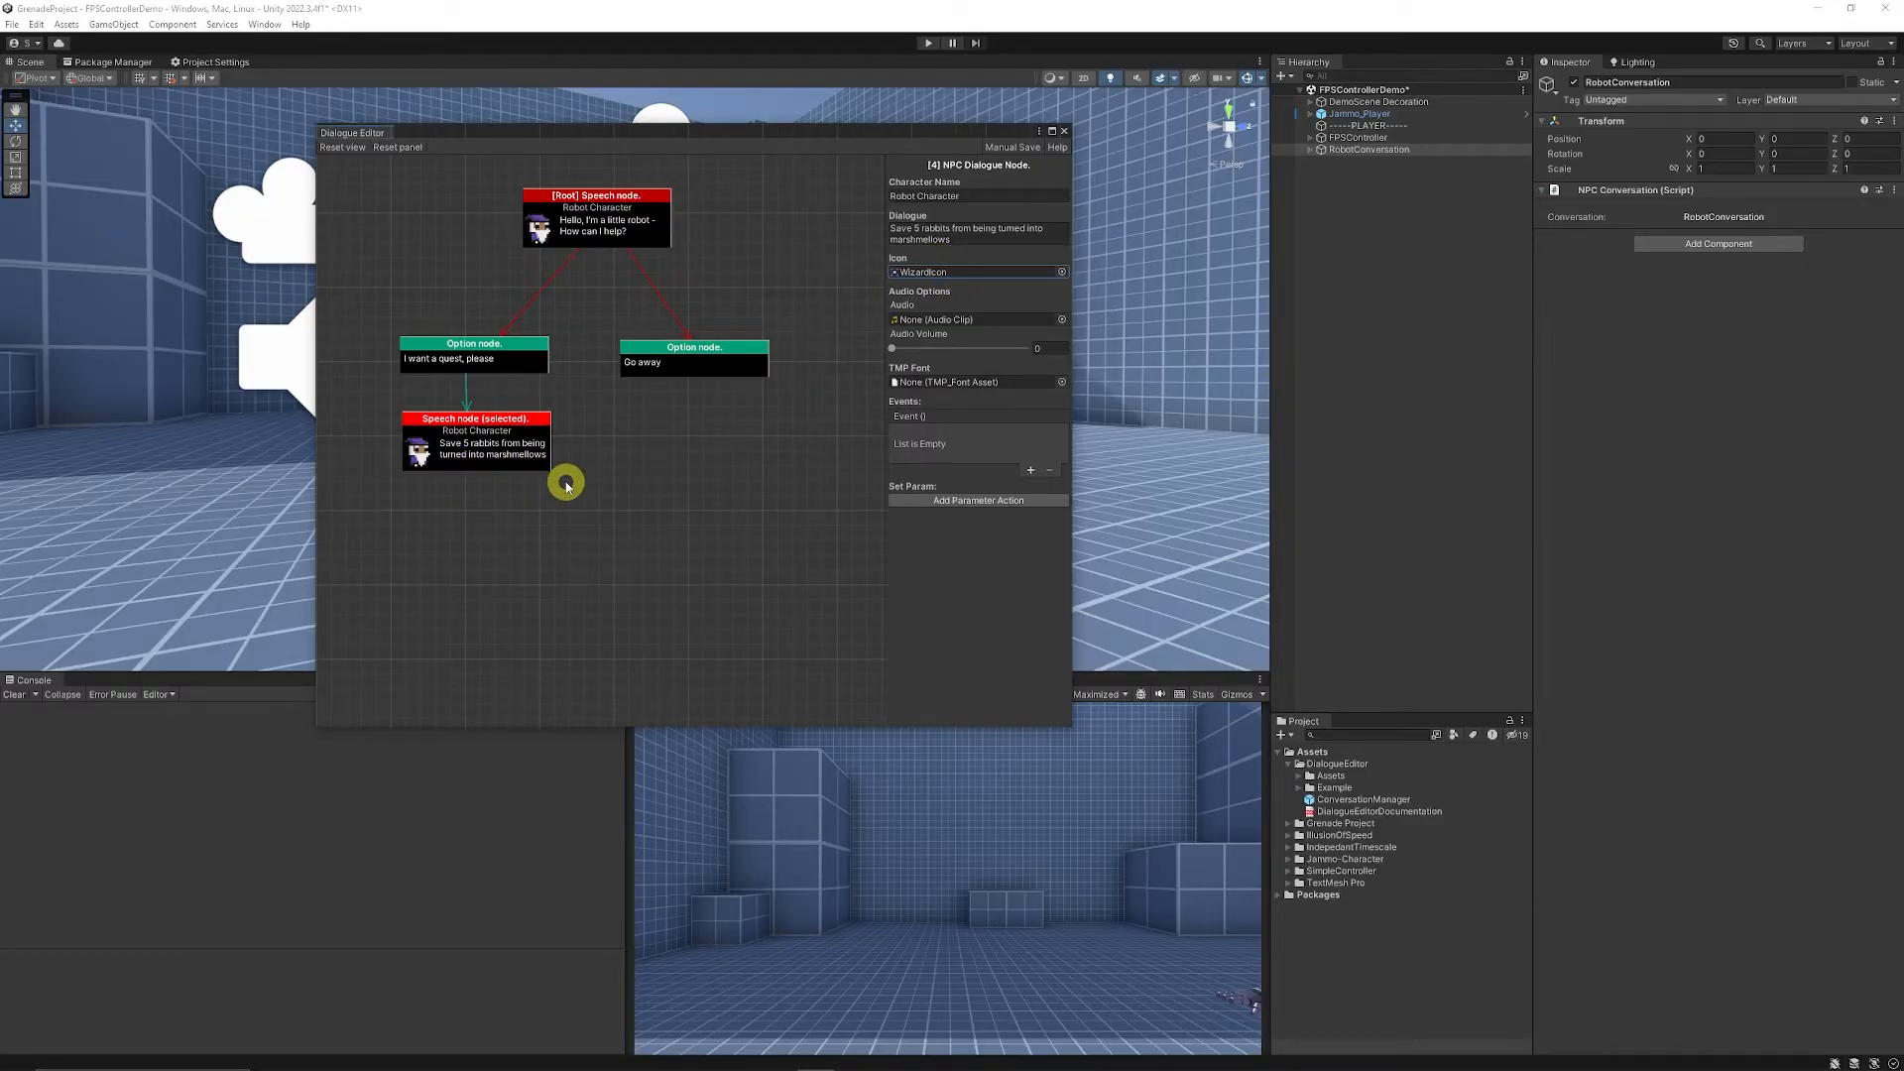
mouse_move(939, 486)
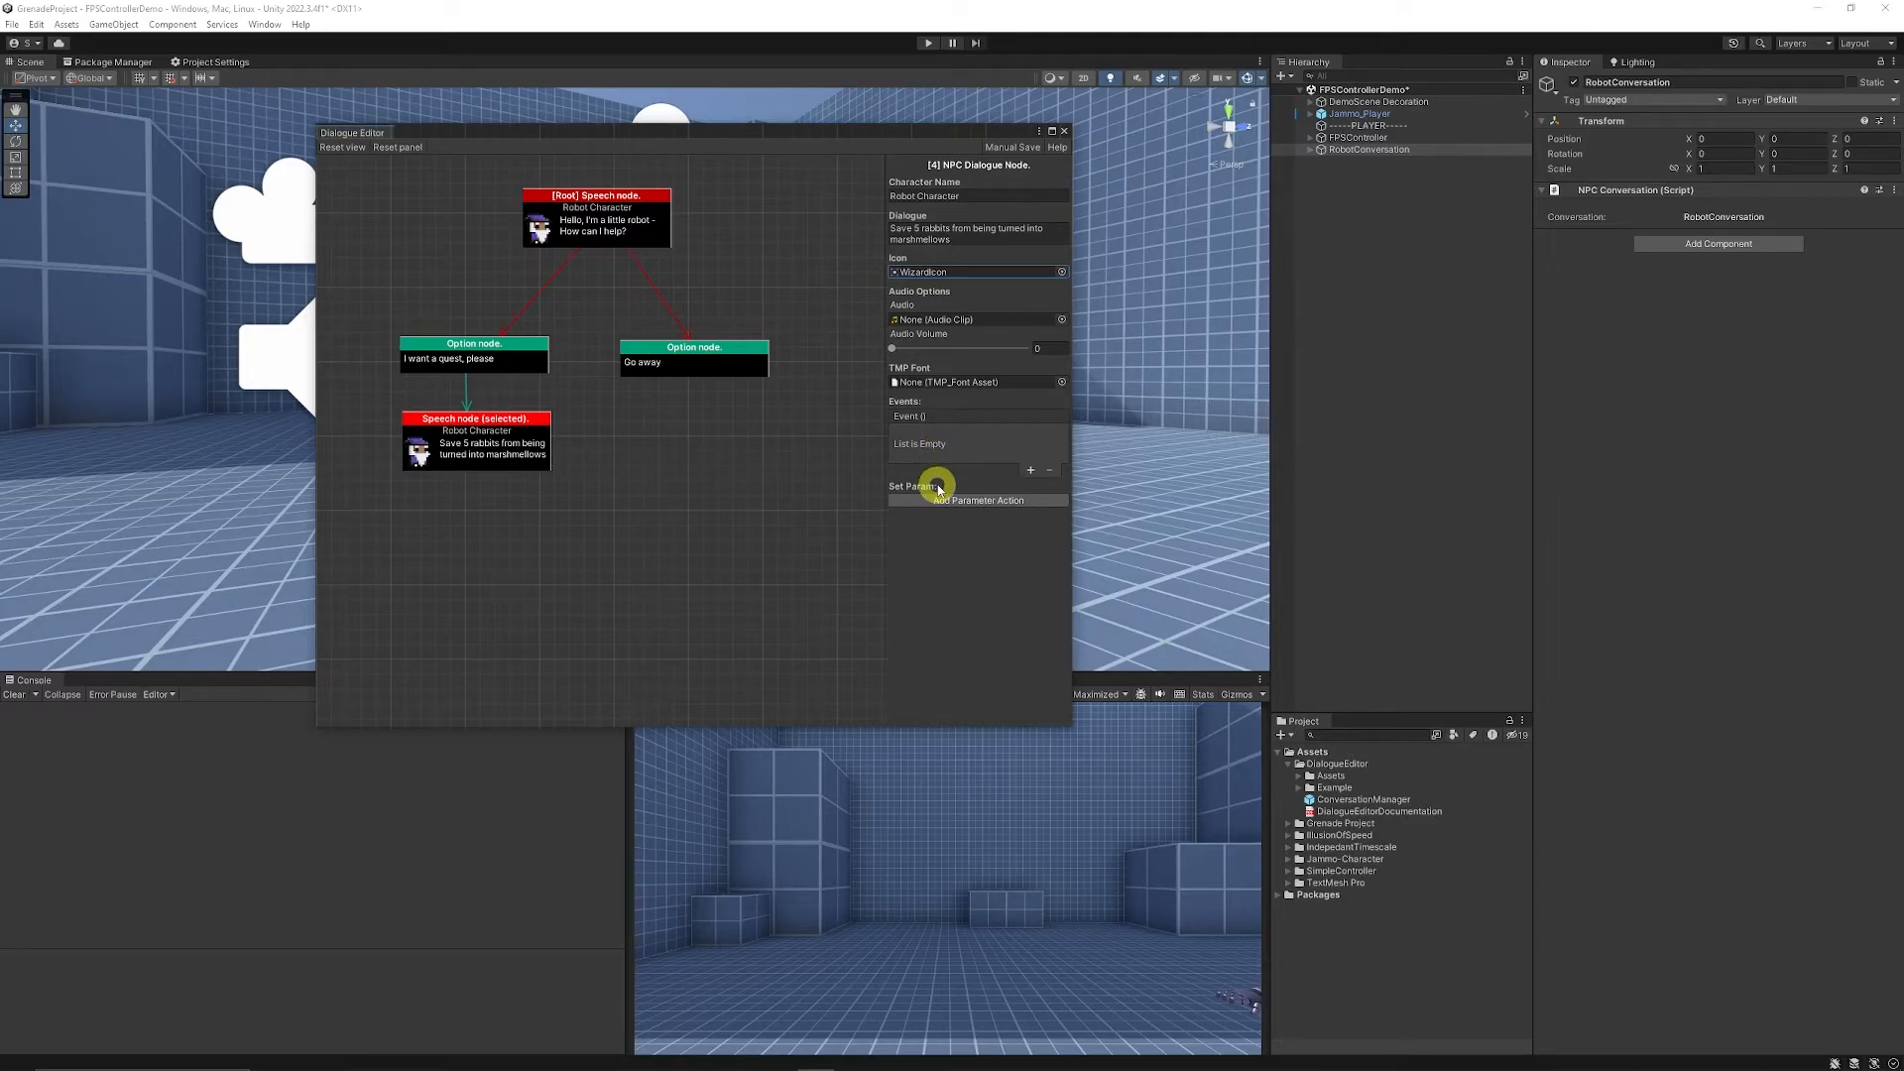
mouse_move(745, 467)
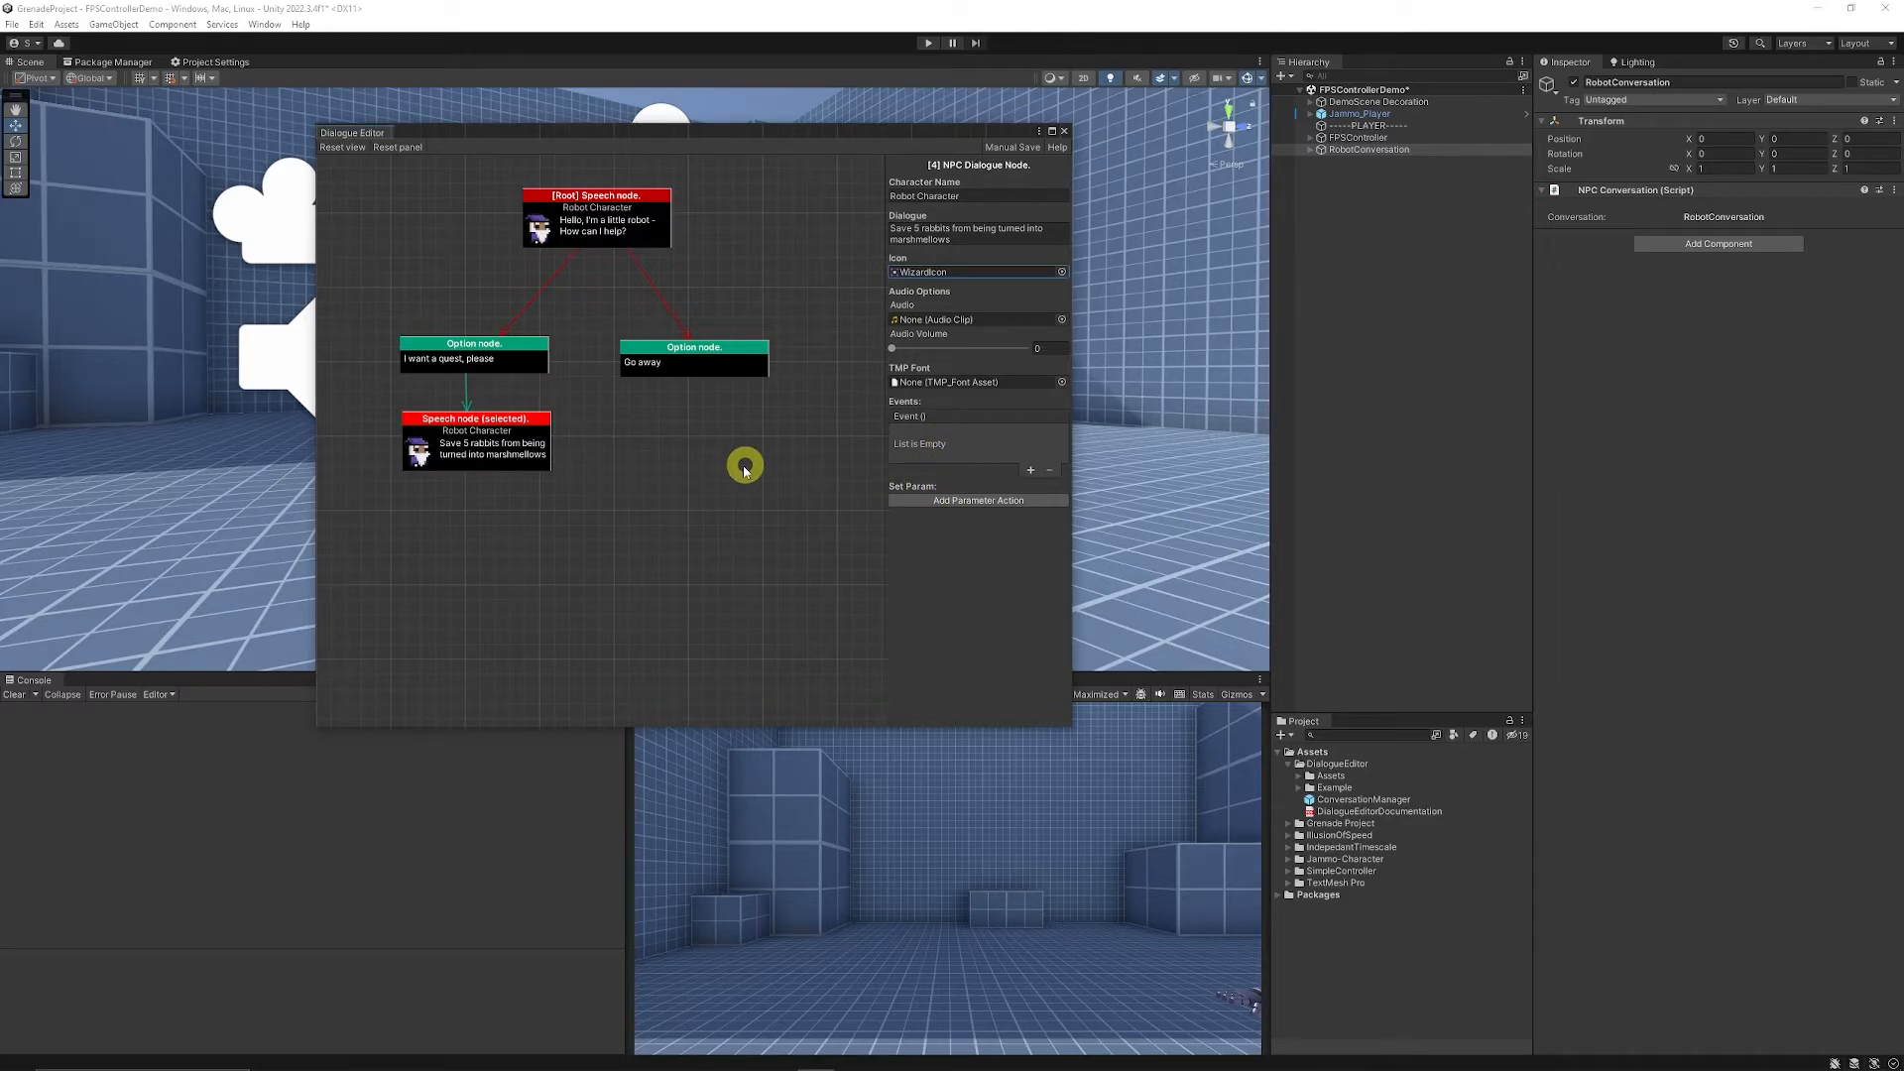
mouse_move(707, 486)
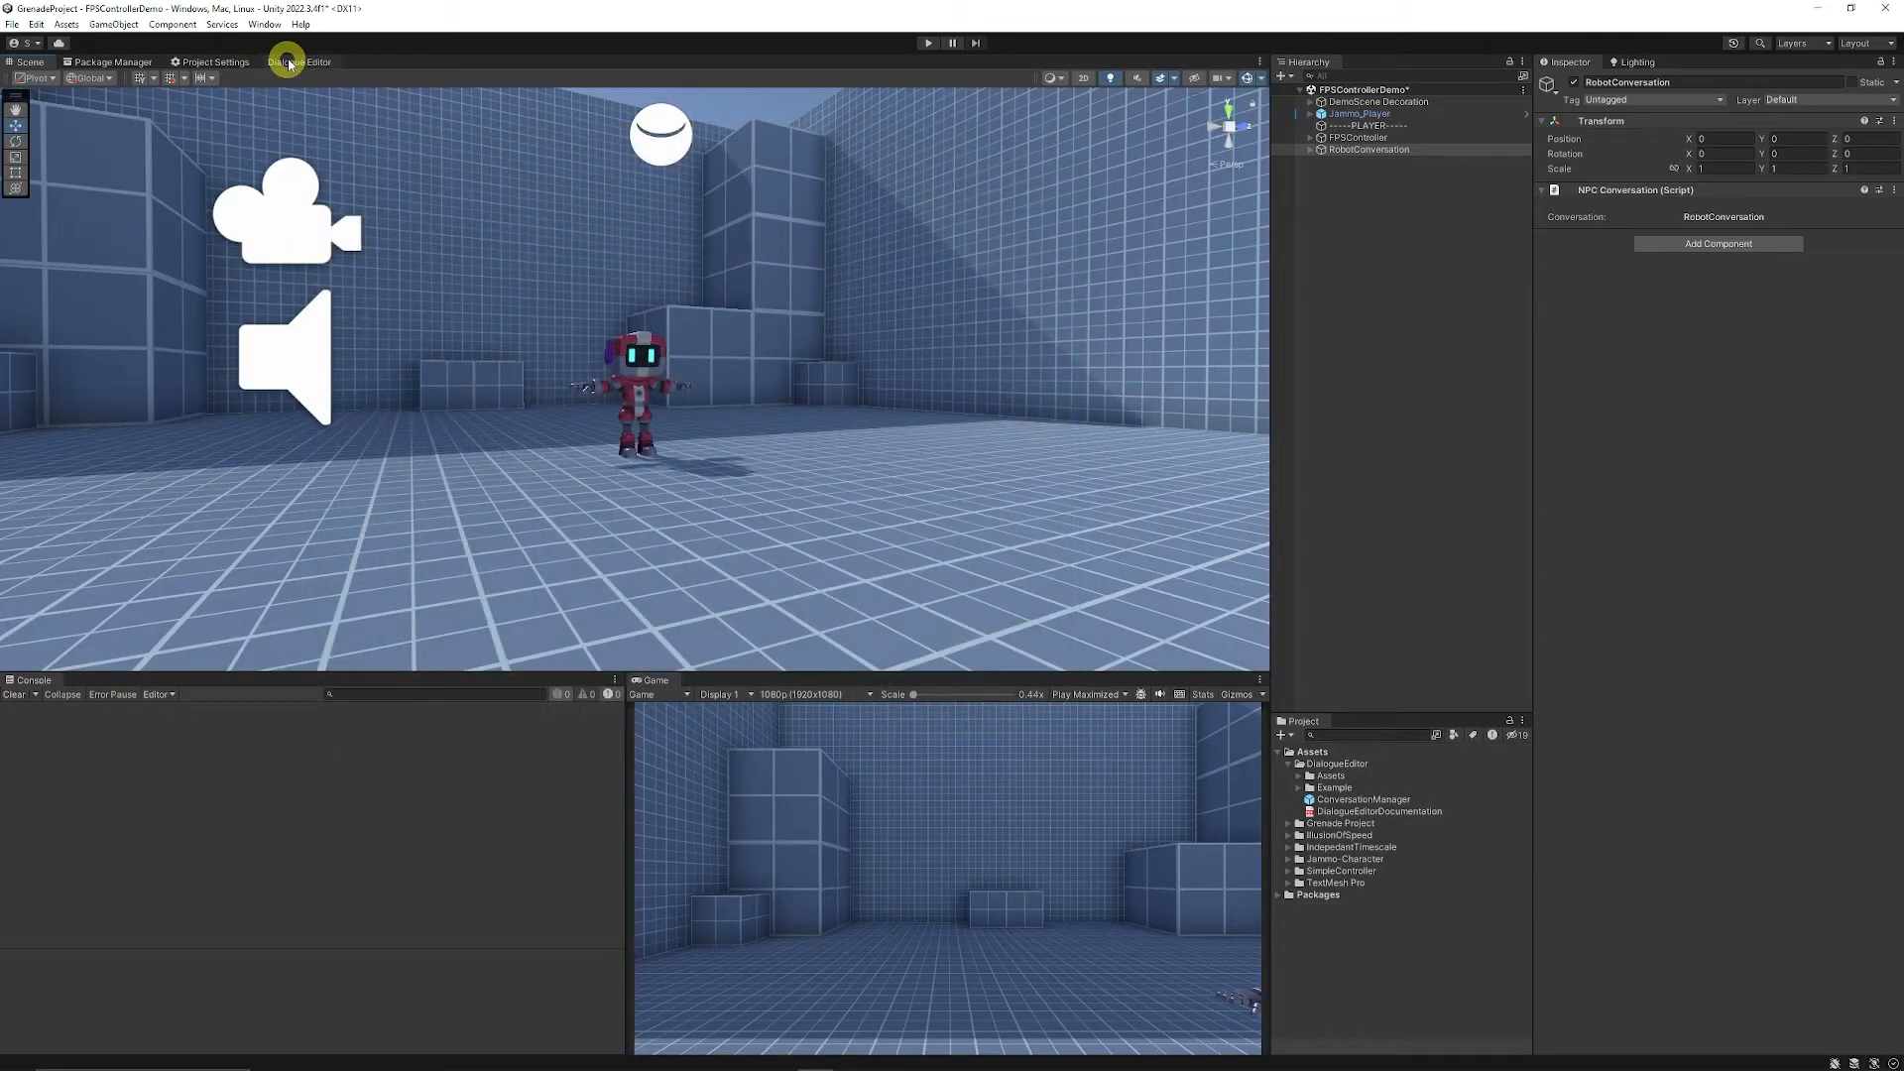
mouse_move(737, 247)
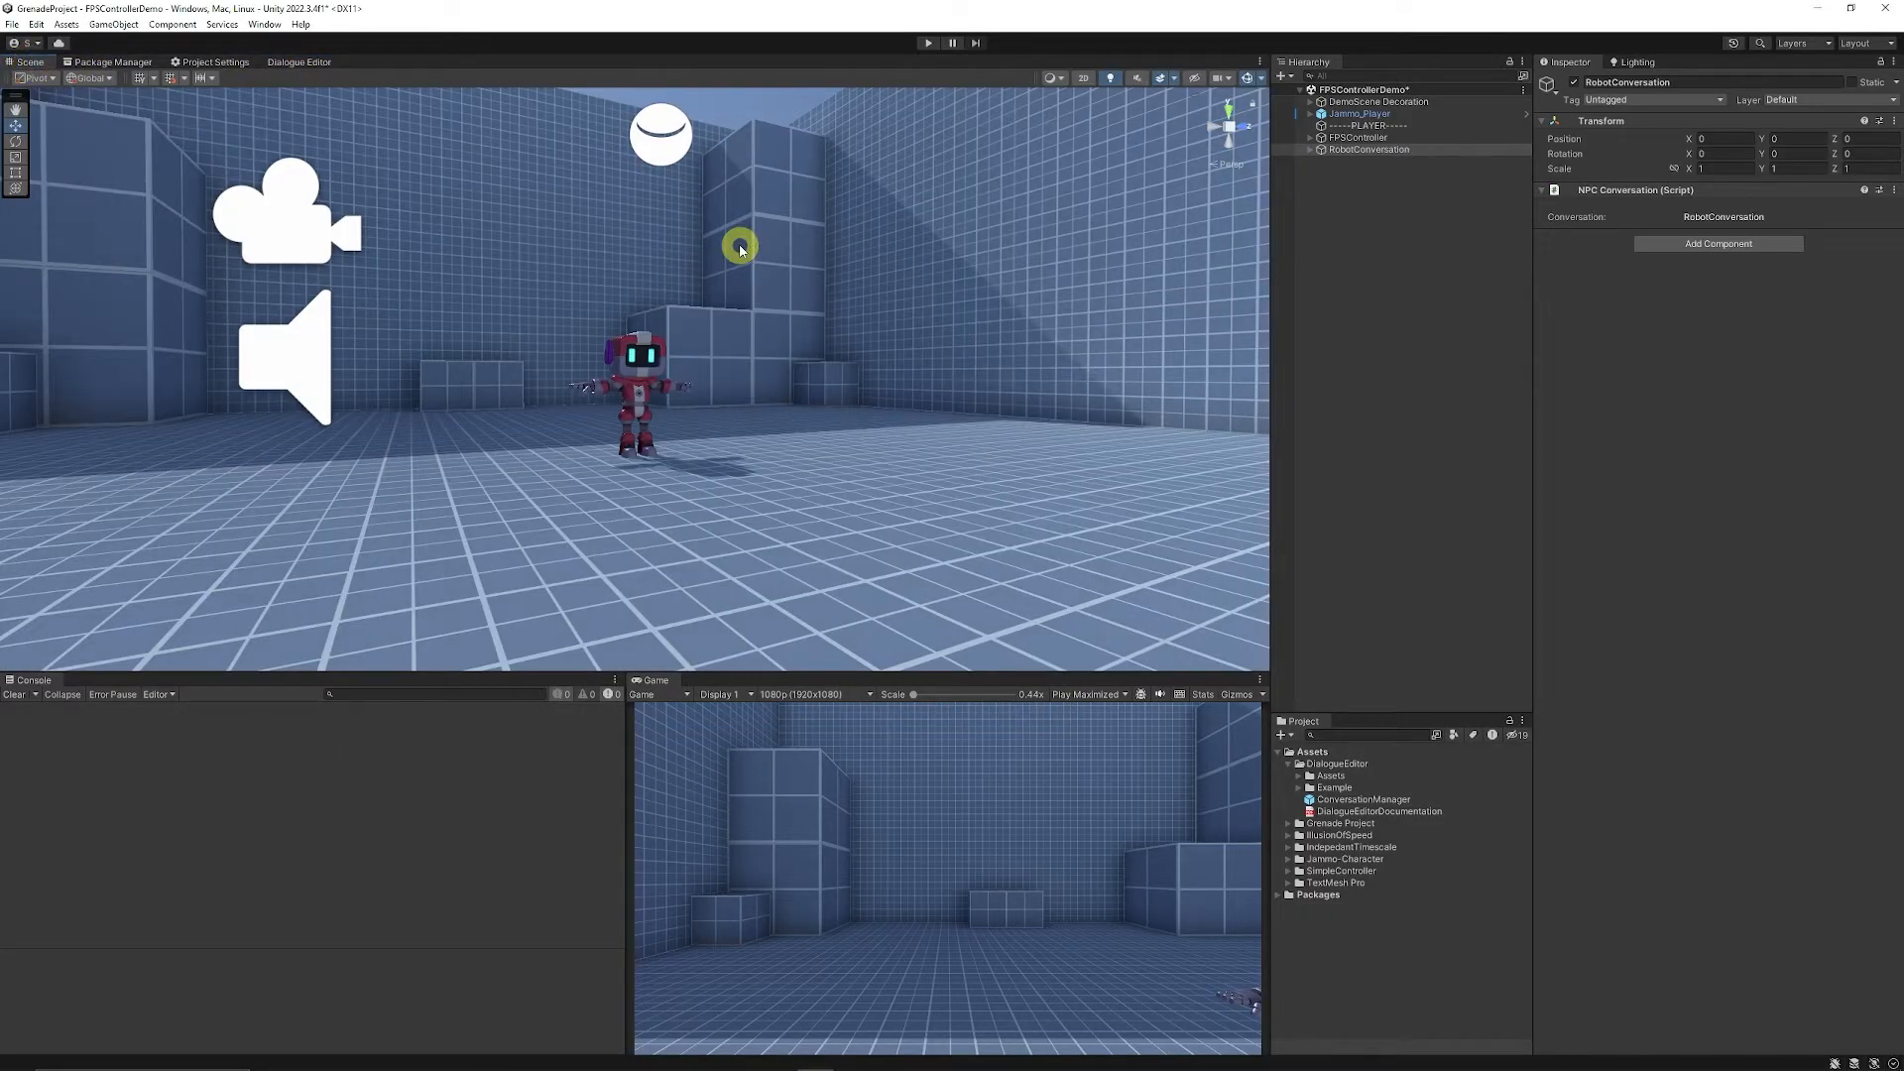
- Add a UI Canvas named ConversationCanvas, scaling with screen size at 1920×1080
right_click(1368, 150)
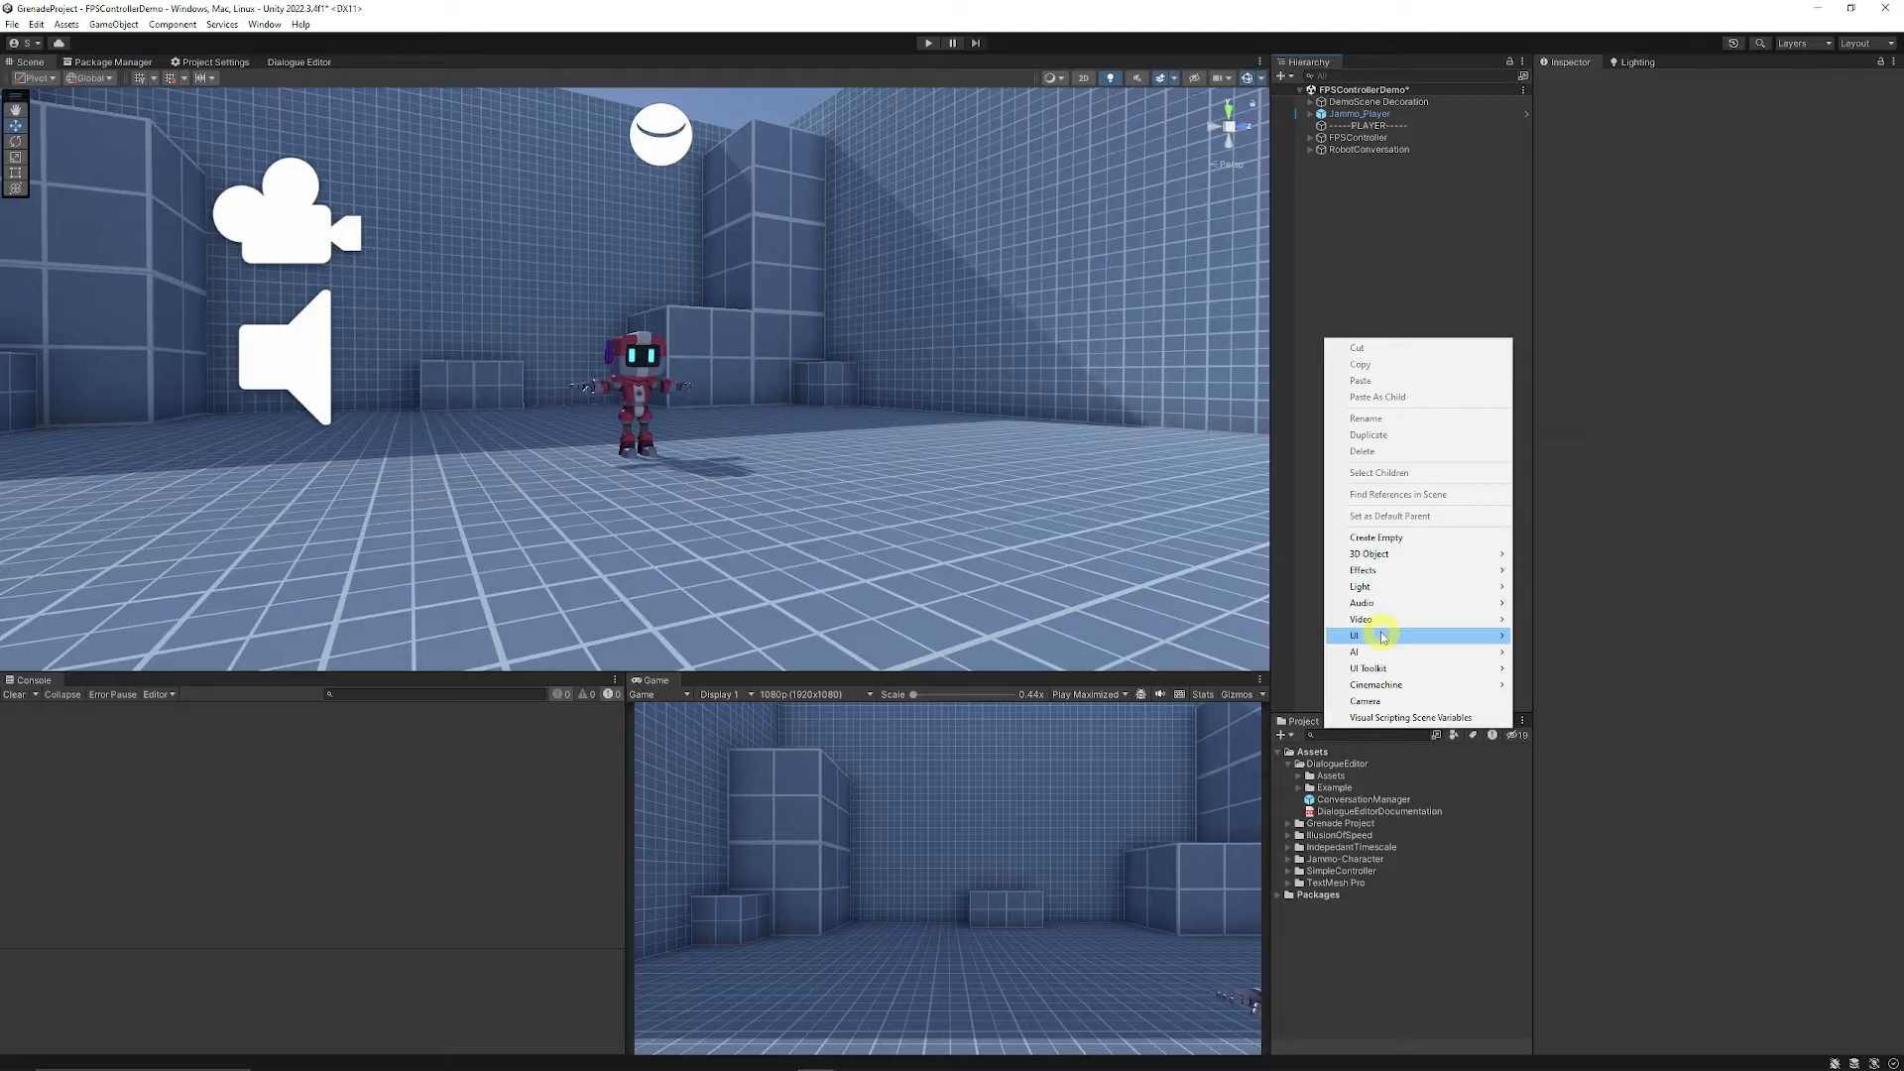
left_click(1355, 635)
type("ConversationCanv")
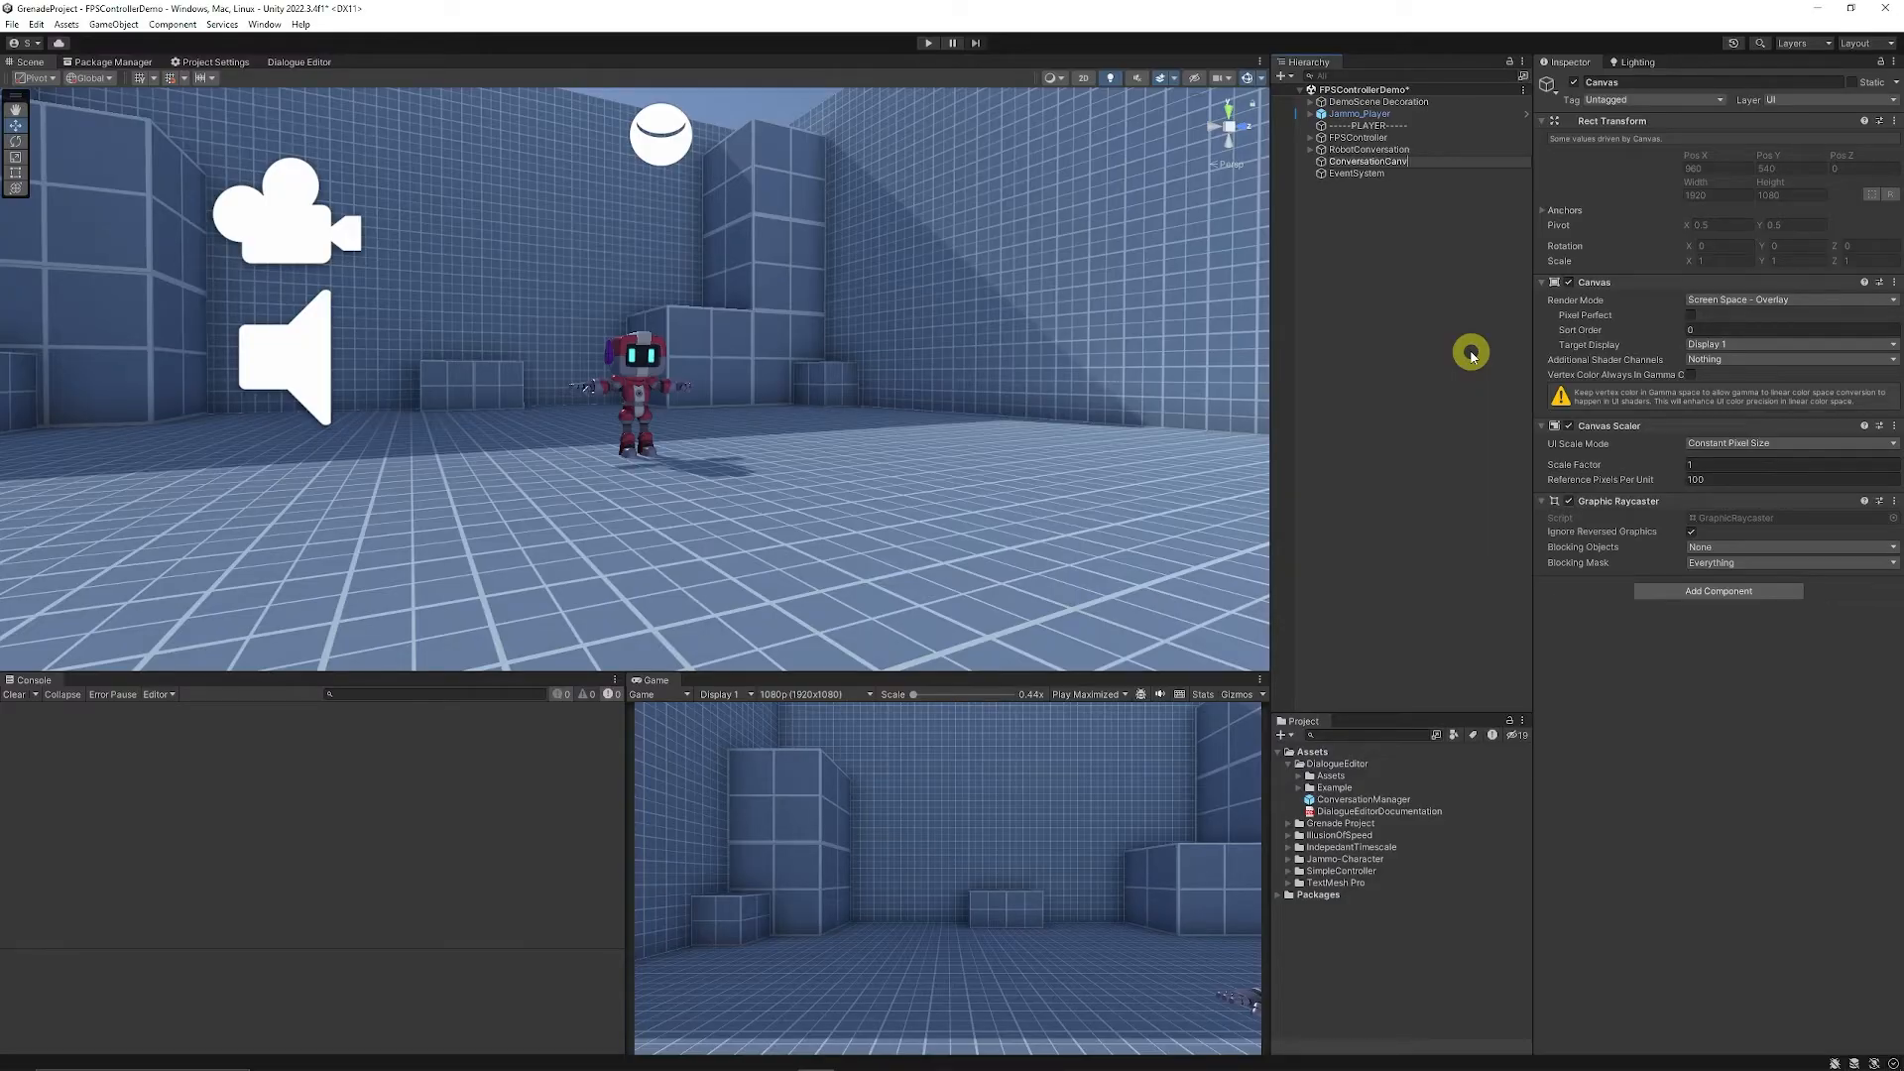
left_click(1373, 161)
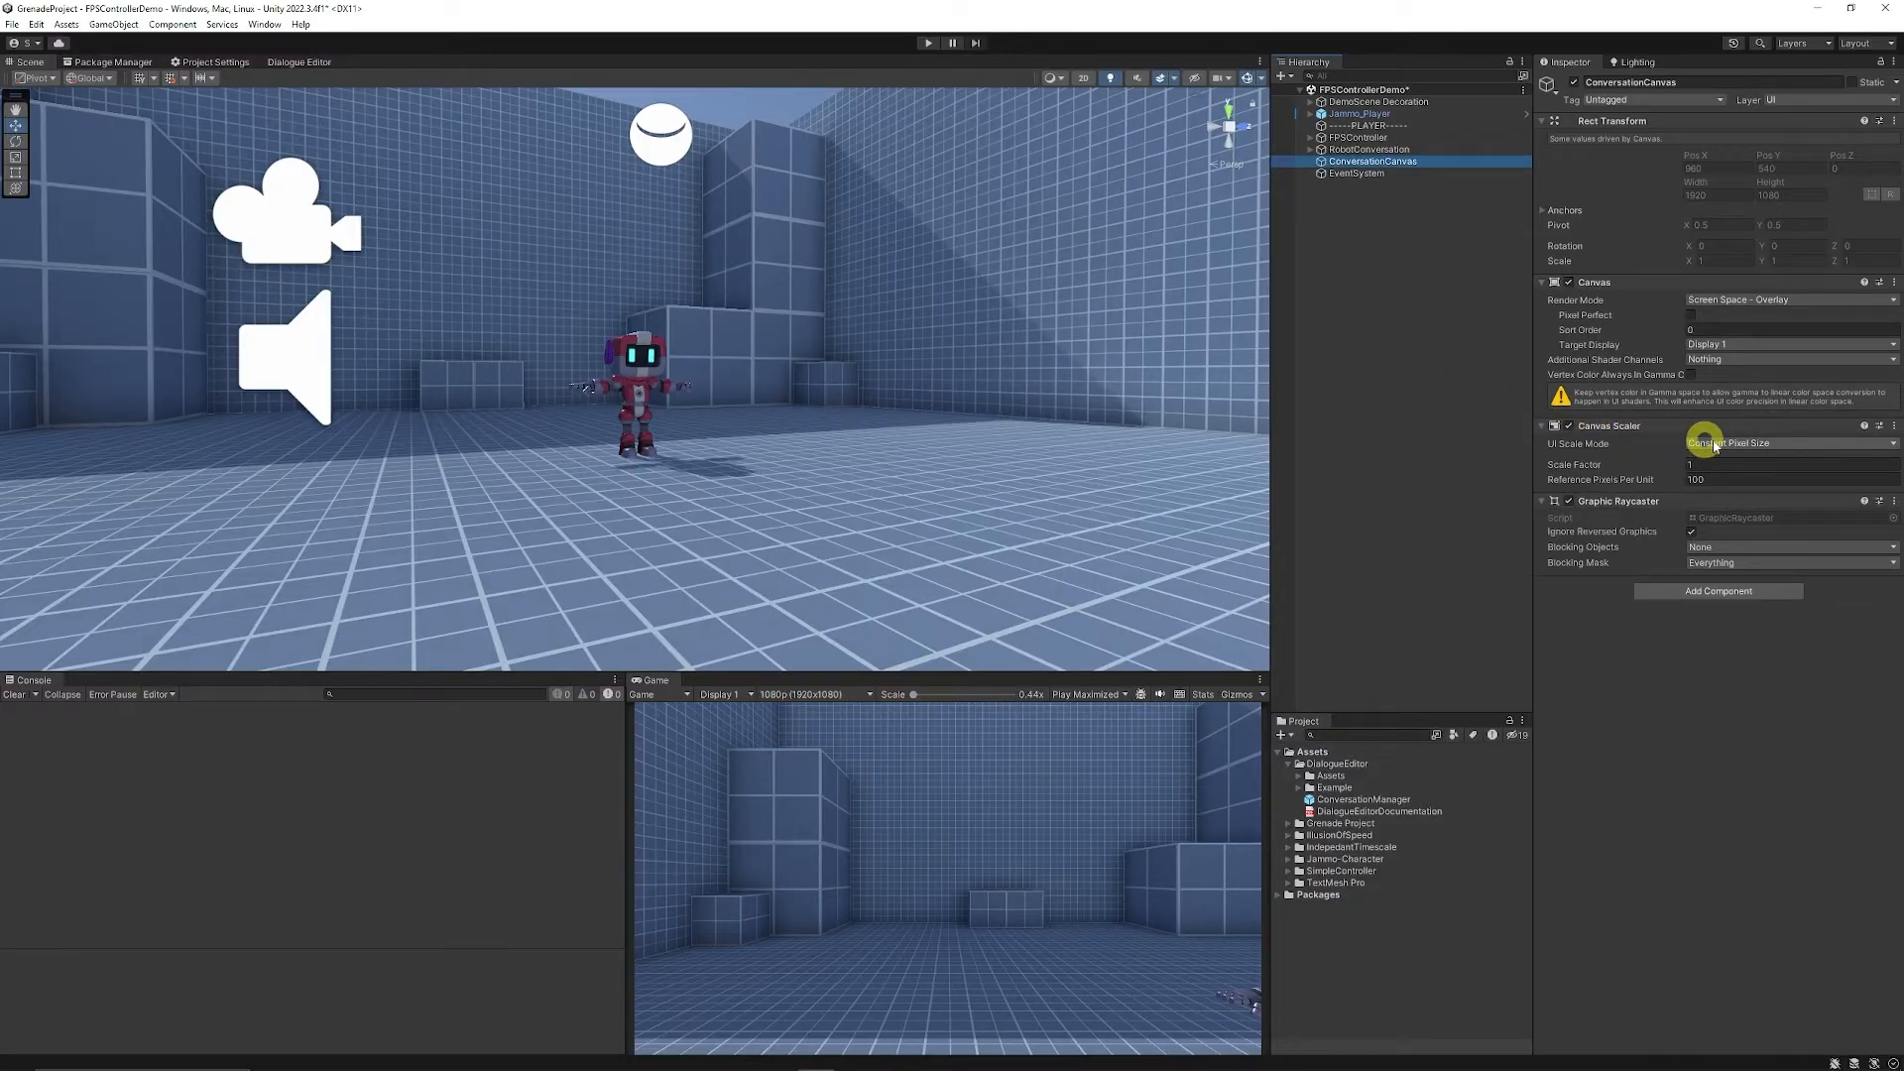
left_click(1785, 443)
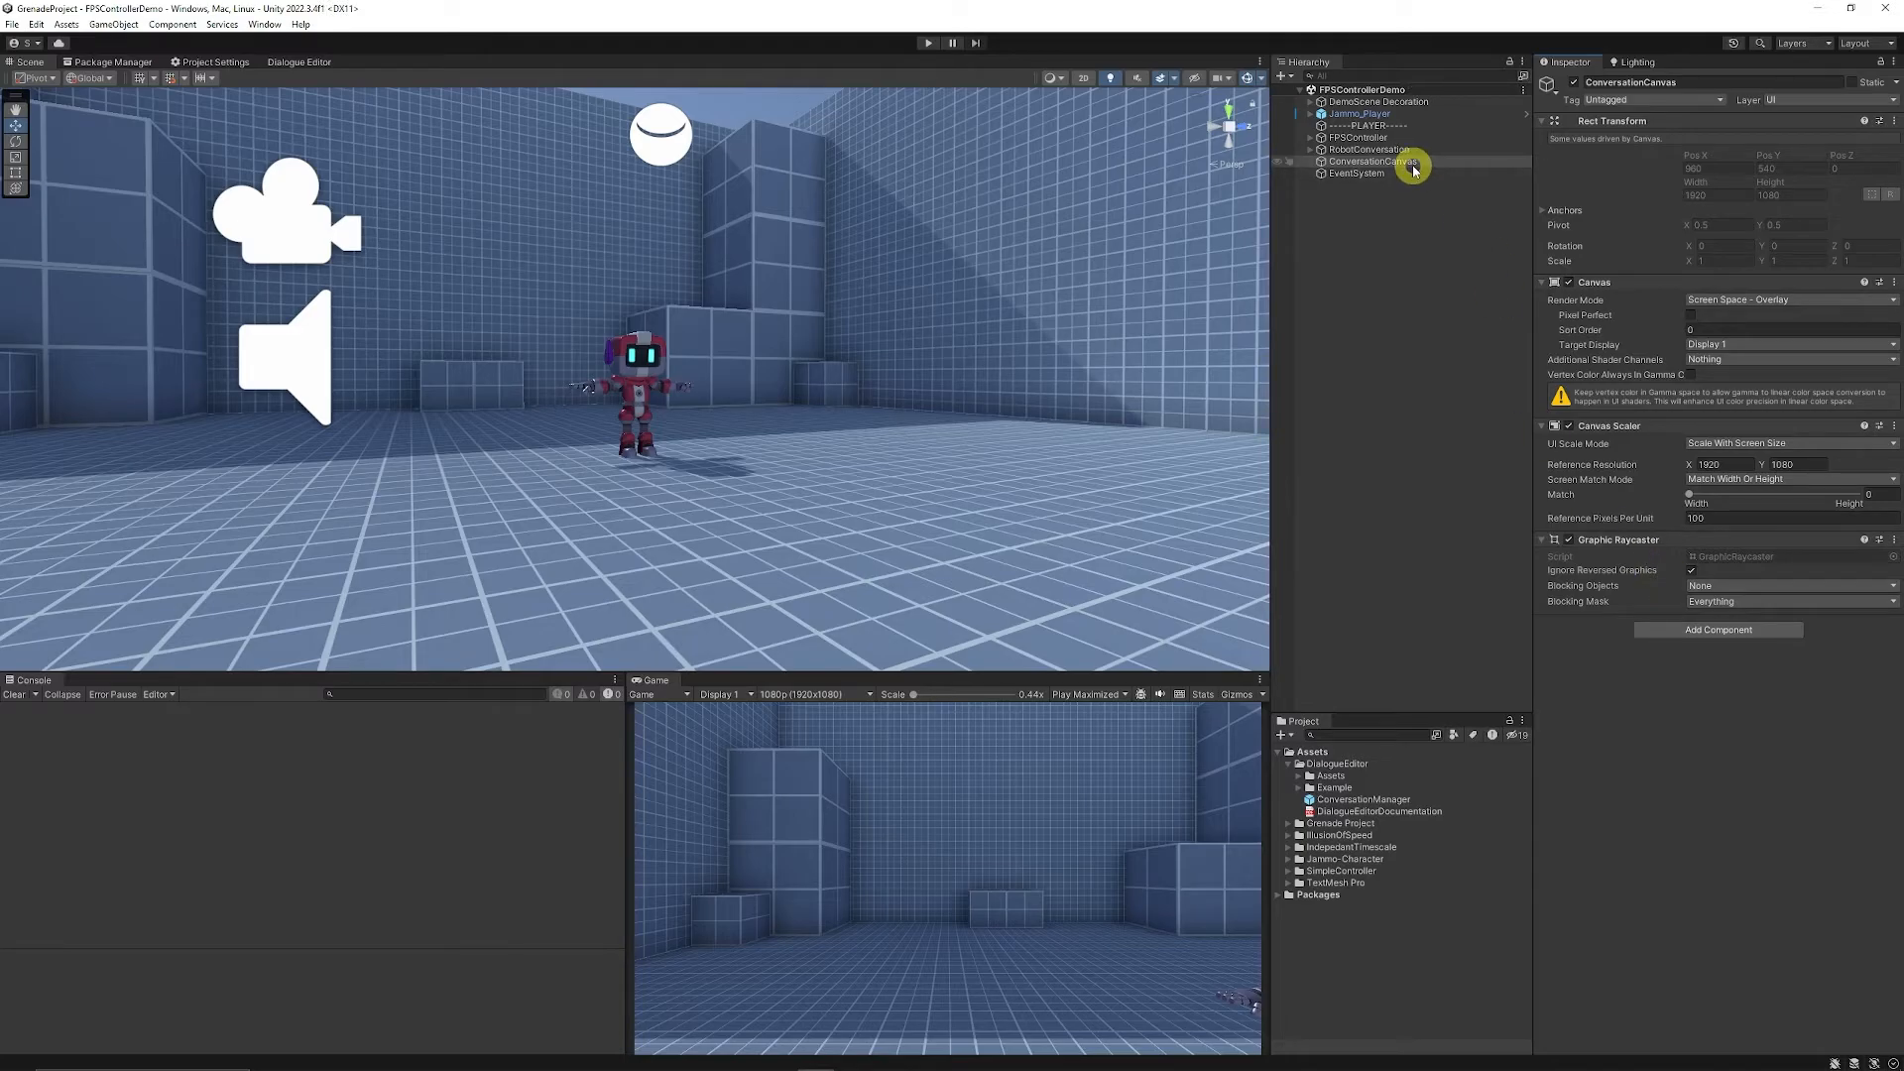
mouse_move(1396, 336)
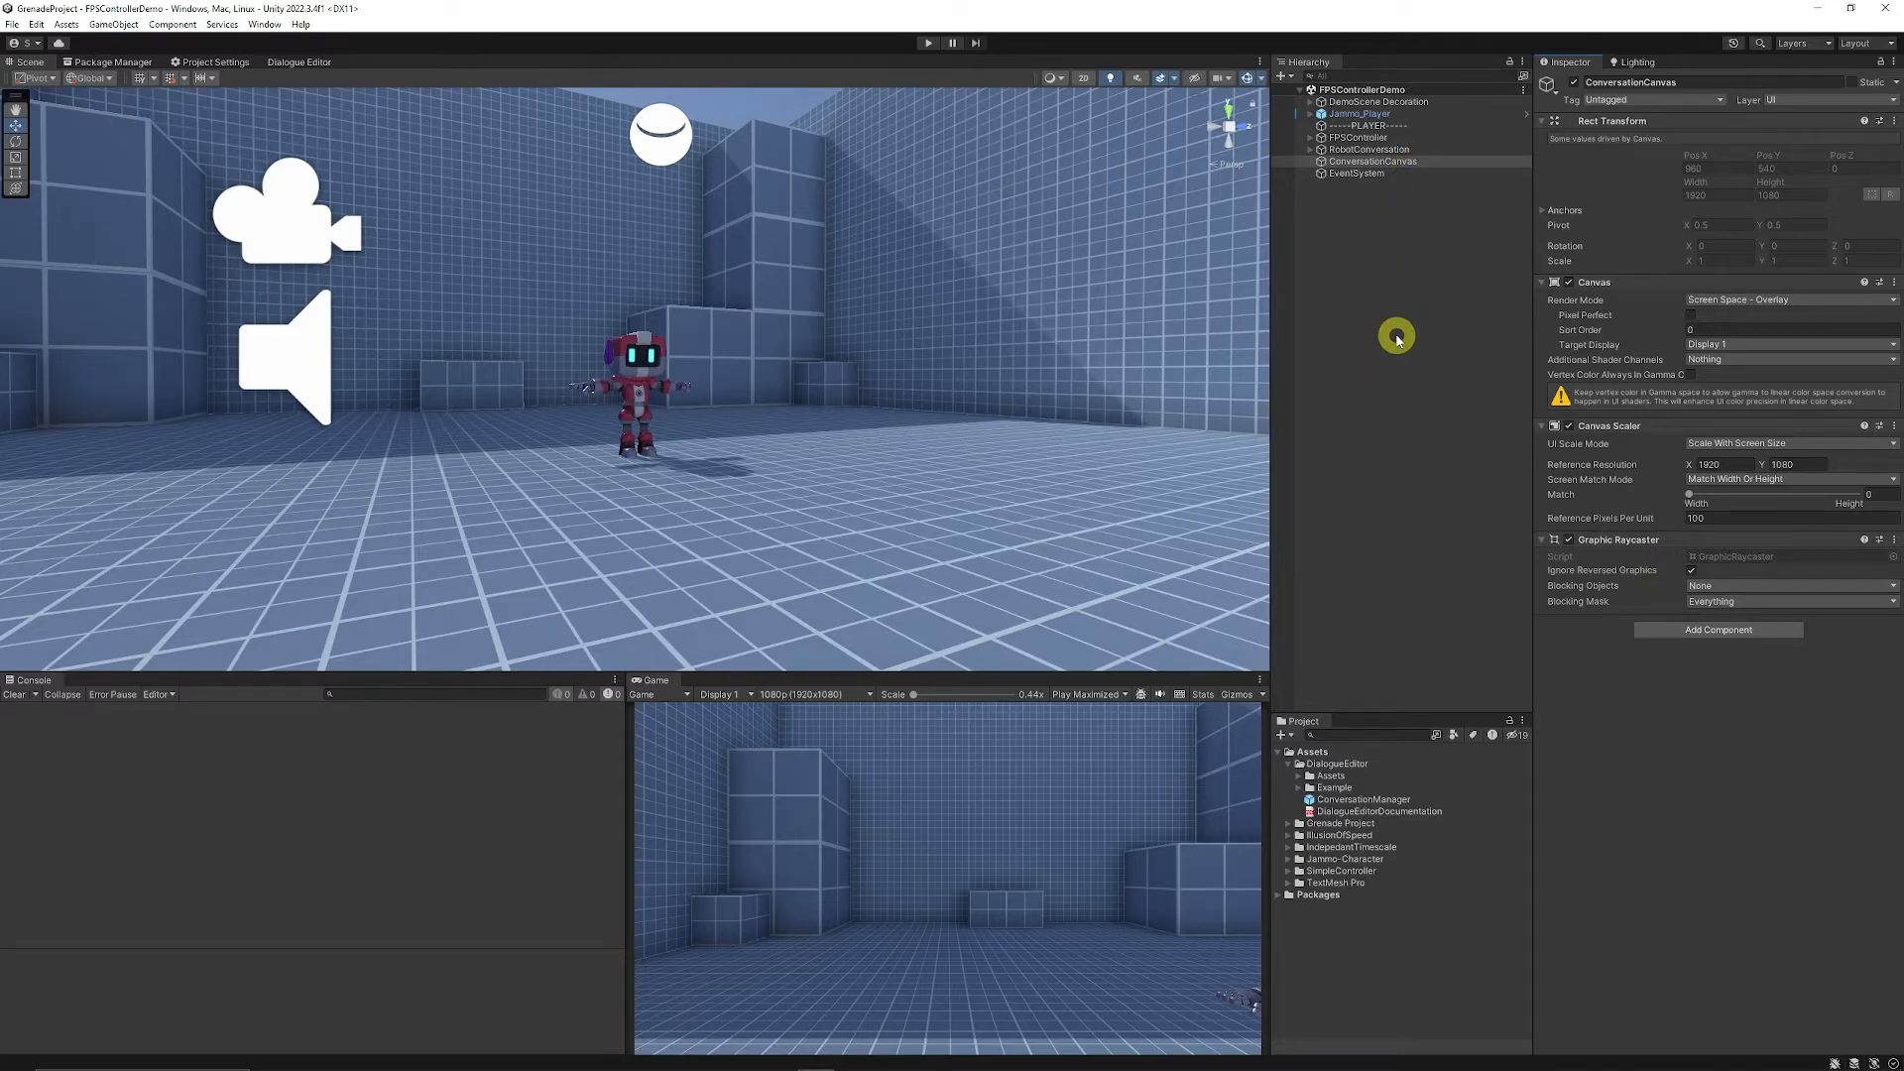
mouse_move(1370, 813)
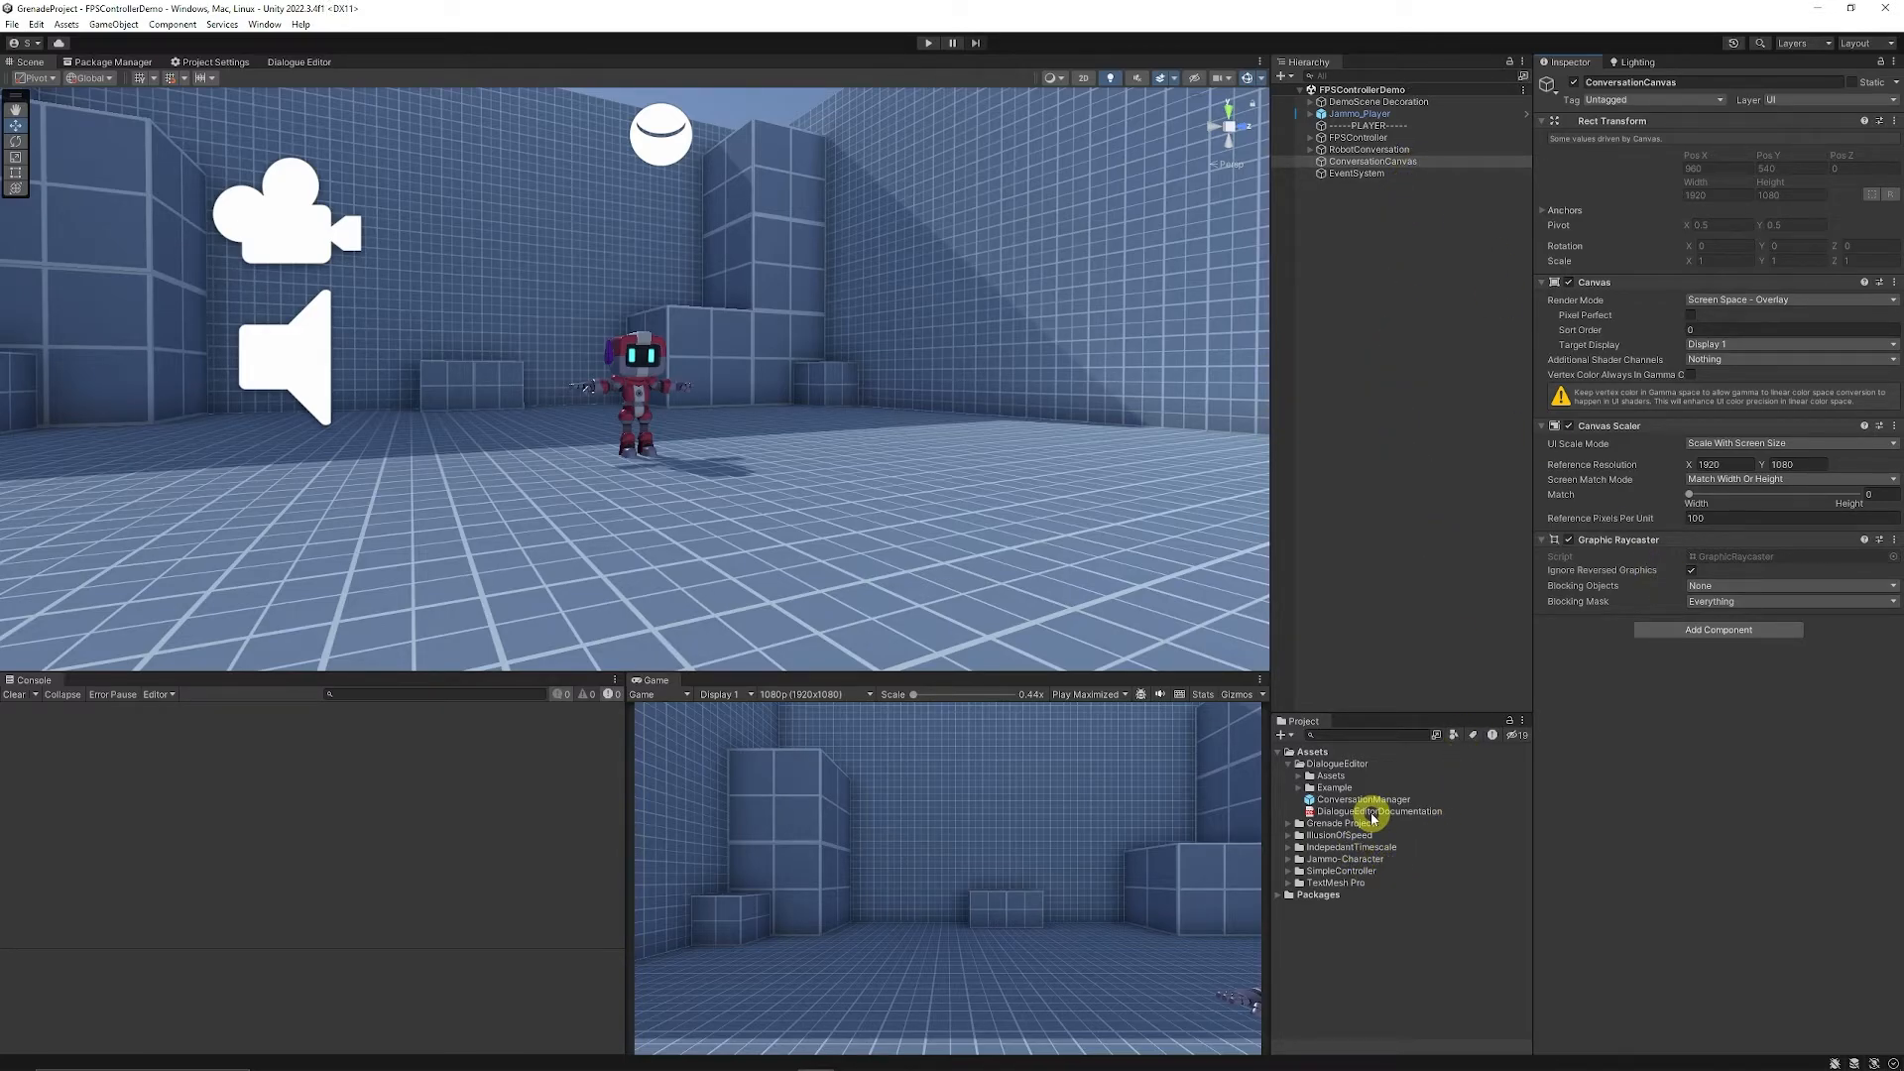
- Drag the ConversationManager prefab under ConversationCanvas and frame it in the Scene view
left_click(1372, 160)
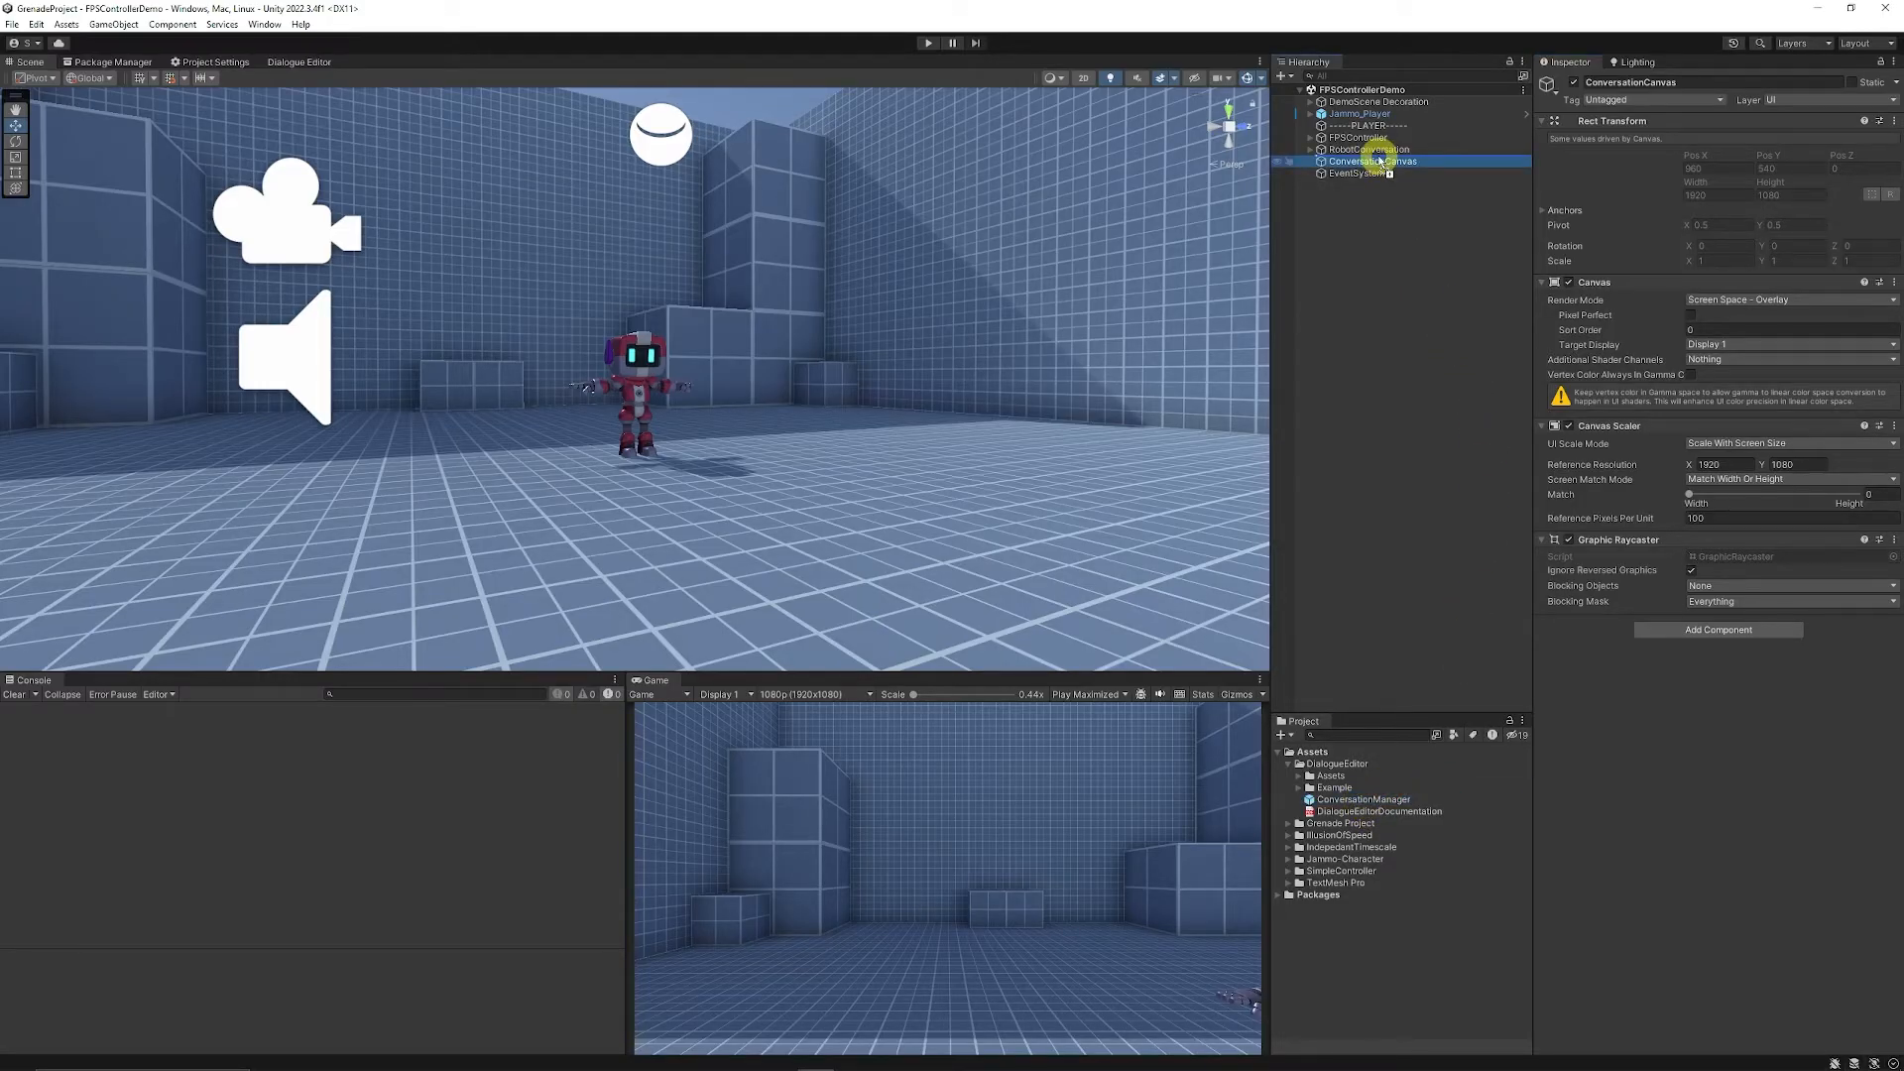
left_click(1383, 173)
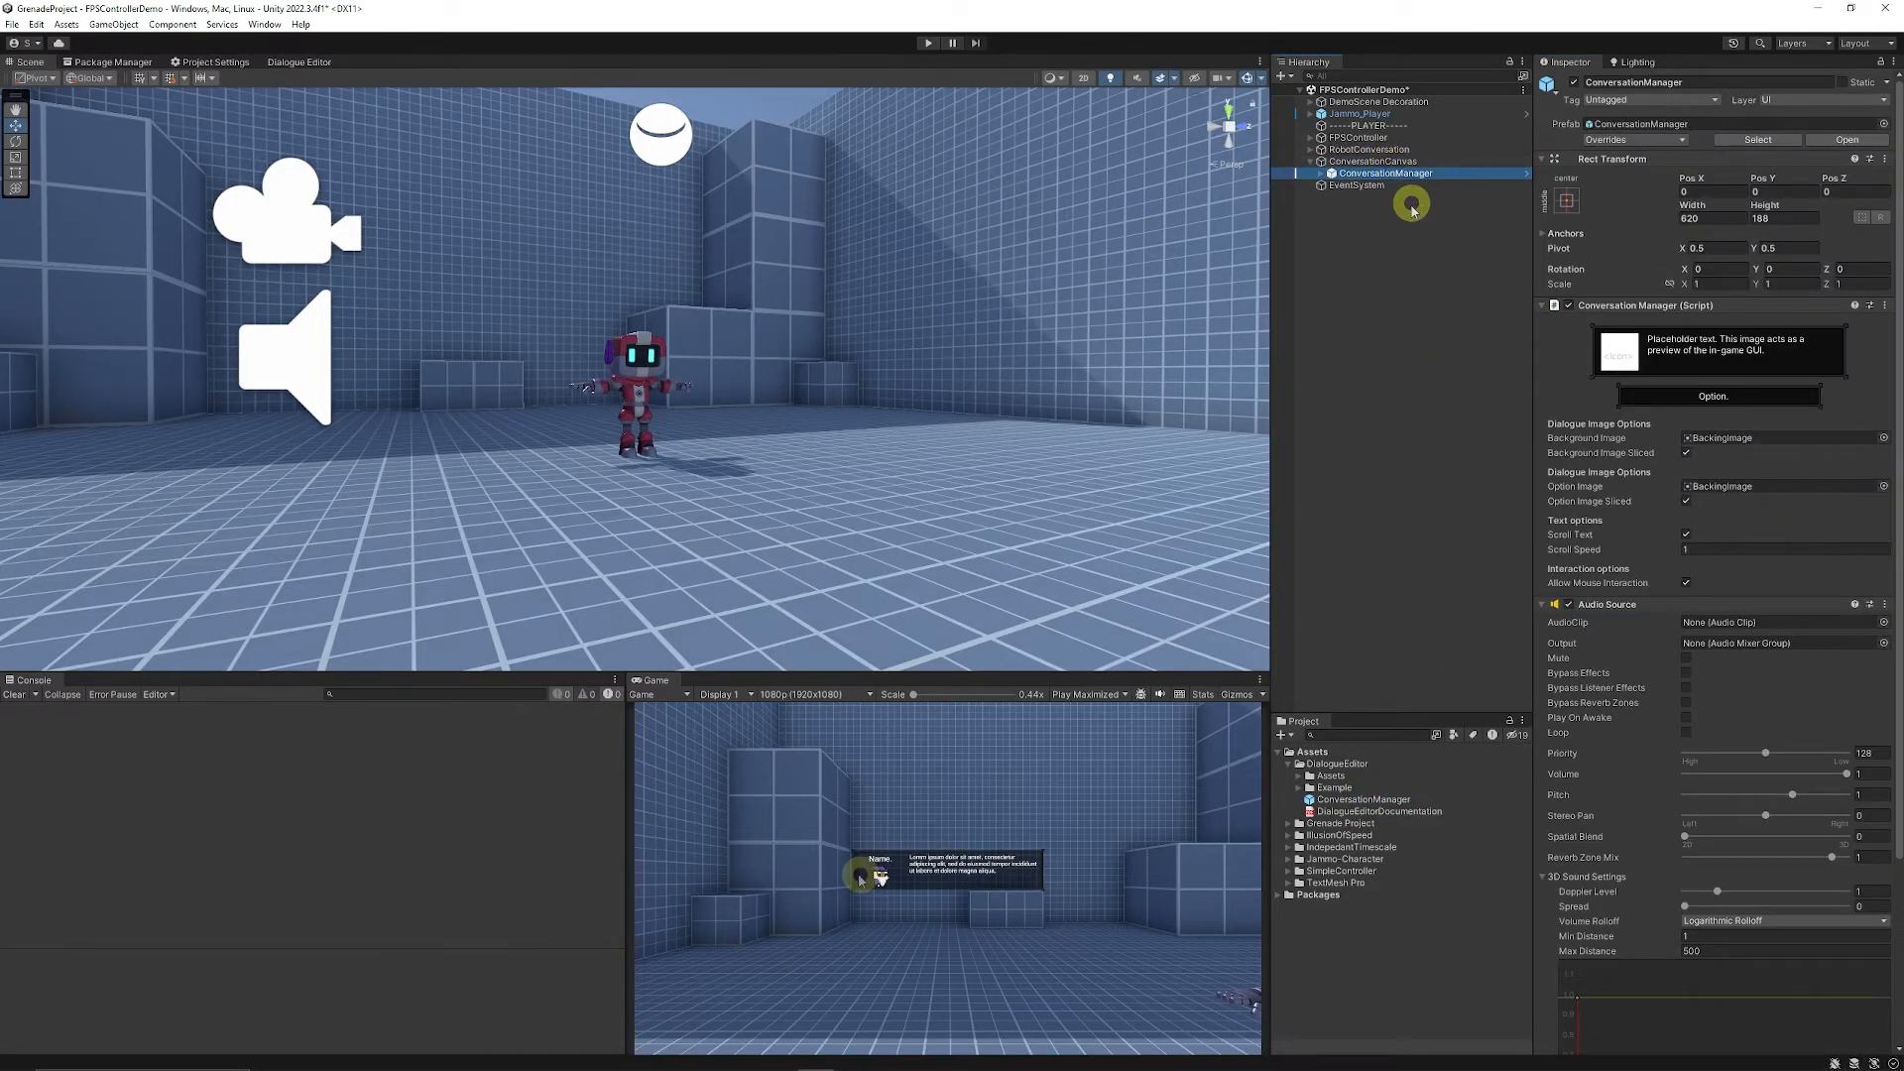
mouse_move(921, 835)
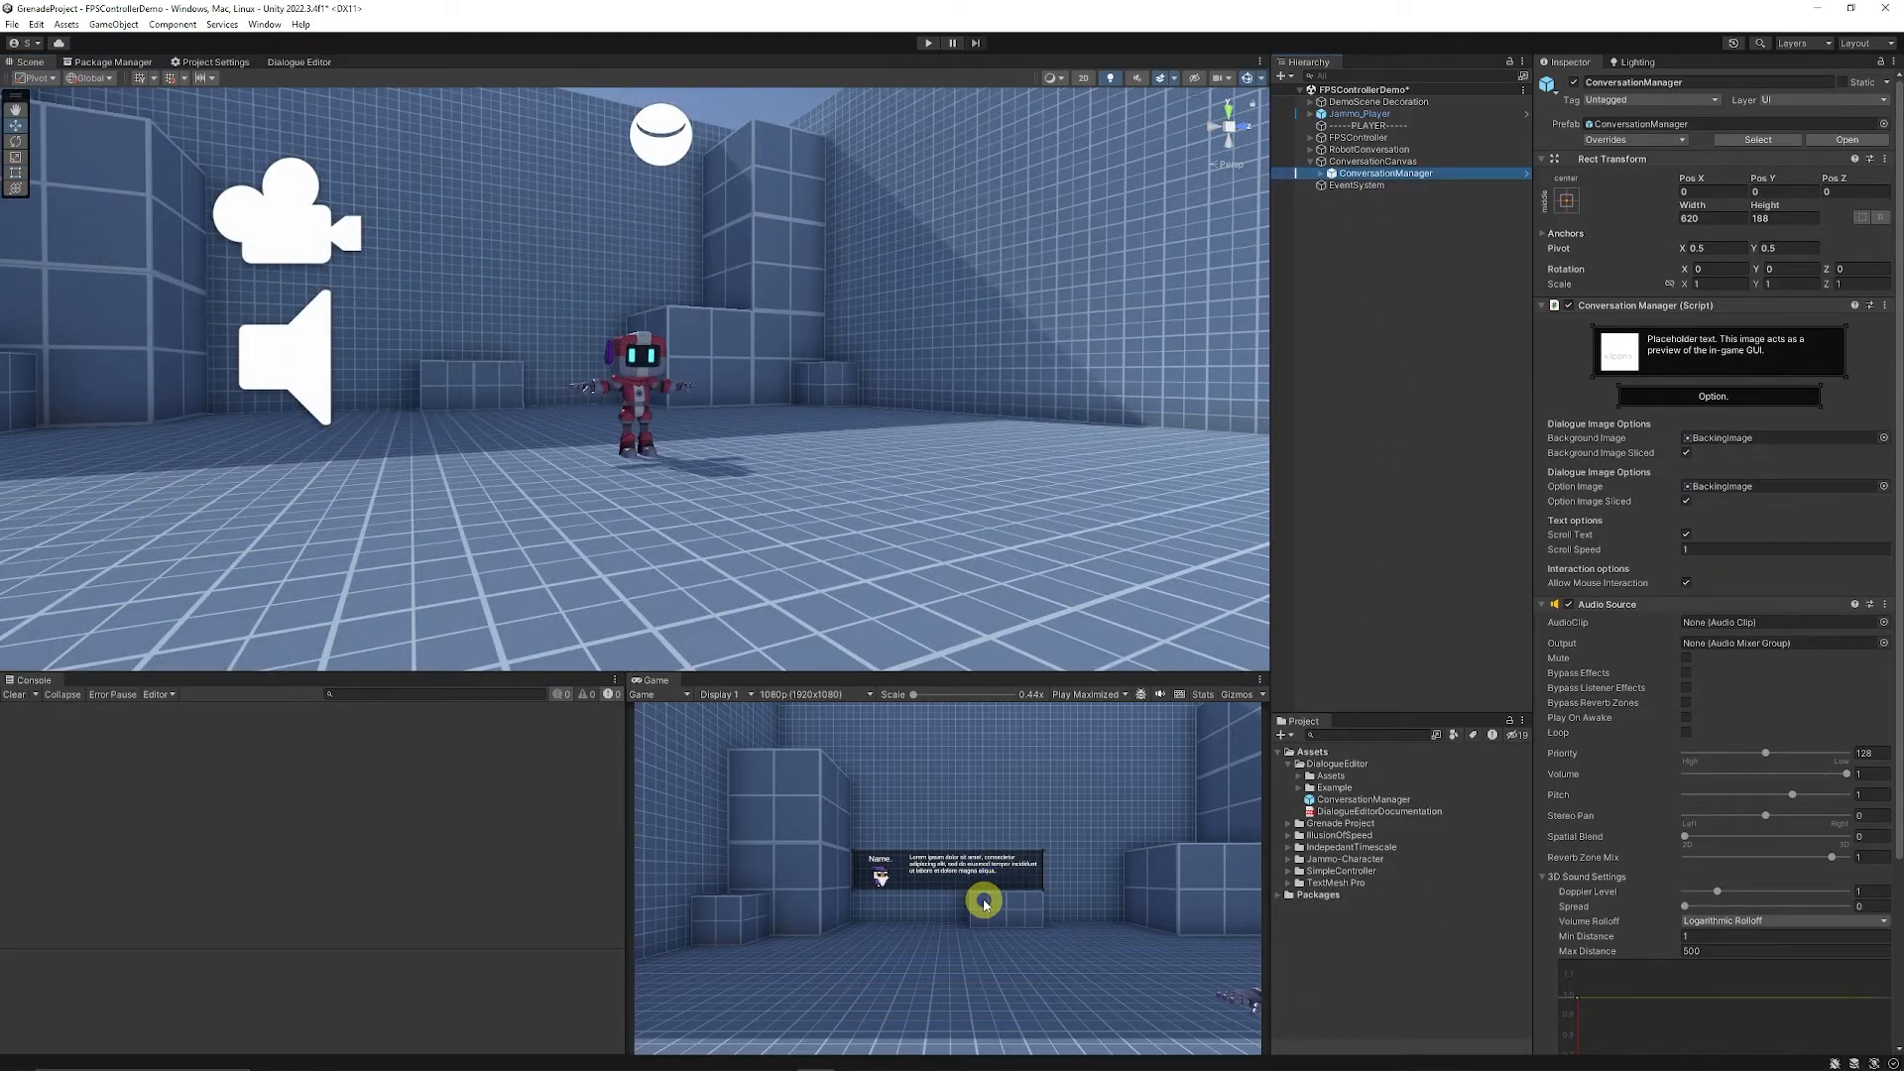
mouse_move(980, 887)
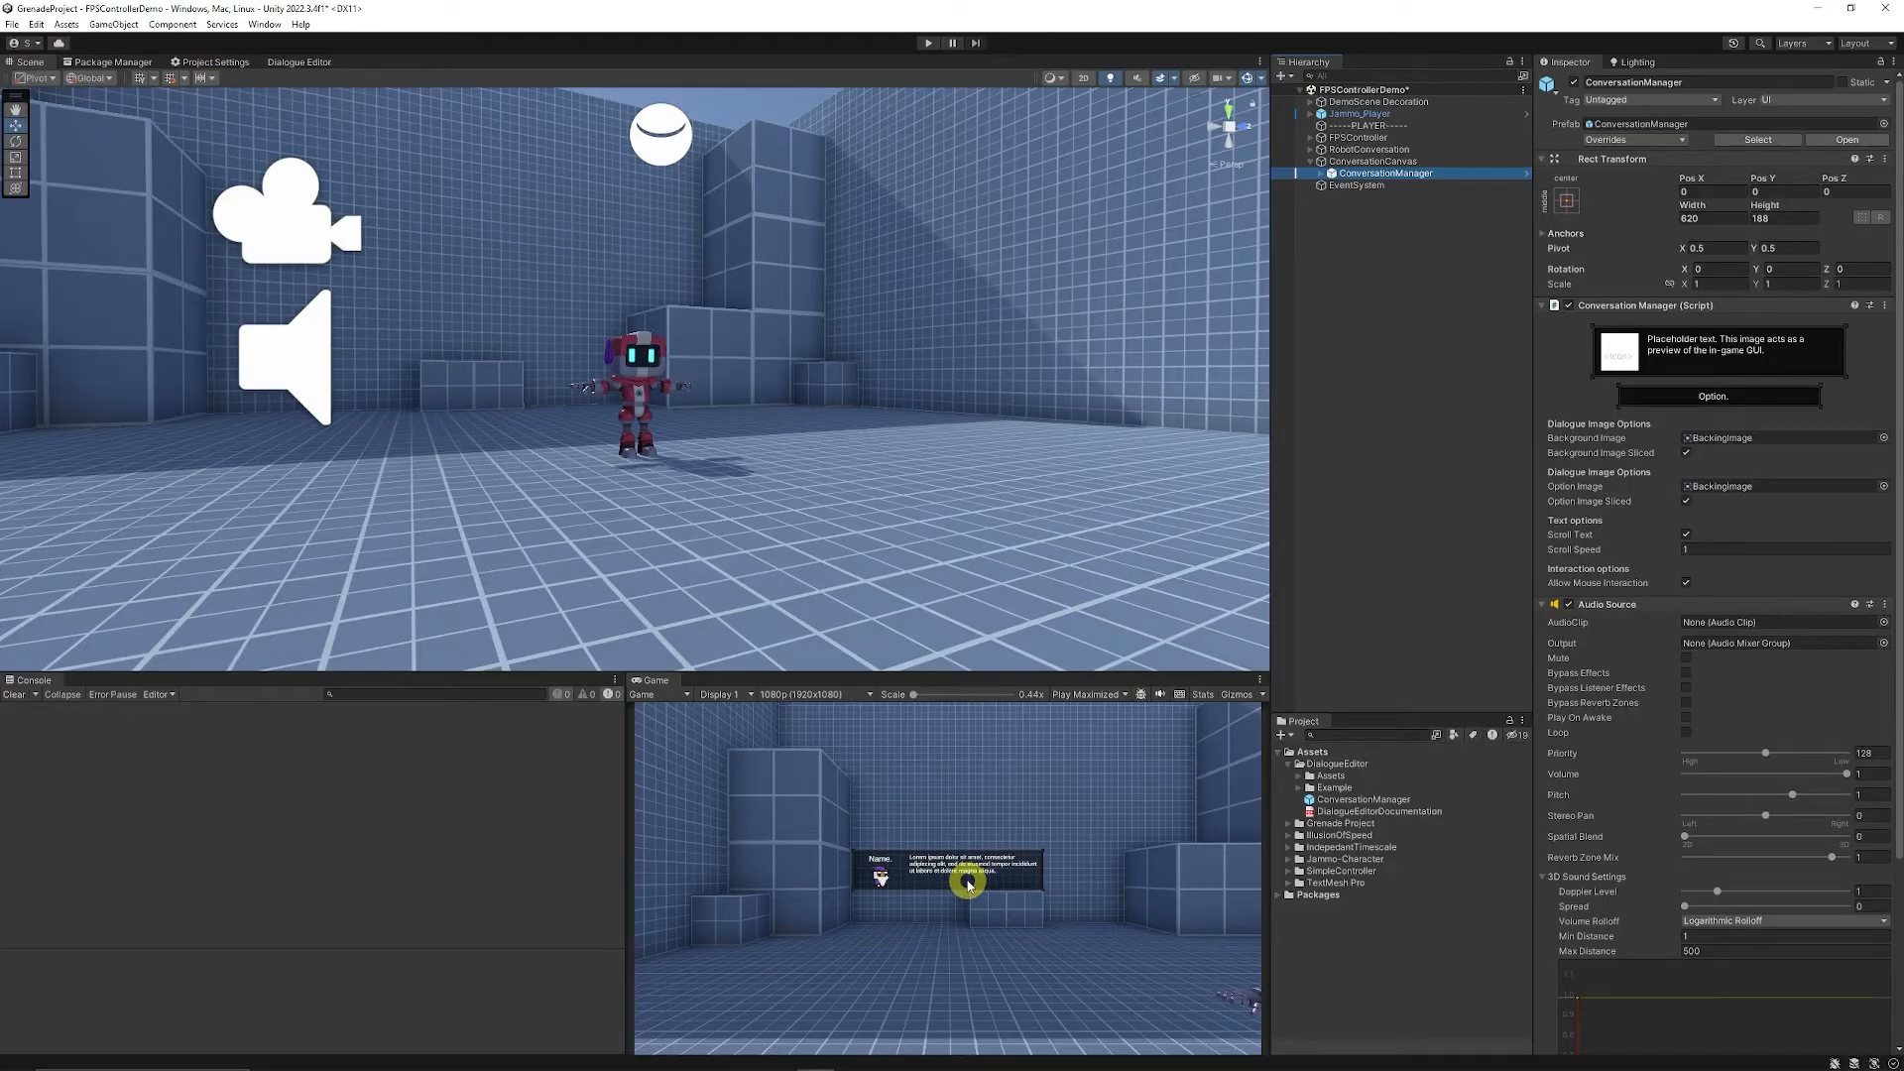
left_click(1082, 77)
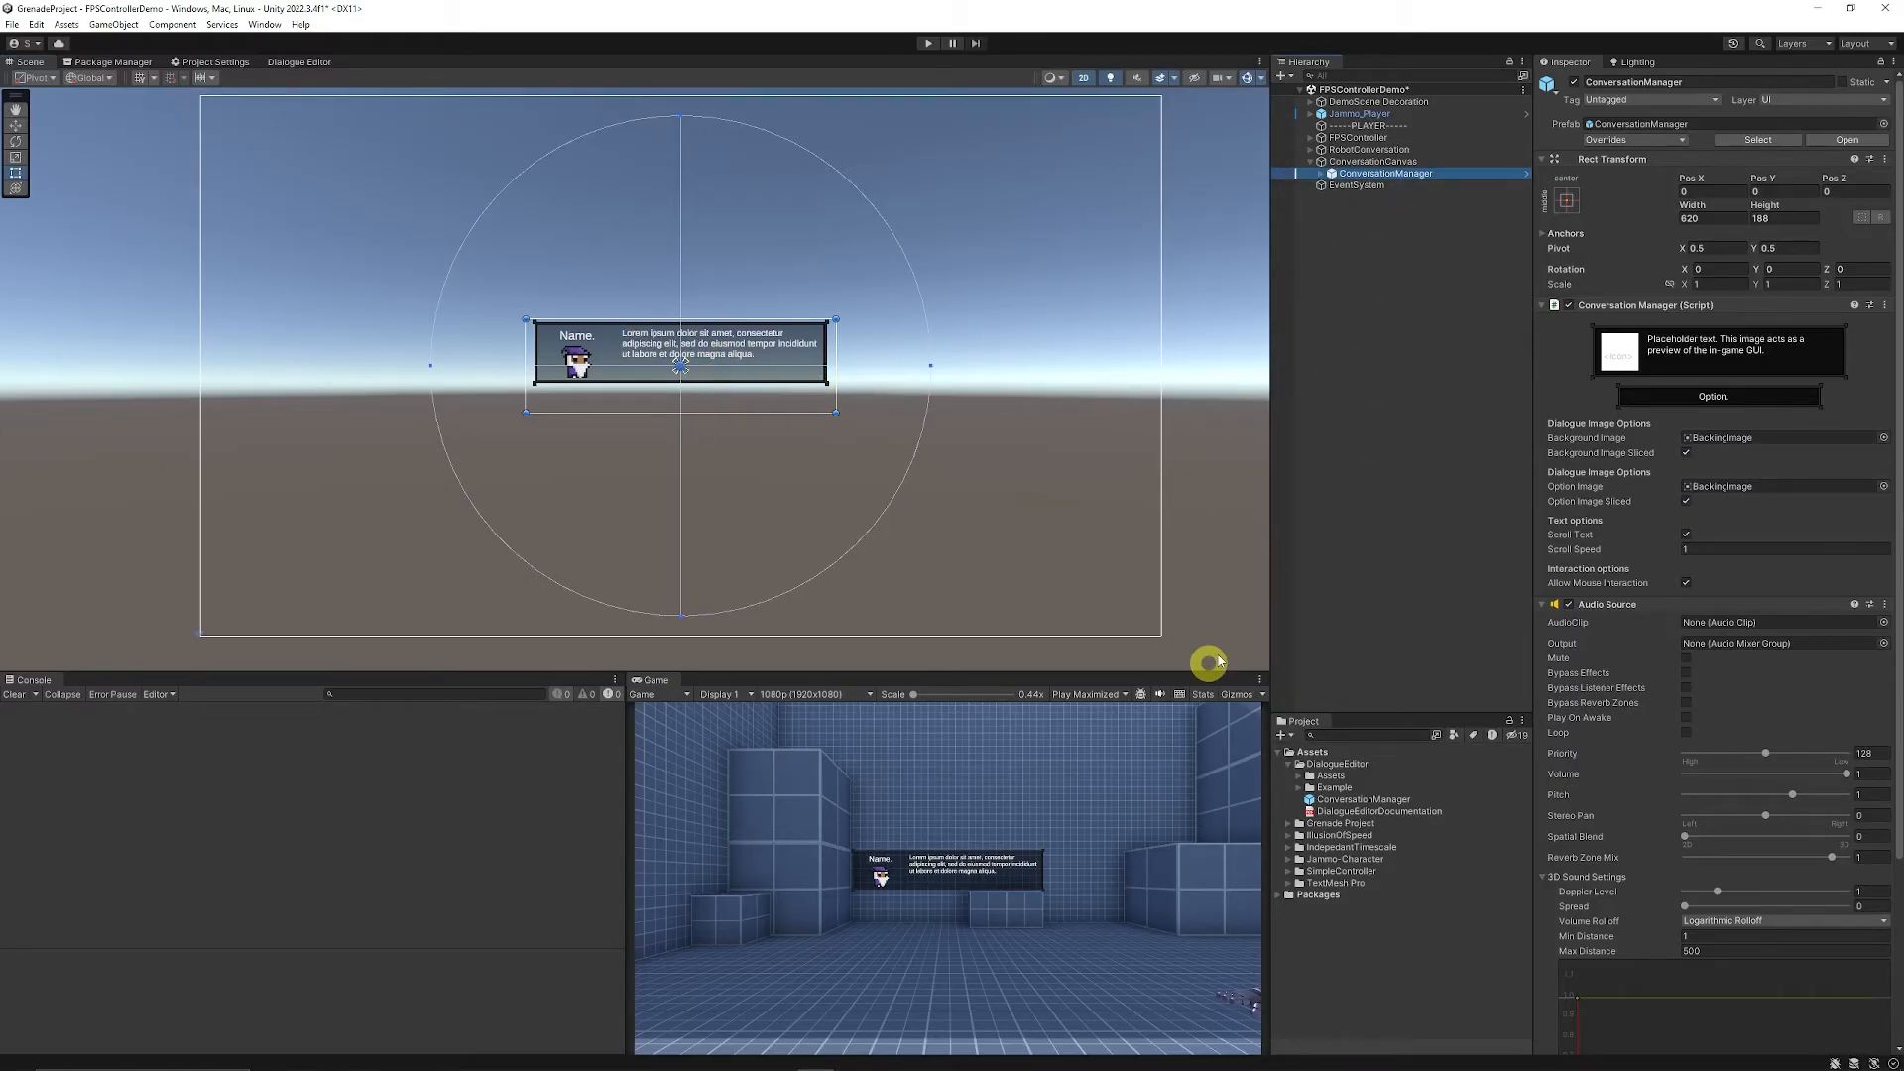
- Delete ConversationManager from under ConversationCanvas and deselect
left_click(1416, 298)
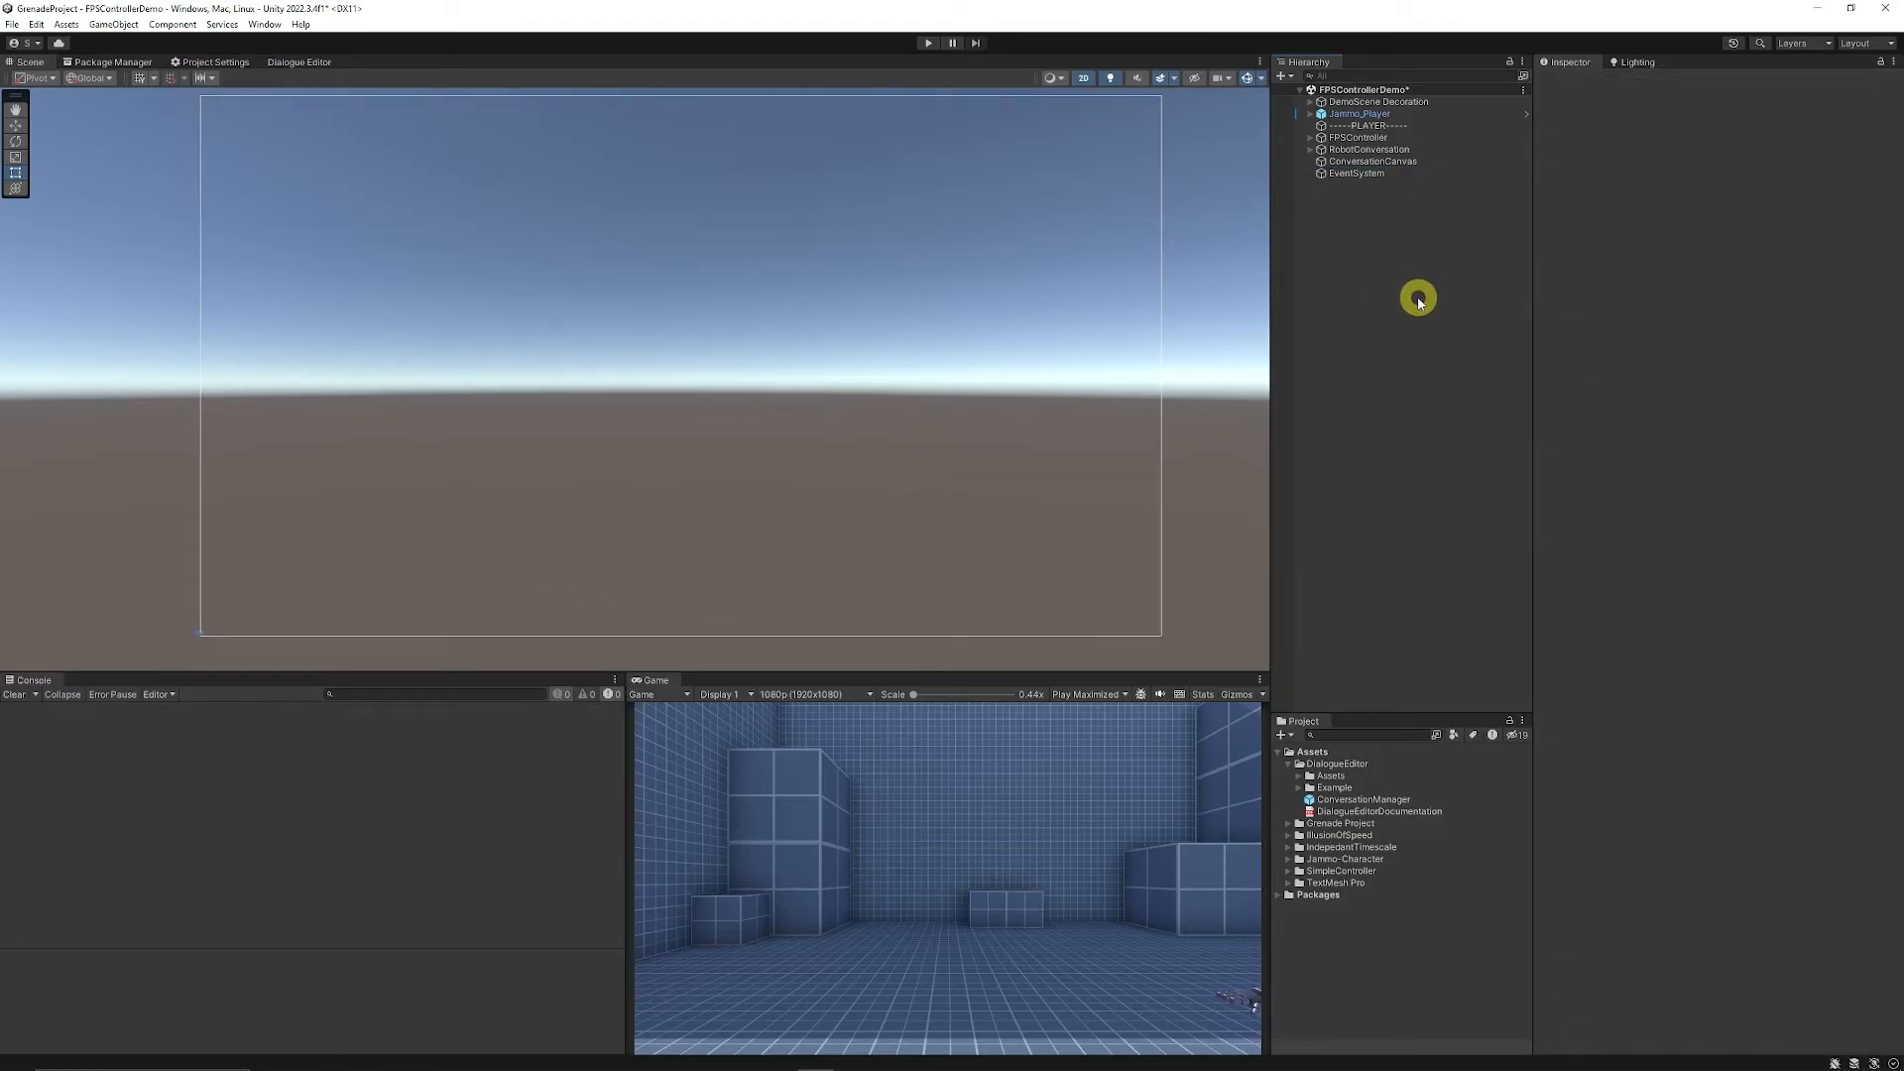
mouse_move(1378, 197)
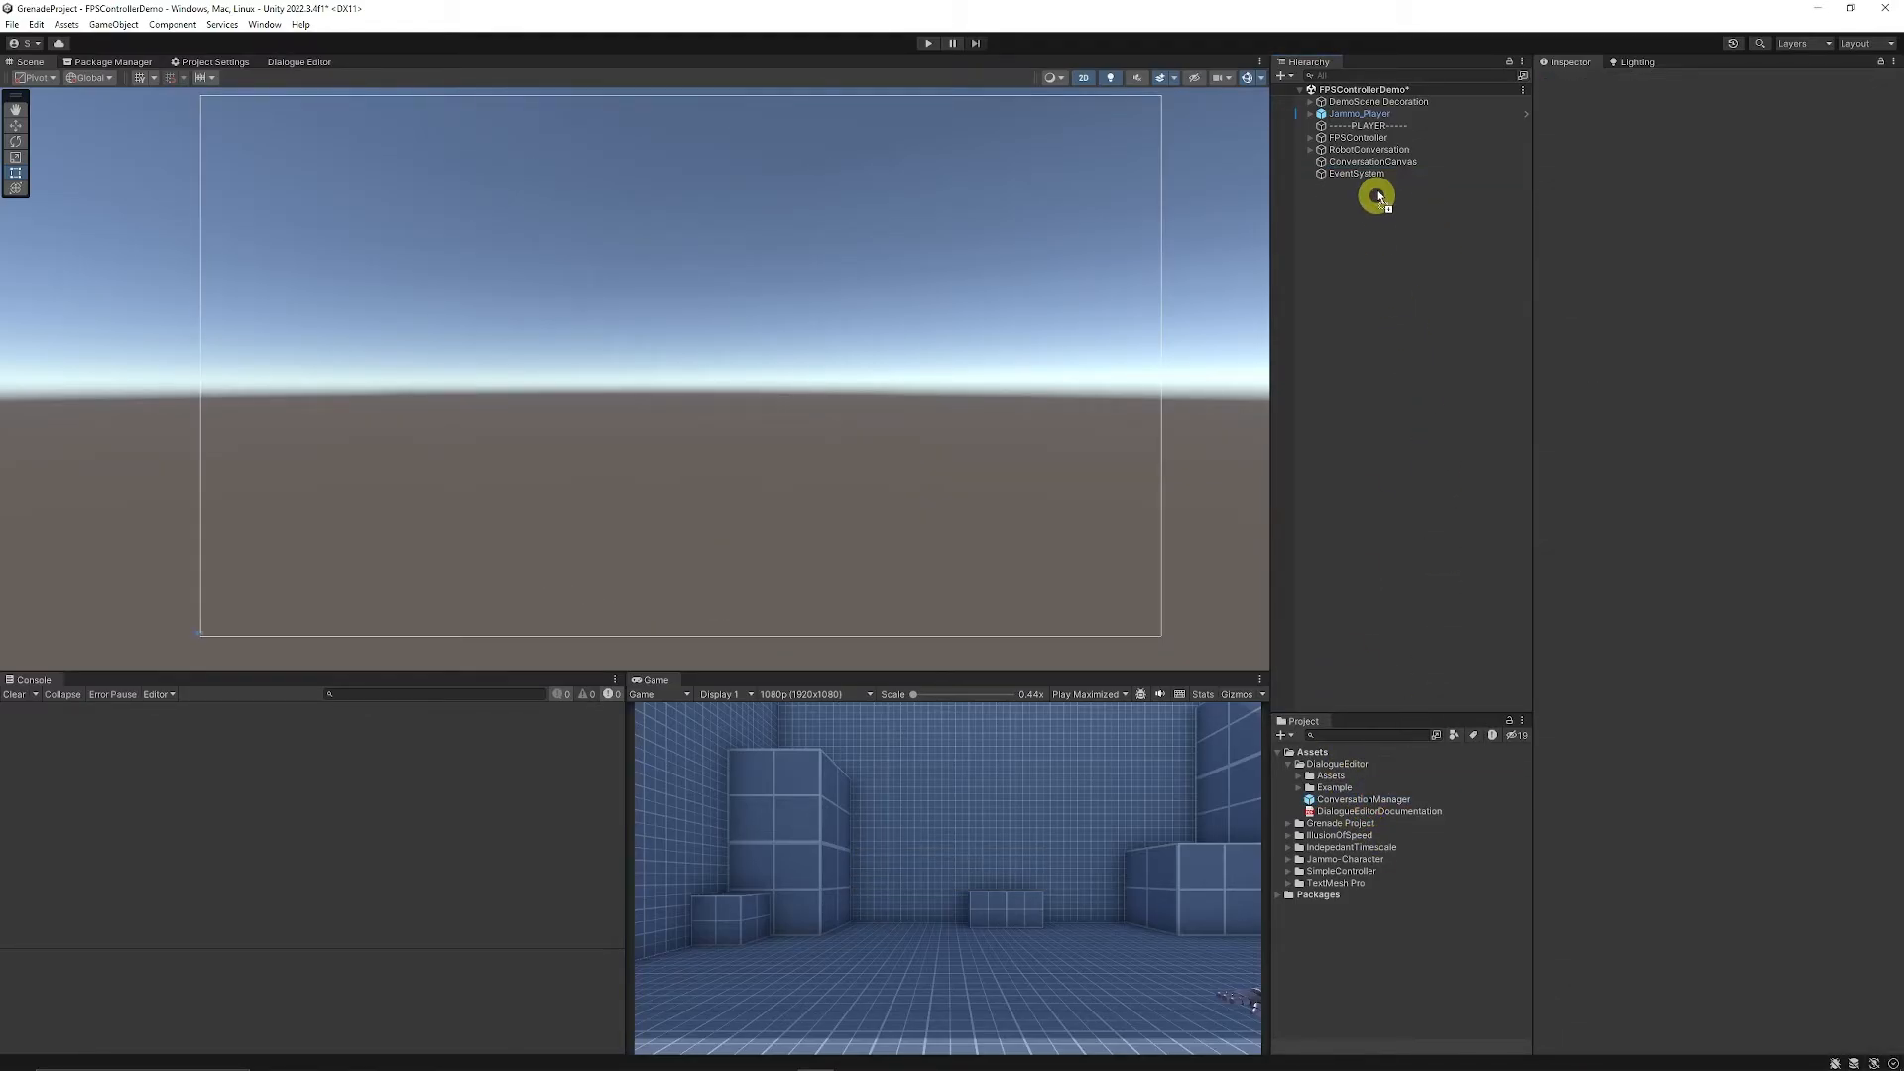
left_click(1381, 172)
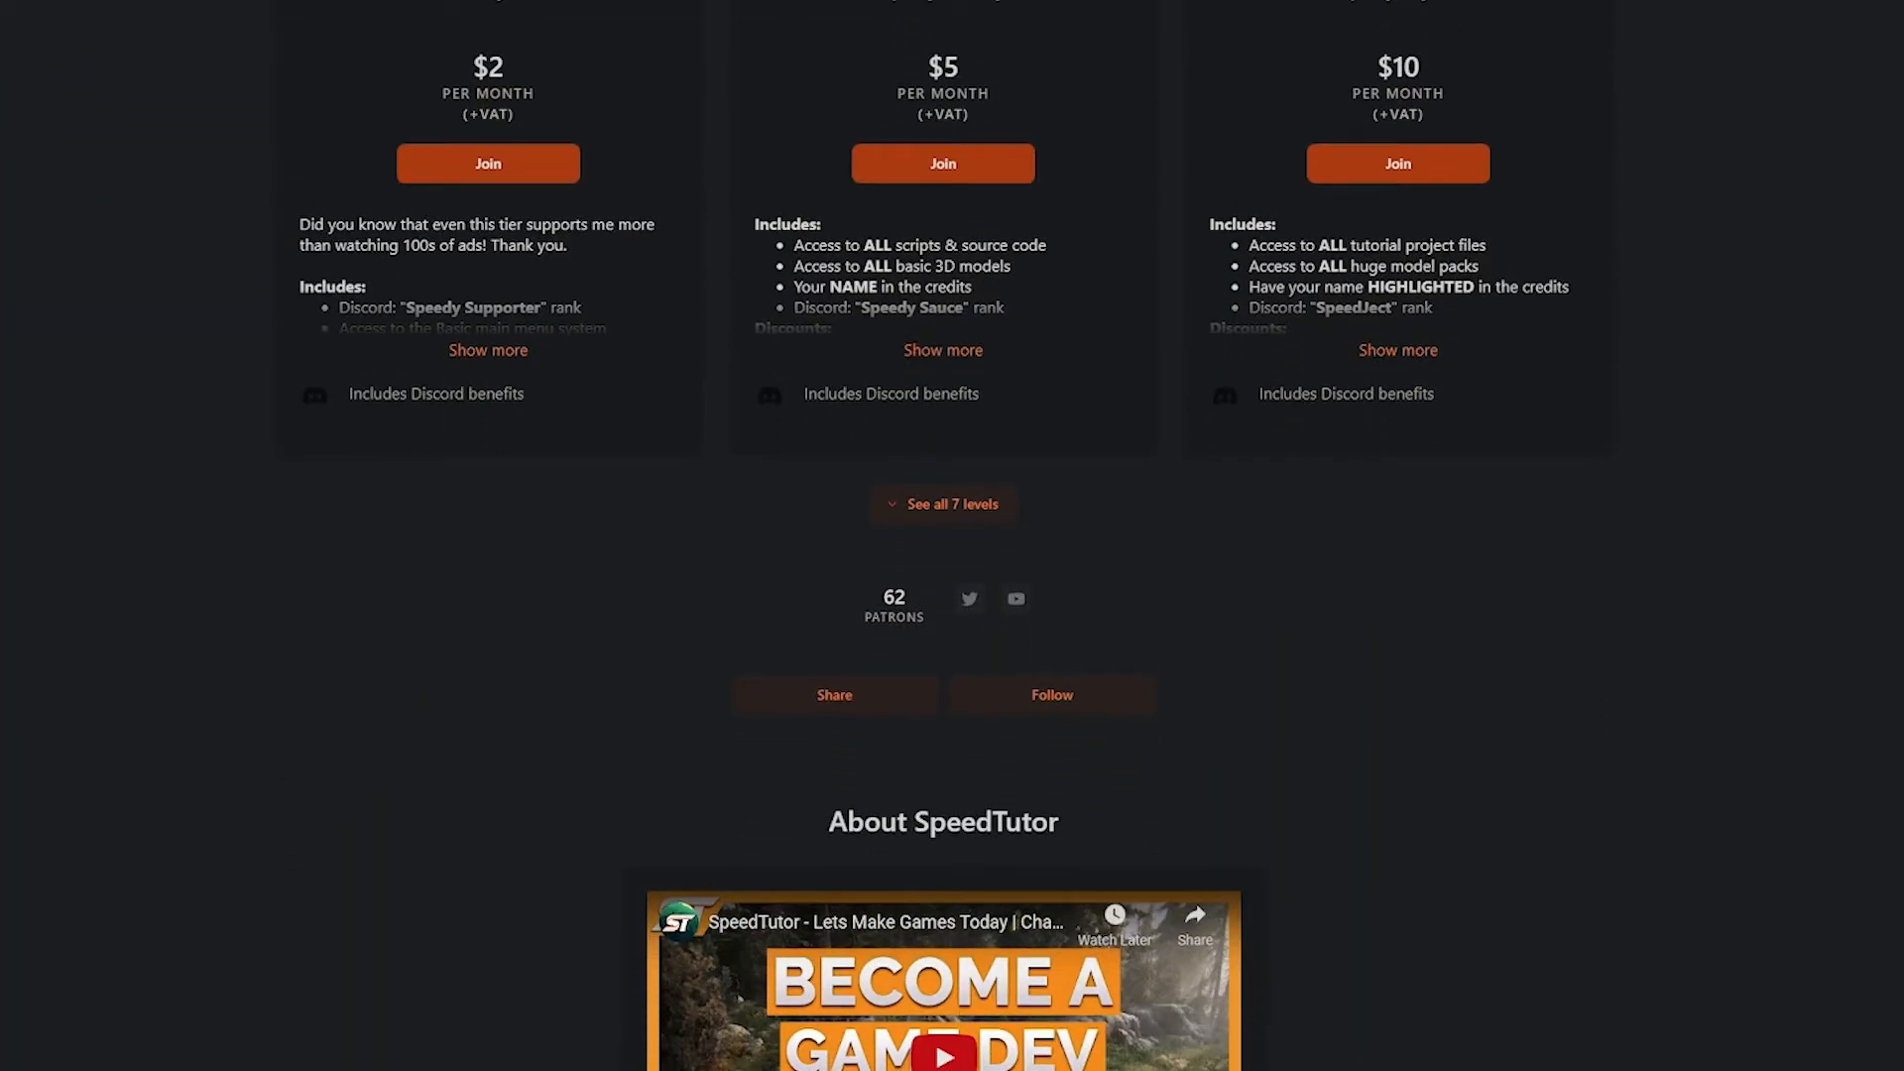
- Scroll down through SpeedTutor's Patreon membership tiers and About section
scroll("down", 3)
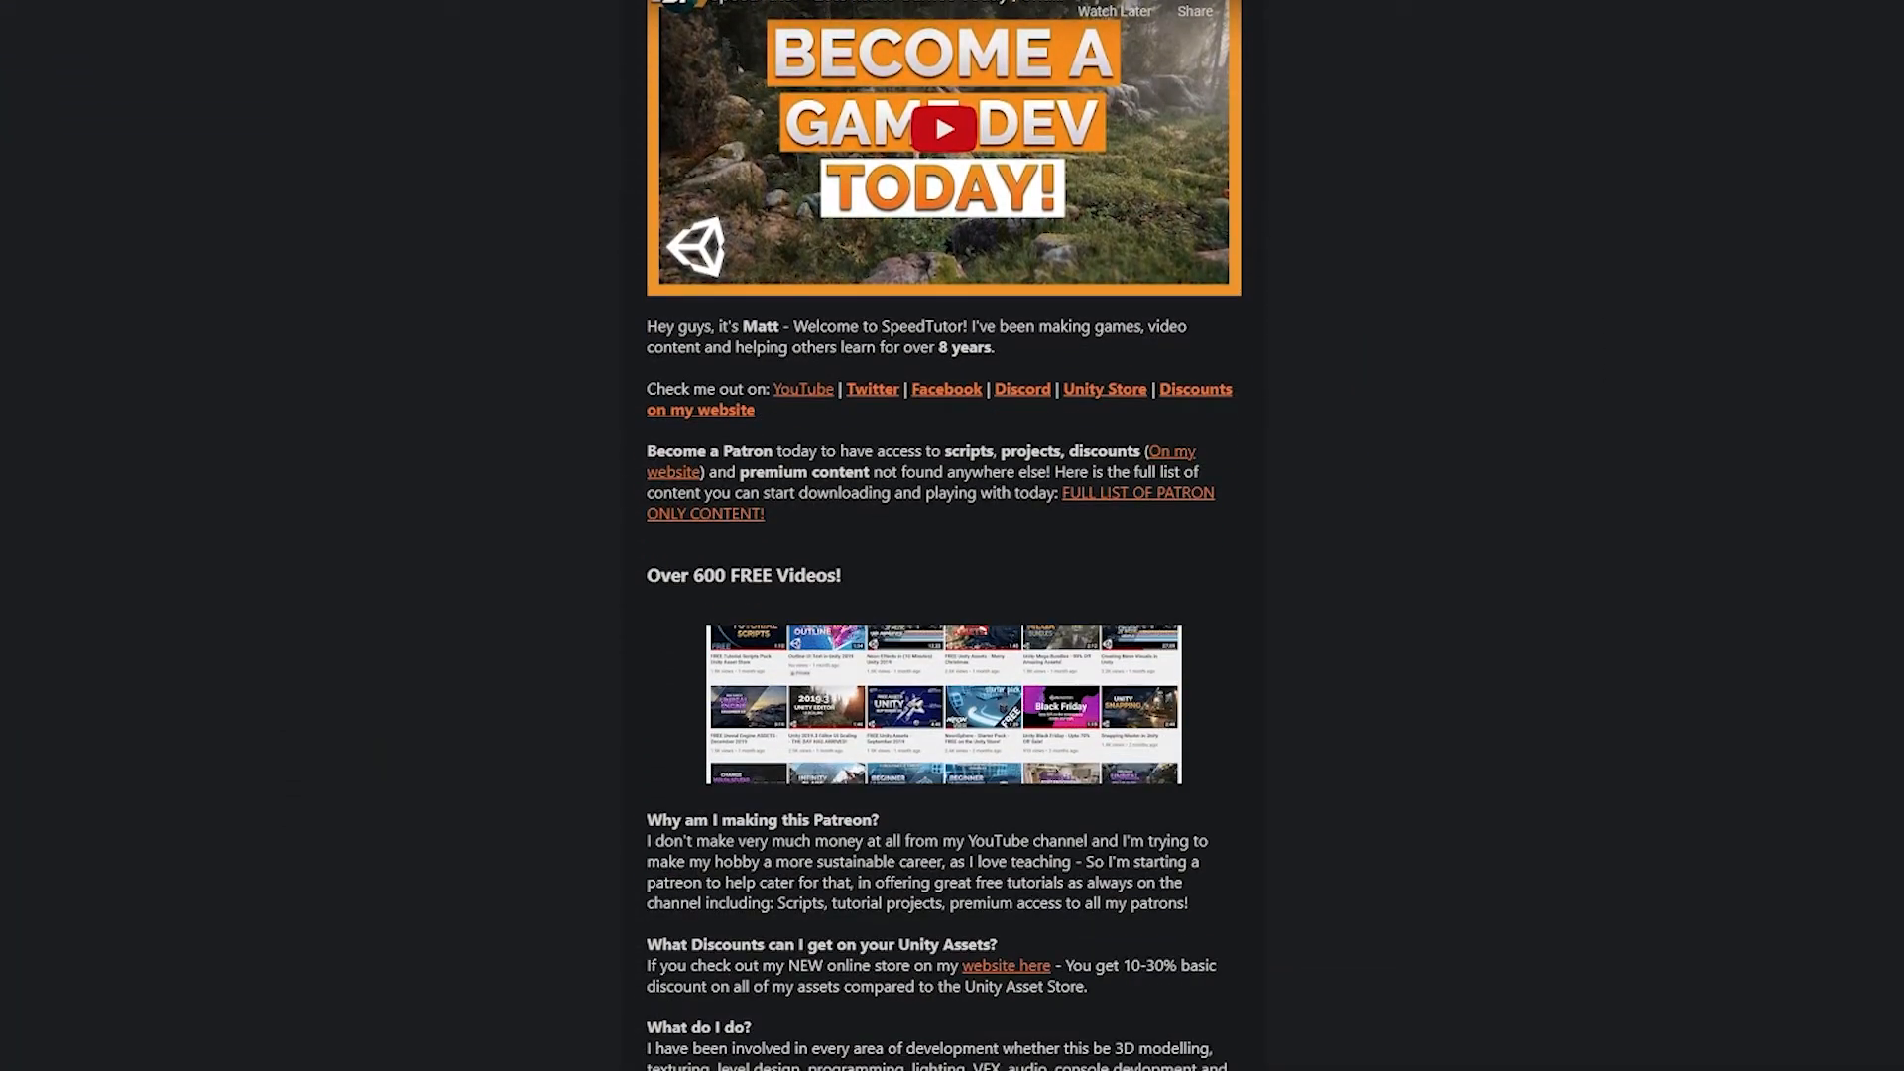
scroll("down", 3)
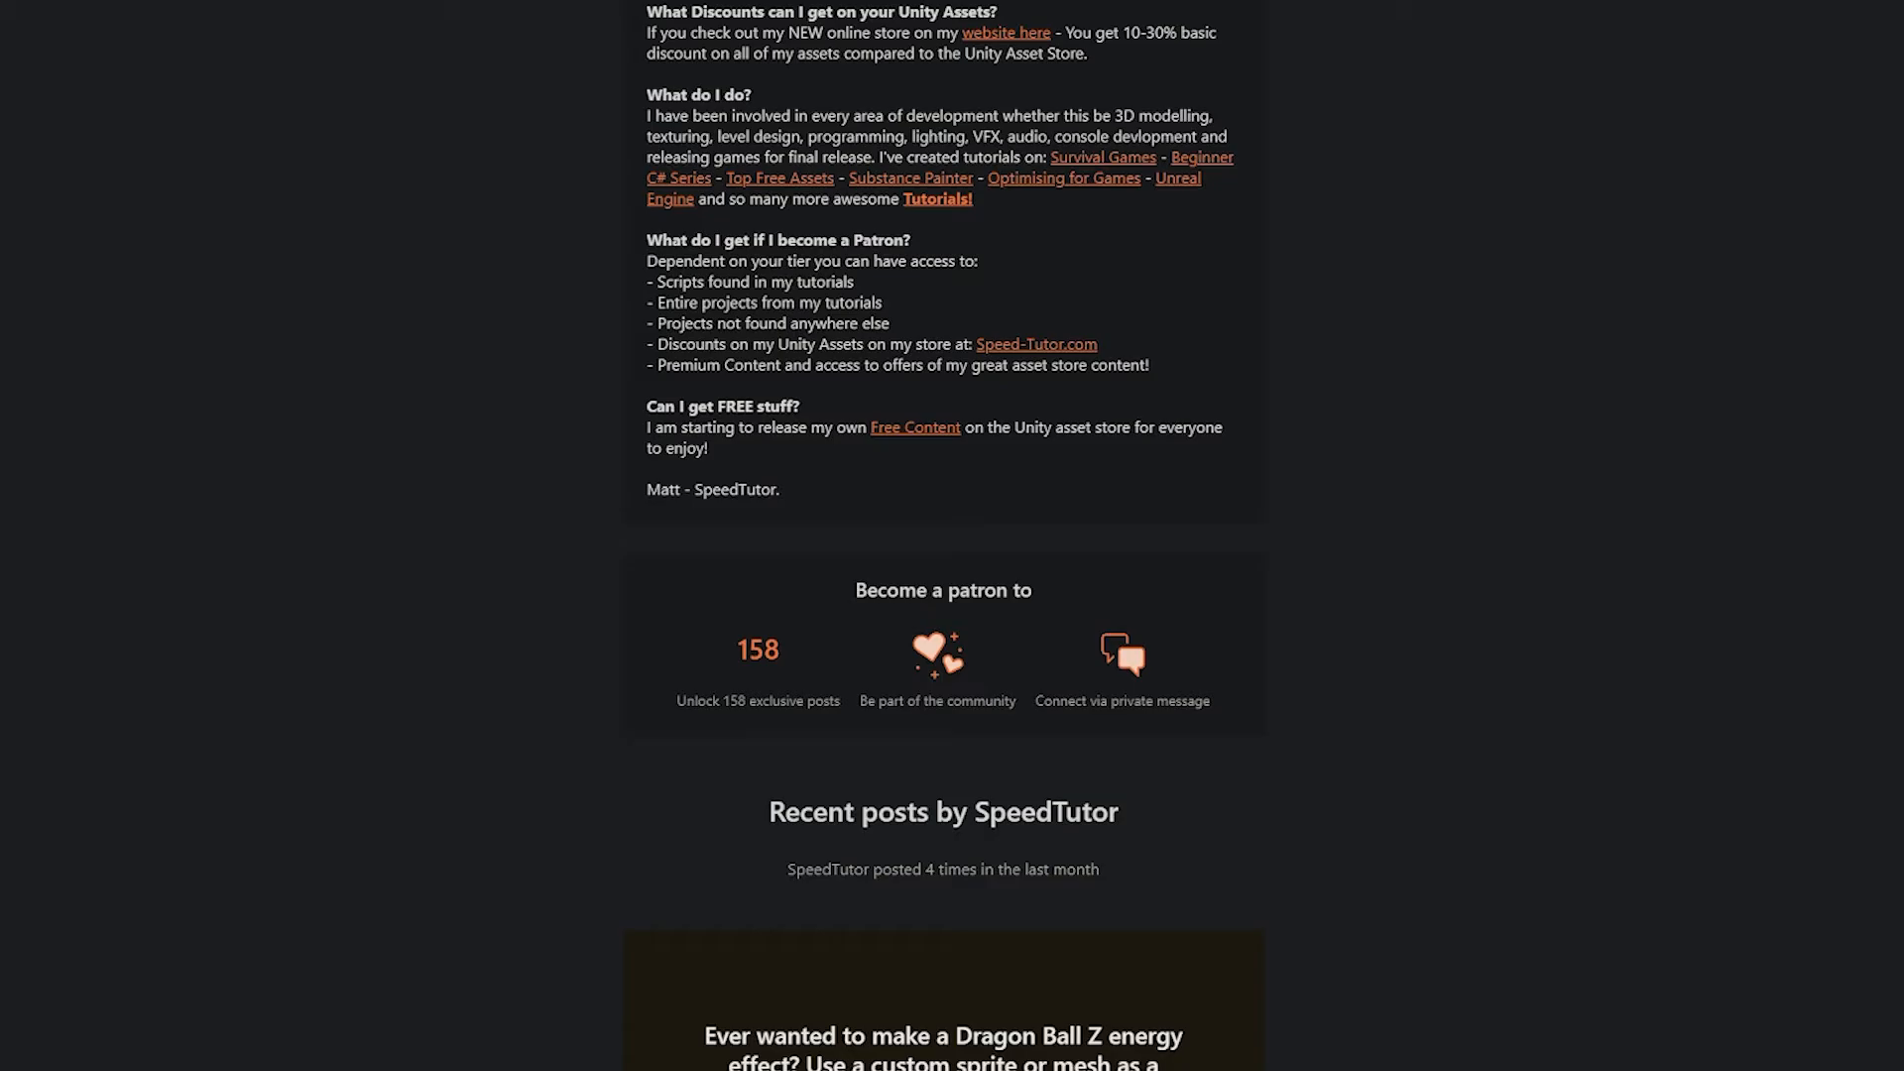
scroll("down", 3)
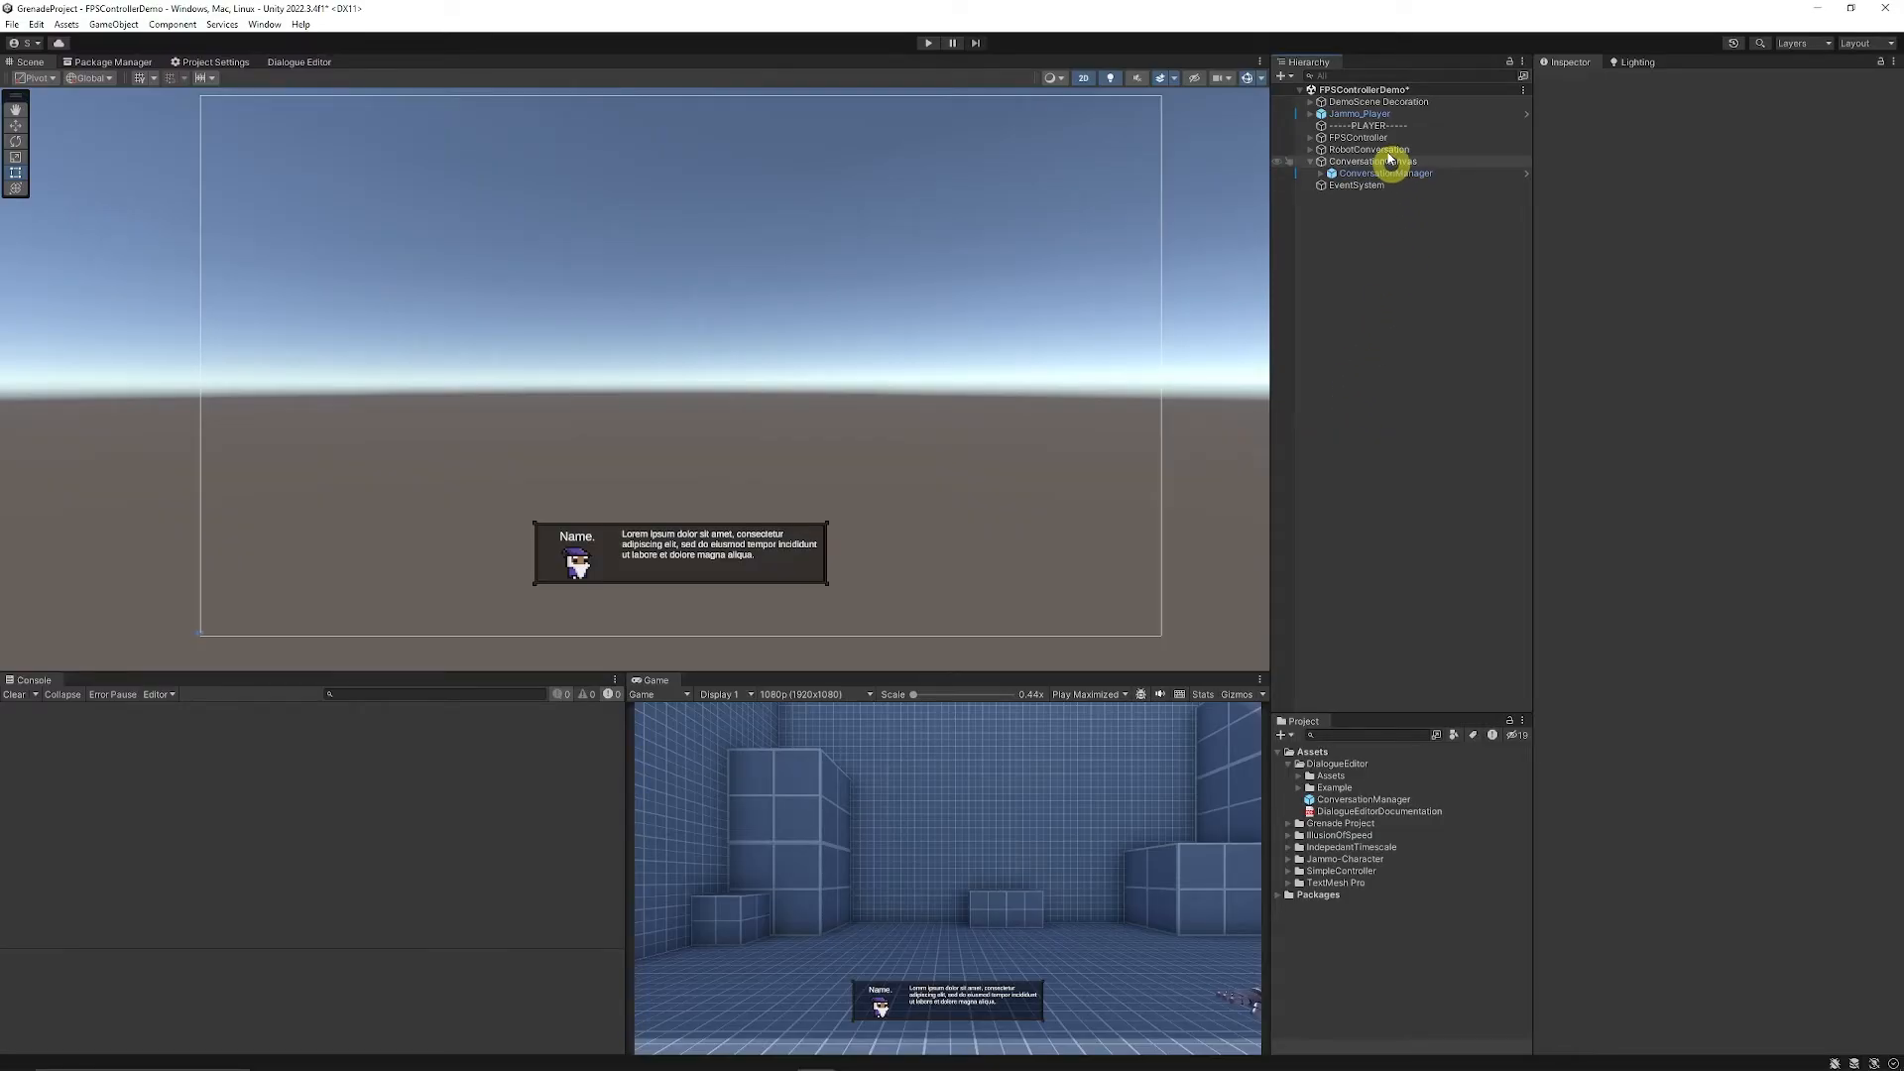
- Create a flat, invisible ConversationTrigger cube with Is Trigger and a new ConversationStarter script
left_click(1360, 113)
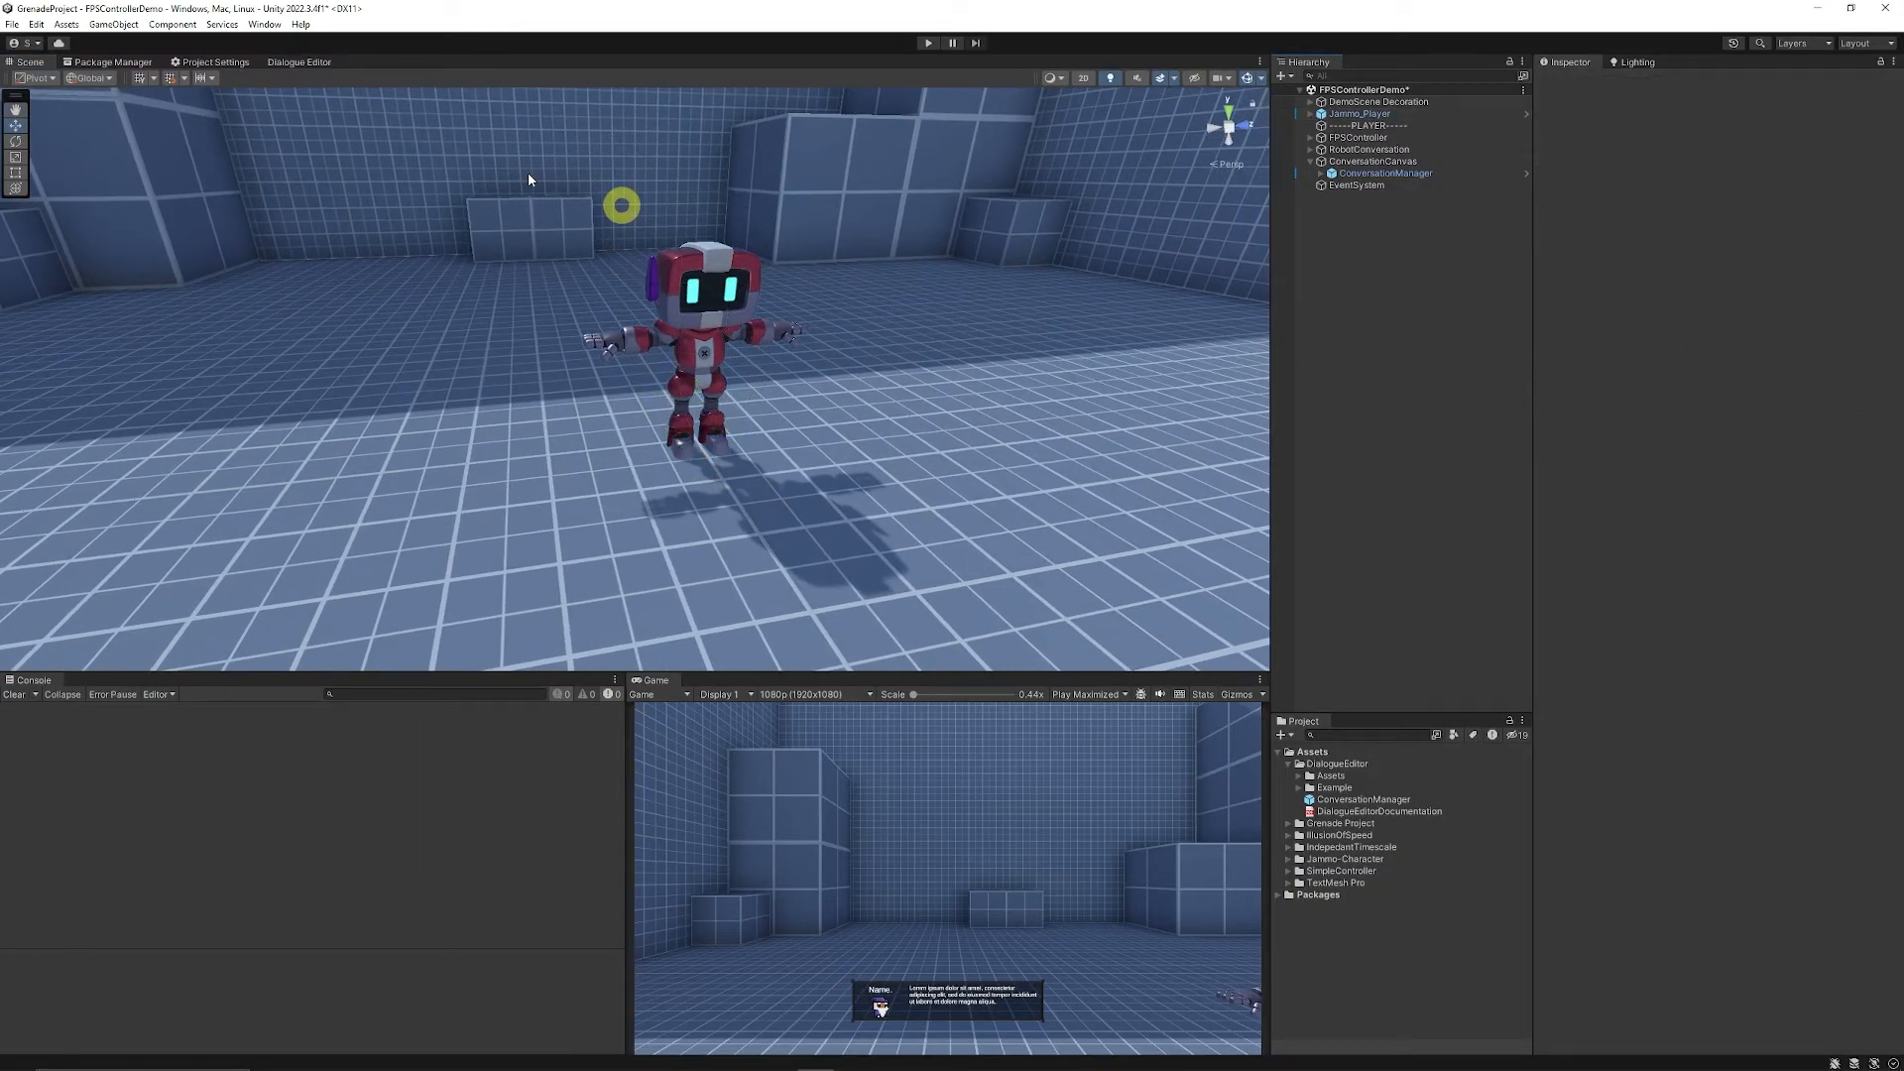
left_click(112, 24)
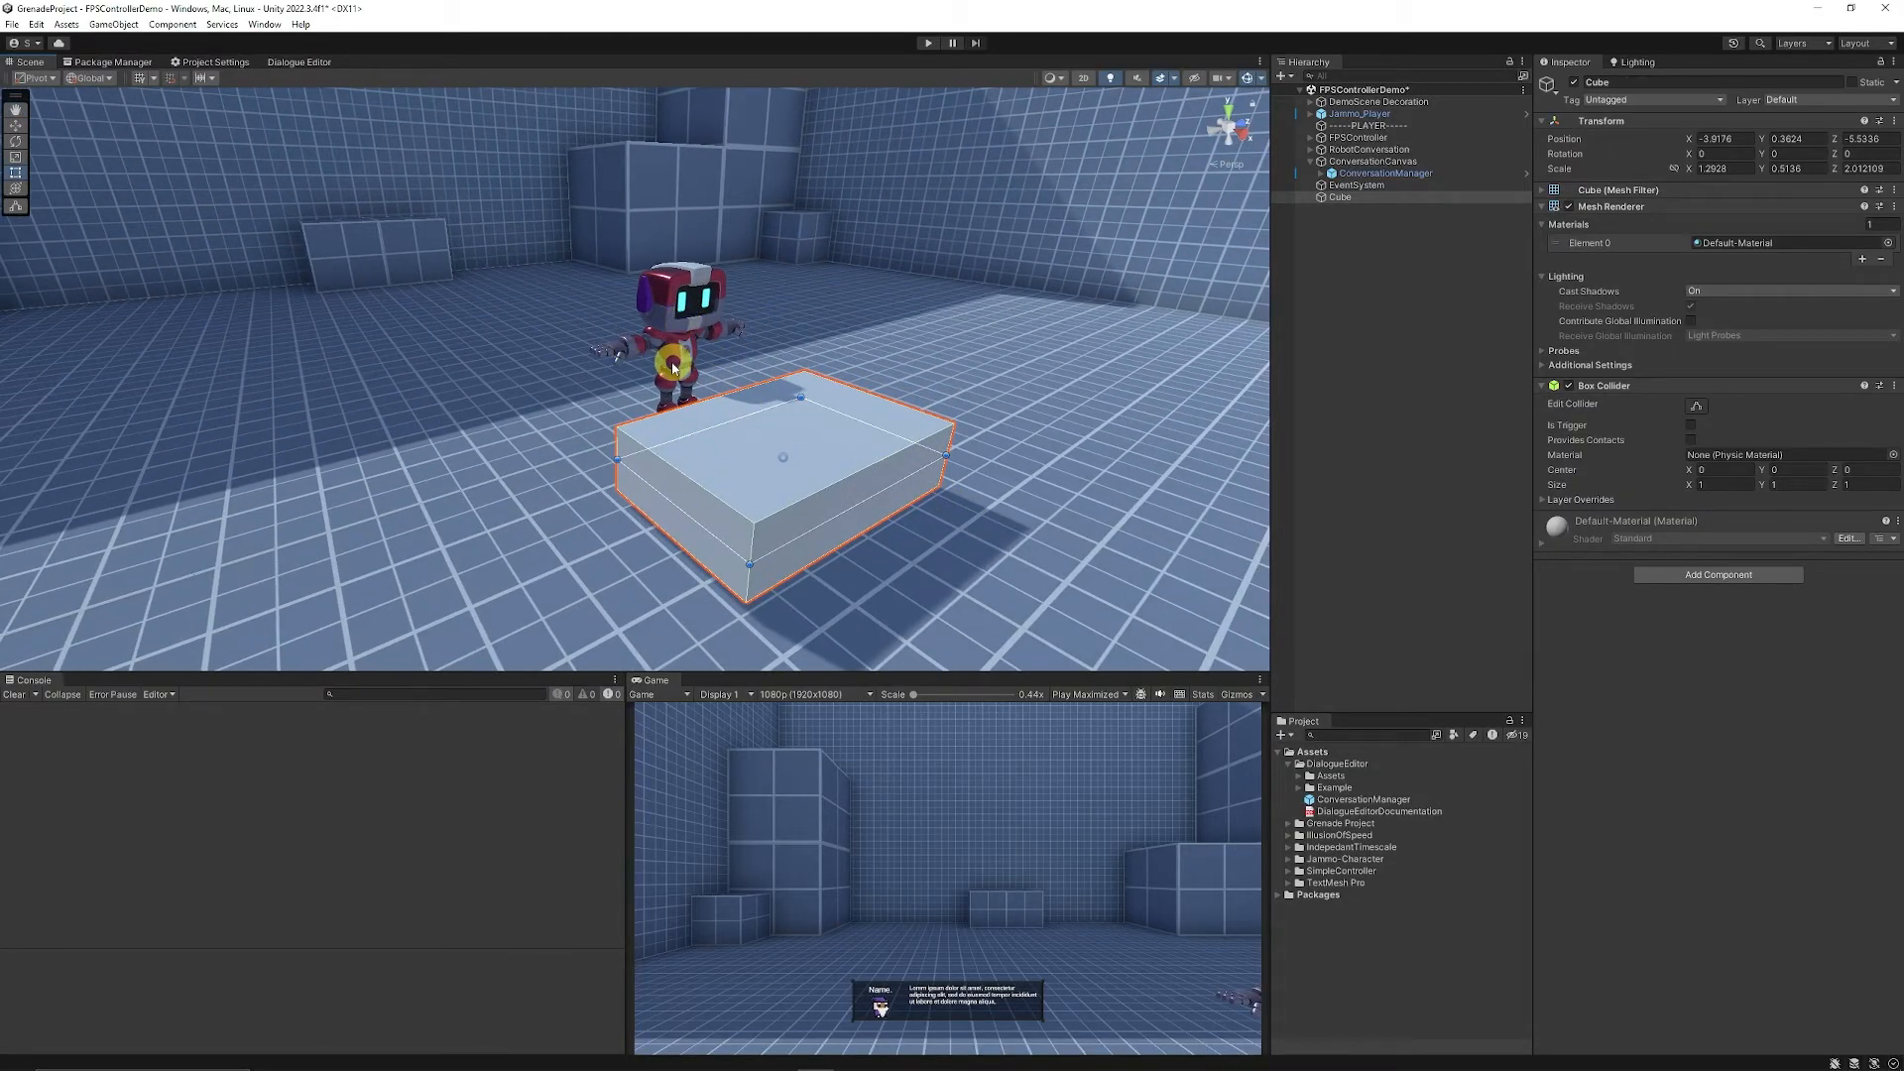
left_click(1339, 196)
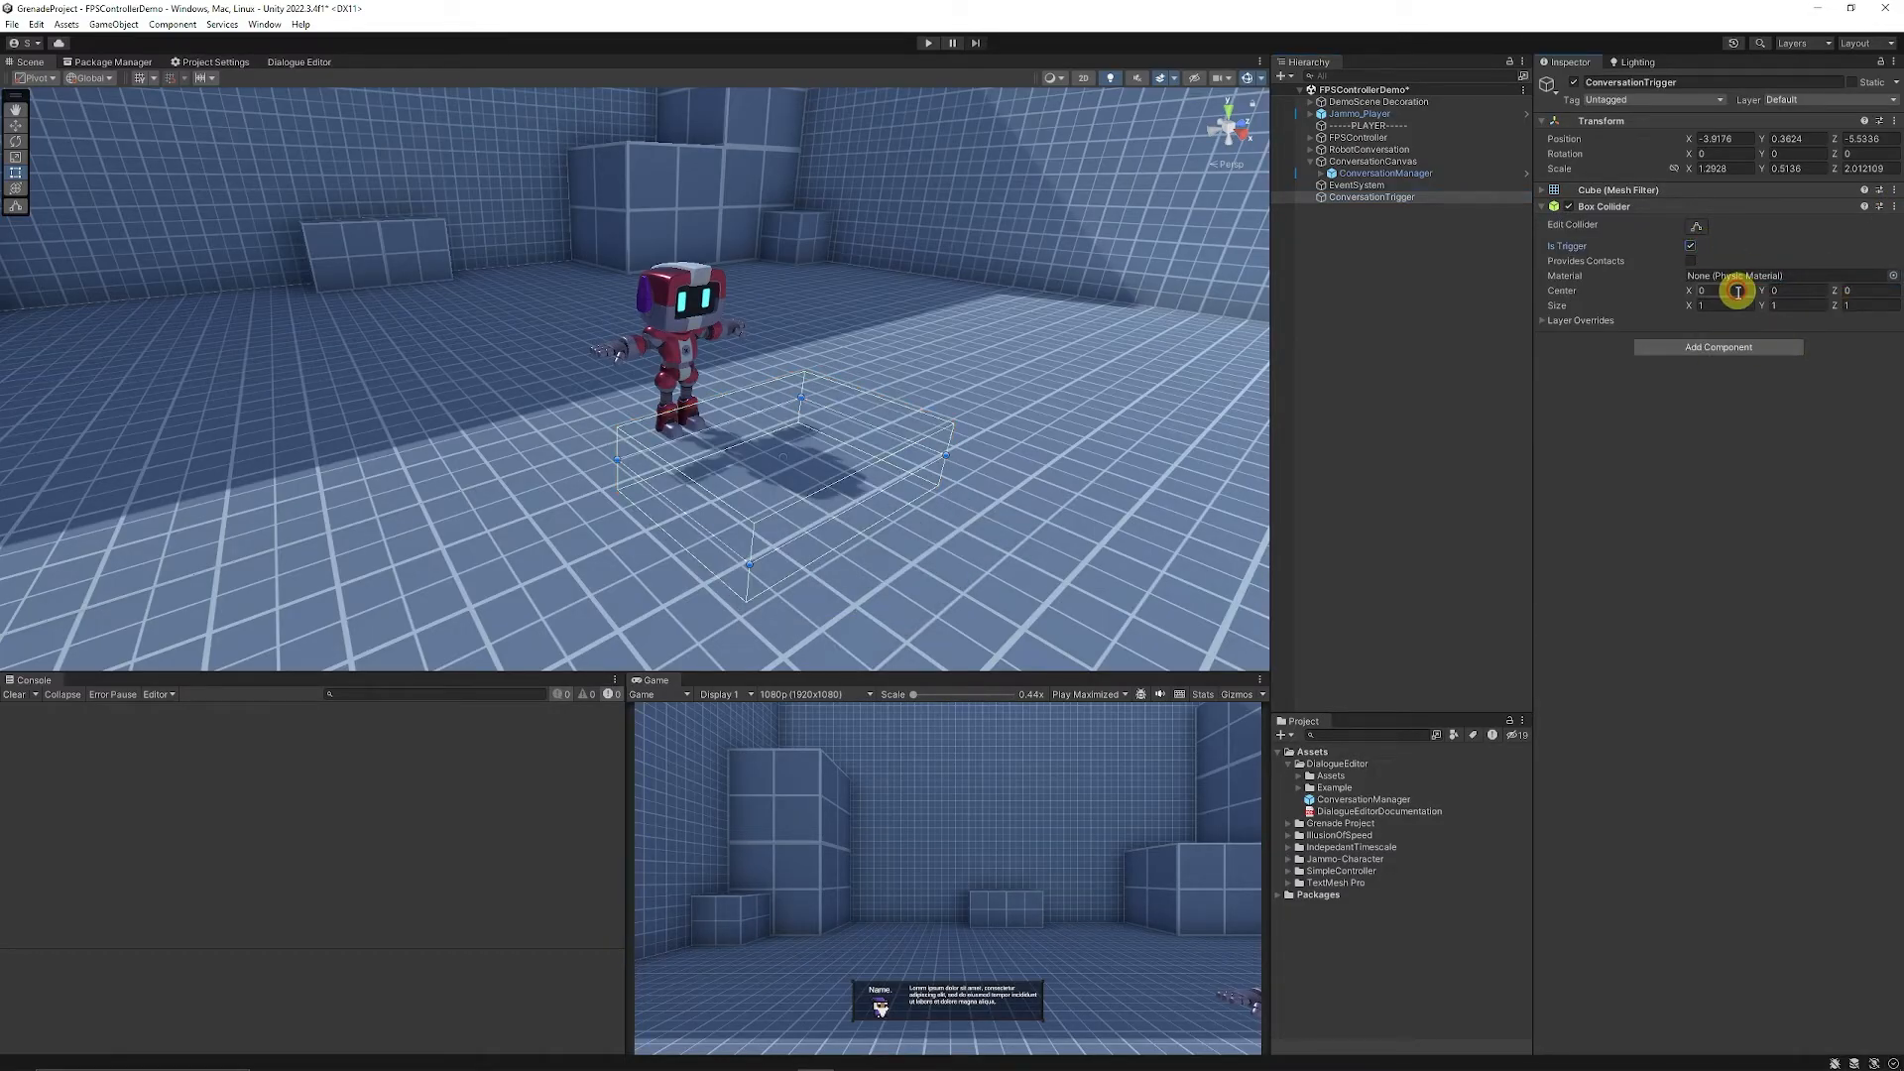
mouse_move(1389, 449)
type("ConversationStarter")
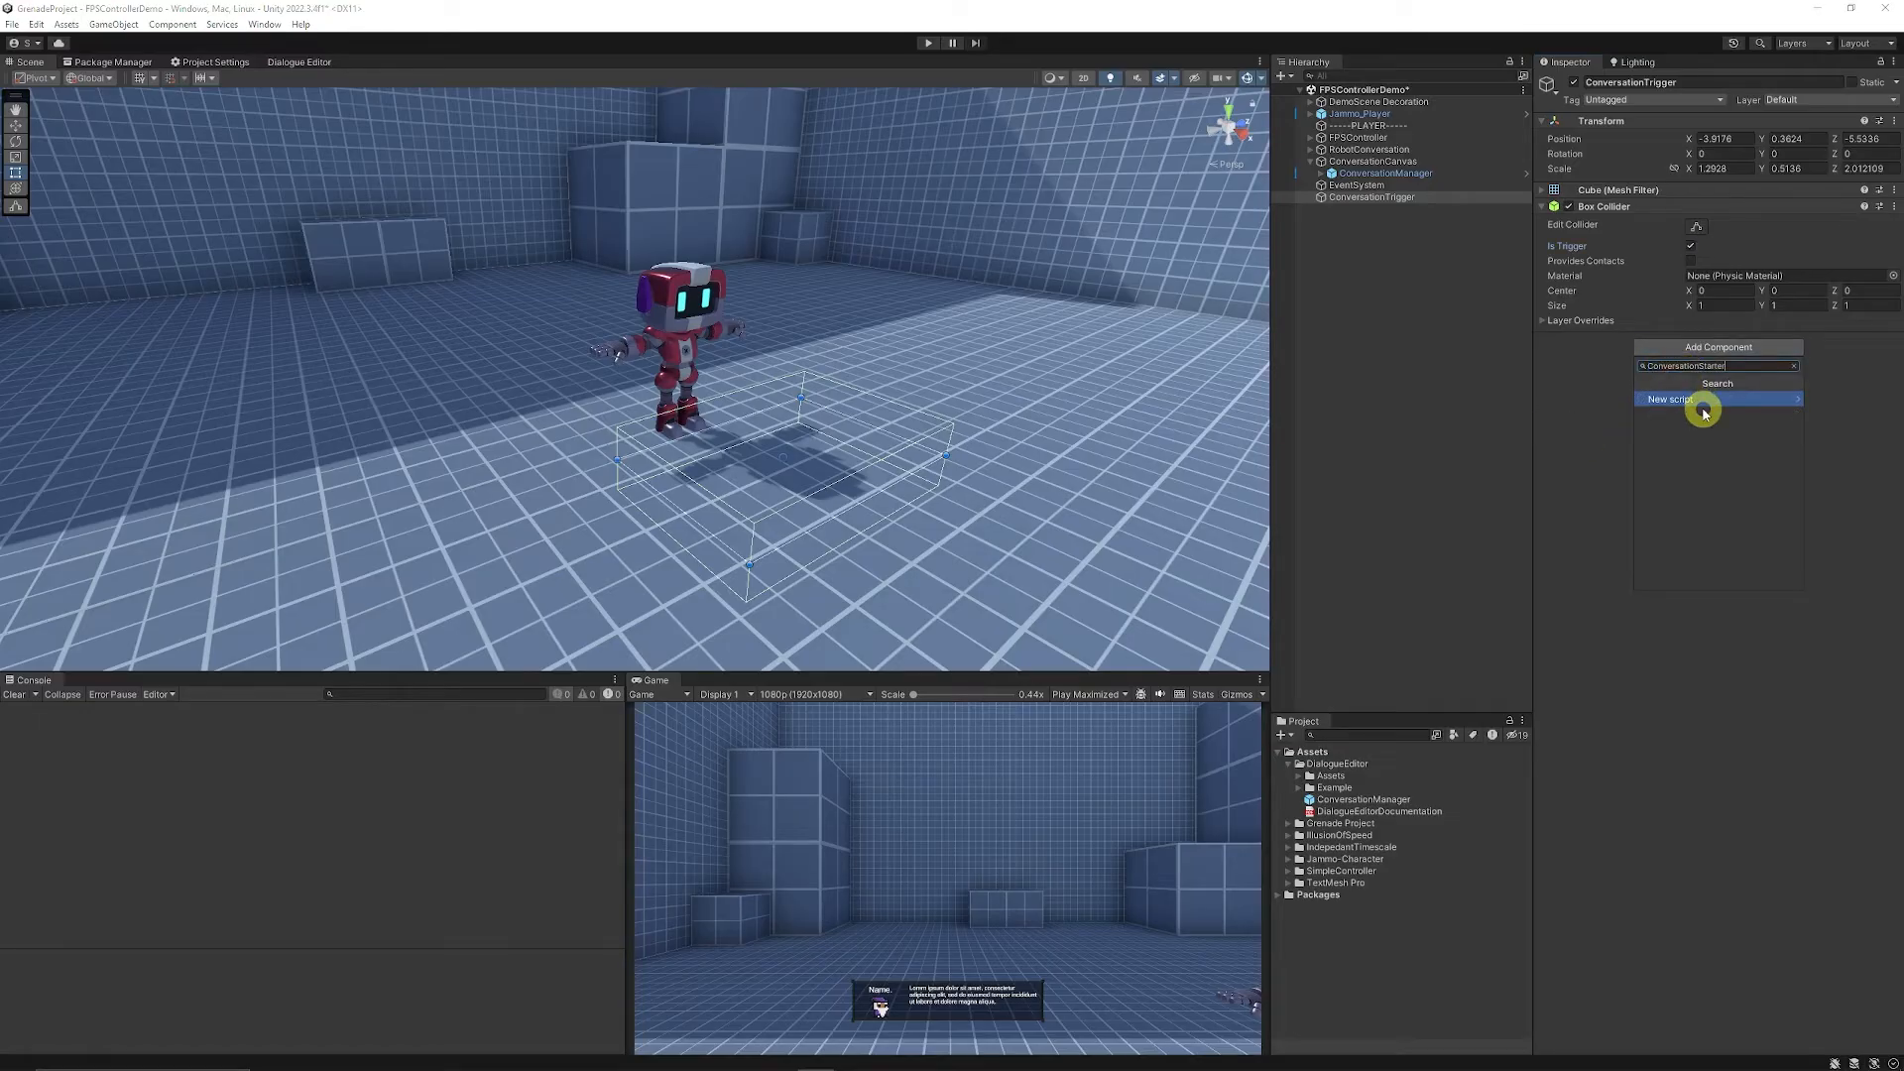
left_click(1670, 399)
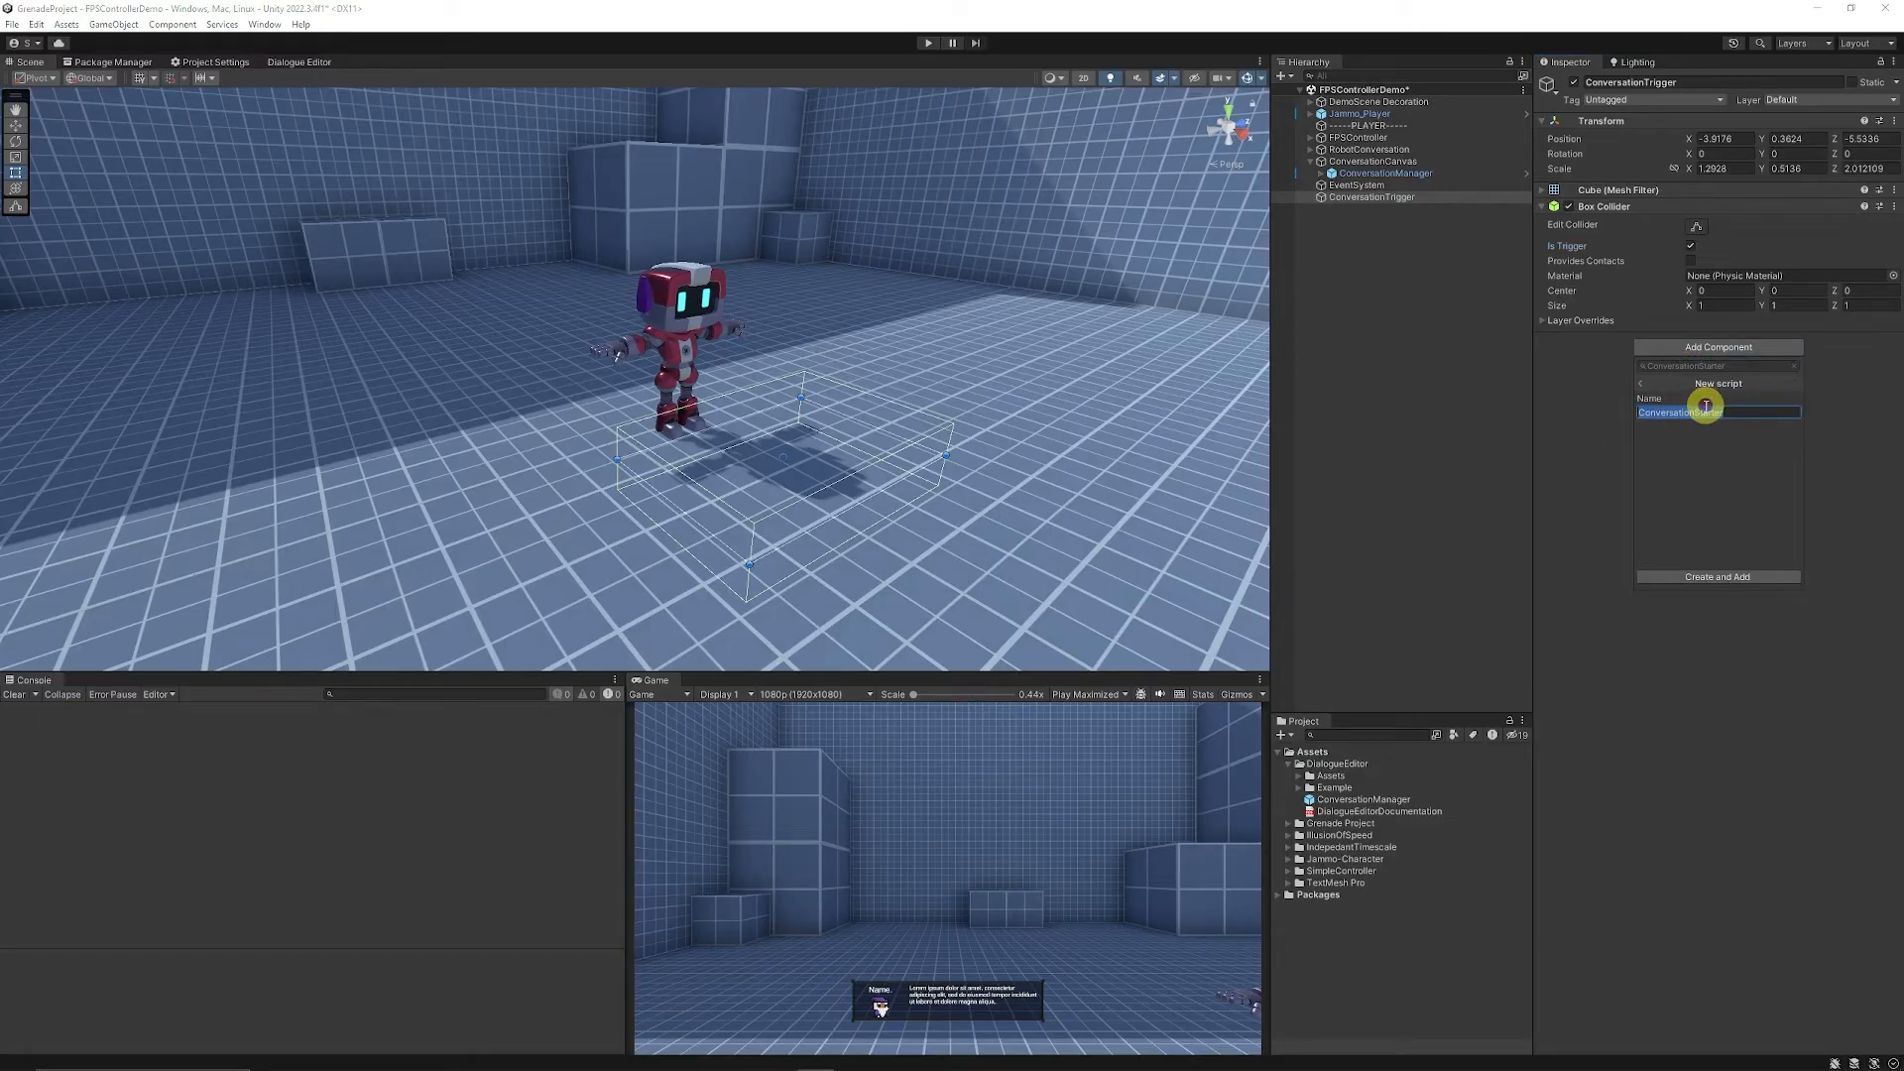
left_click(1716, 575)
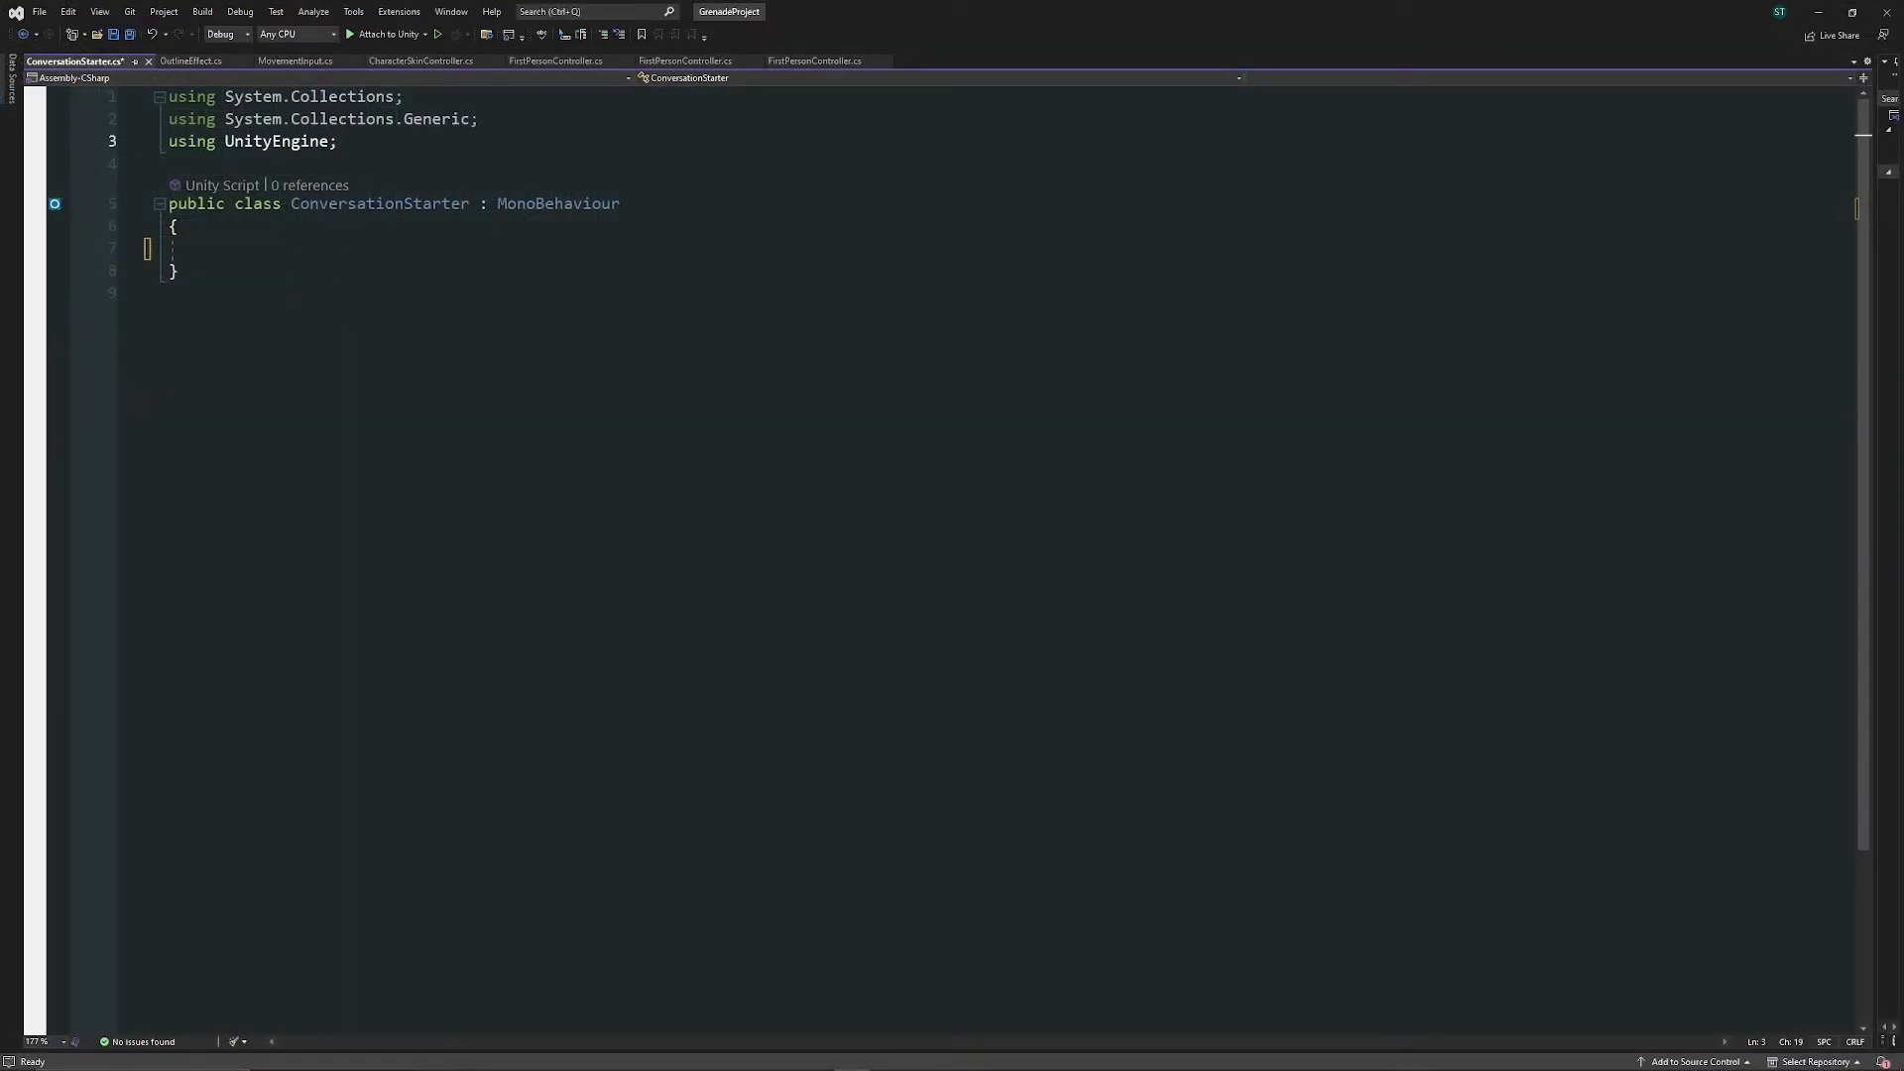
- Import DialogueEditor and declare [SerializeField] private NPCConversation myConversation in ConversationStarter
type("using")
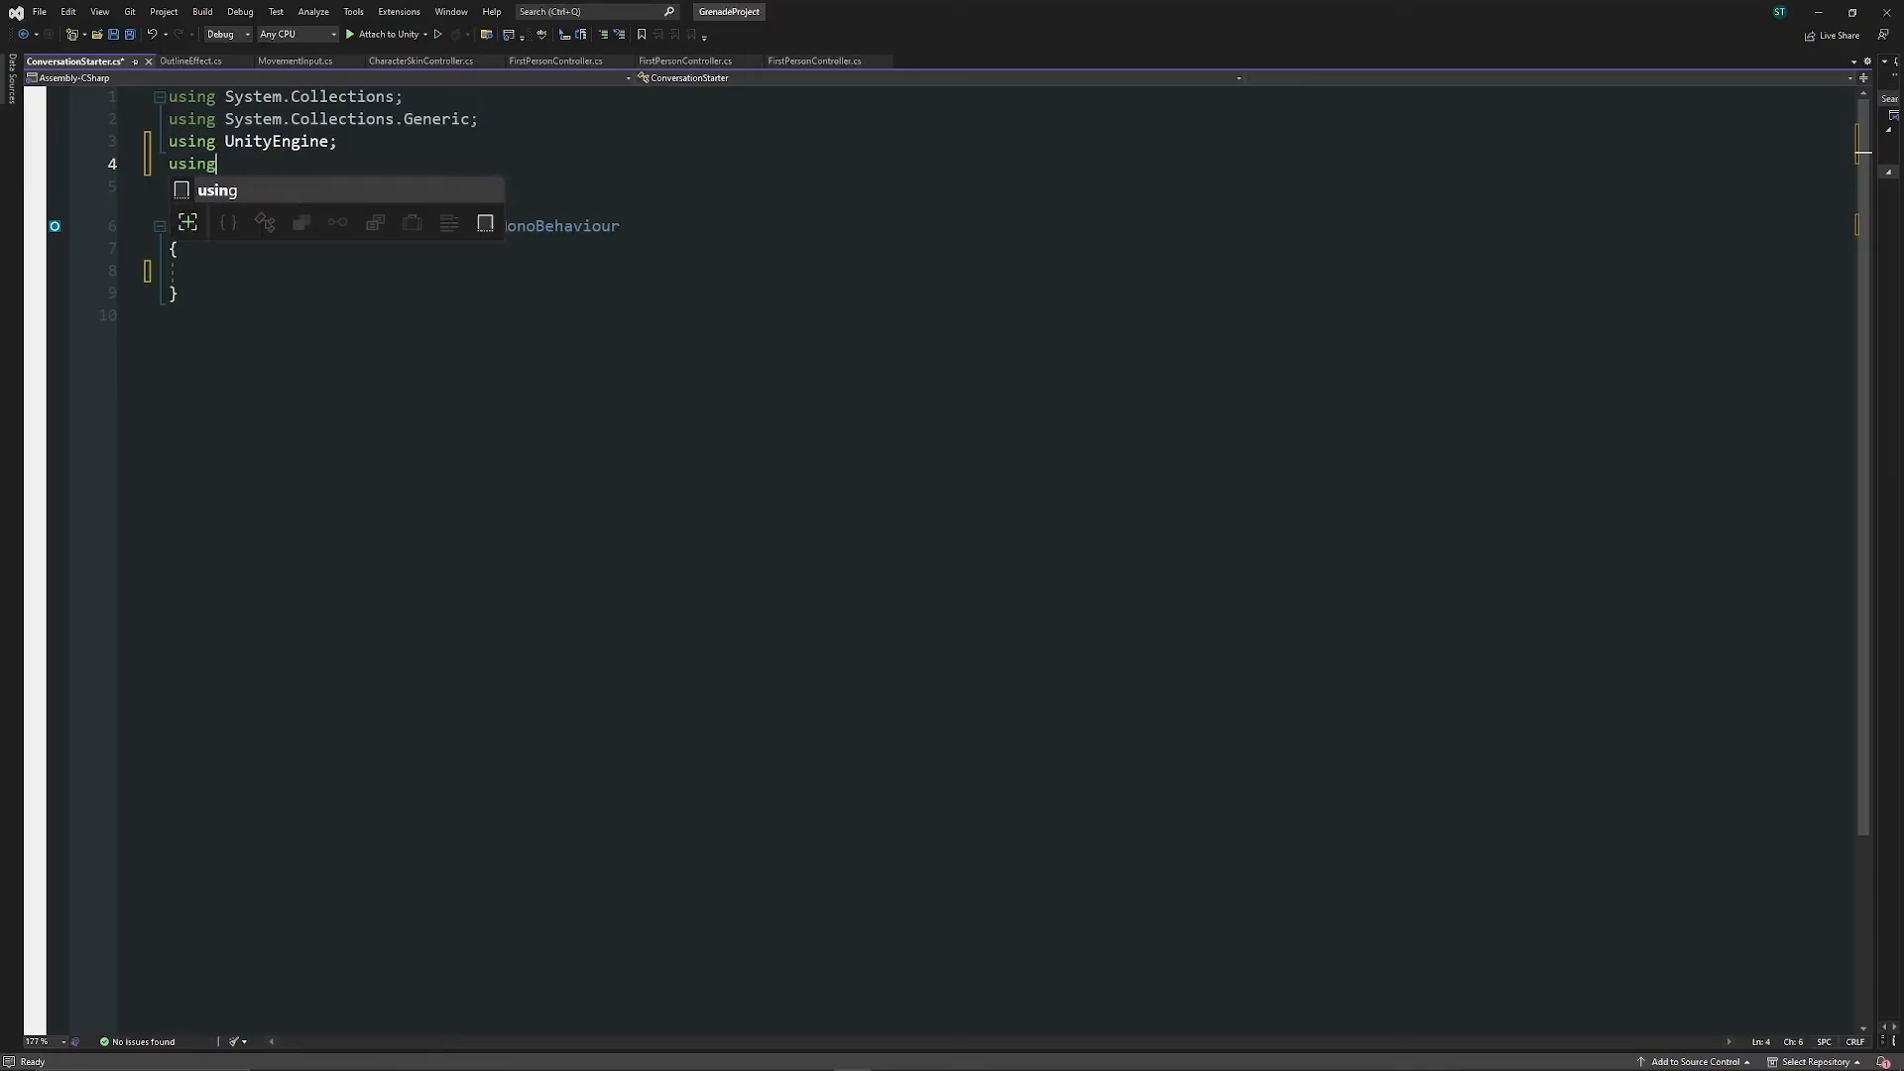
type("Diloag")
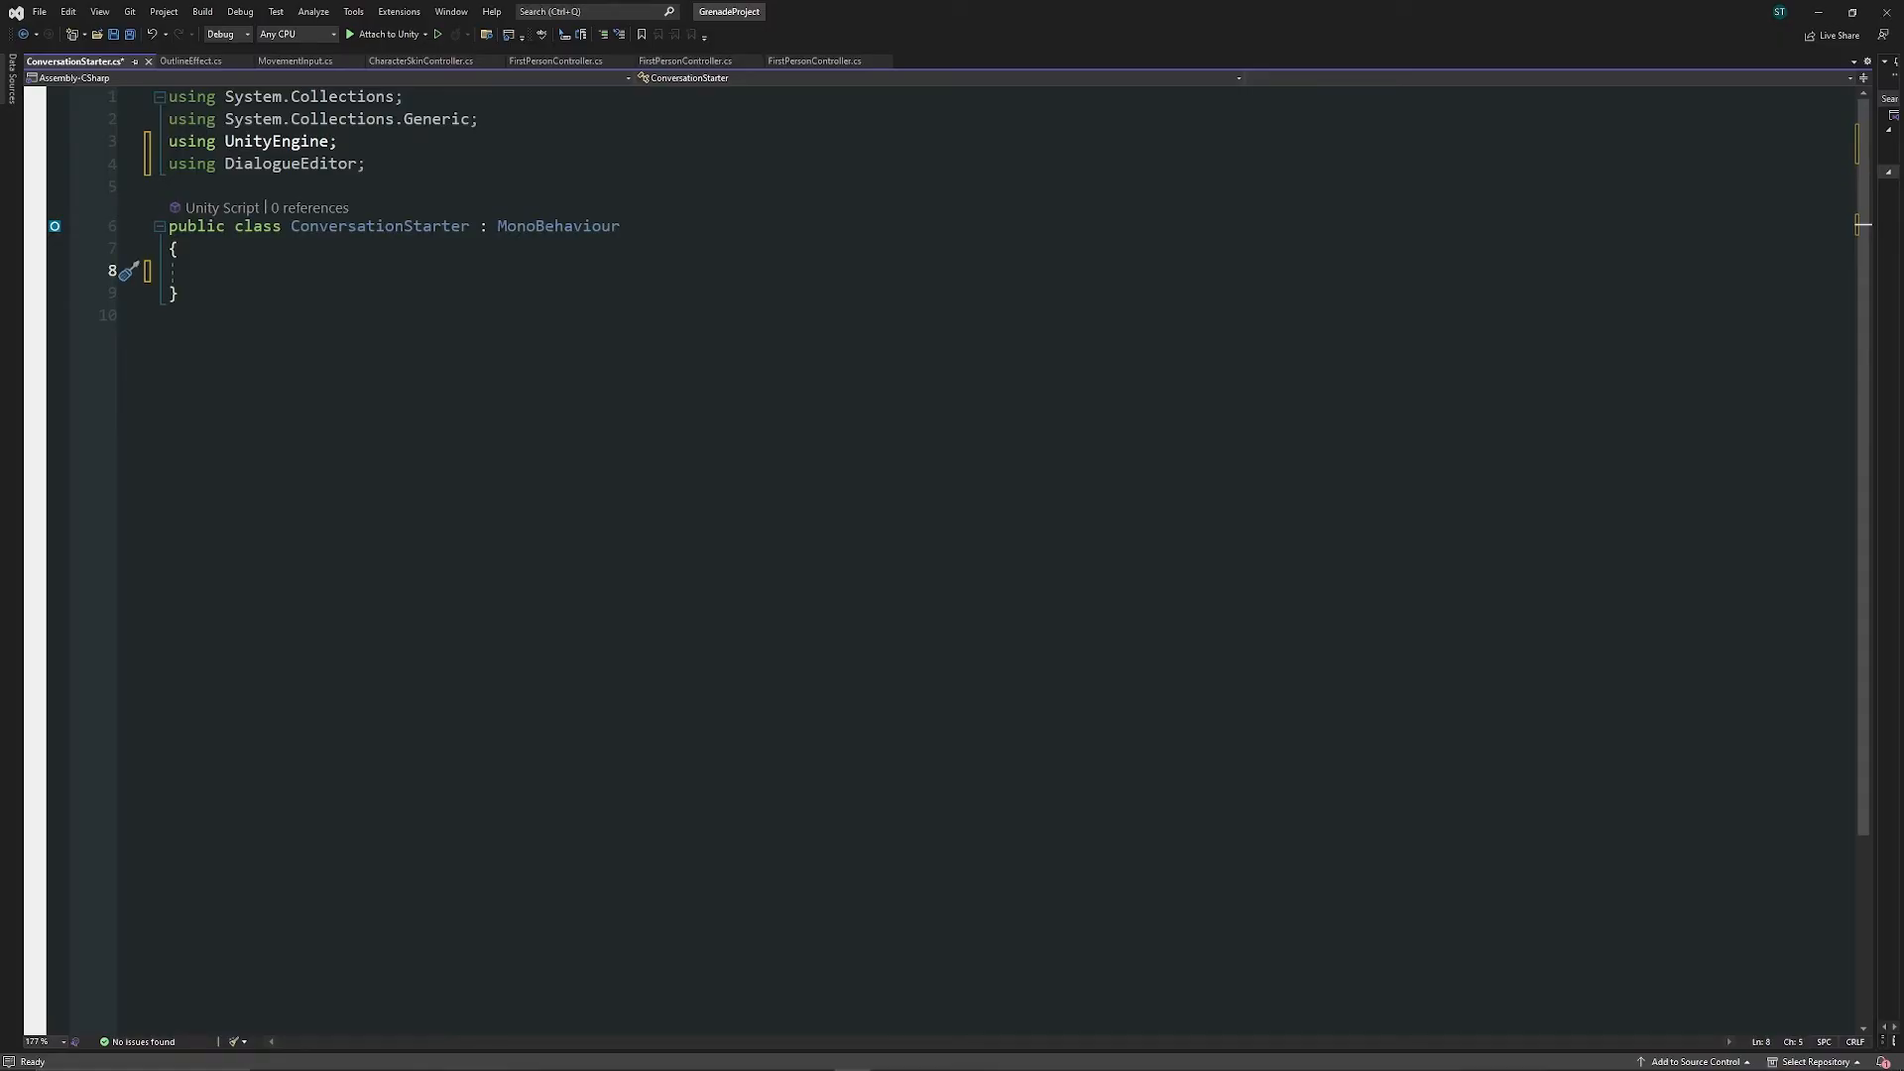
type("[SerializeField]")
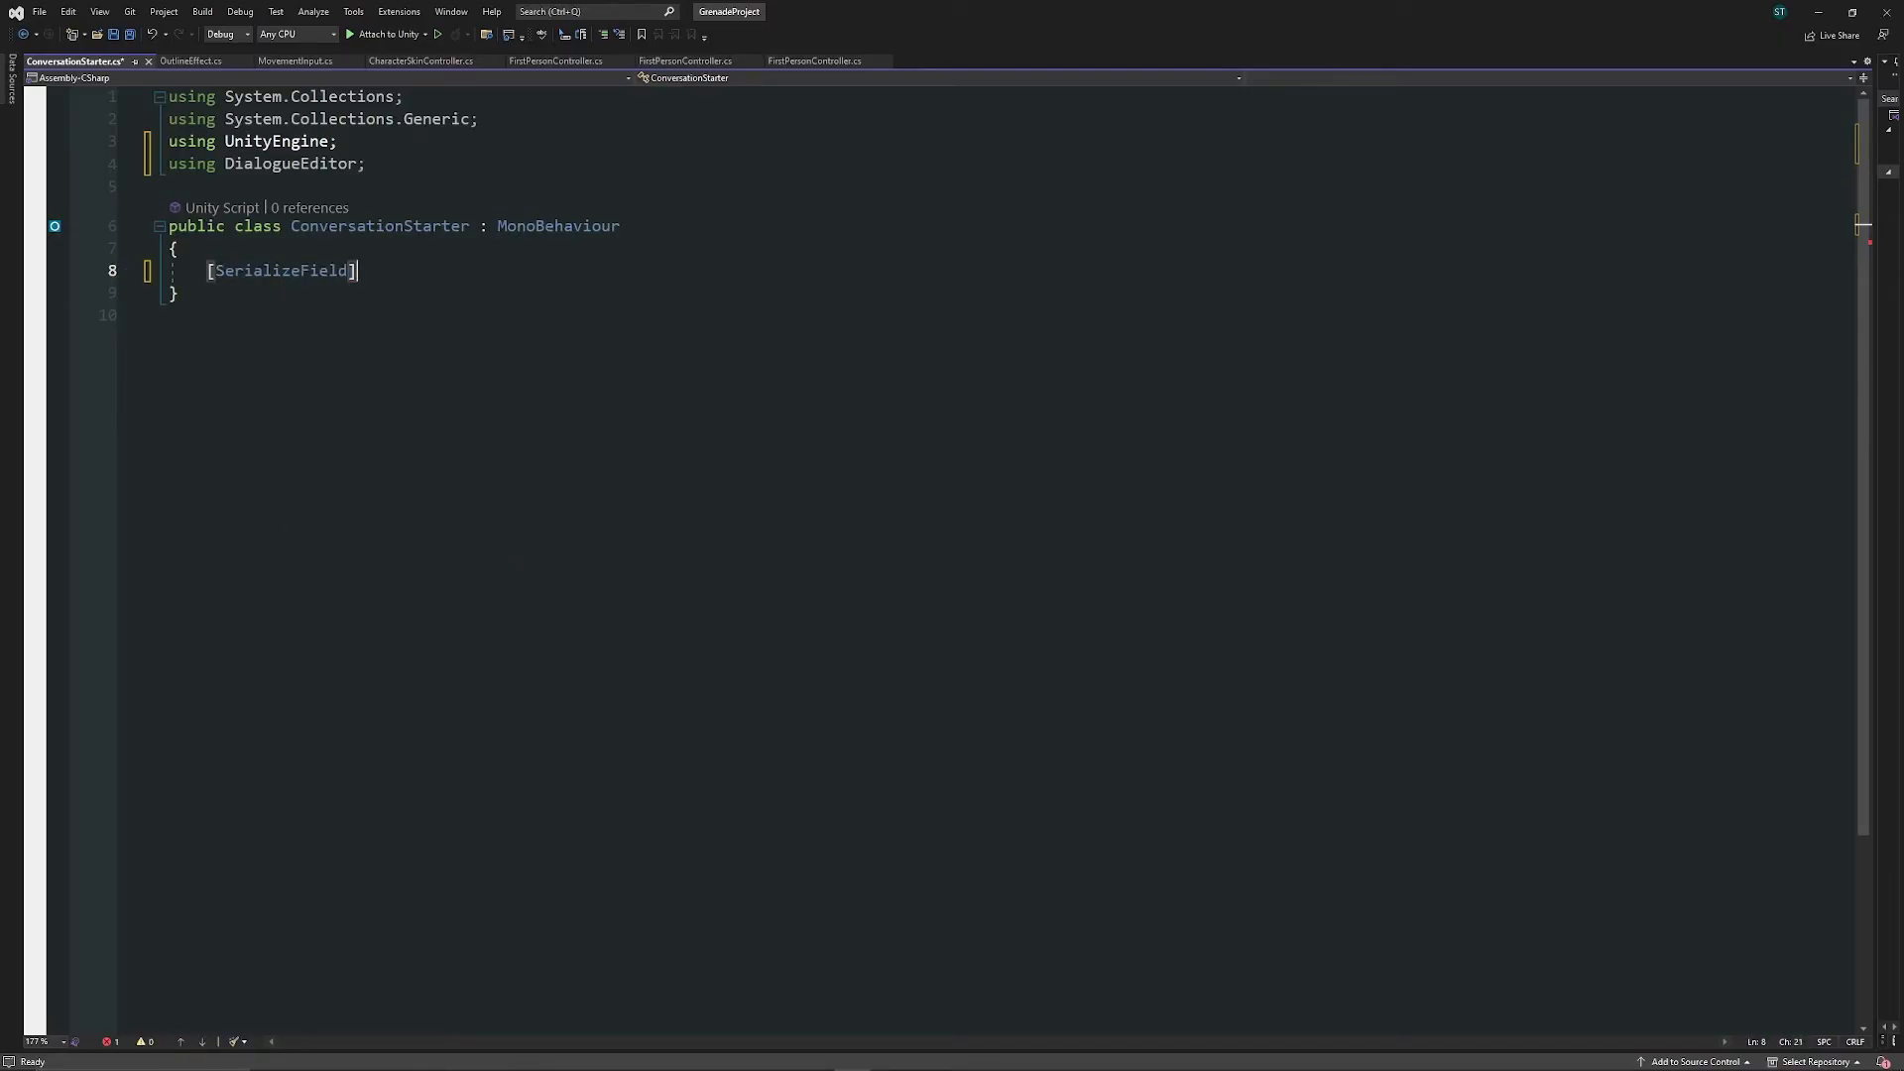
type("private")
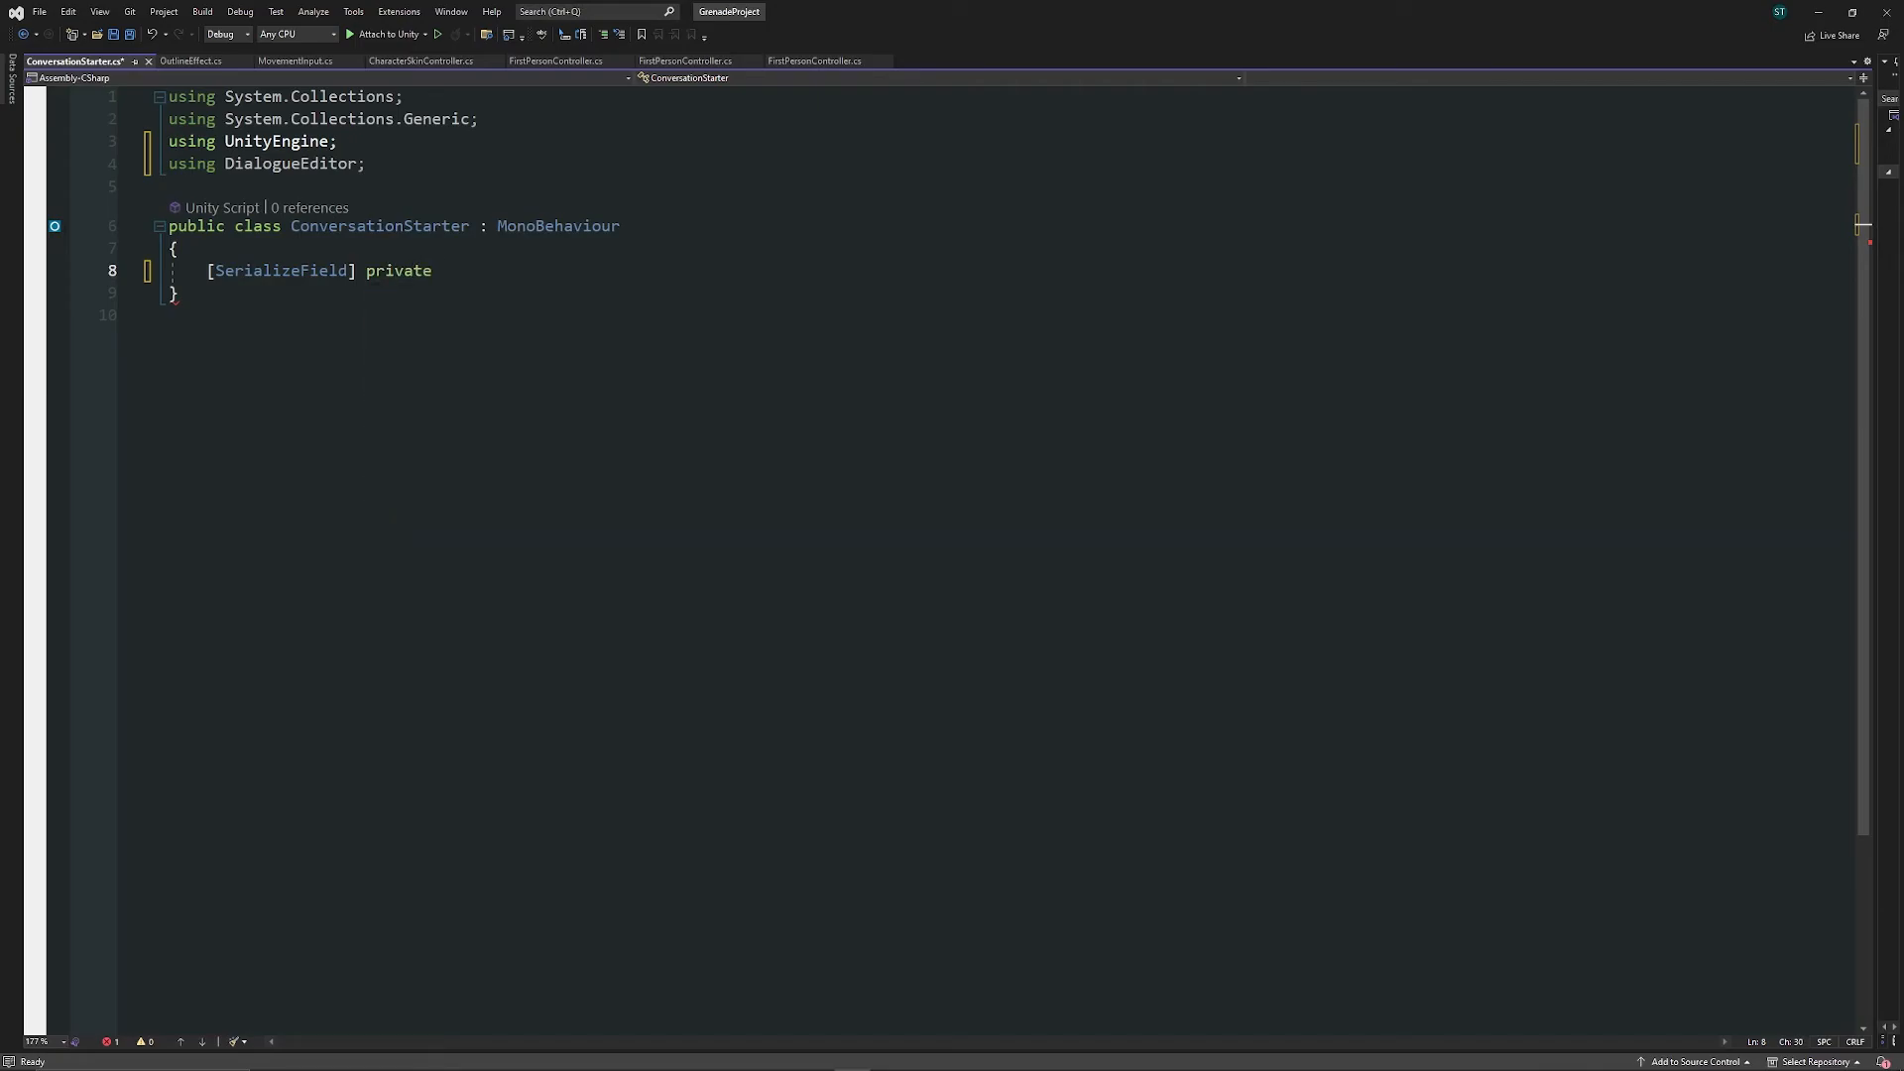
type("NPCConversation")
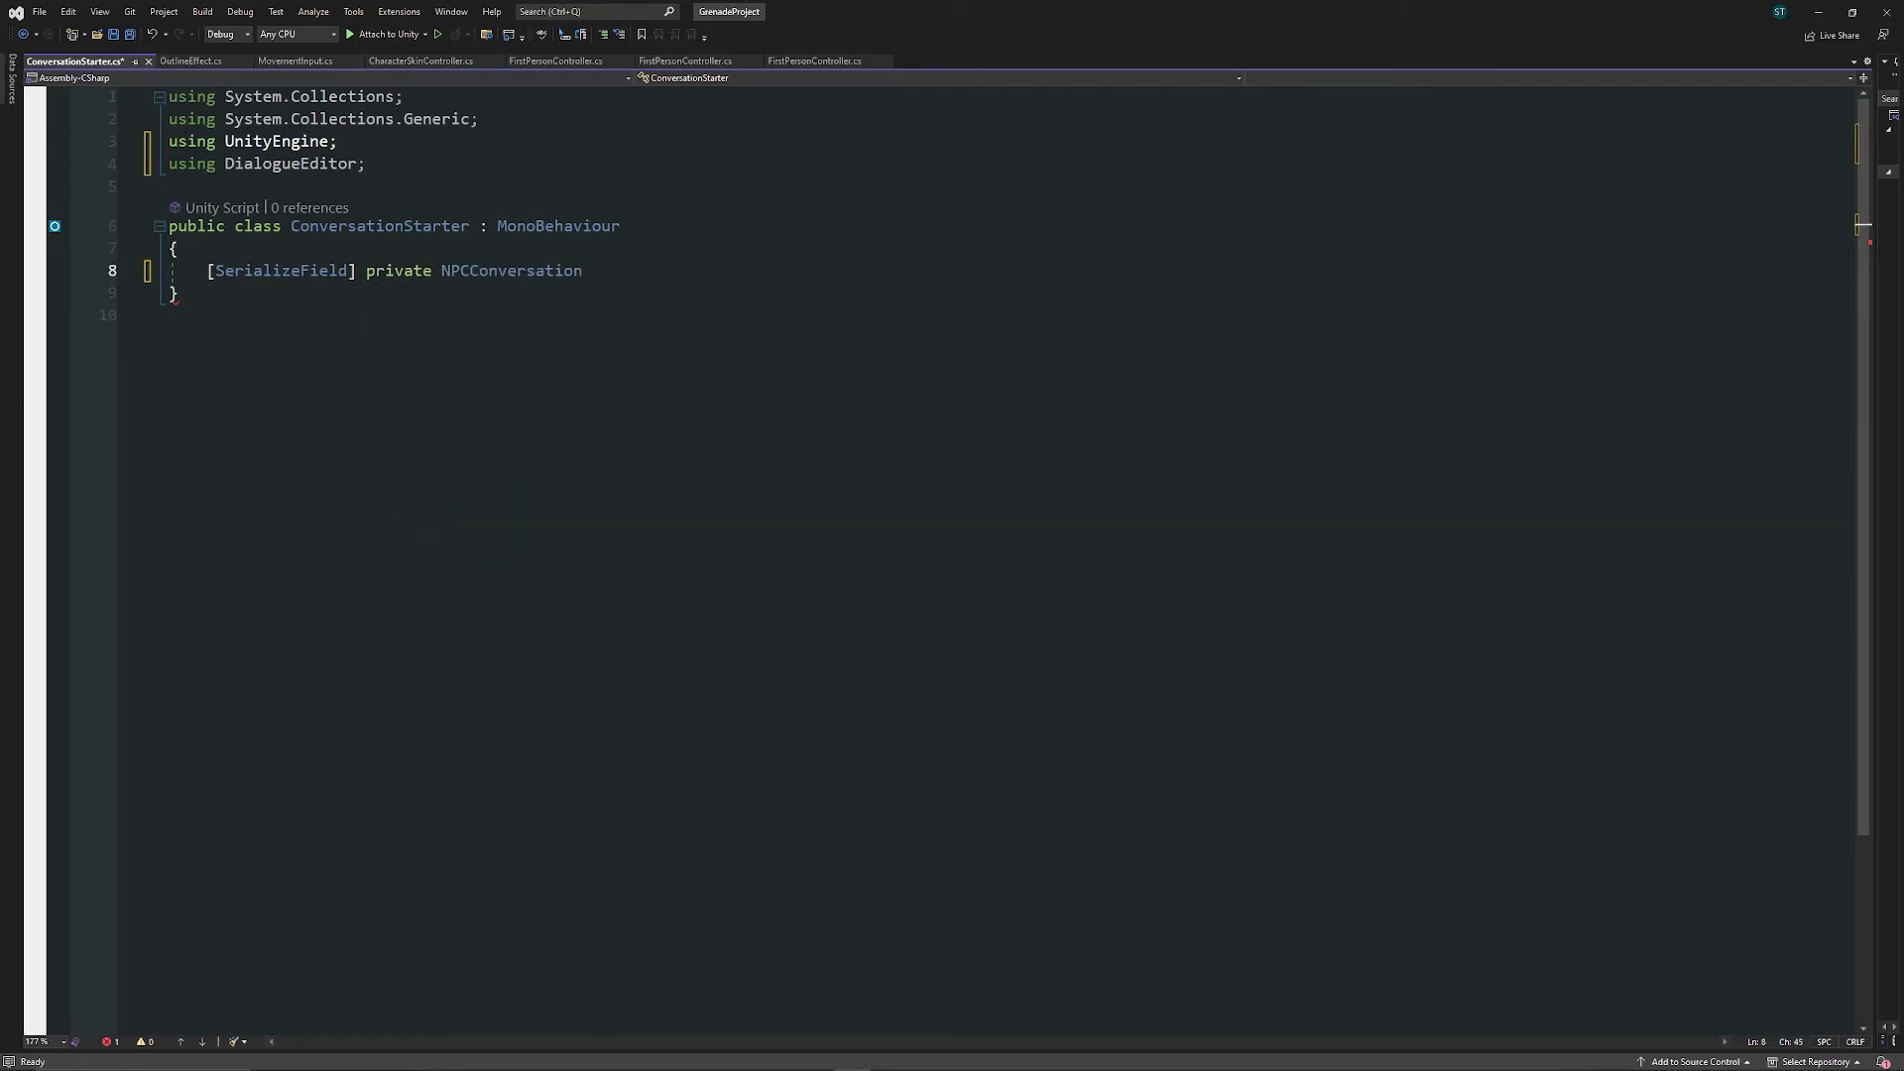
type("myConversation;")
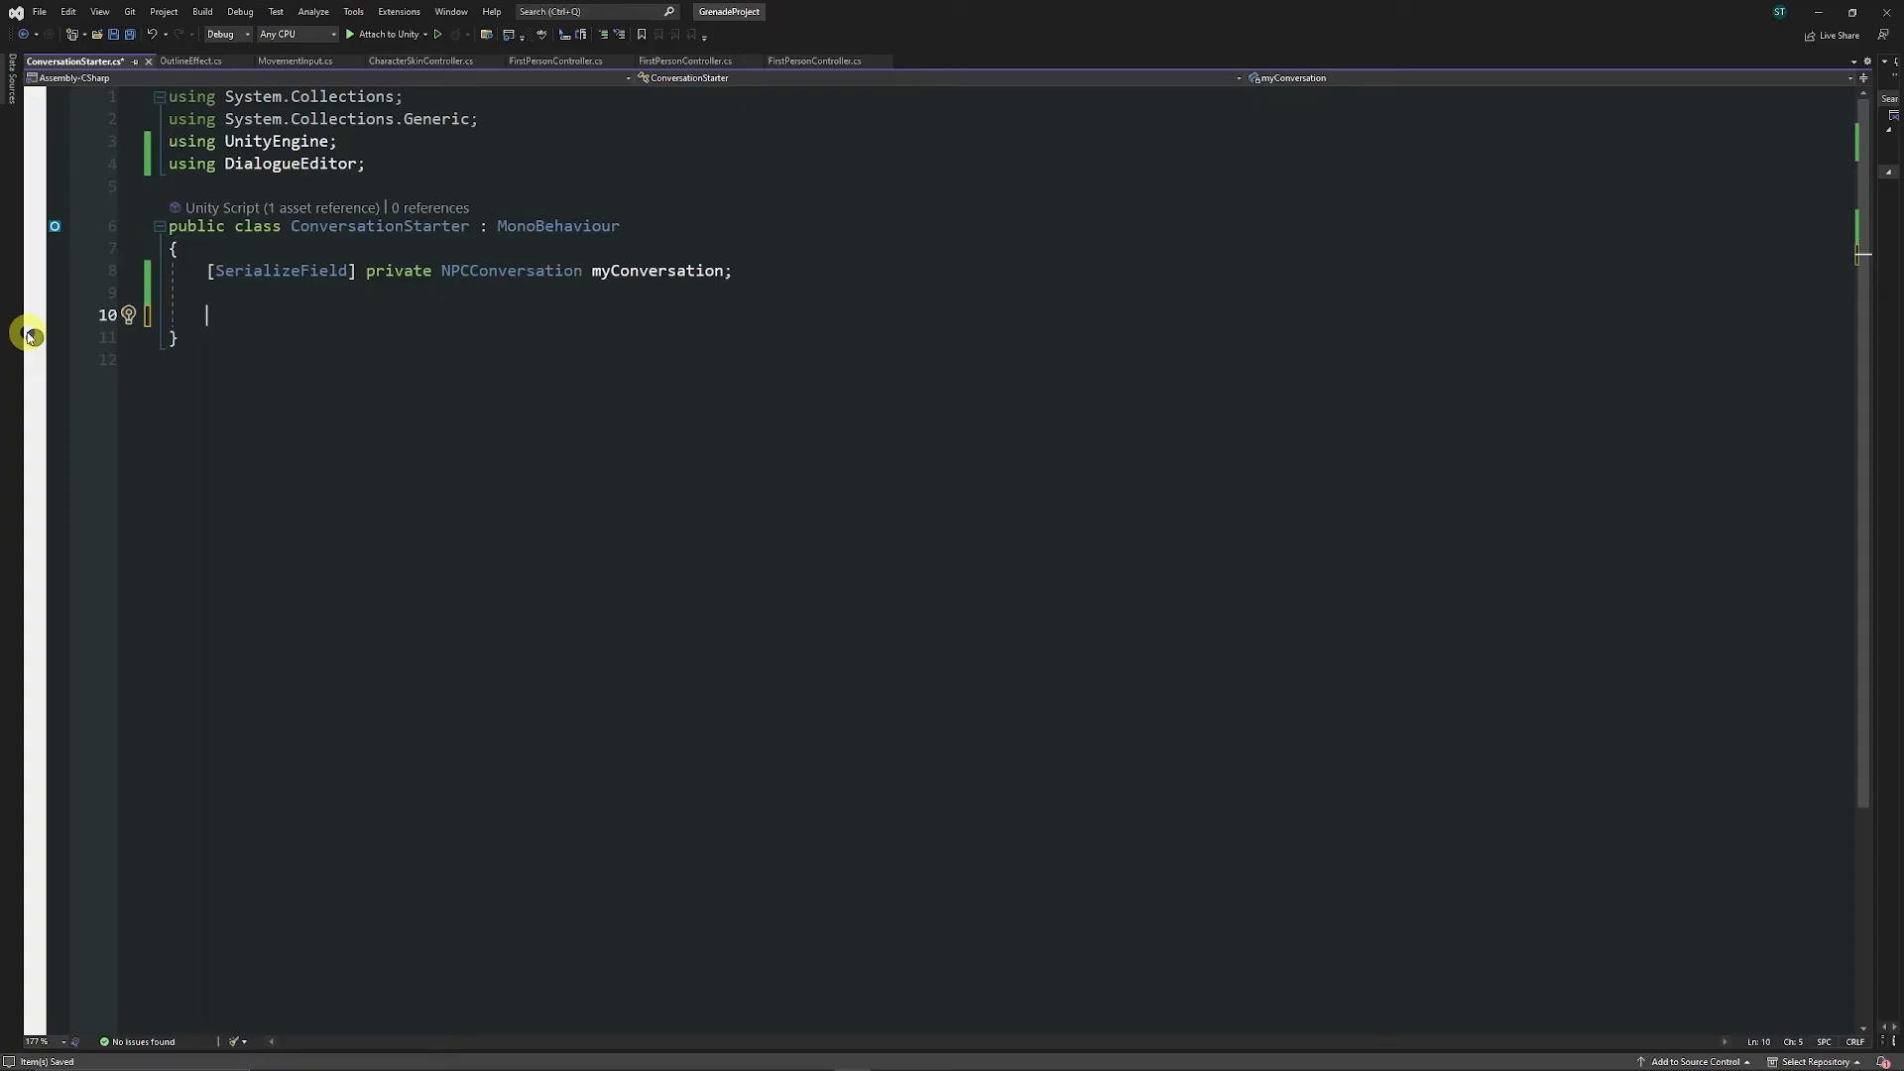
- Add OnTriggerStay calling StartConversation(myConversation) on Player tag and F key, then save
type("void OntriggerStay(Collider other")
type("if (other.CompareTag(\"Player")
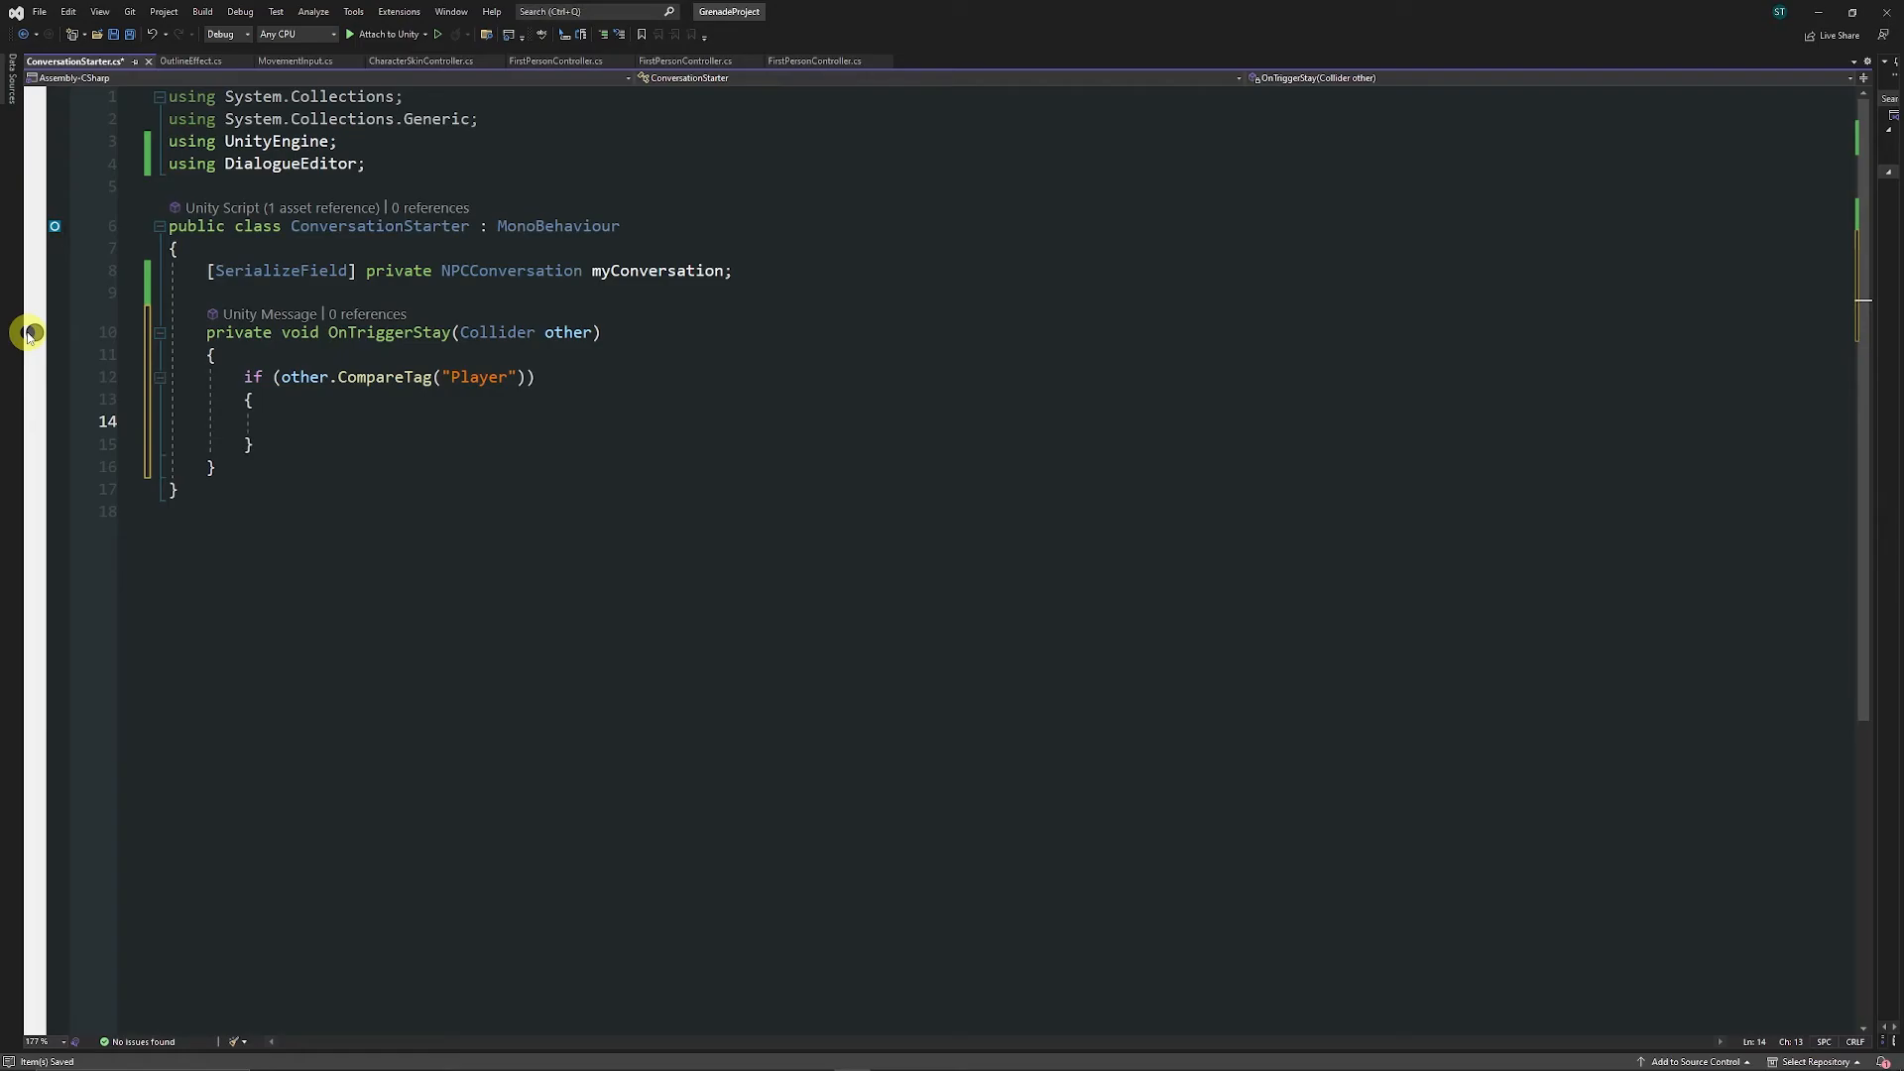
type("if(Input.g")
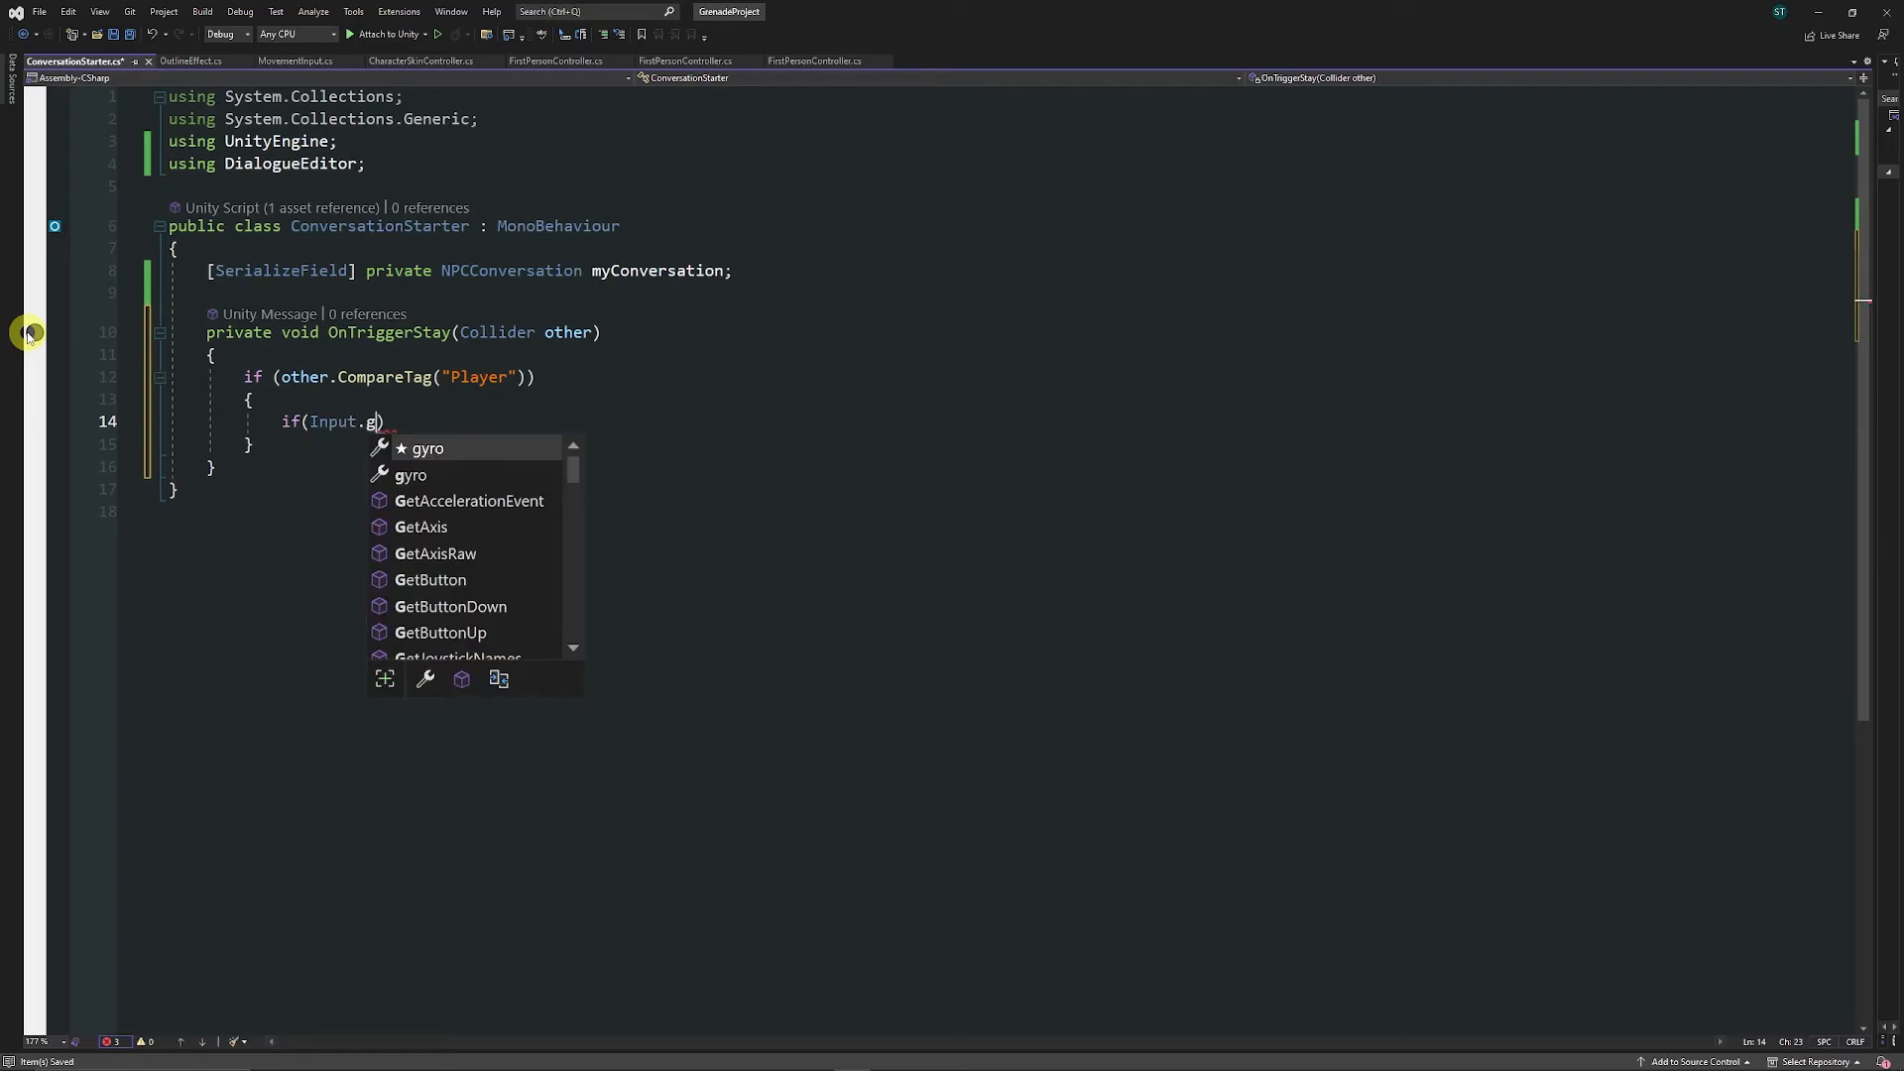
type("etKeyDown(KeyCode.Escape)) { }")
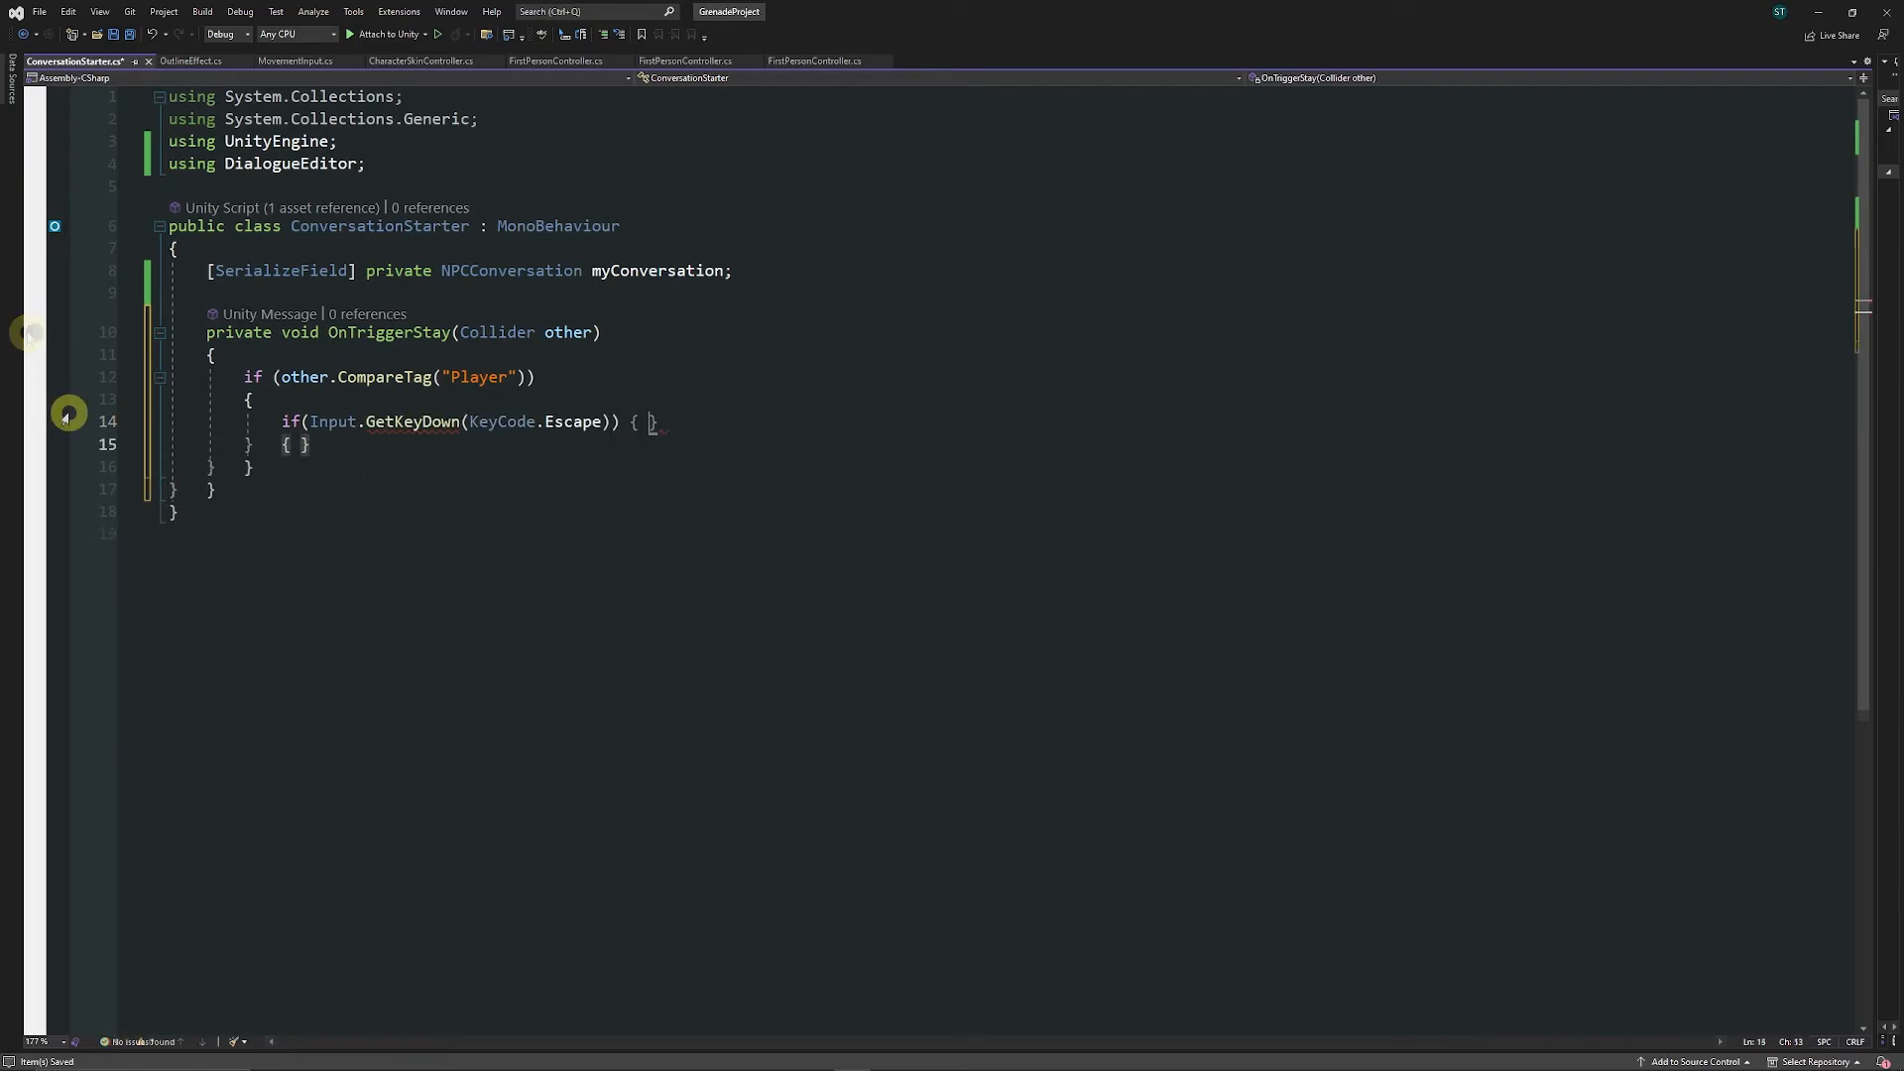
key("Backspace")
type("F")
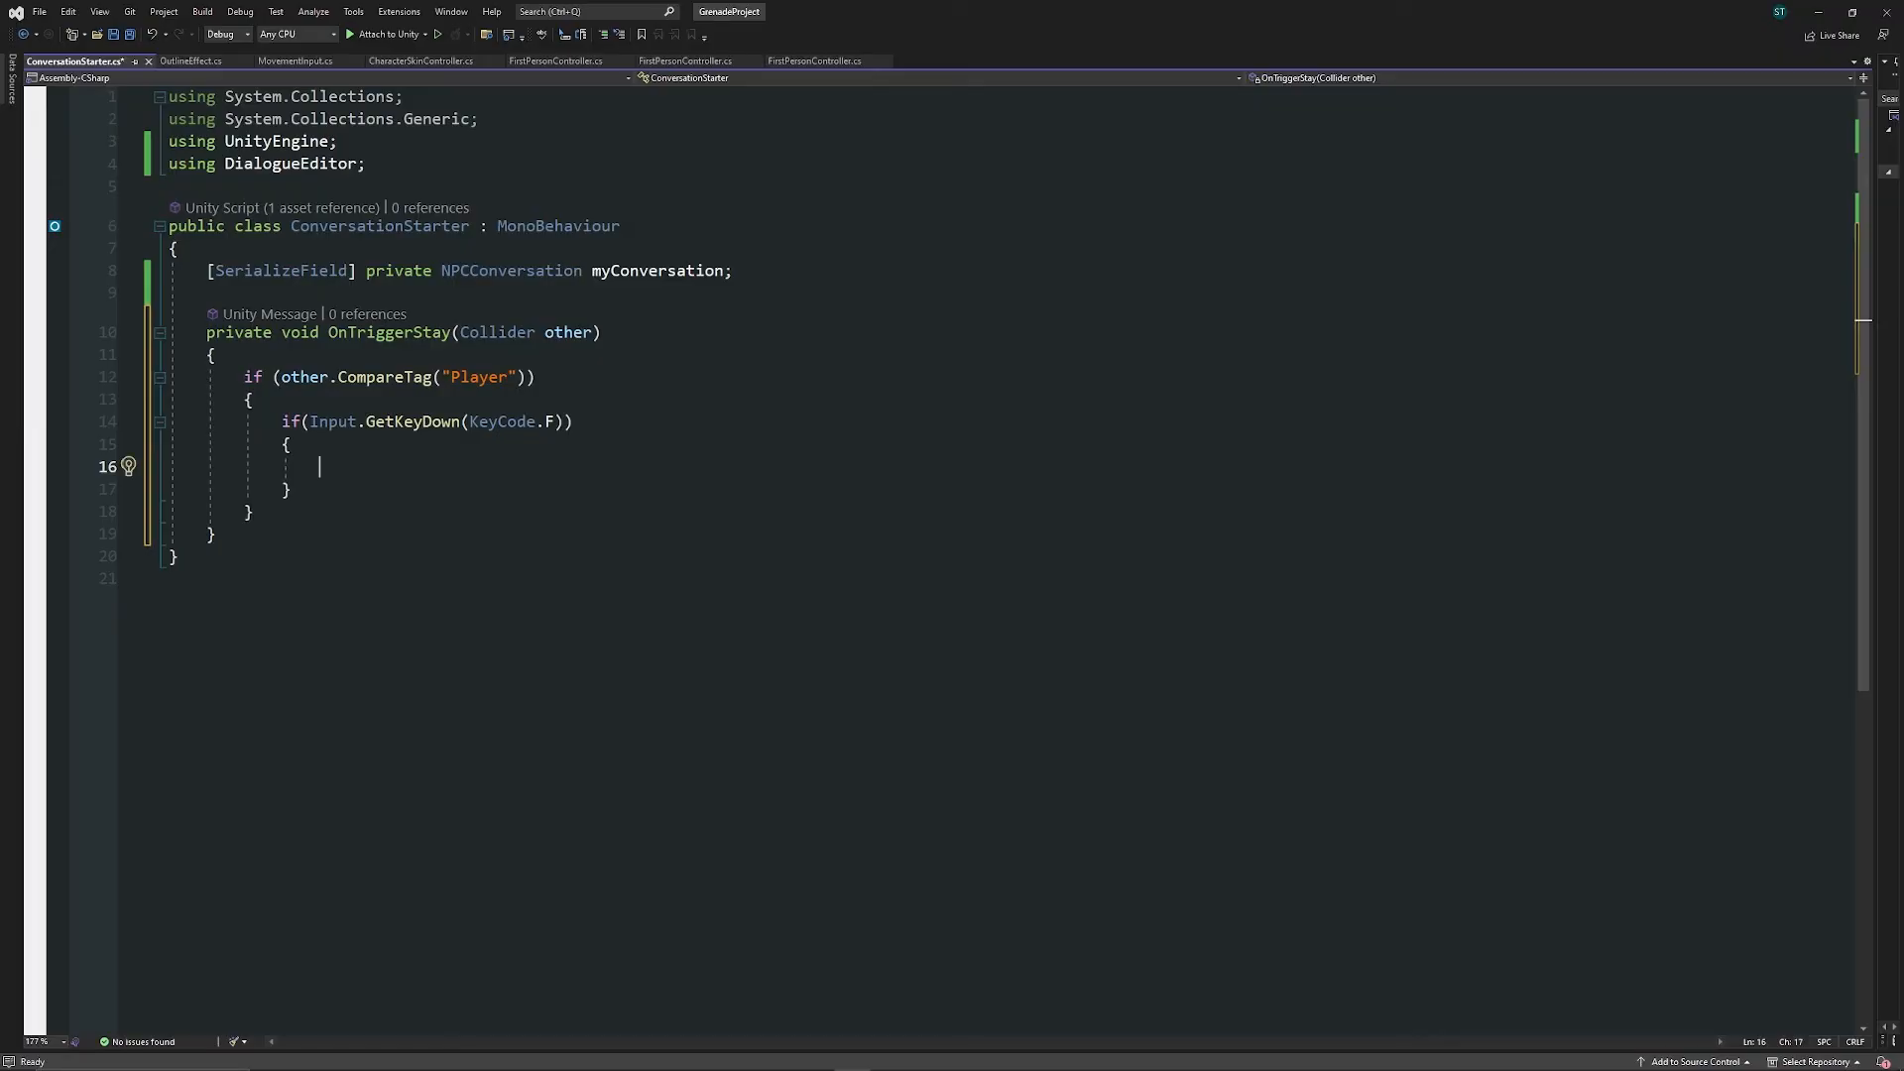
type("ConversationManager.Instance.StartConversation")
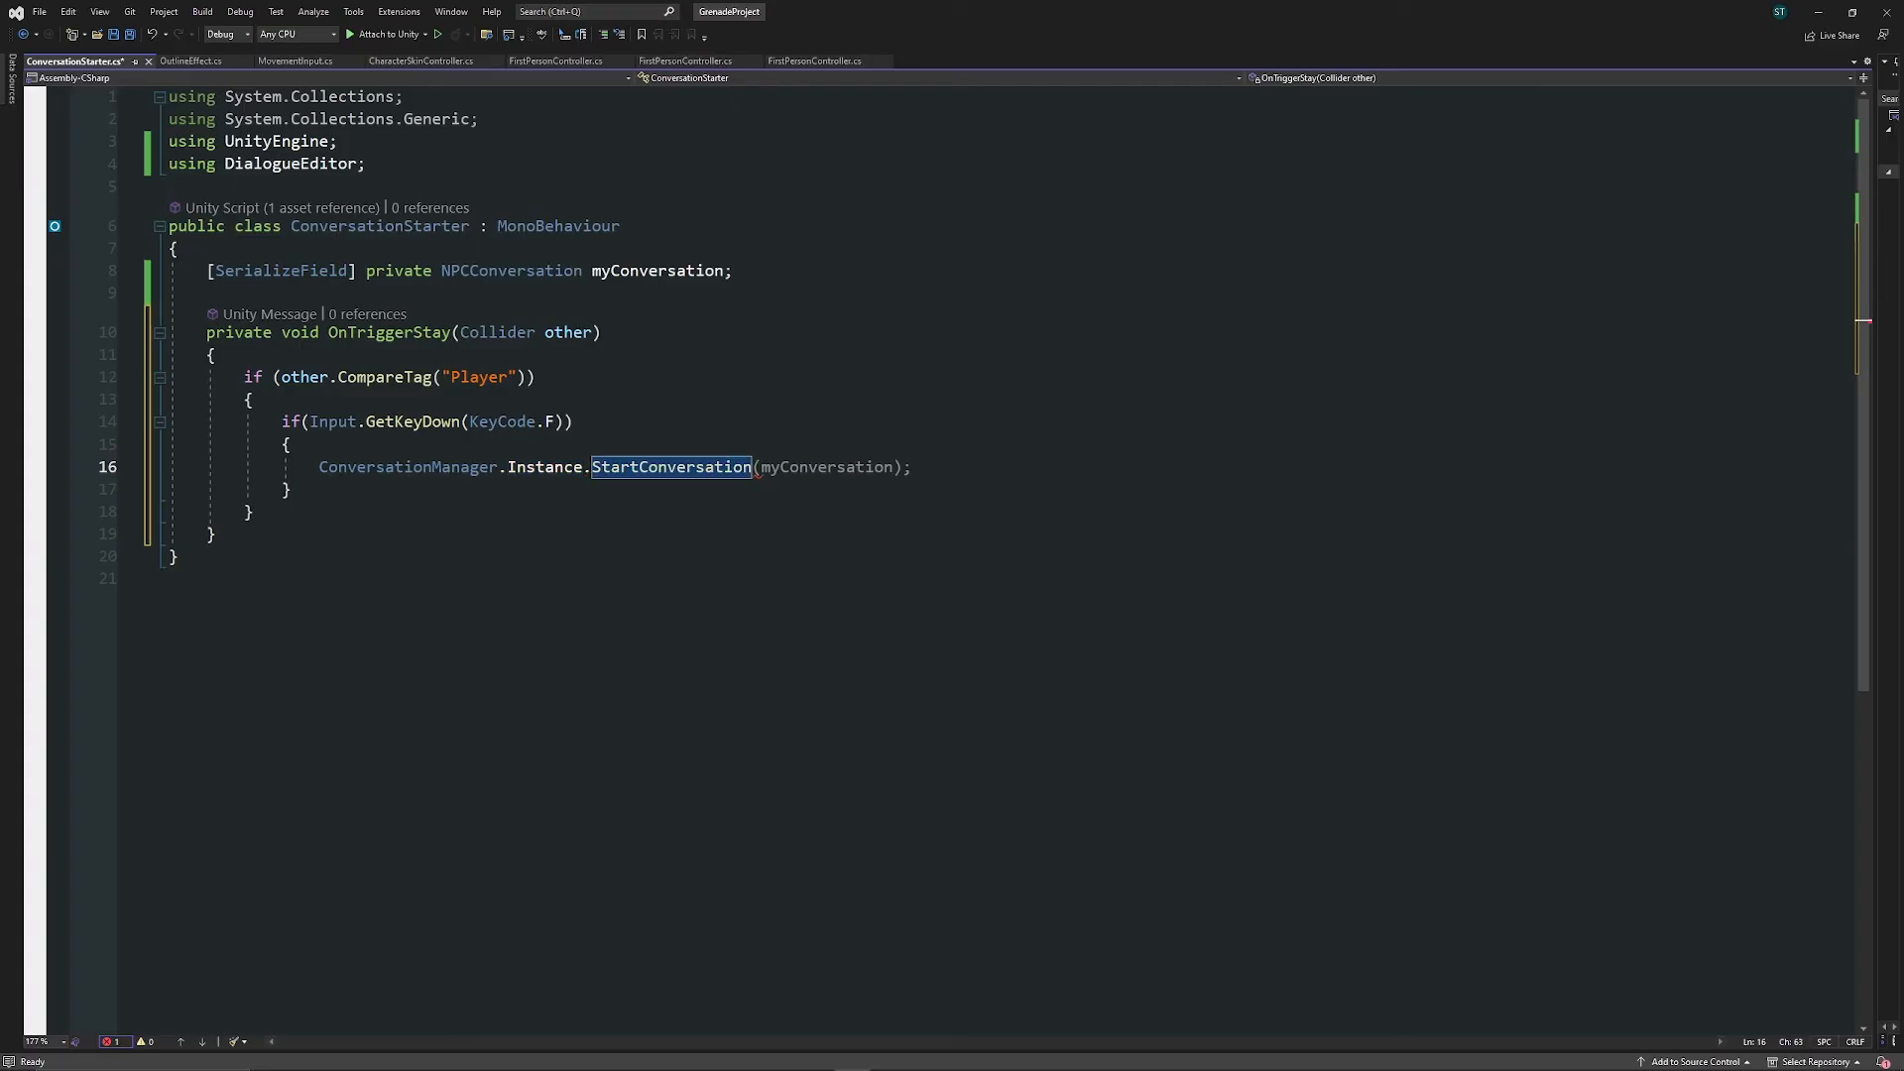
left_click(910, 466)
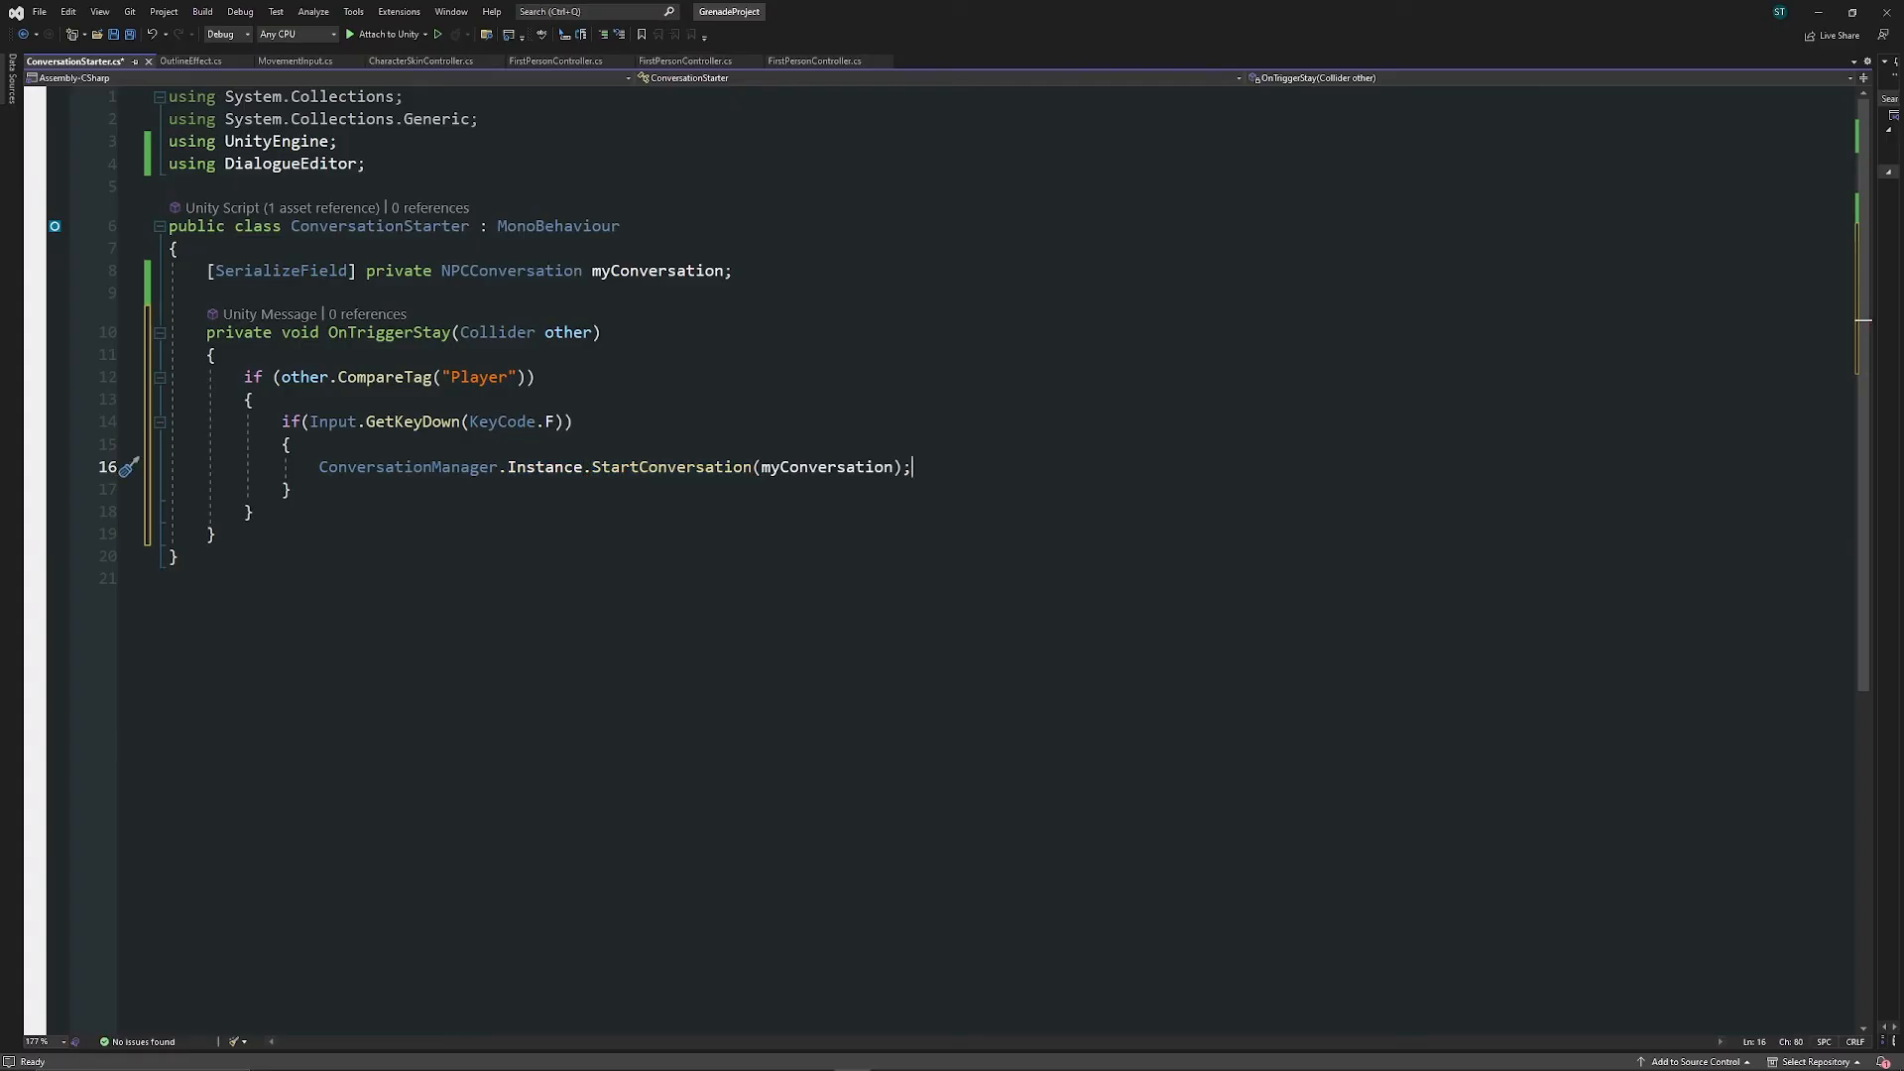
key("ctrl+s")
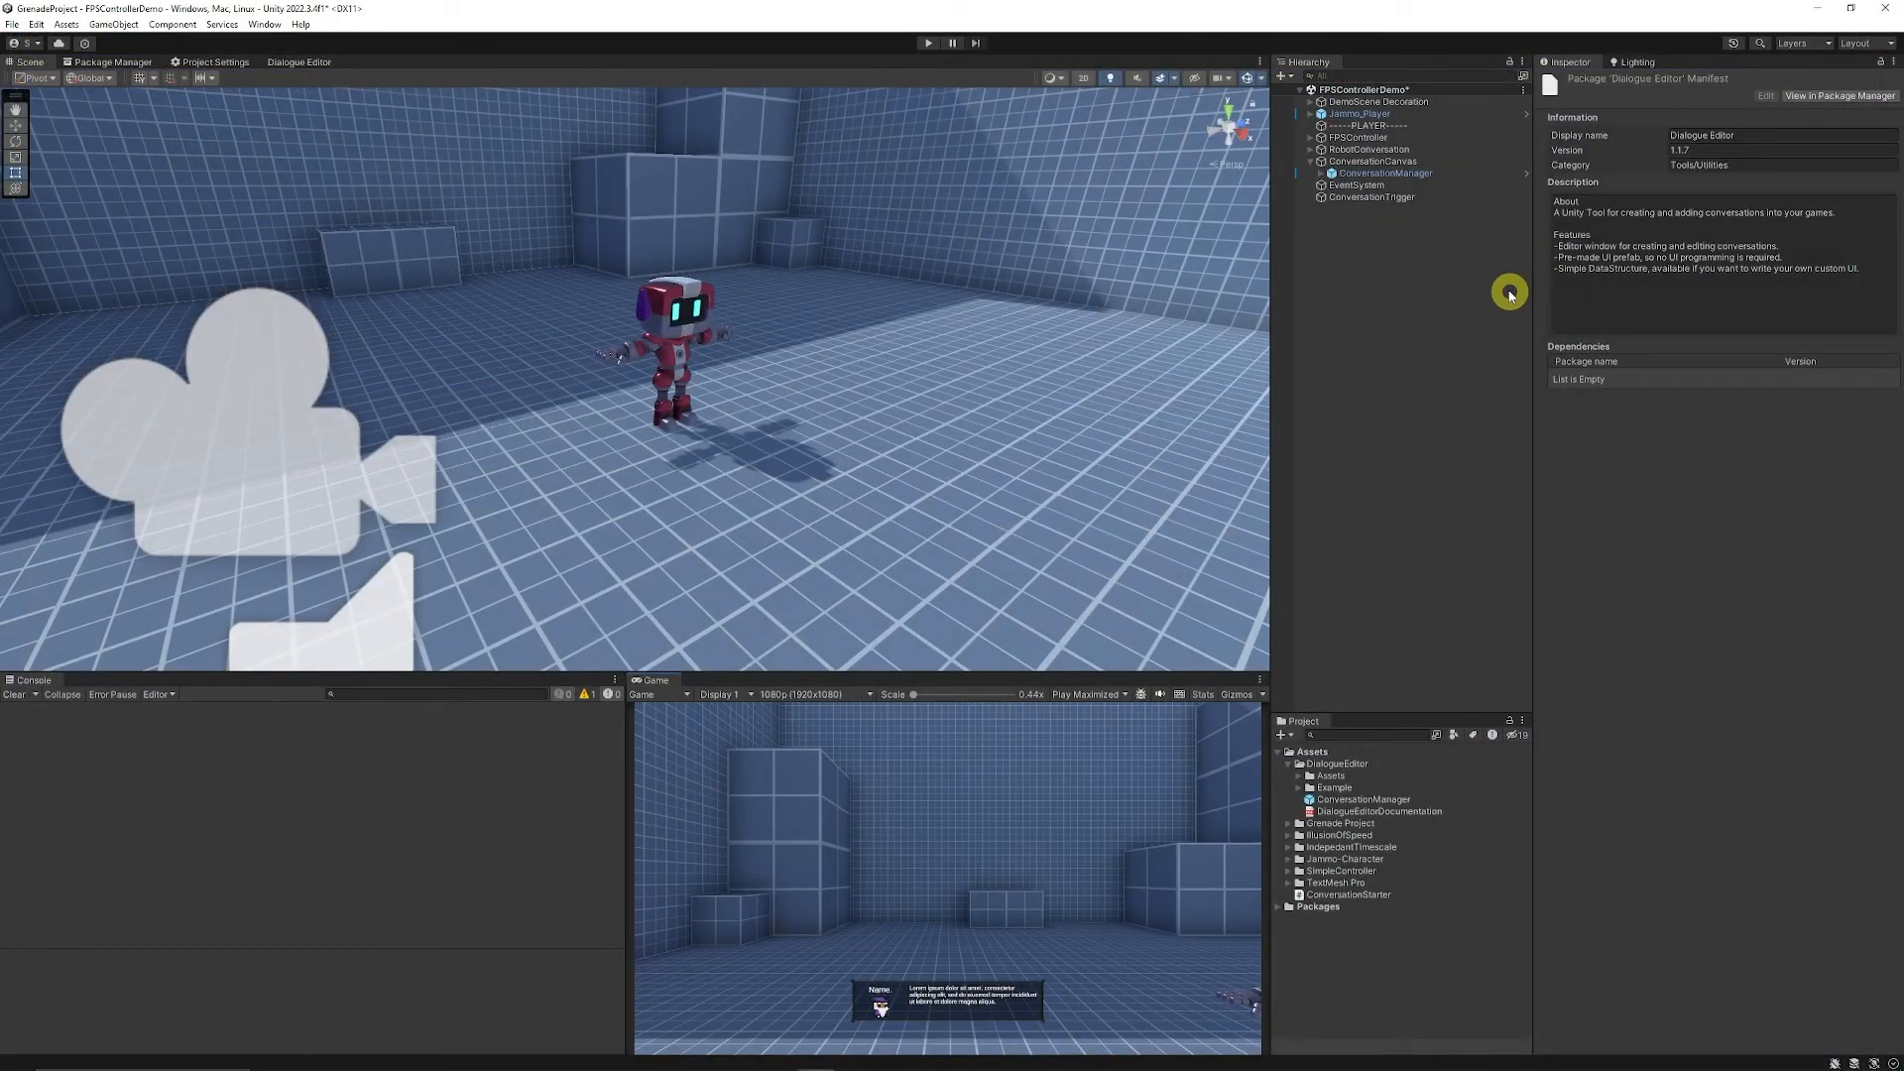
- Verify ConversationTrigger's Is Trigger and My Conversation, and FPSController's Player tag
left_click(1369, 196)
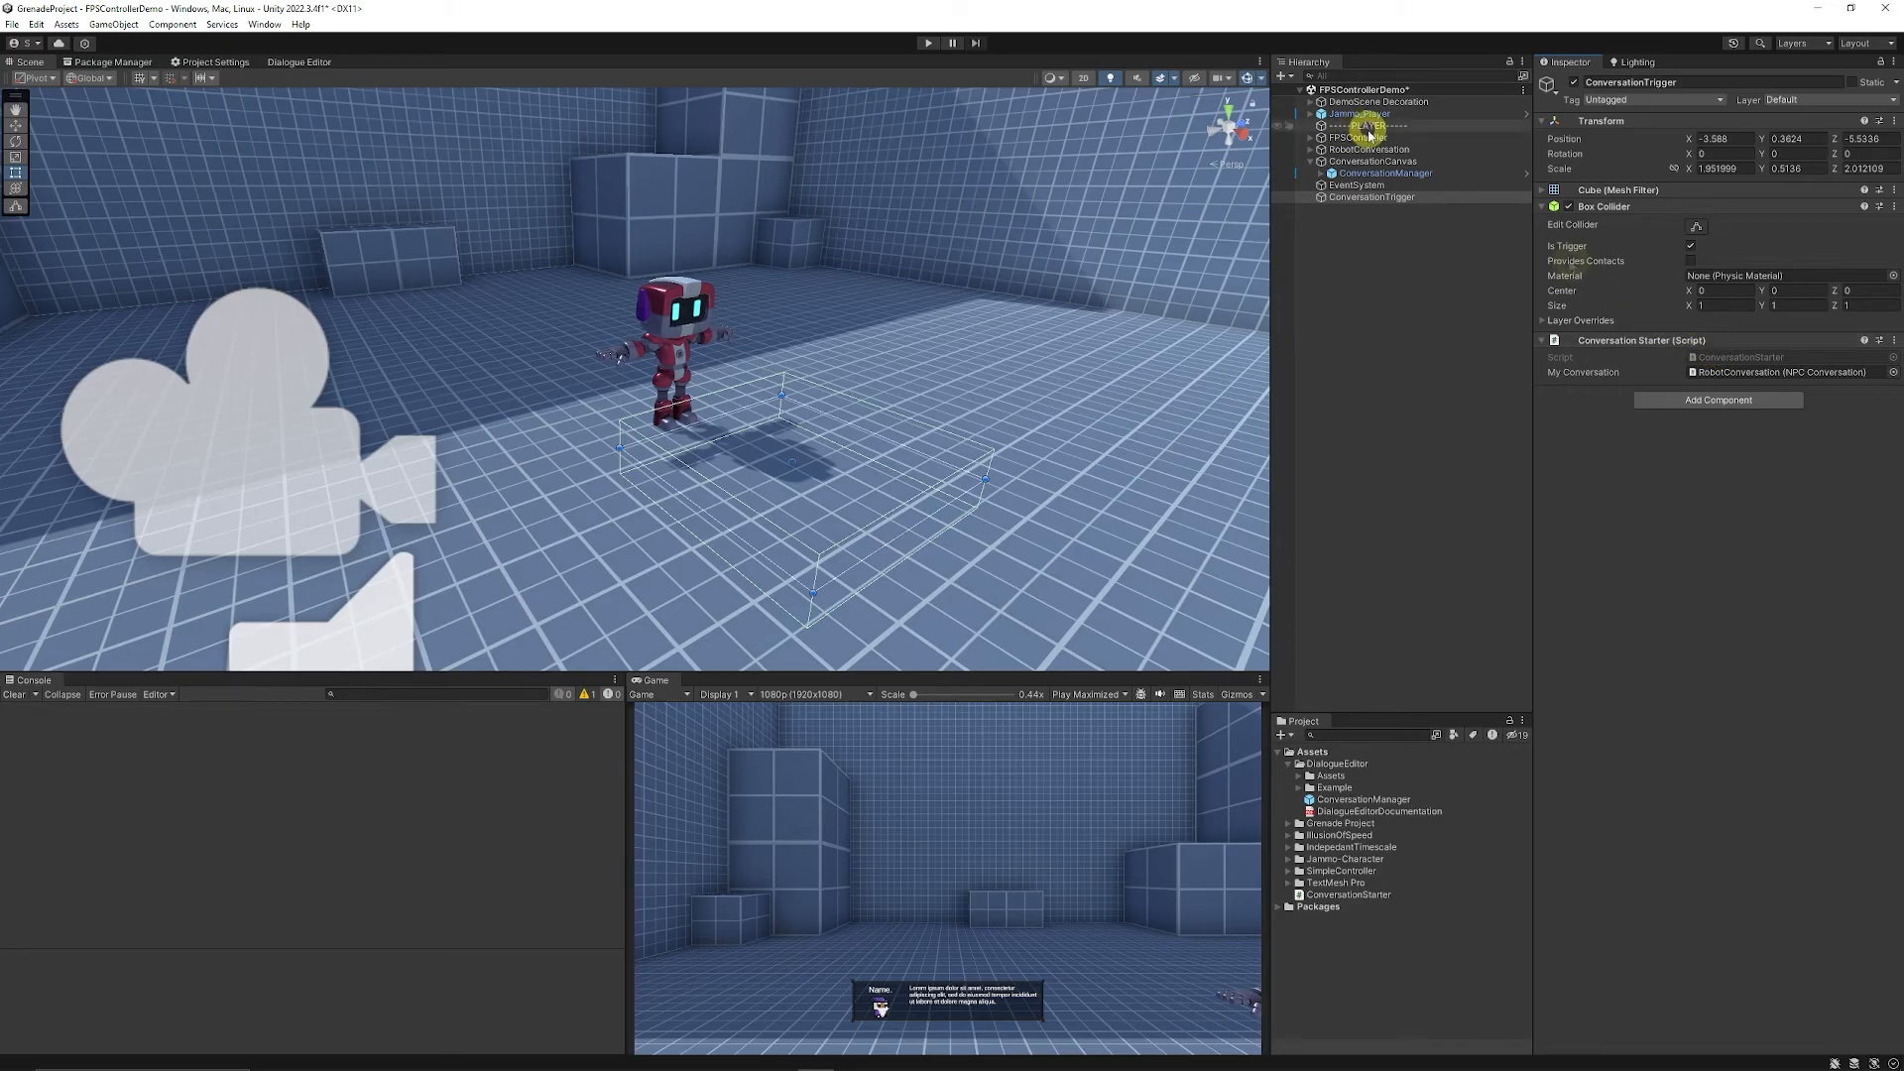
left_click(1351, 136)
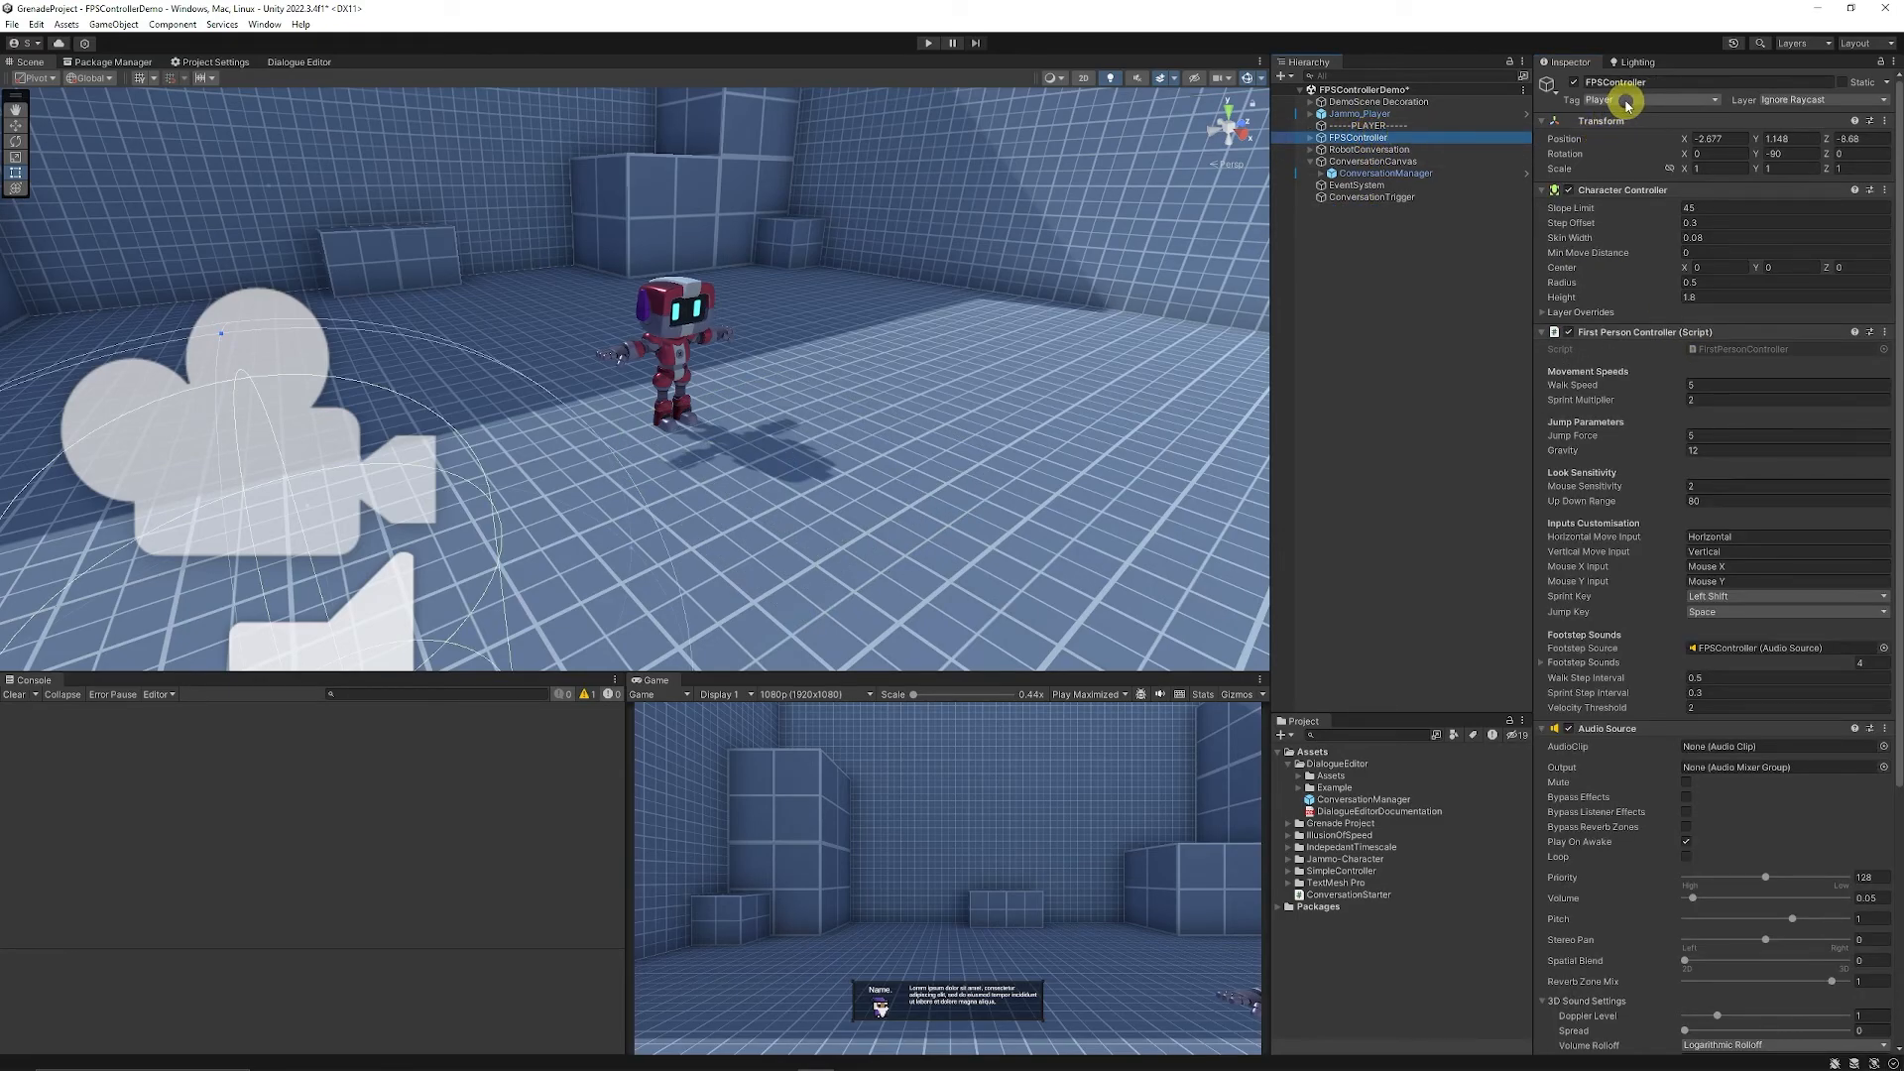
left_click(926, 42)
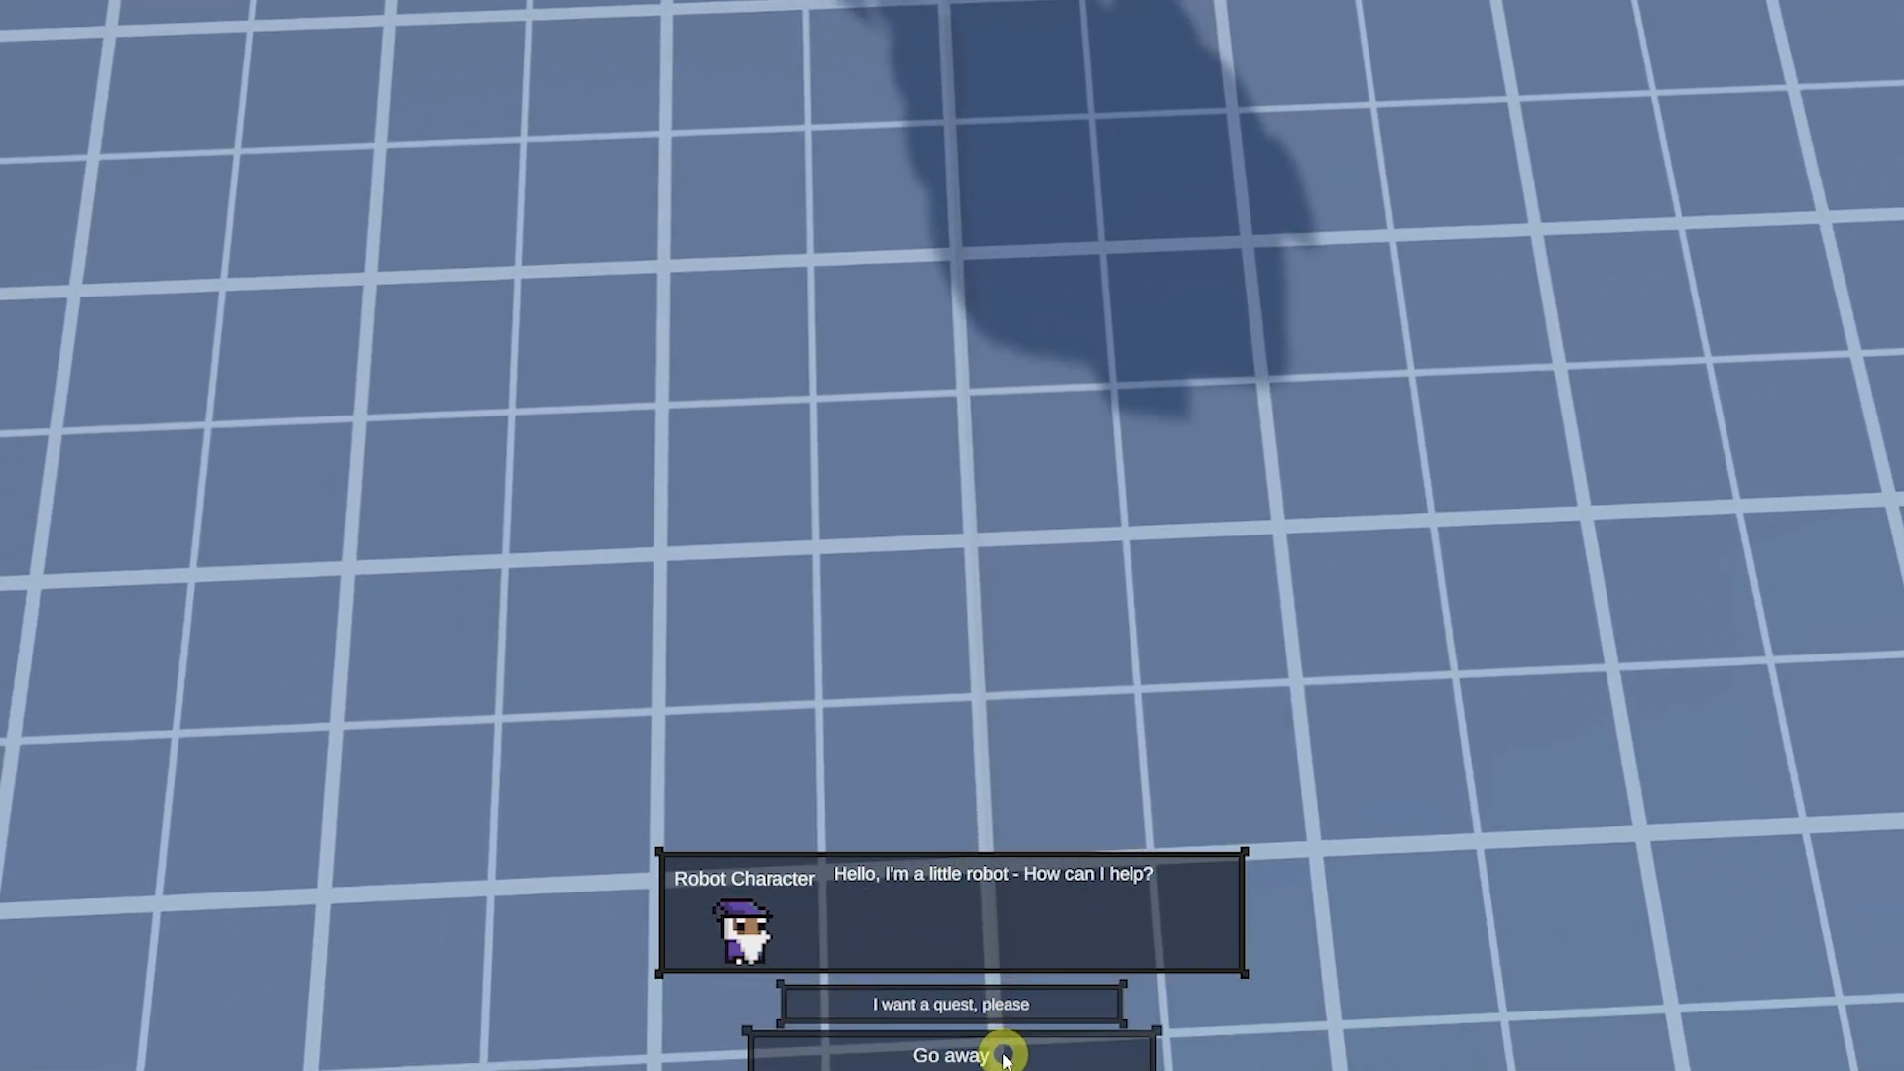
- Reply Go away, restart the chat, choose 'I want a quest, please', then End
left_click(951, 1054)
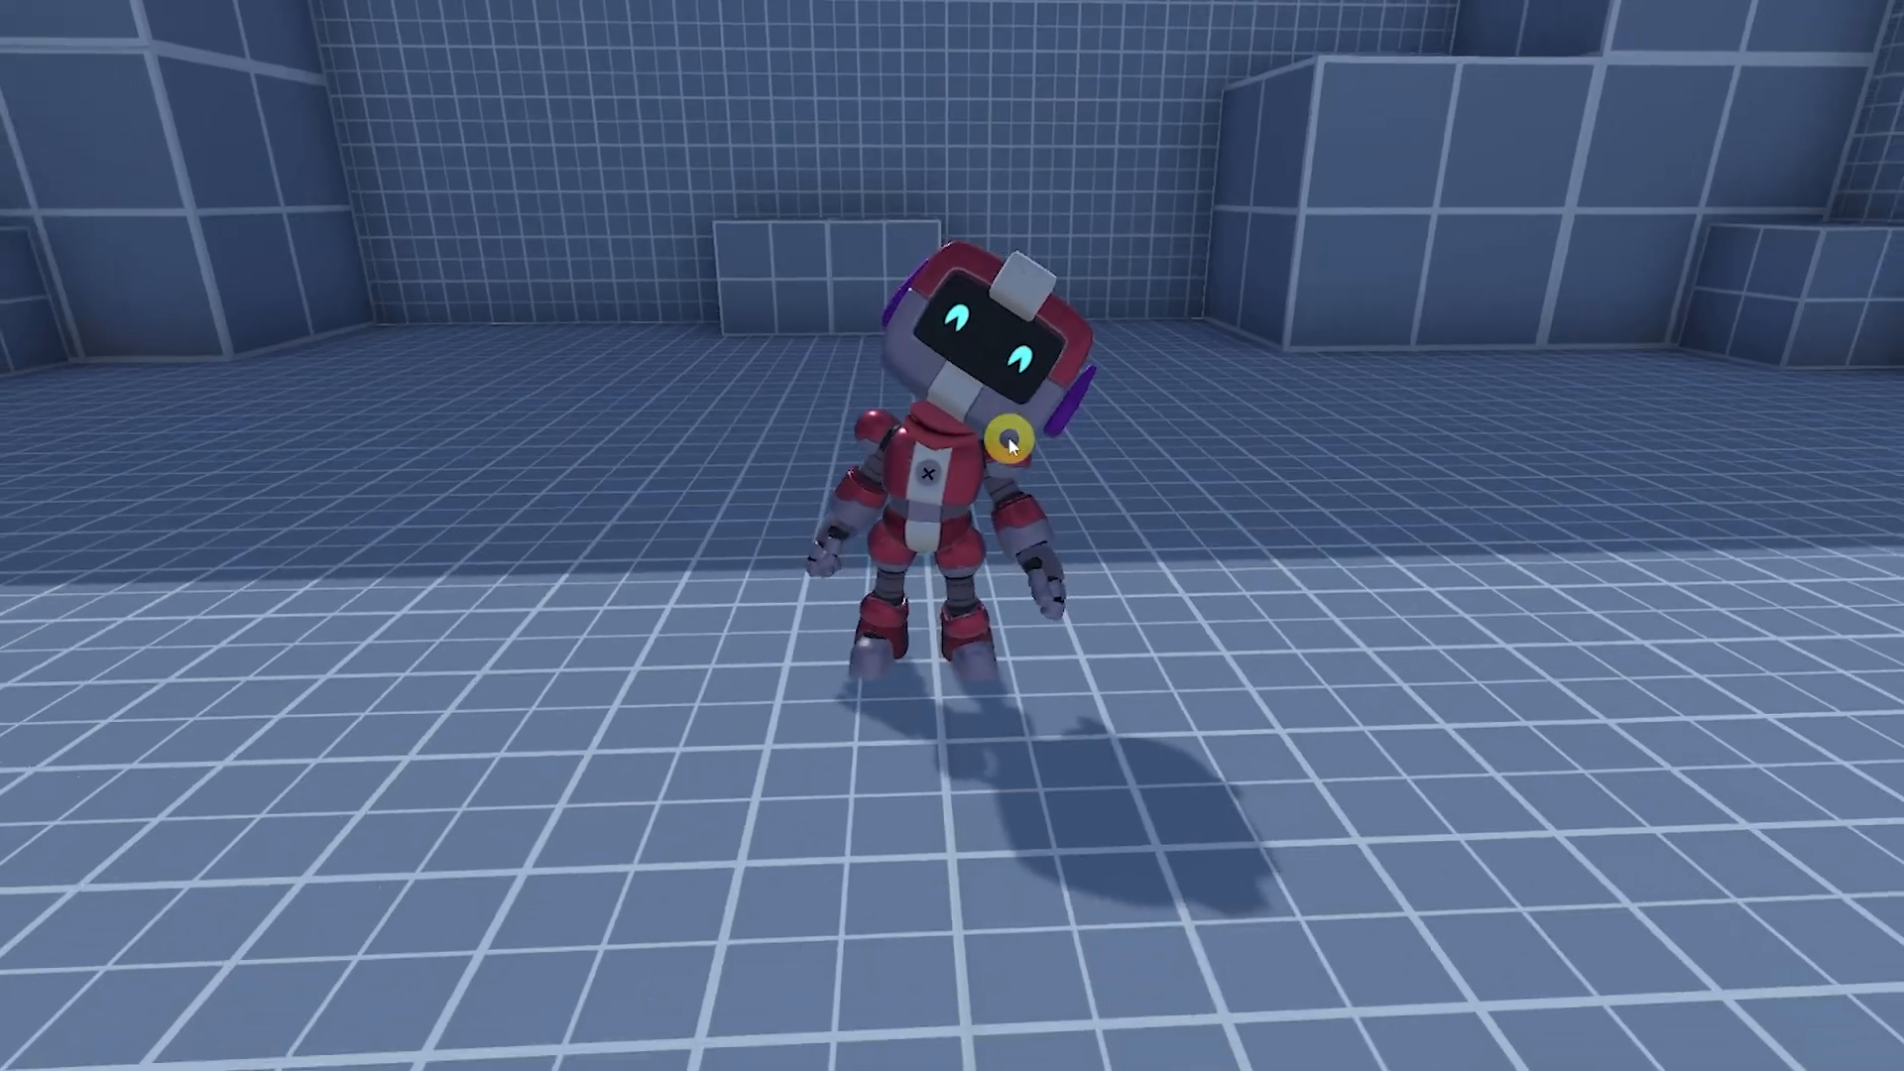
left_click(1005, 443)
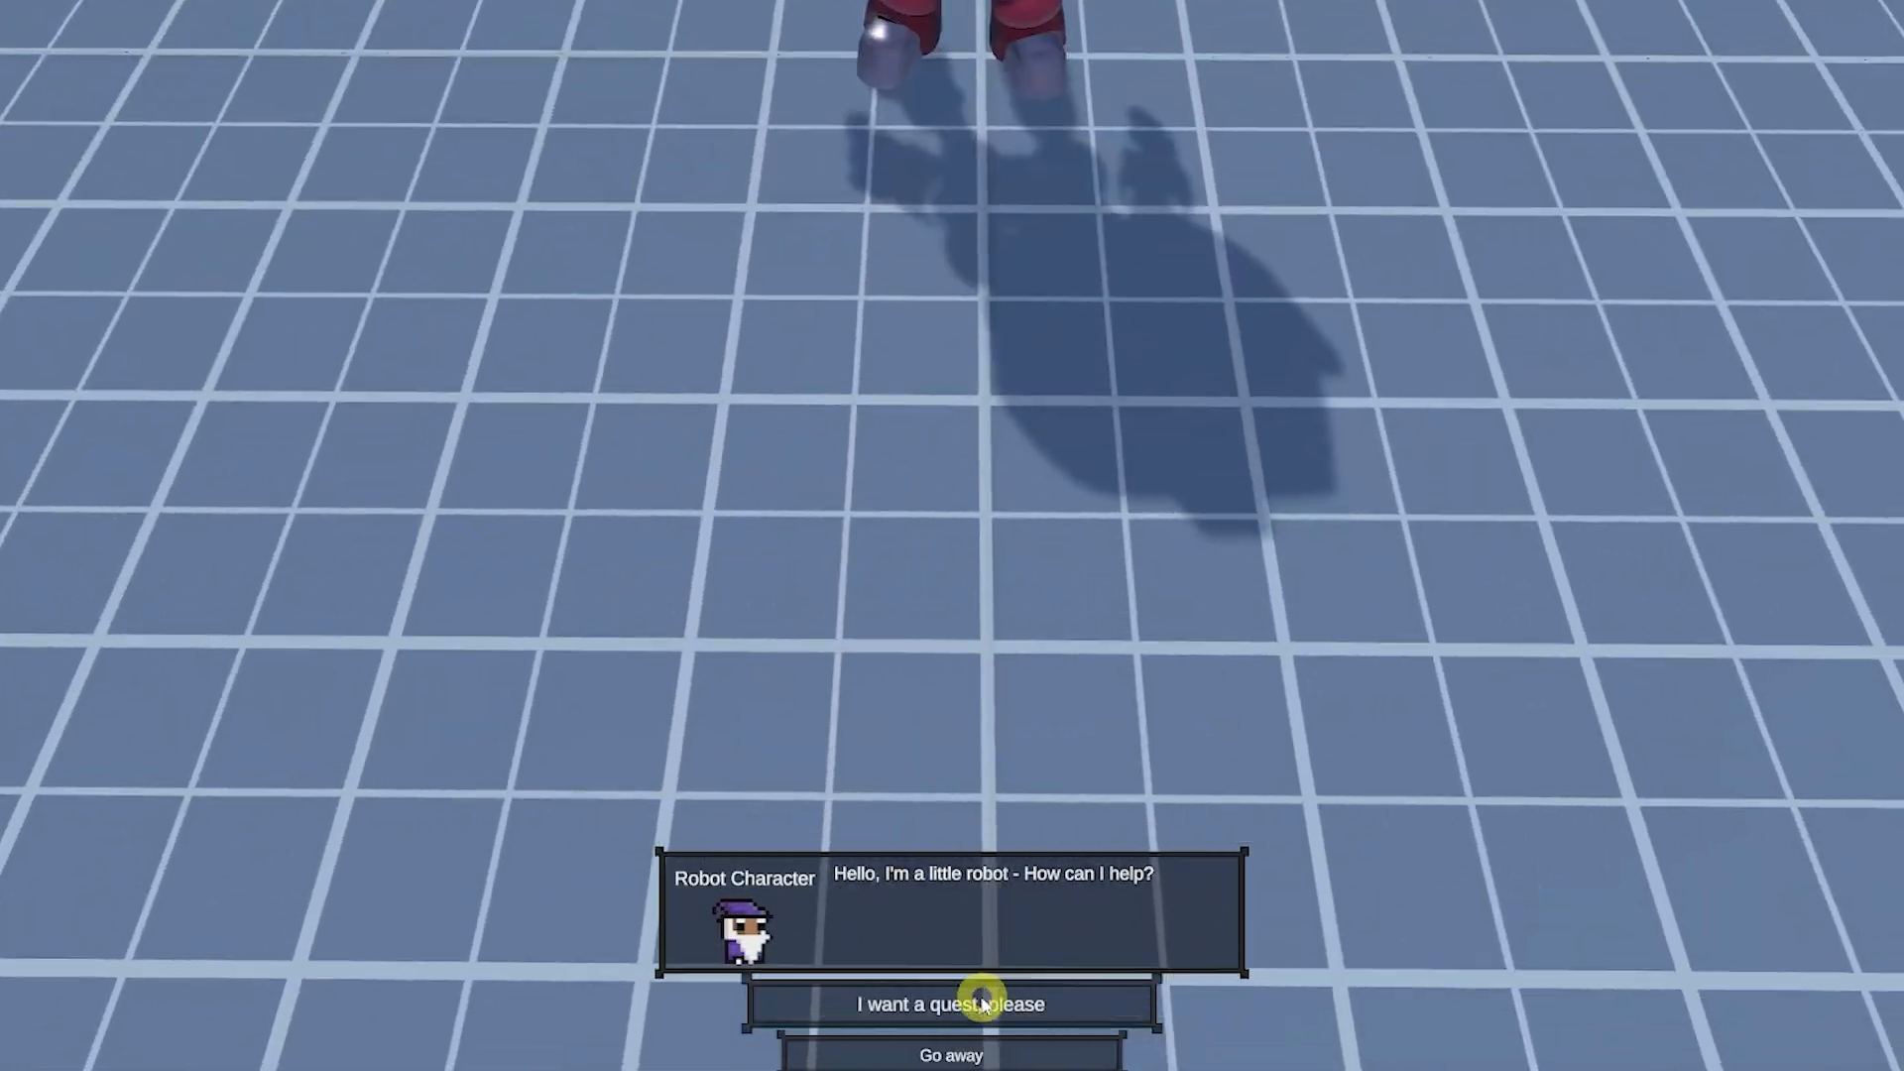
left_click(950, 1004)
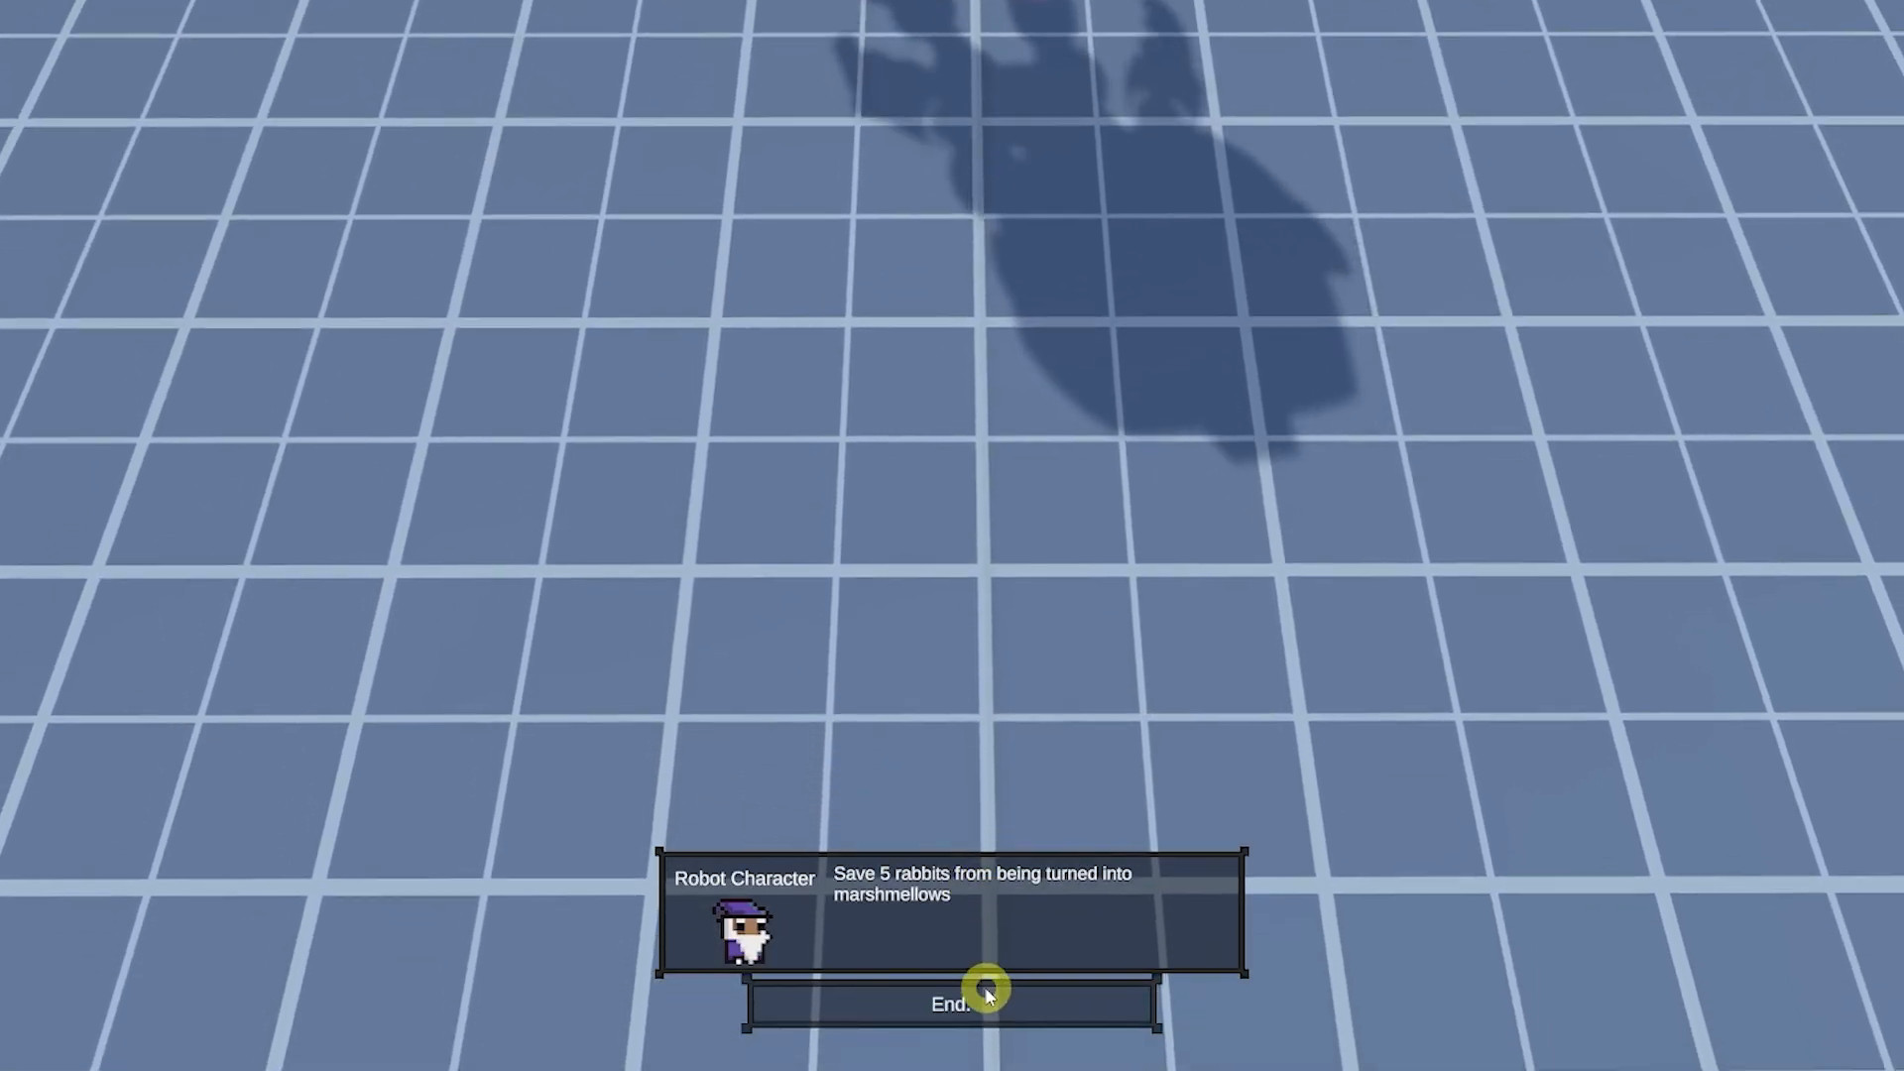
left_click(951, 1002)
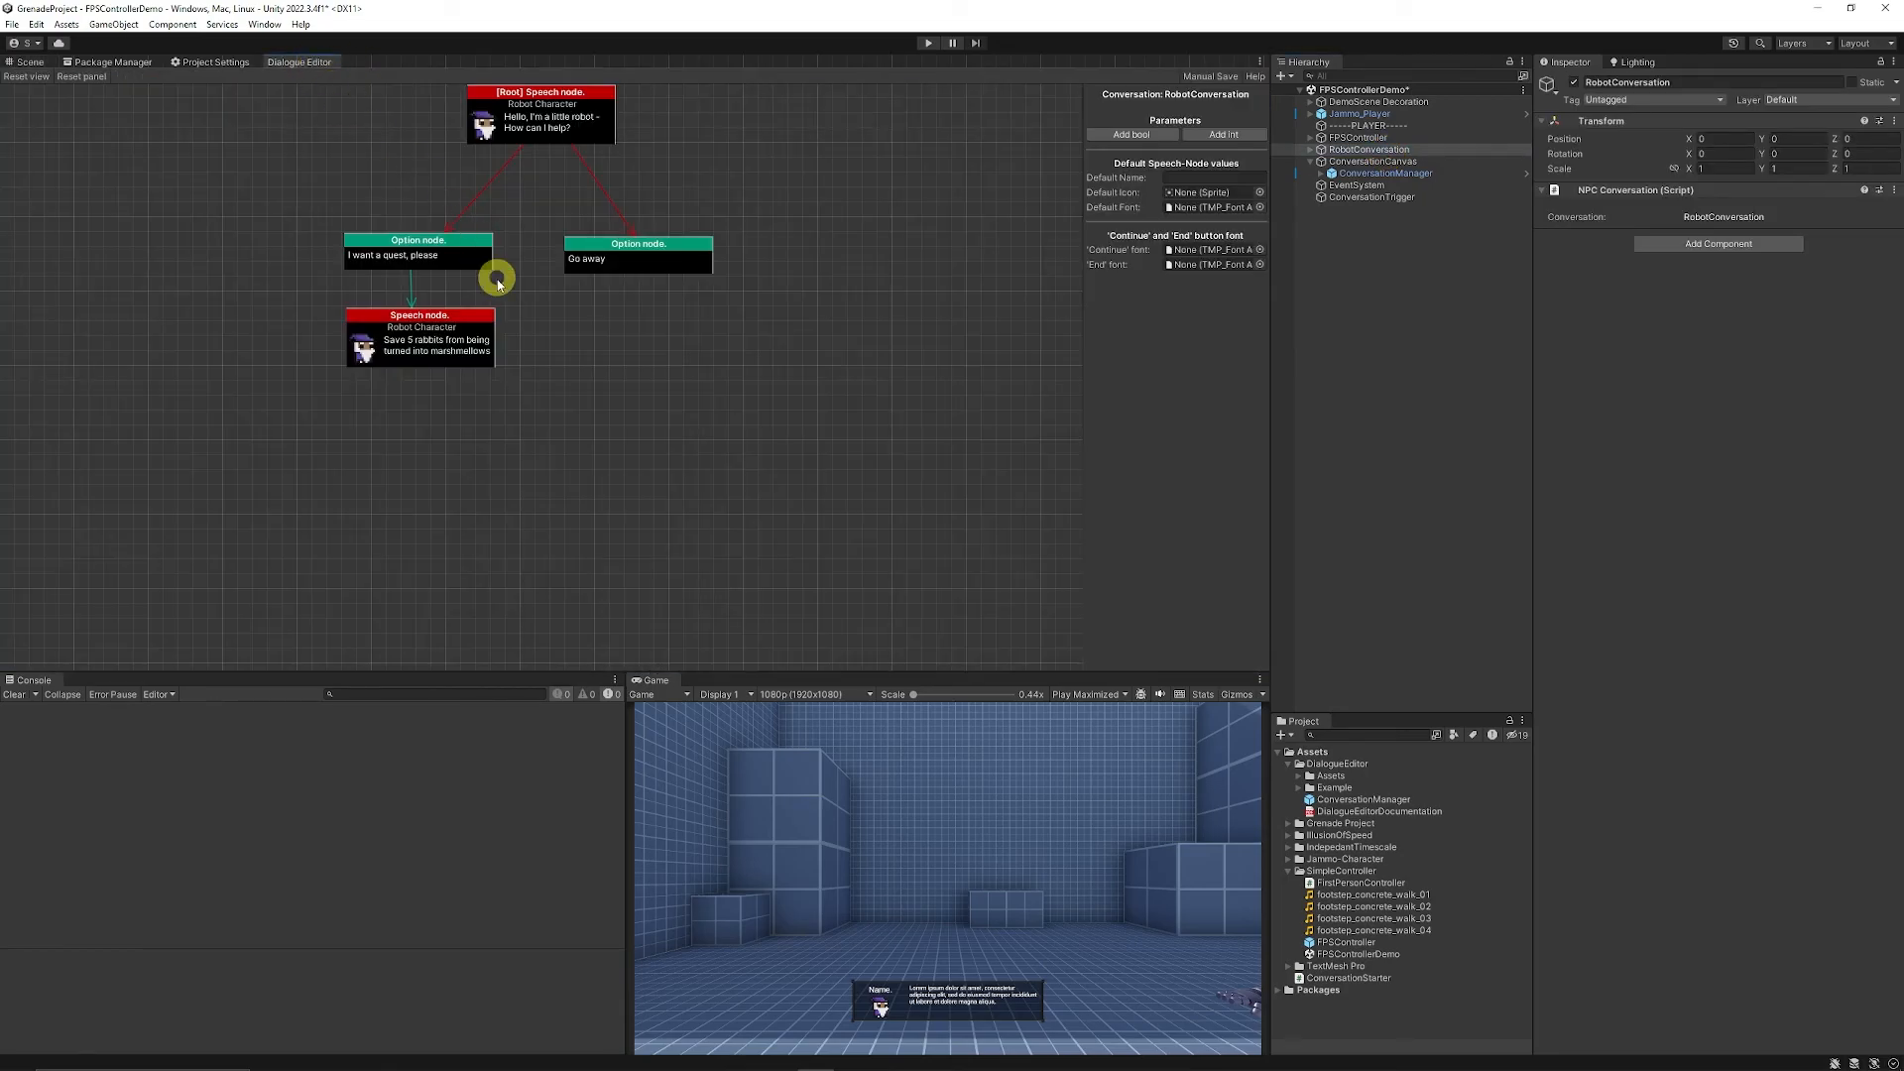
- Select the rabbit quest Speech node in RobotConversation's Dialogue Editor to view its properties
left_click(418, 328)
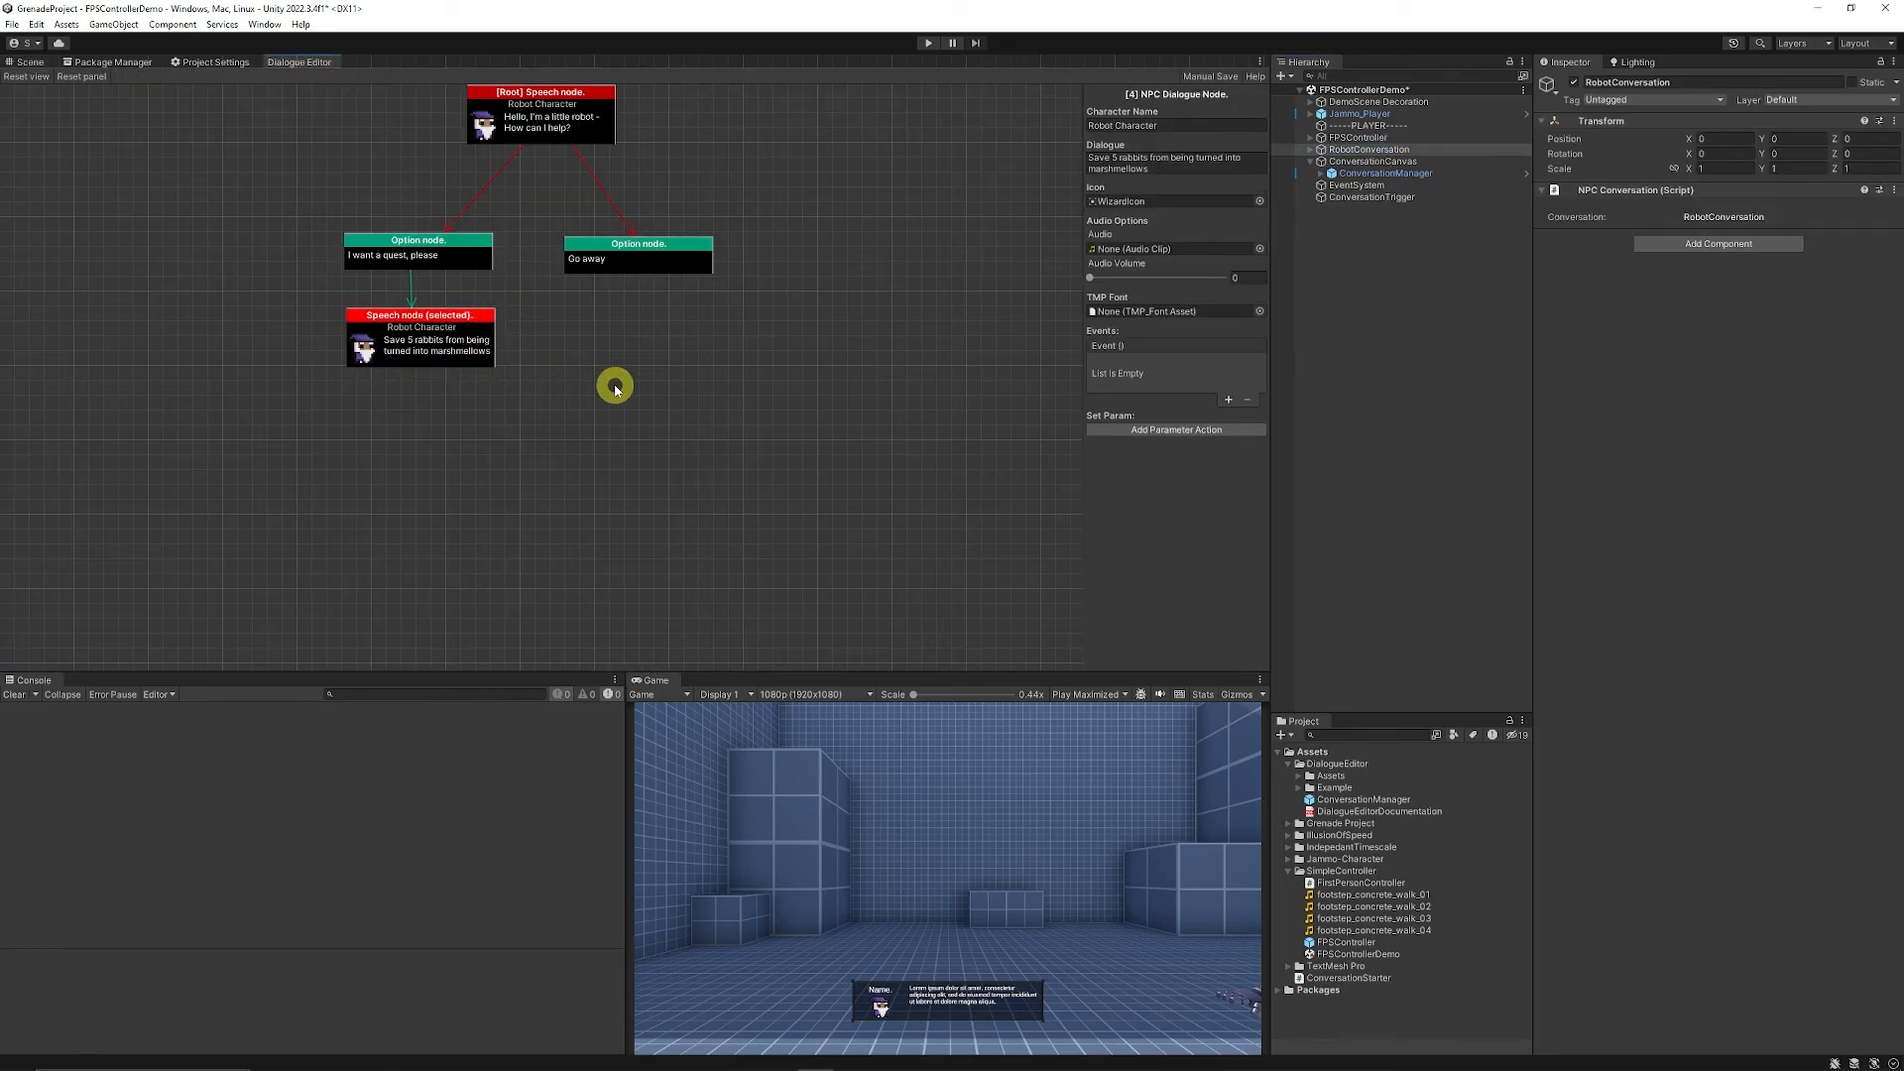
mouse_move(461, 337)
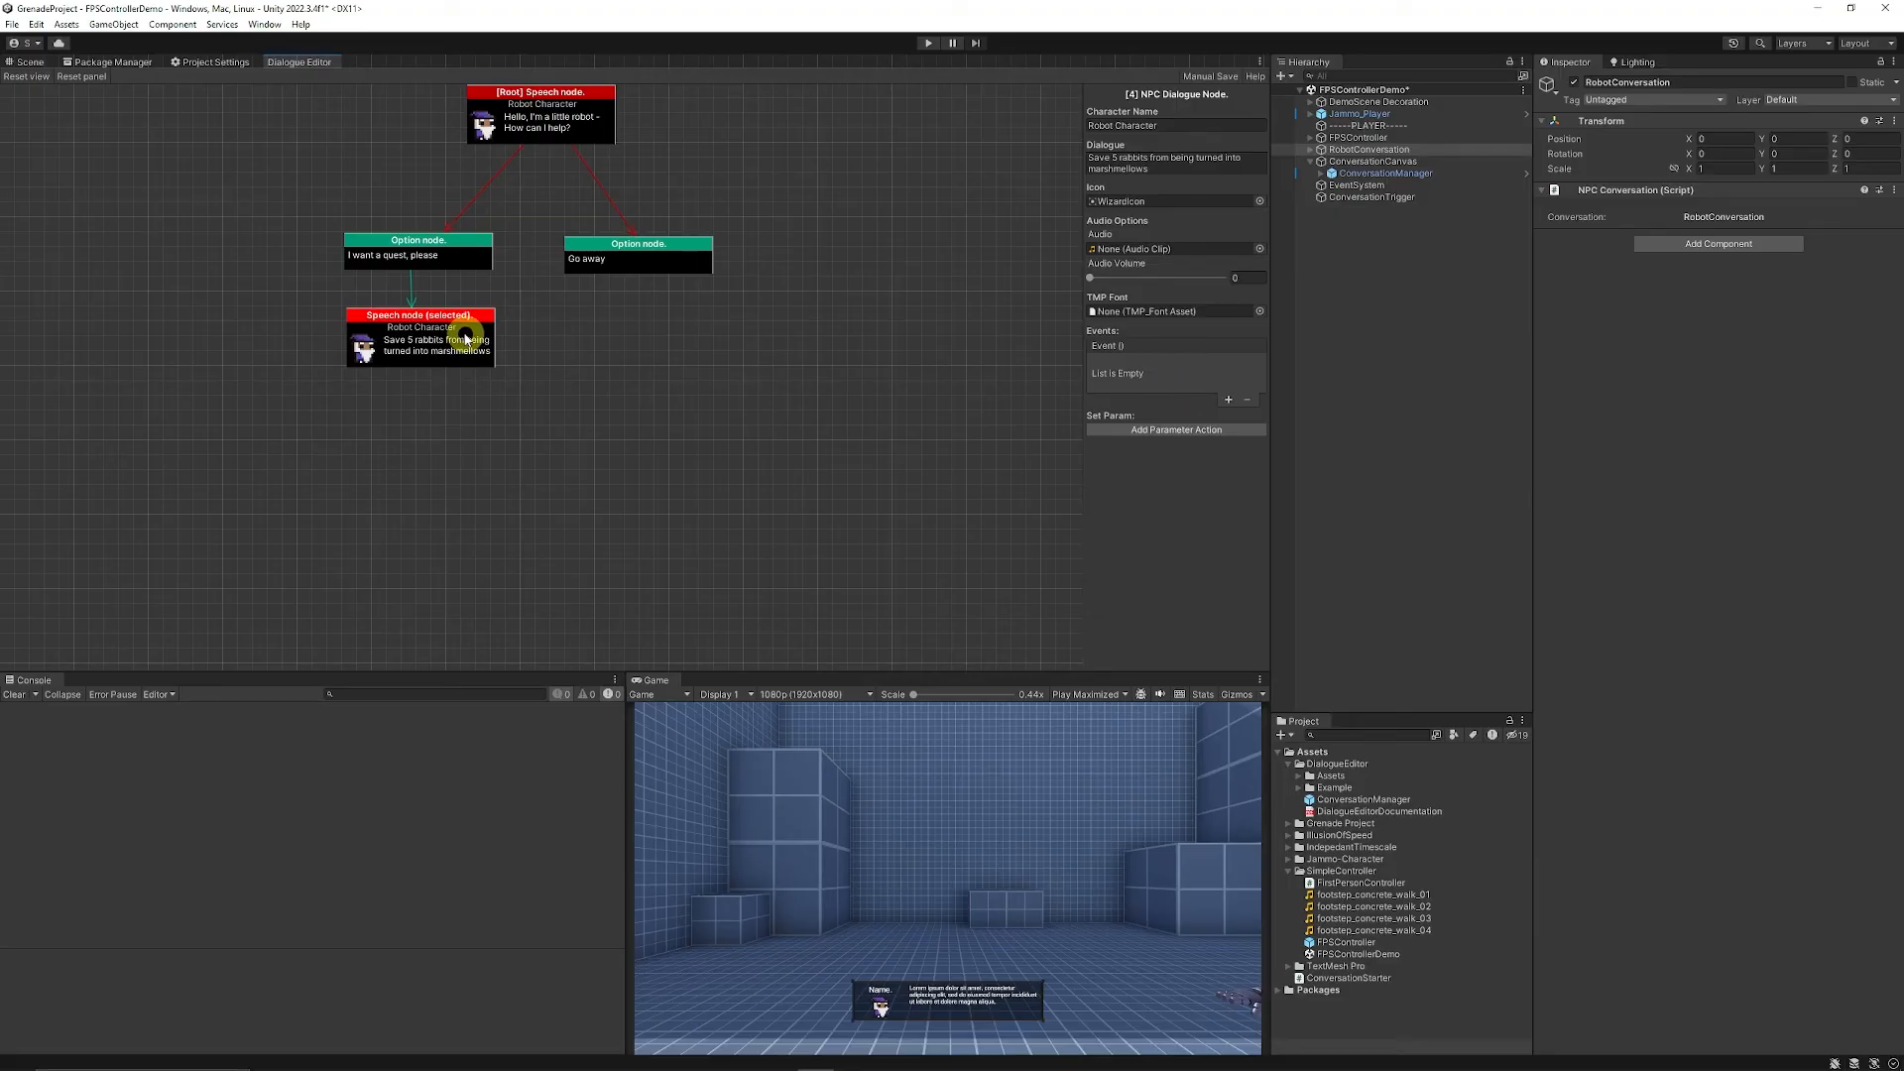
mouse_move(1241, 402)
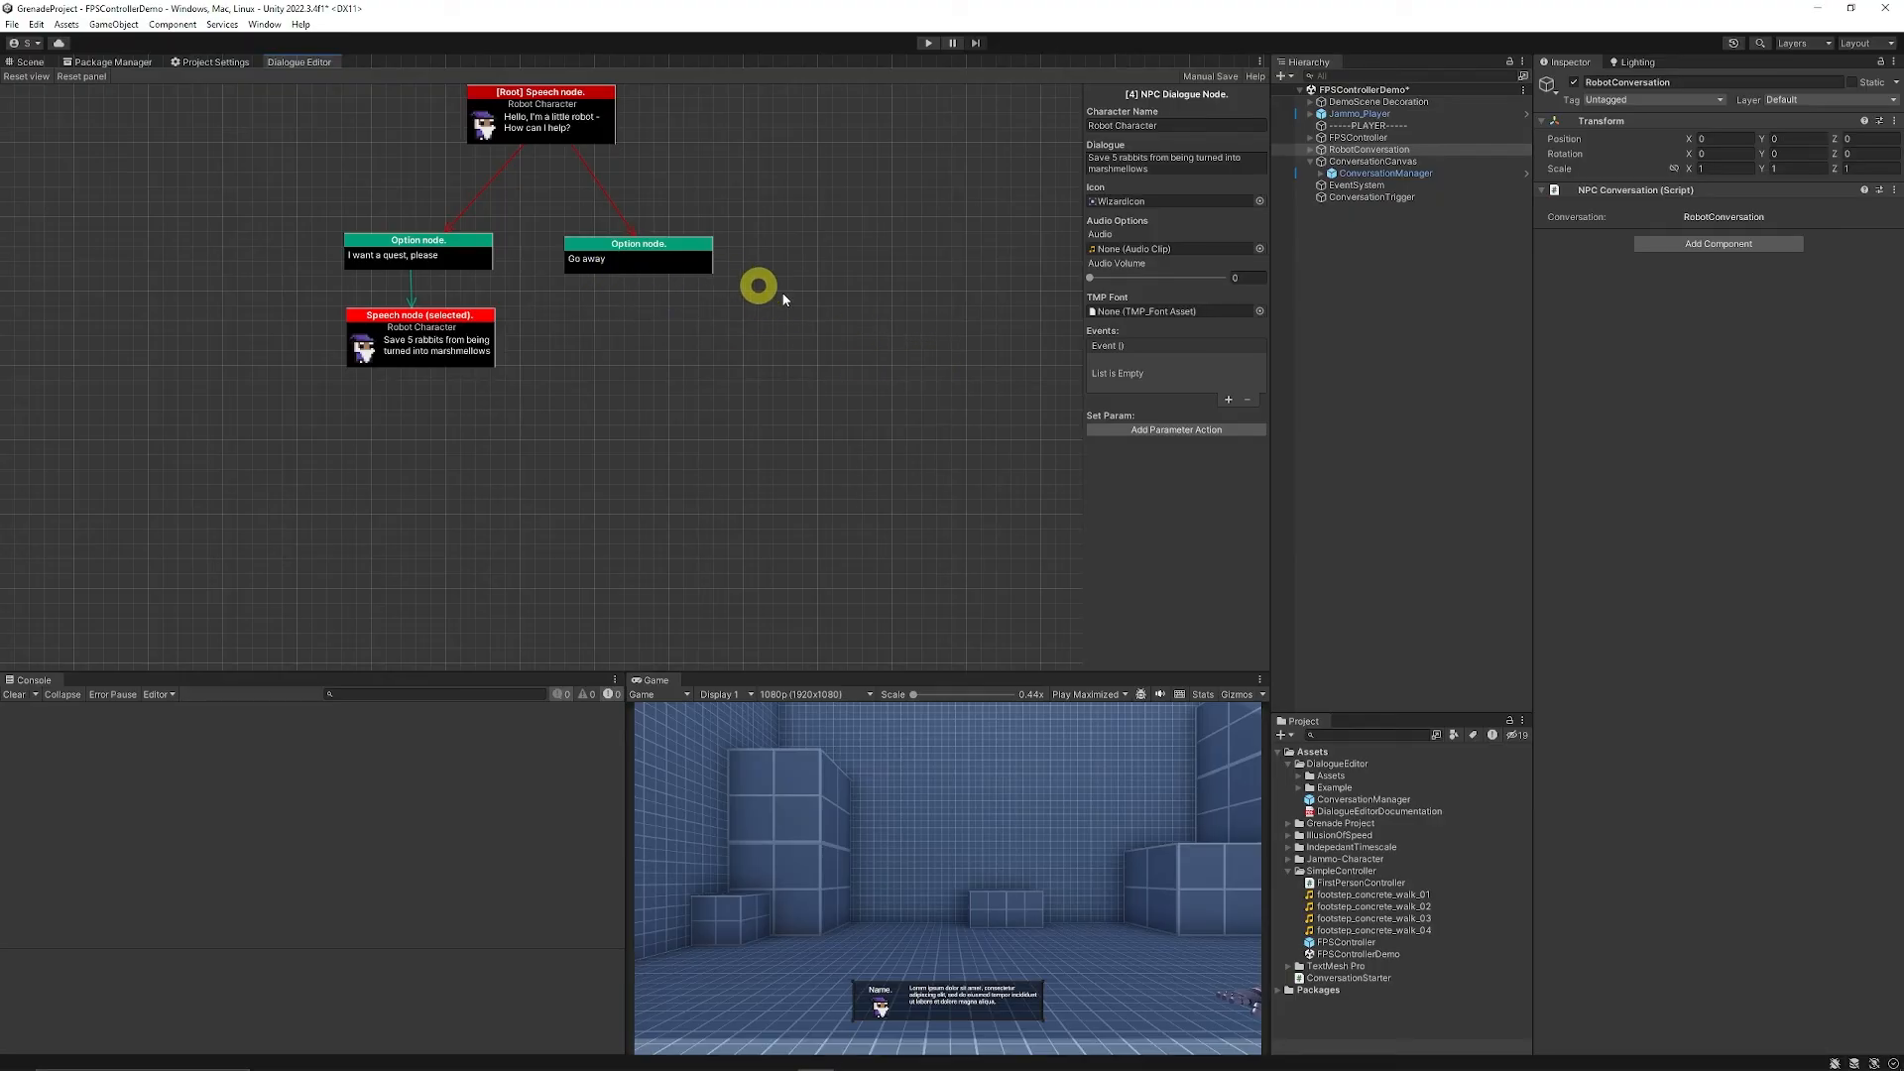
mouse_move(892, 265)
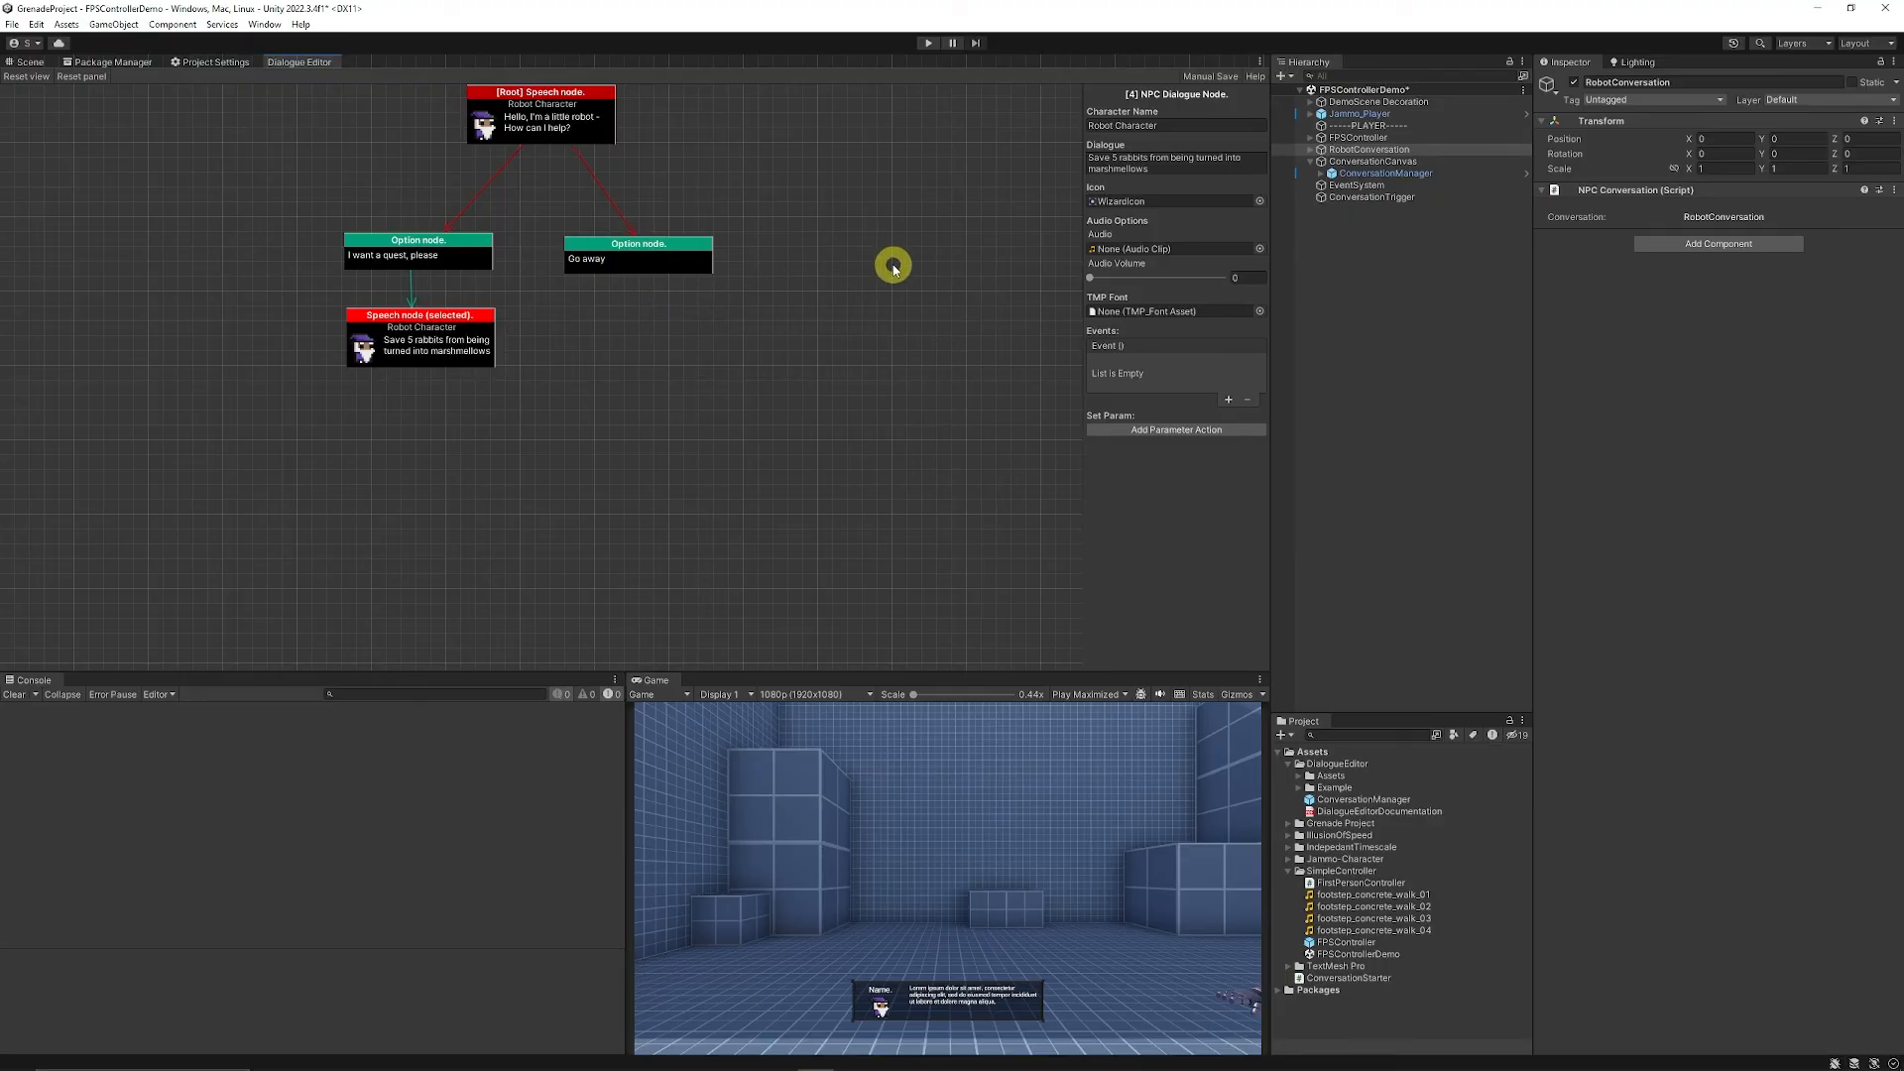
mouse_move(1207, 464)
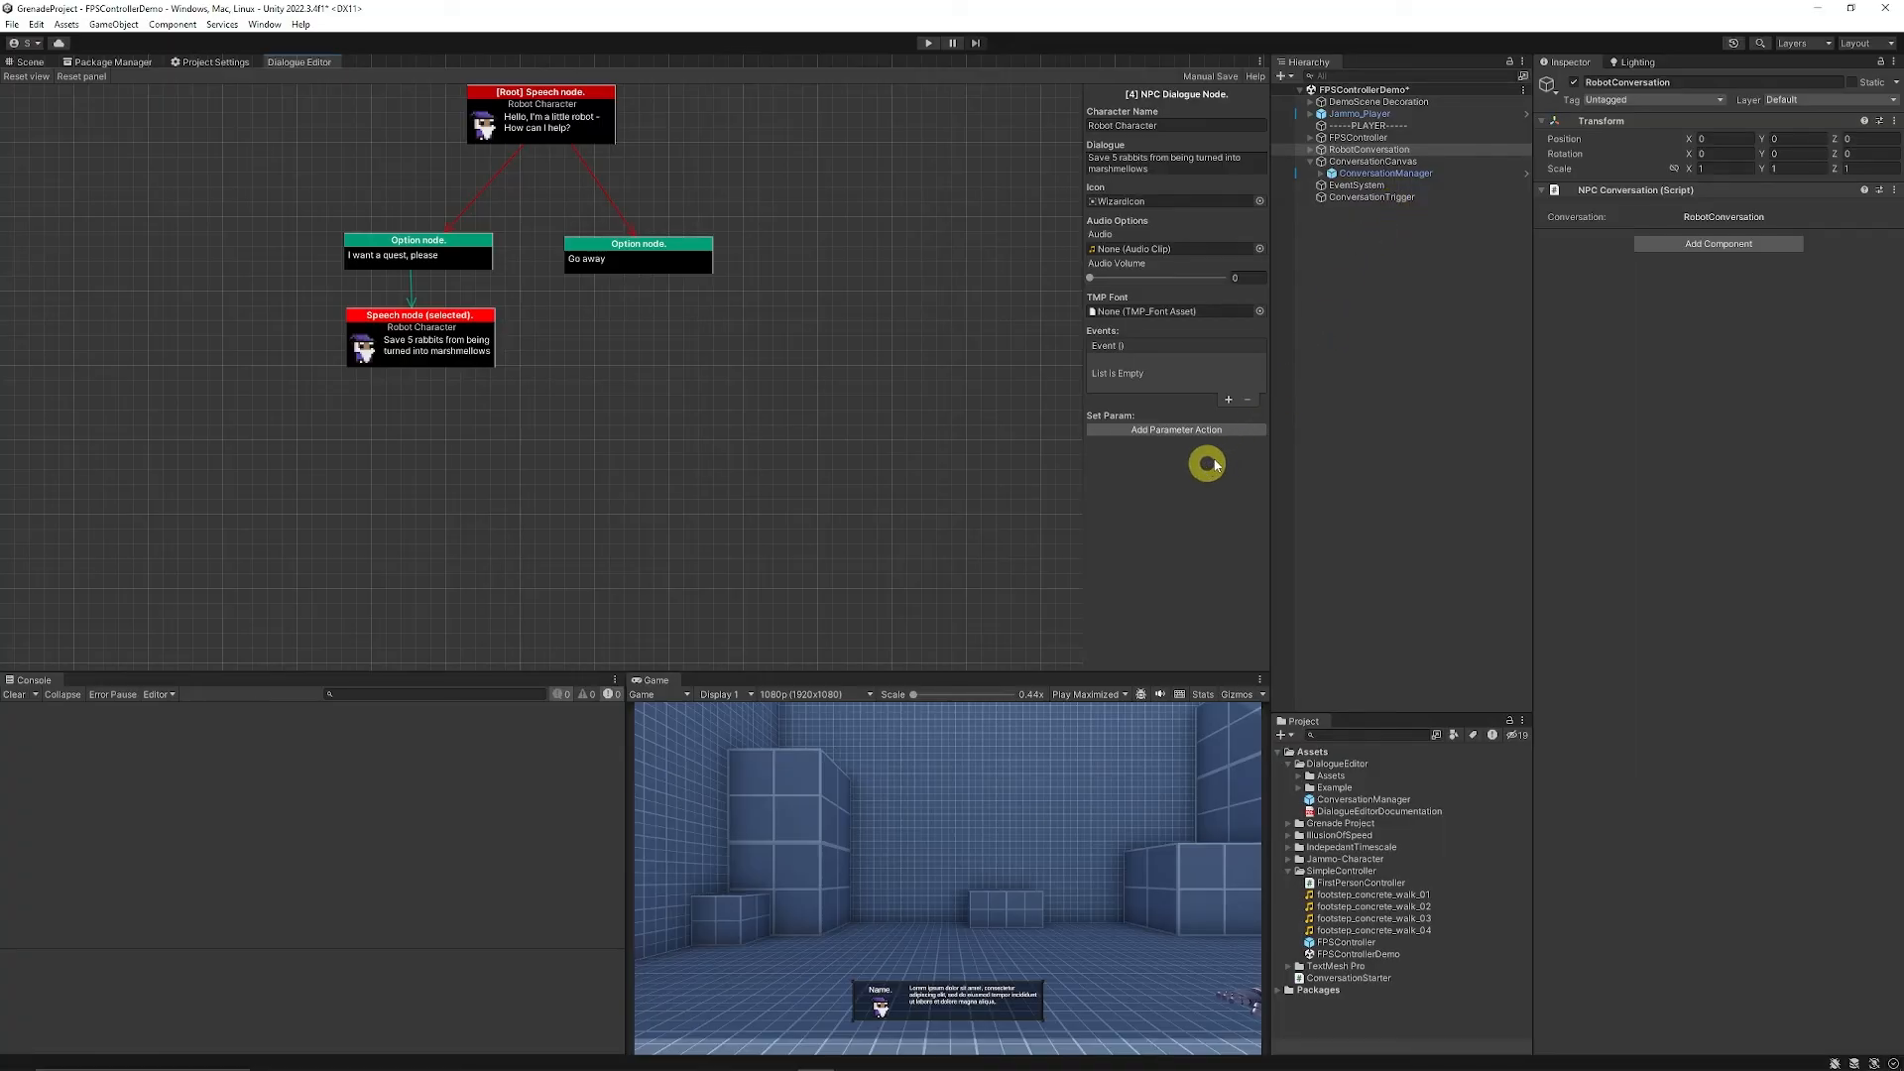
mouse_move(1357, 434)
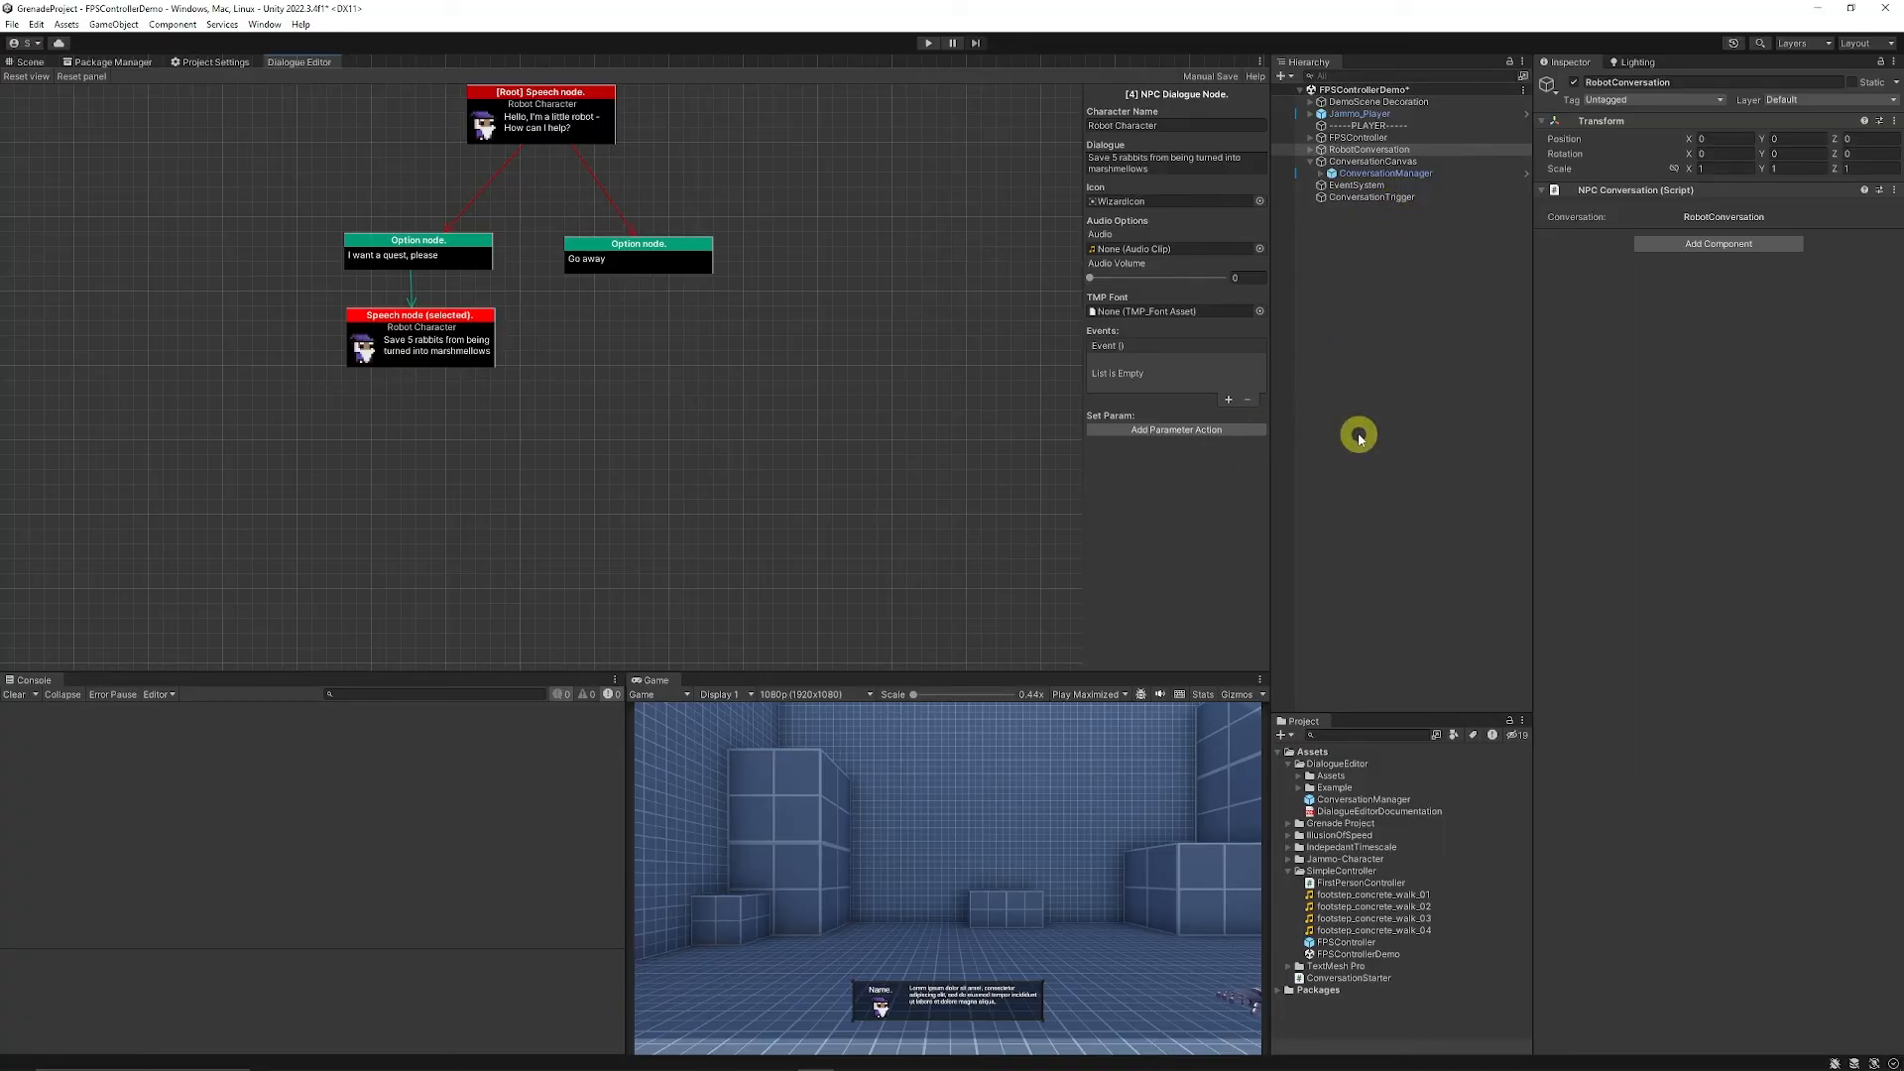
left_click(928, 43)
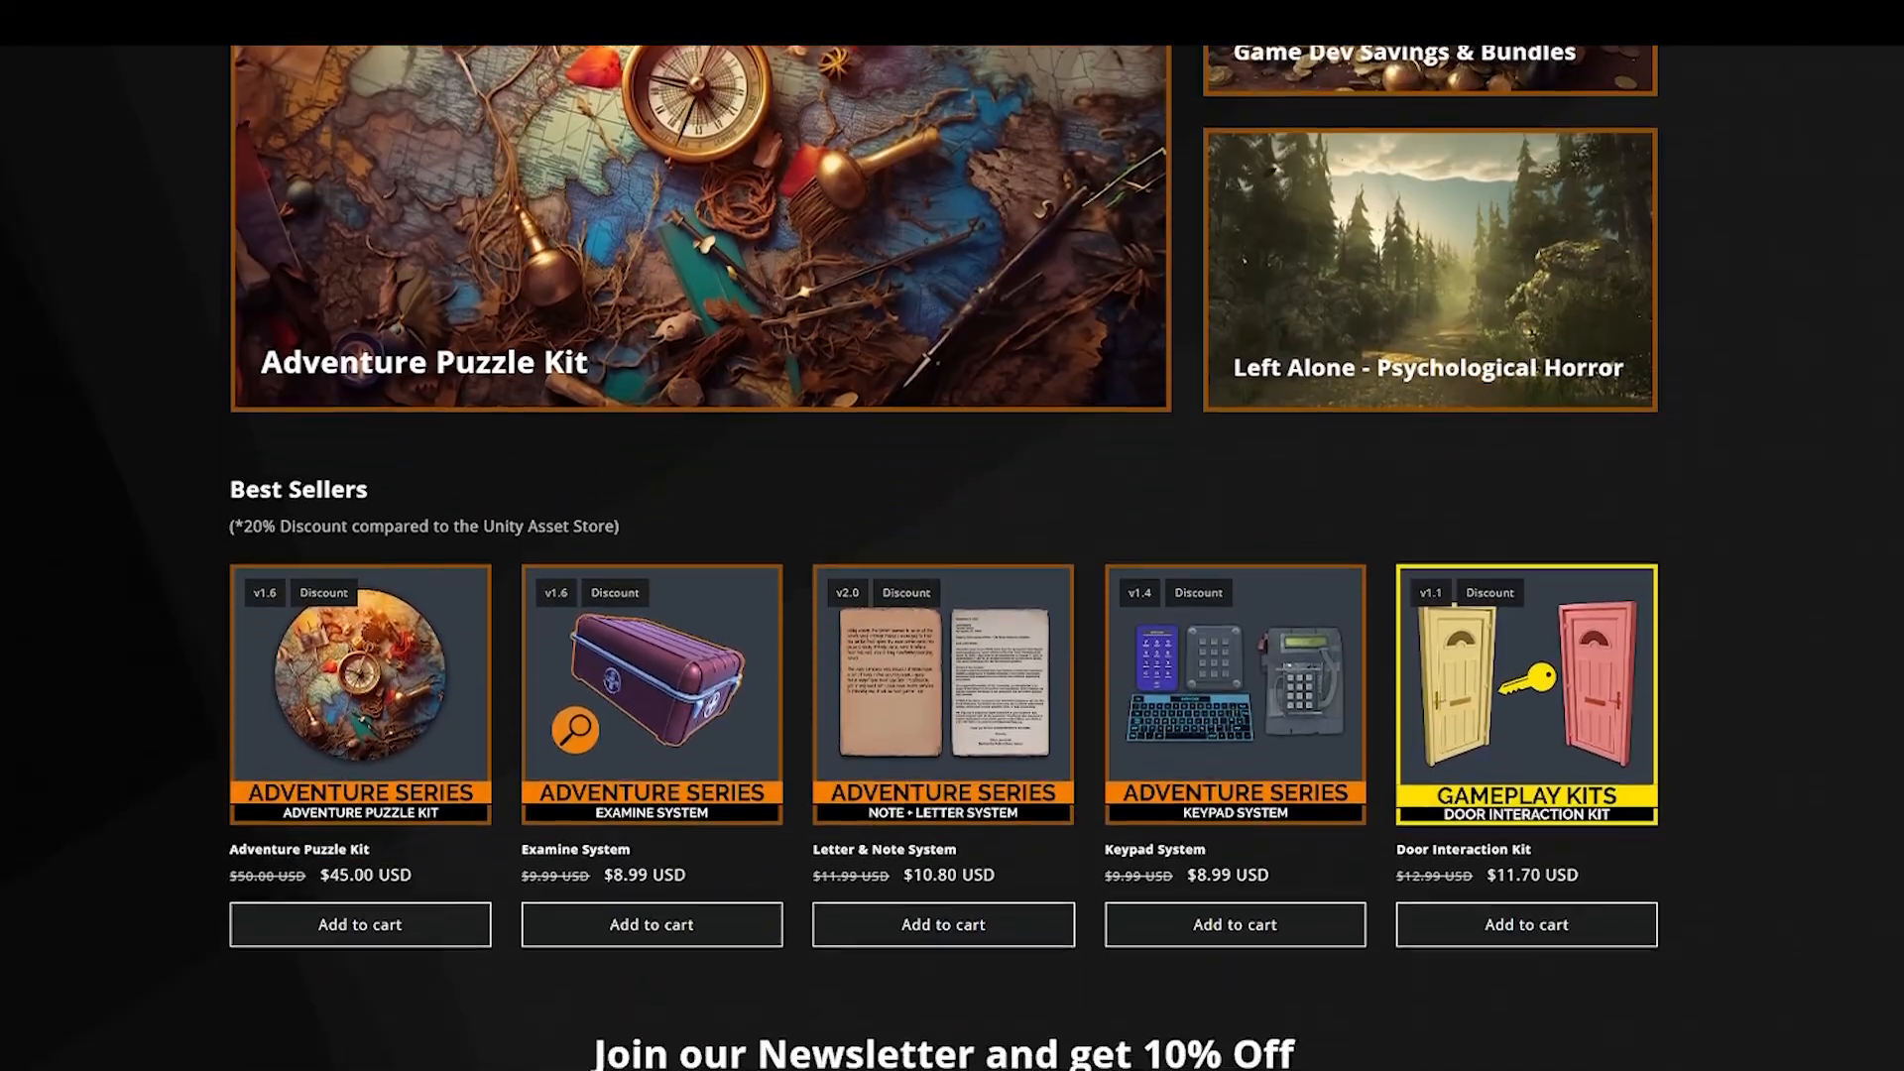
- Scroll the Speed Tutor store page, then SpeedTutor's Patreon membership tiers and About section
scroll("down", 3)
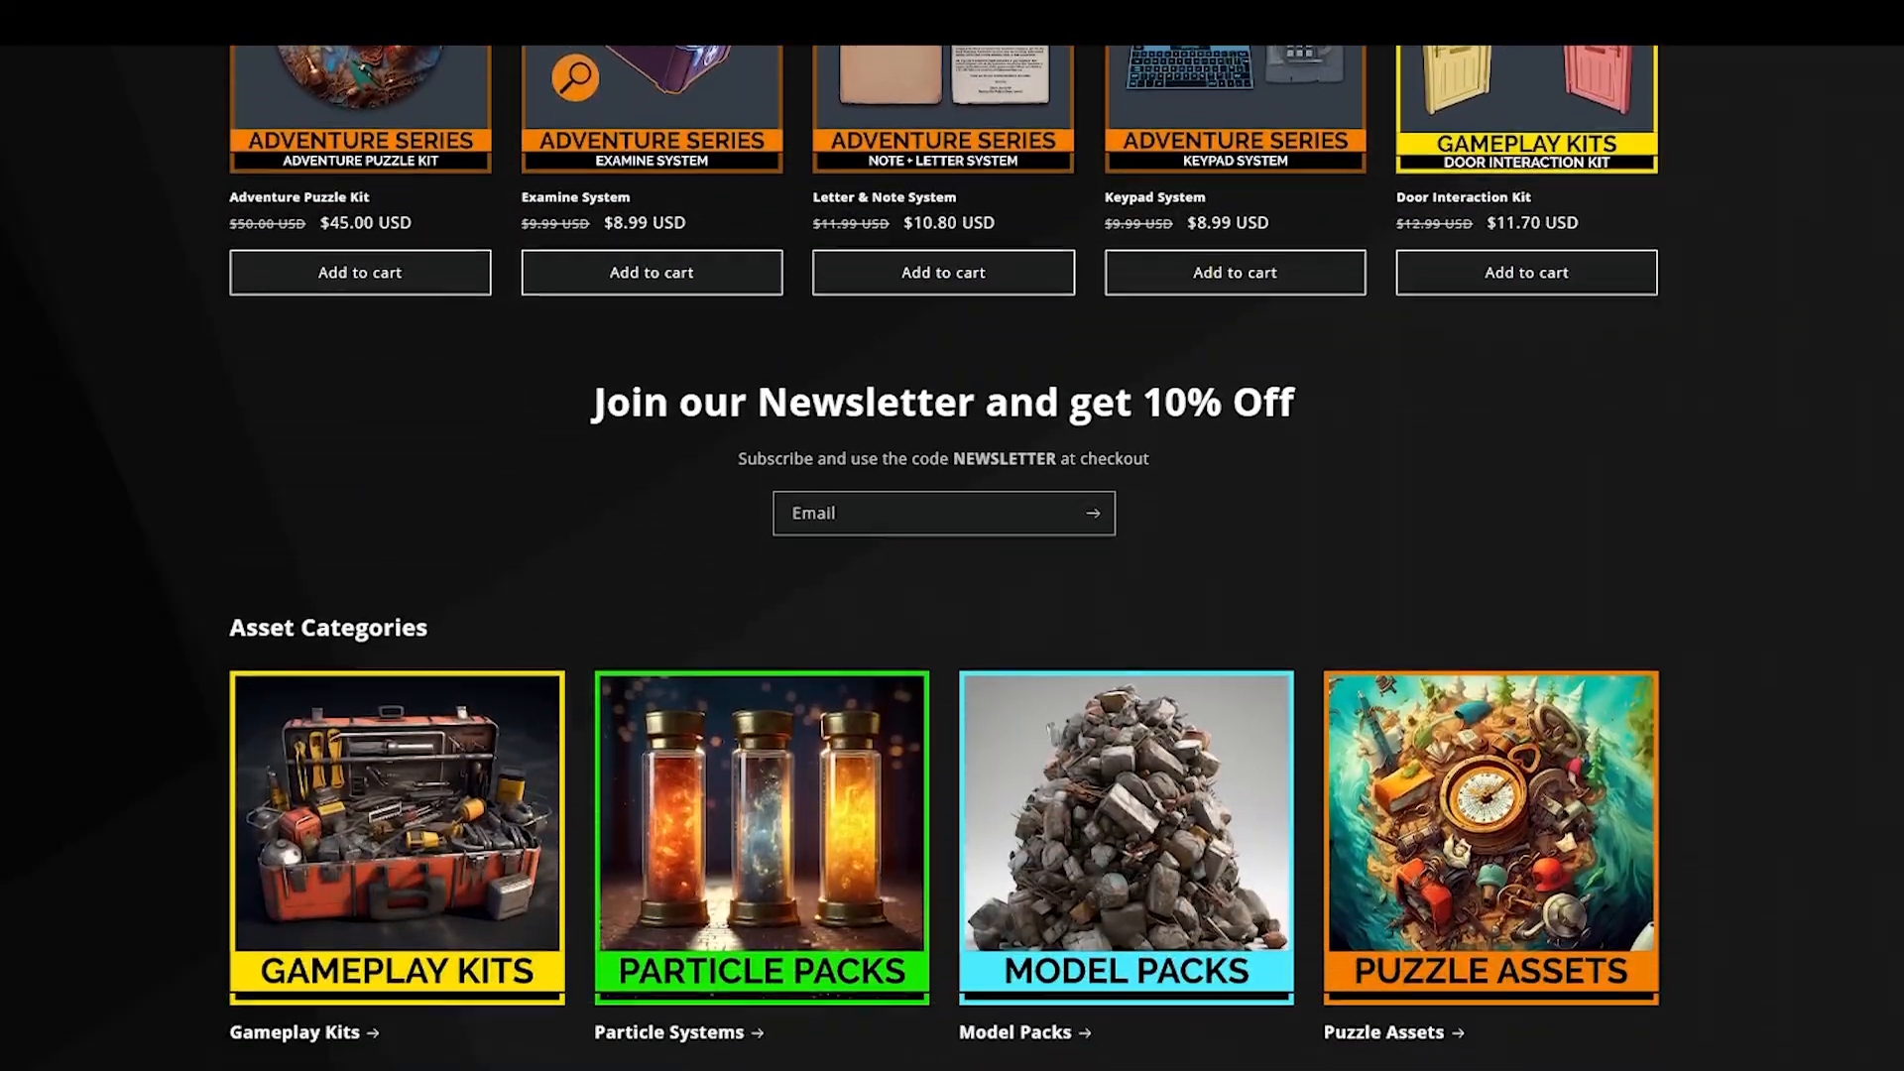
scroll("down", 3)
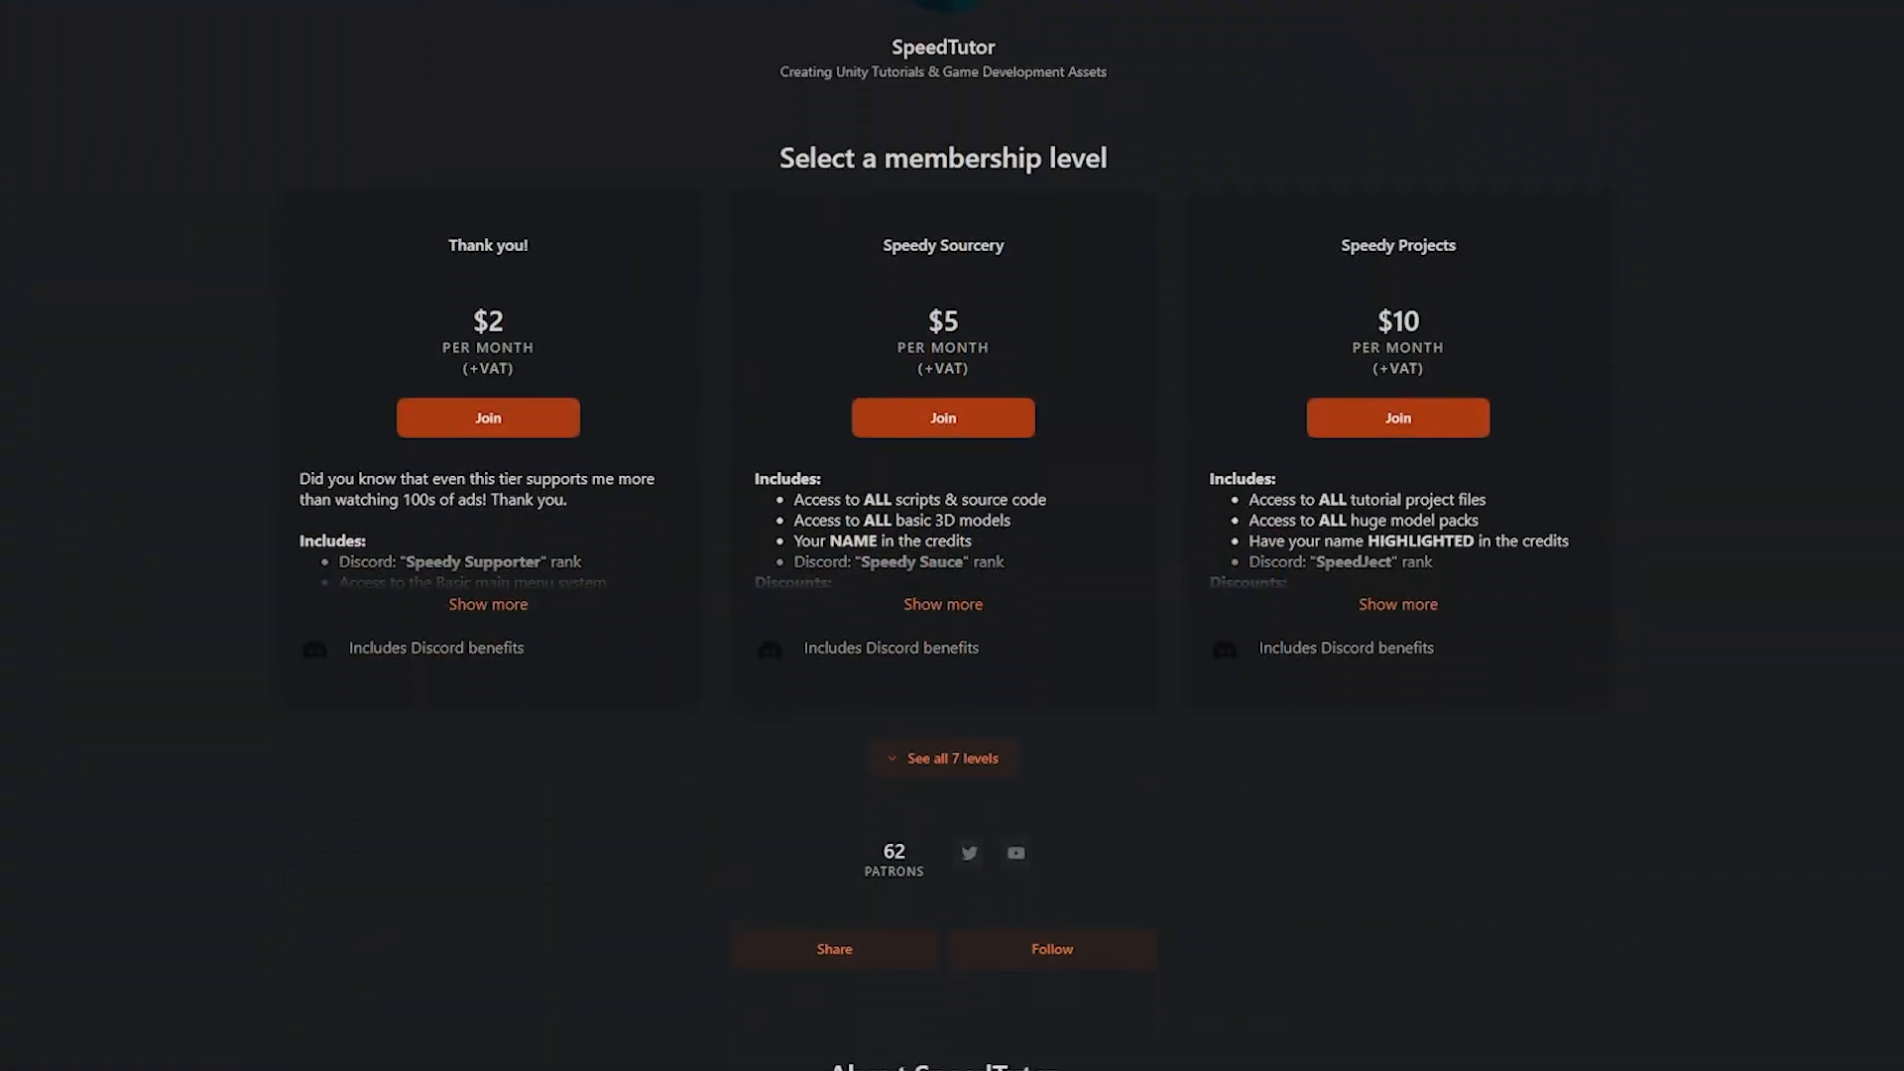
scroll("down", 3)
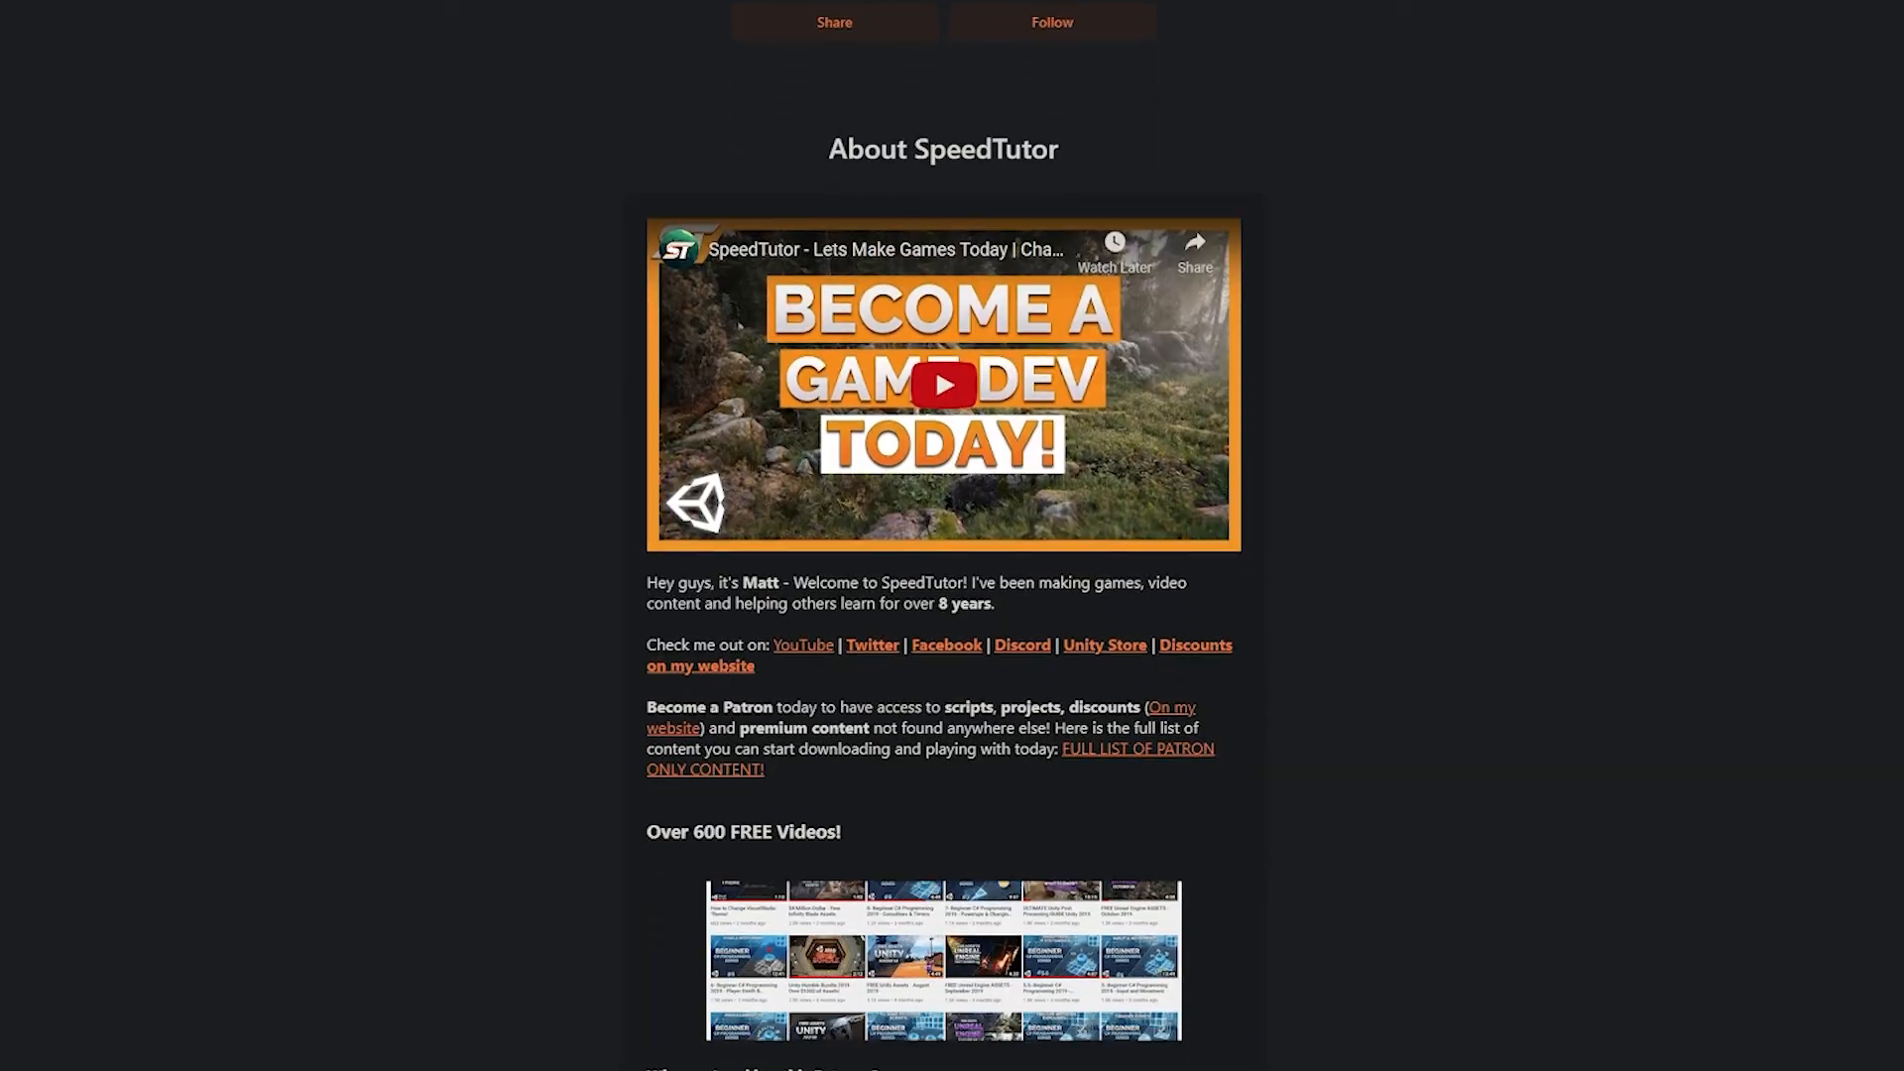
scroll("down", 3)
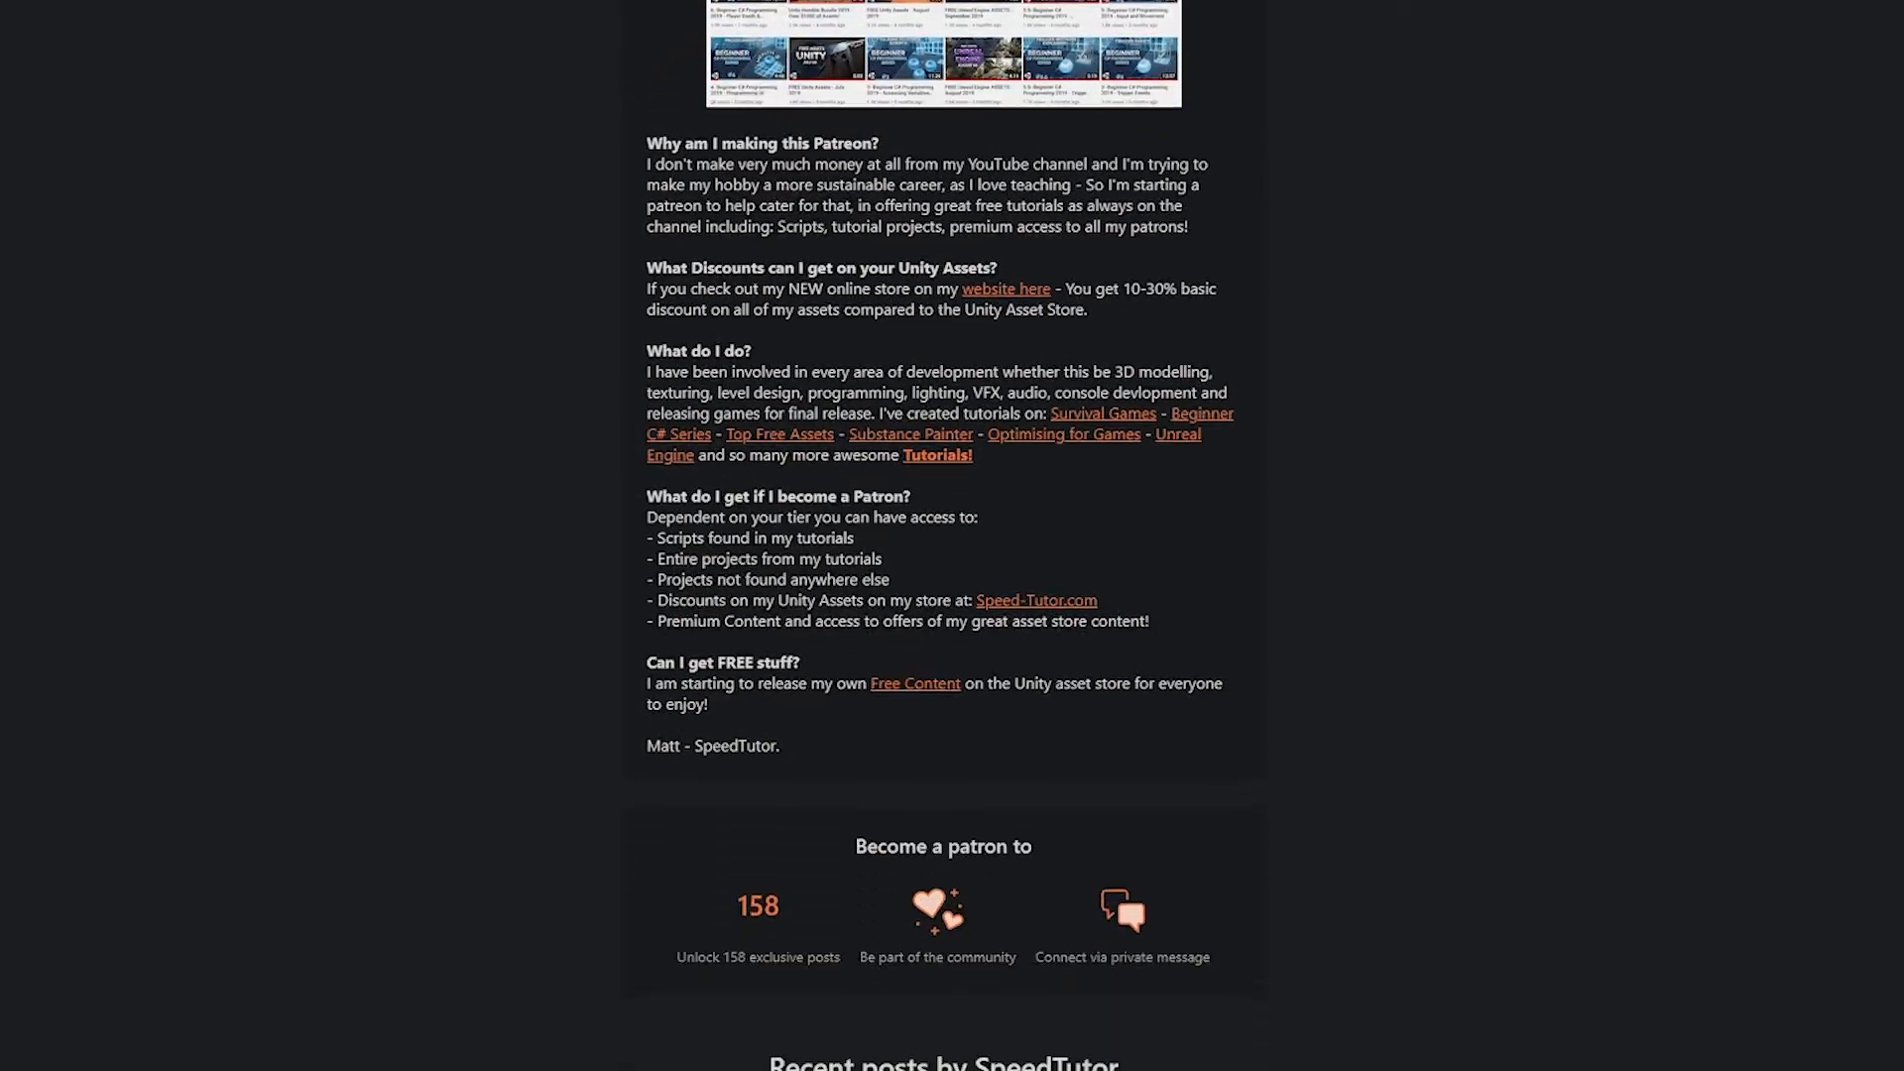